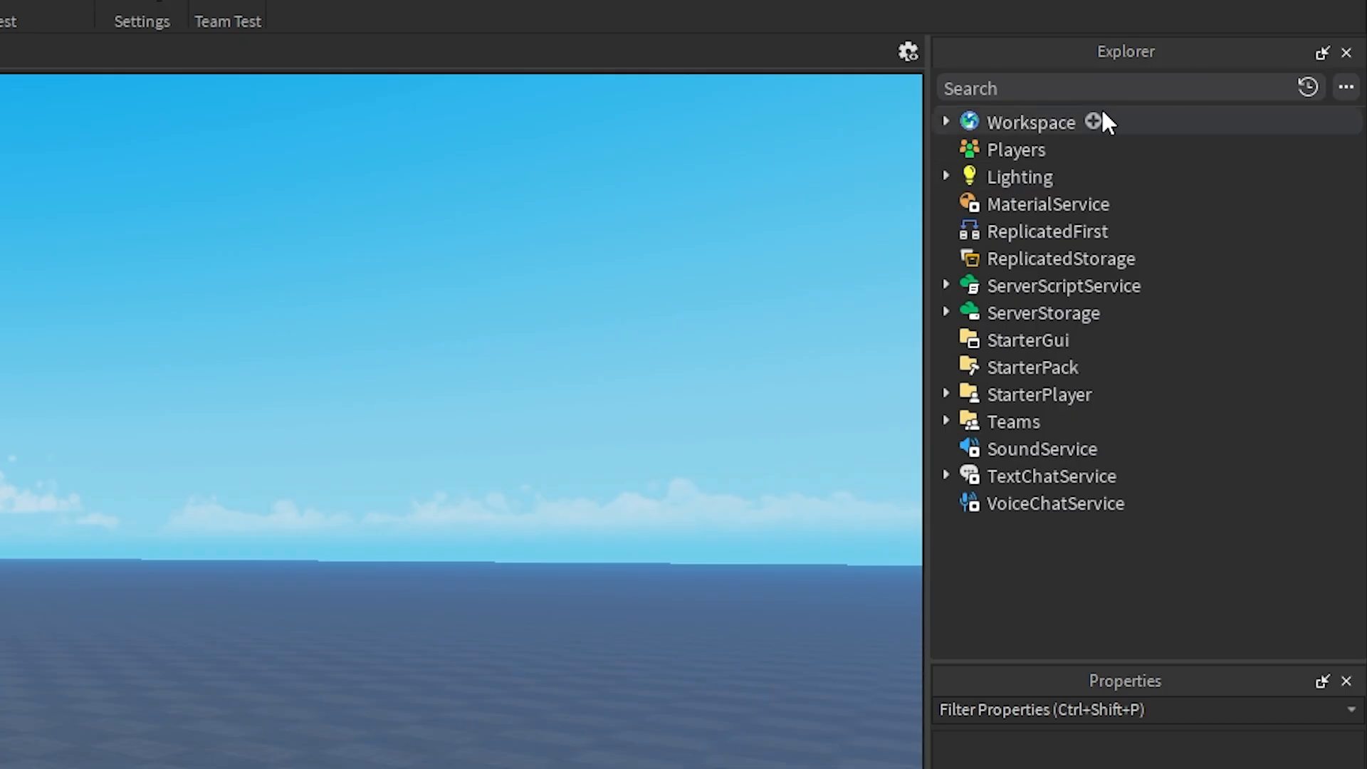
Expand Workspace in the Explorer to reveal its Camera, Terrain, SpawnLocation and Baseplate.
{"action": "key", "text": "ctrl+a"}
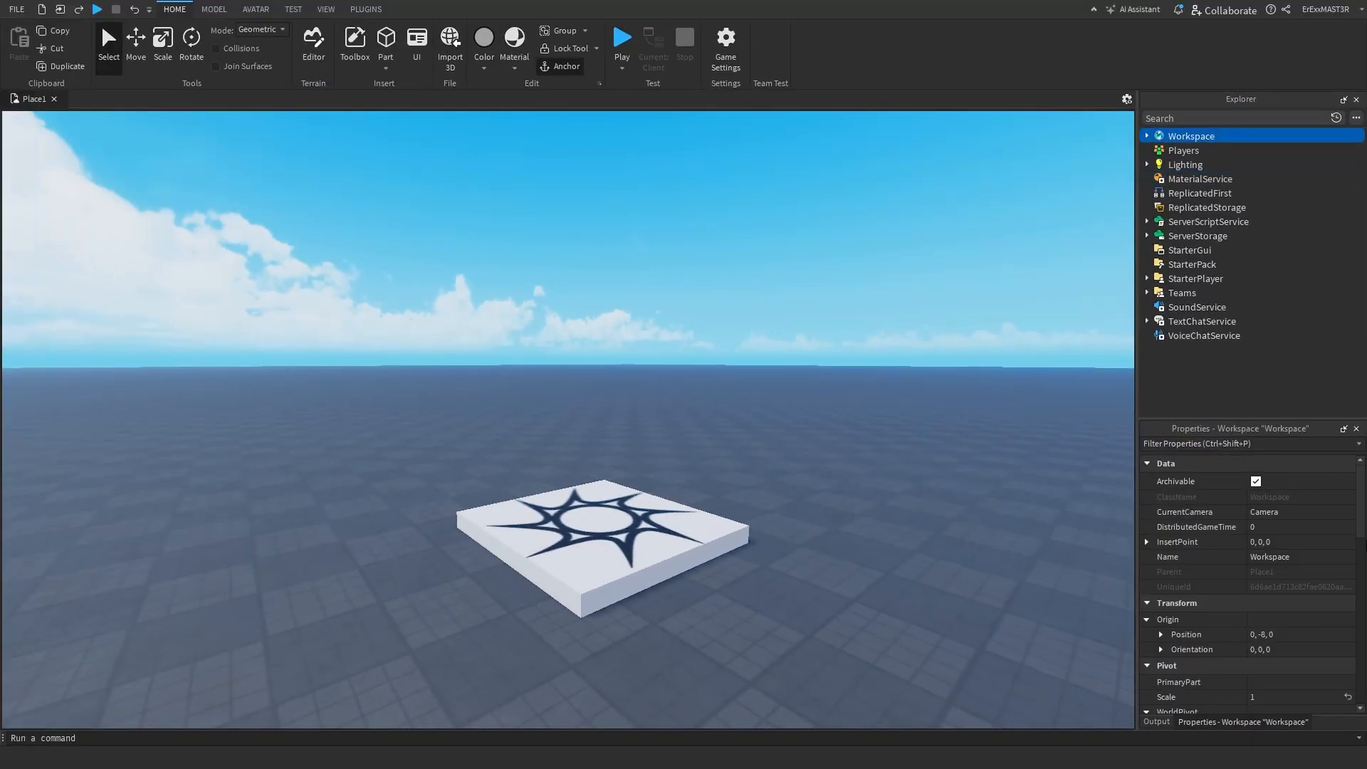
{"action": "scroll", "scroll_direction": "down", "scroll_amount": 3}
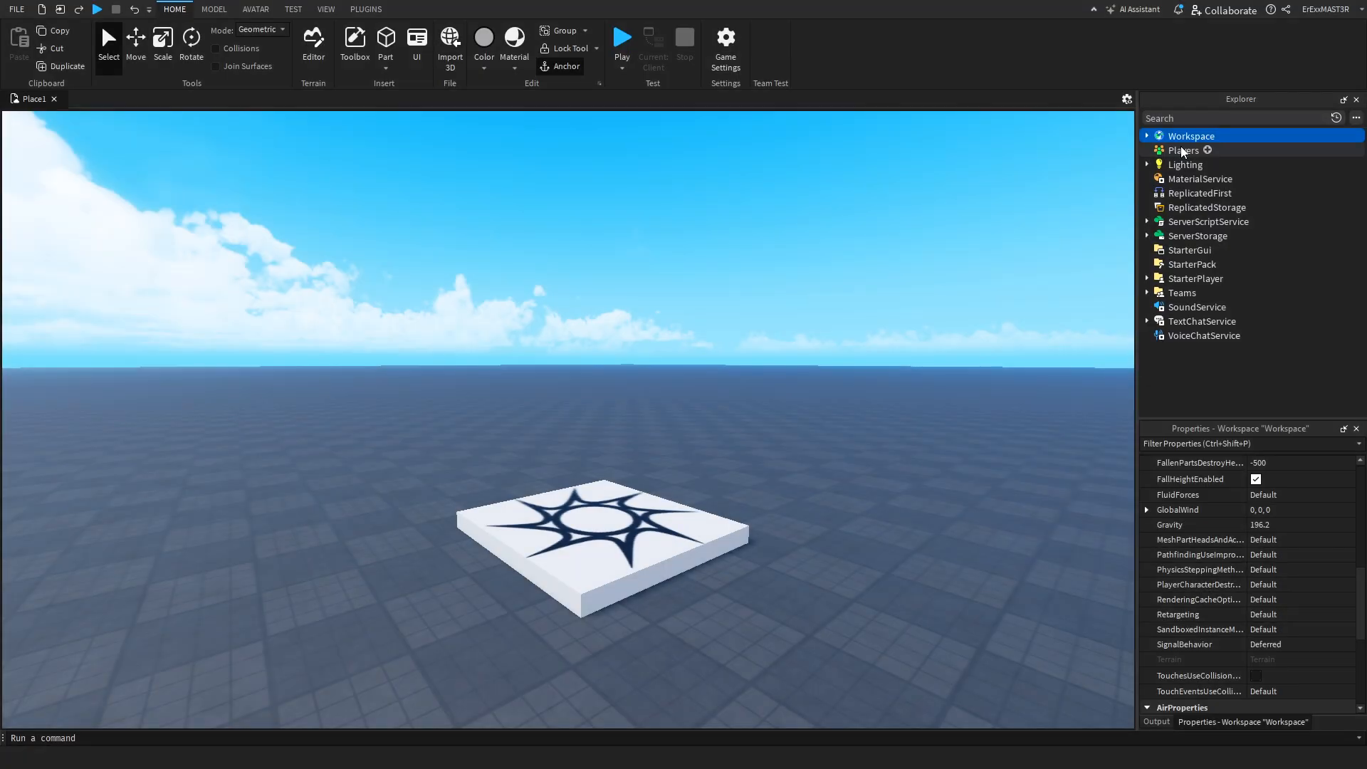
{"action": "left_click", "coordinate": [1184, 166]}
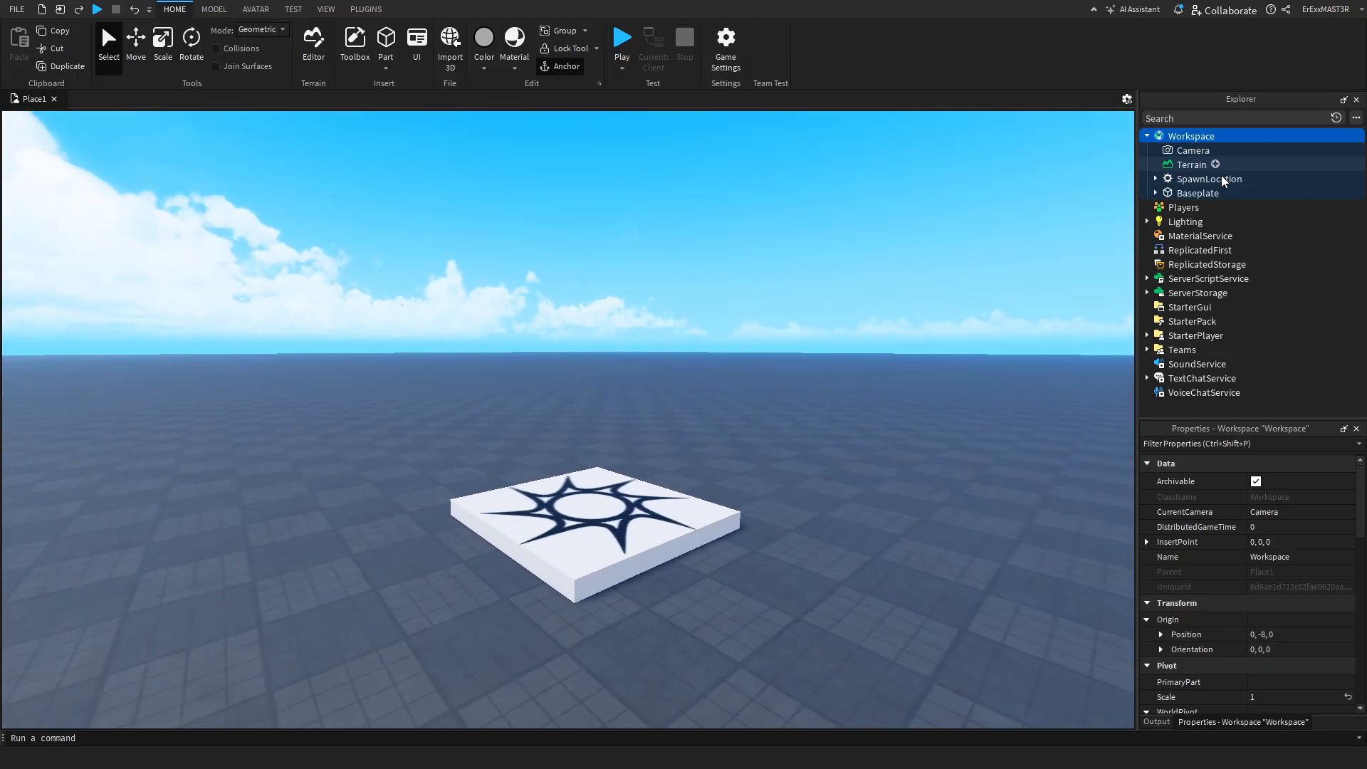
Inspect the Baseplate, Terrain and SpawnLocation properties in turn.
{"action": "left_click", "coordinate": [1197, 194]}
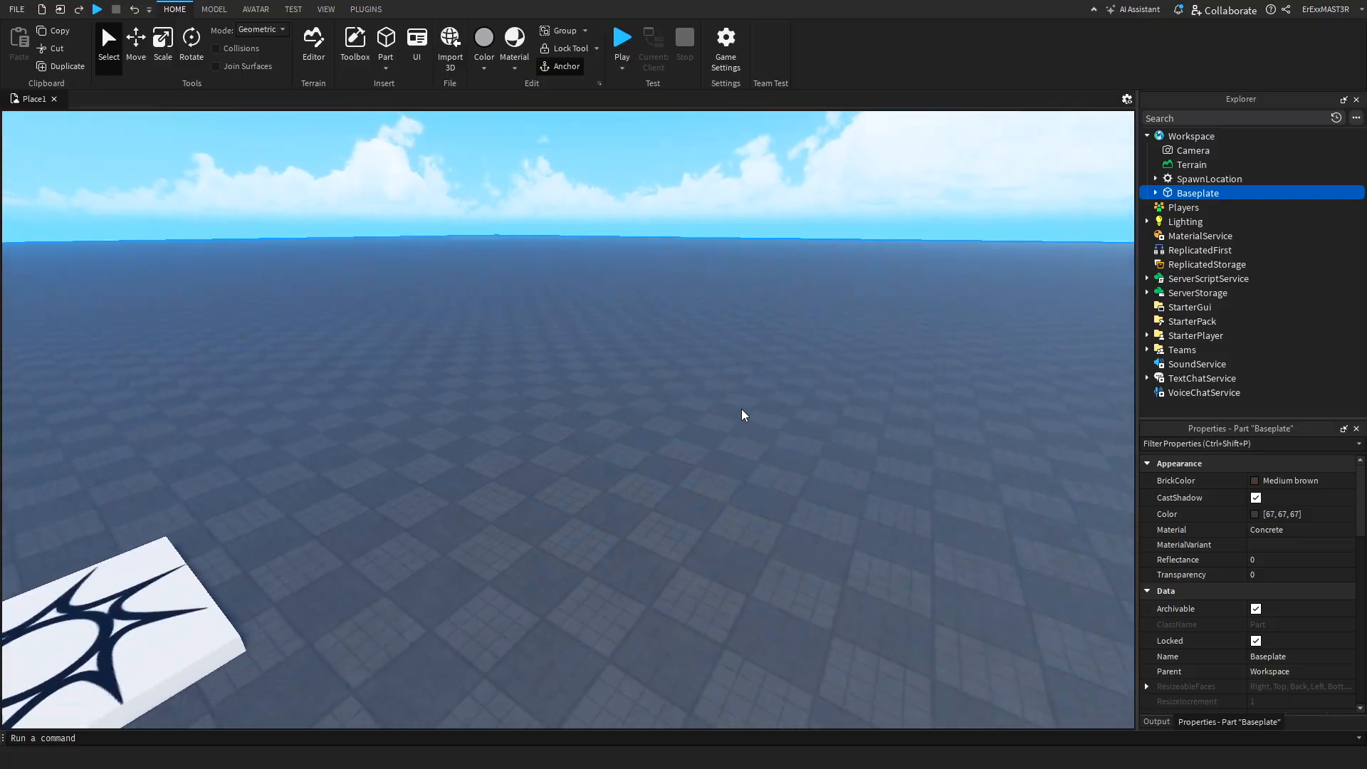
{"action": "left_click", "coordinate": [1192, 165]}
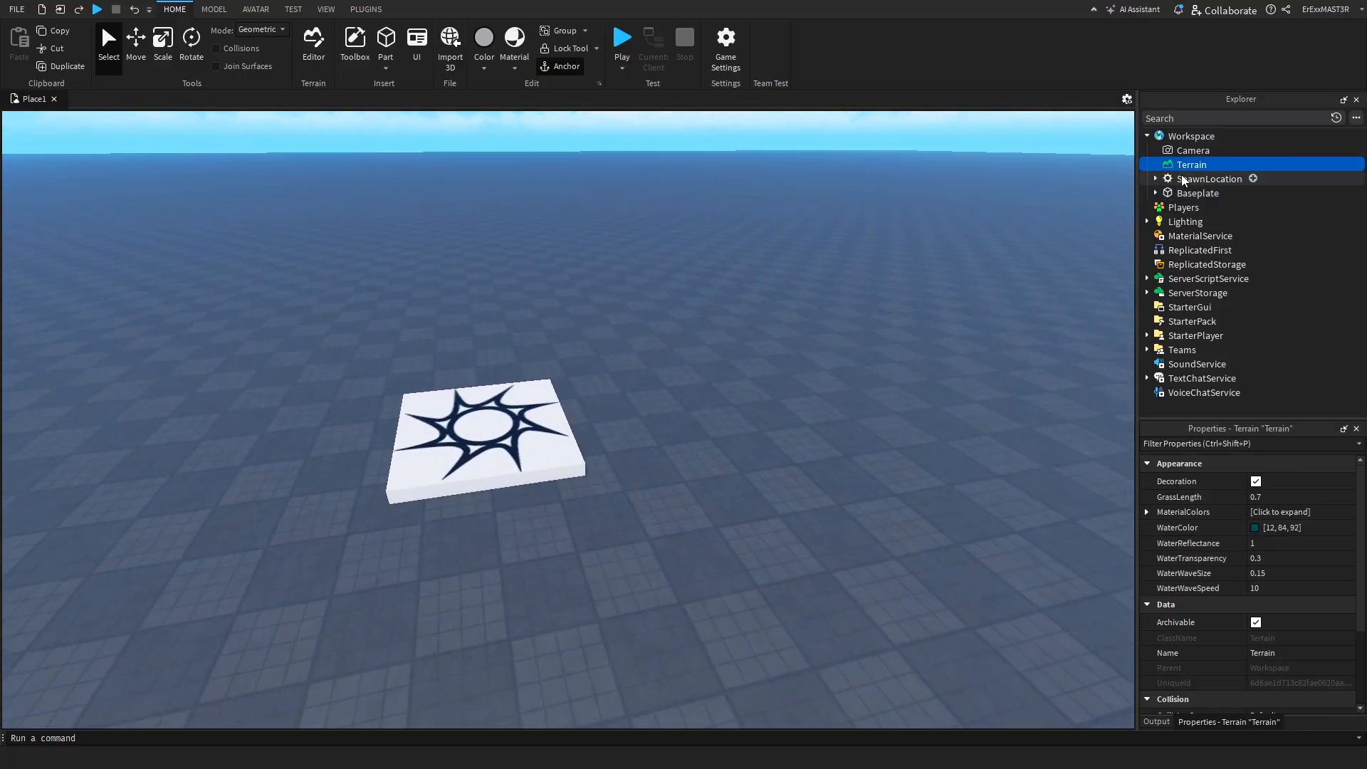
{"action": "left_click", "coordinate": [1208, 179]}
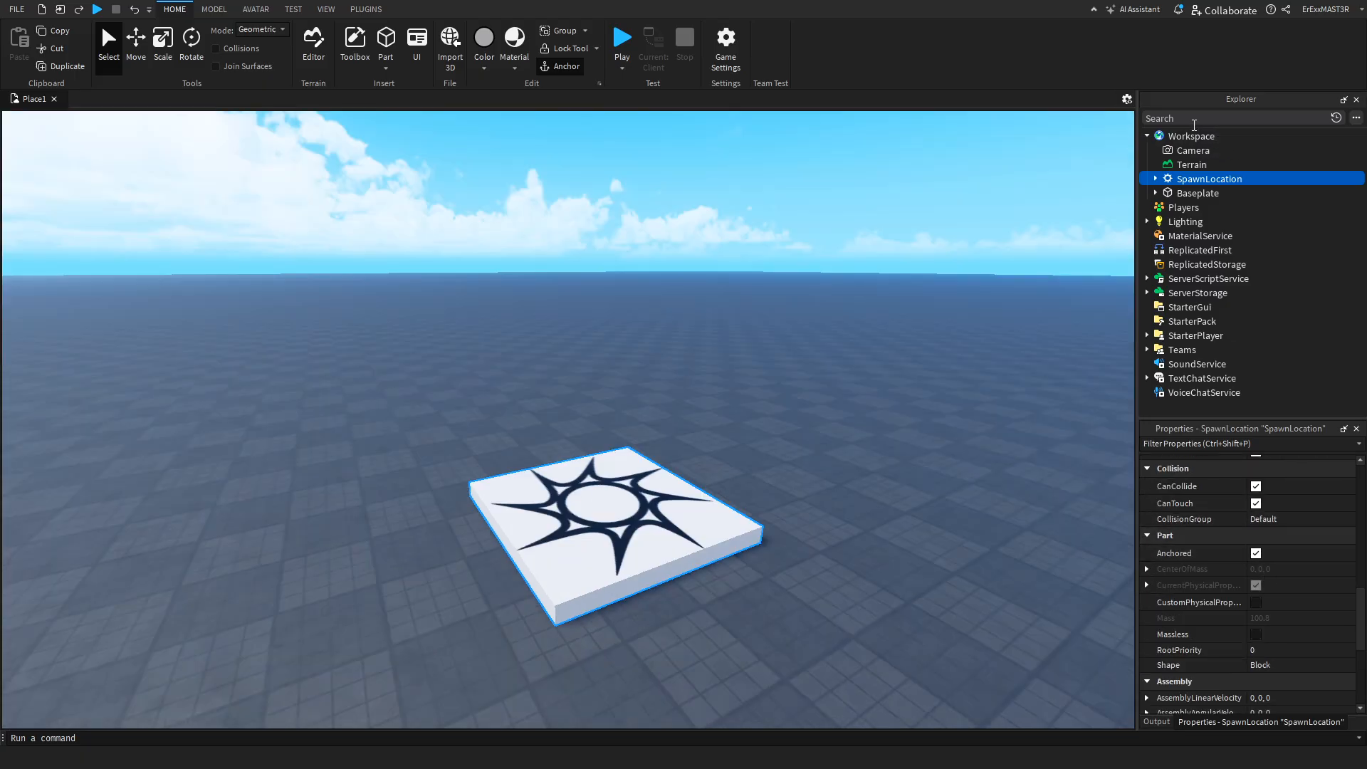
Inspect the Workspace, Players and Lighting service properties.
{"action": "left_click", "coordinate": [1191, 135]}
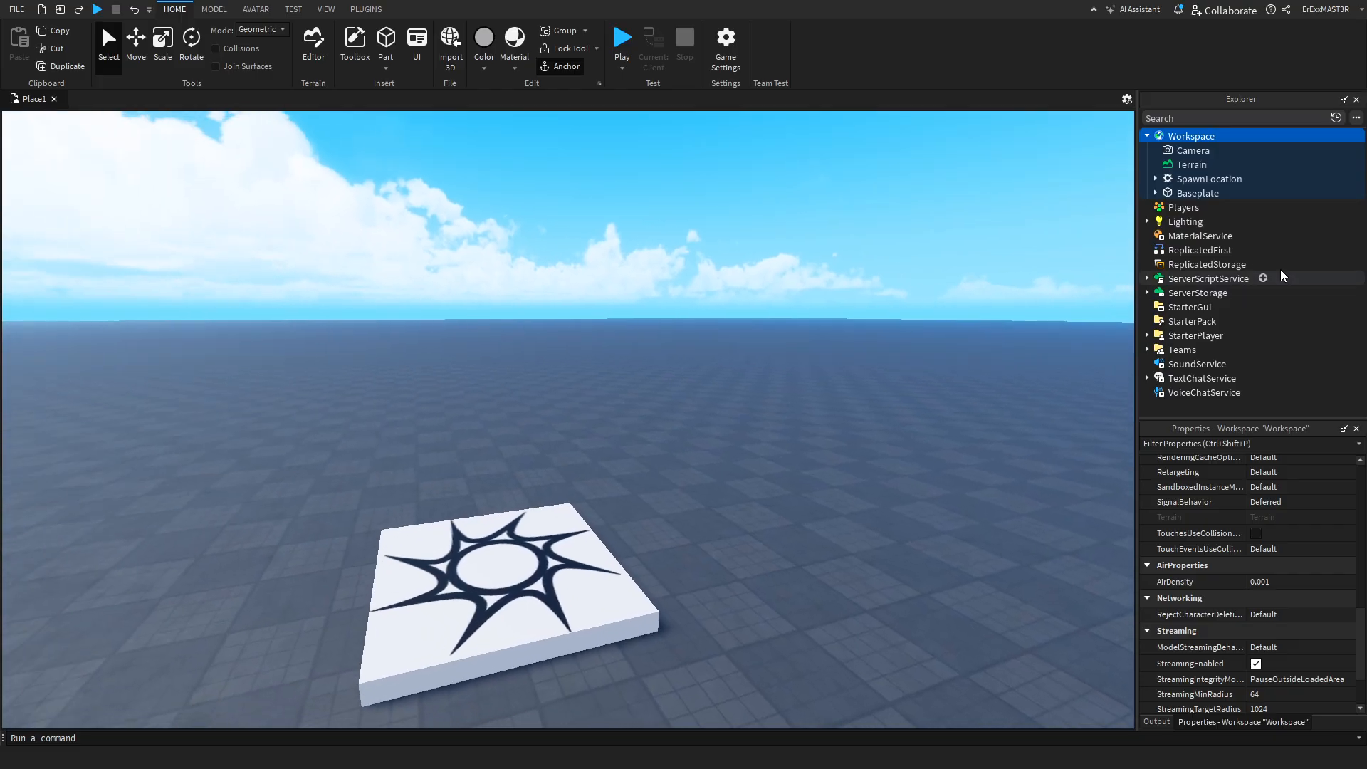
{"action": "left_click", "coordinate": [1183, 208]}
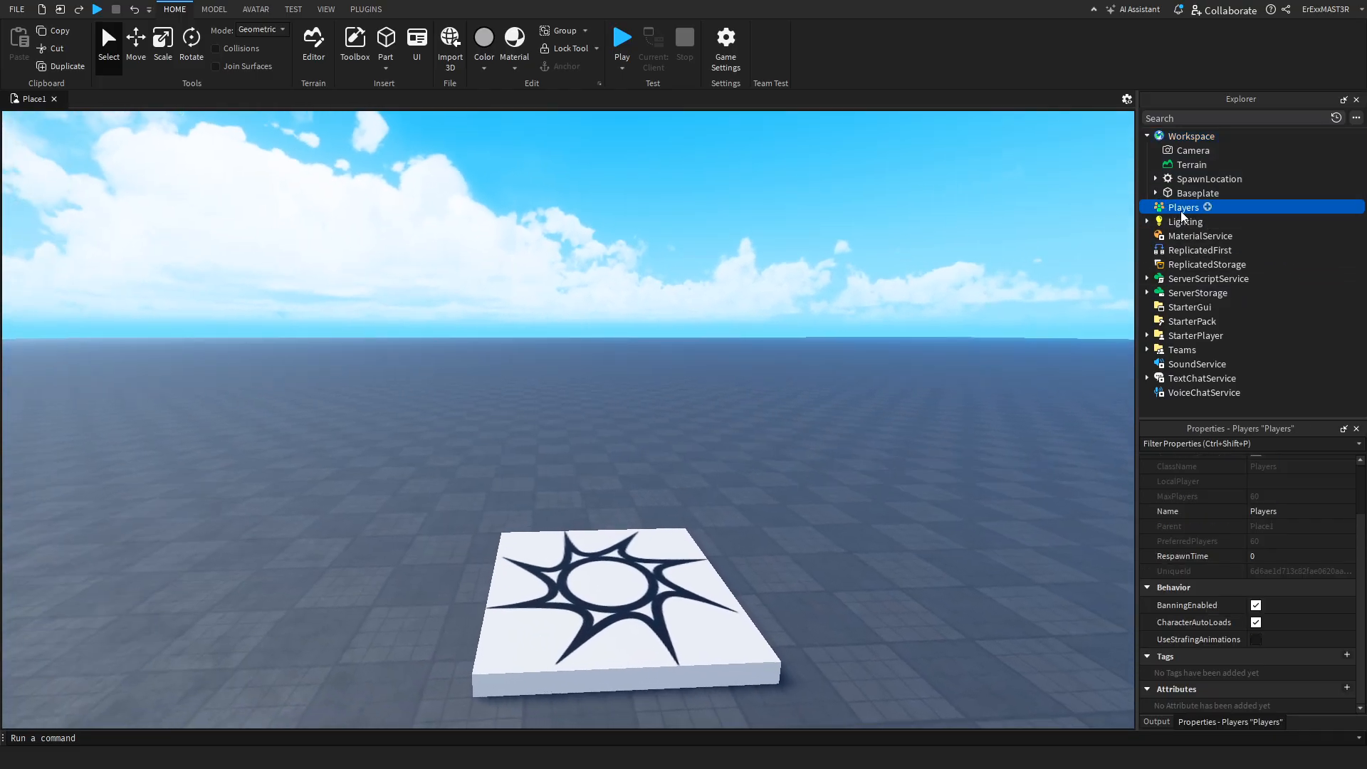
{"action": "left_click", "coordinate": [1184, 220]}
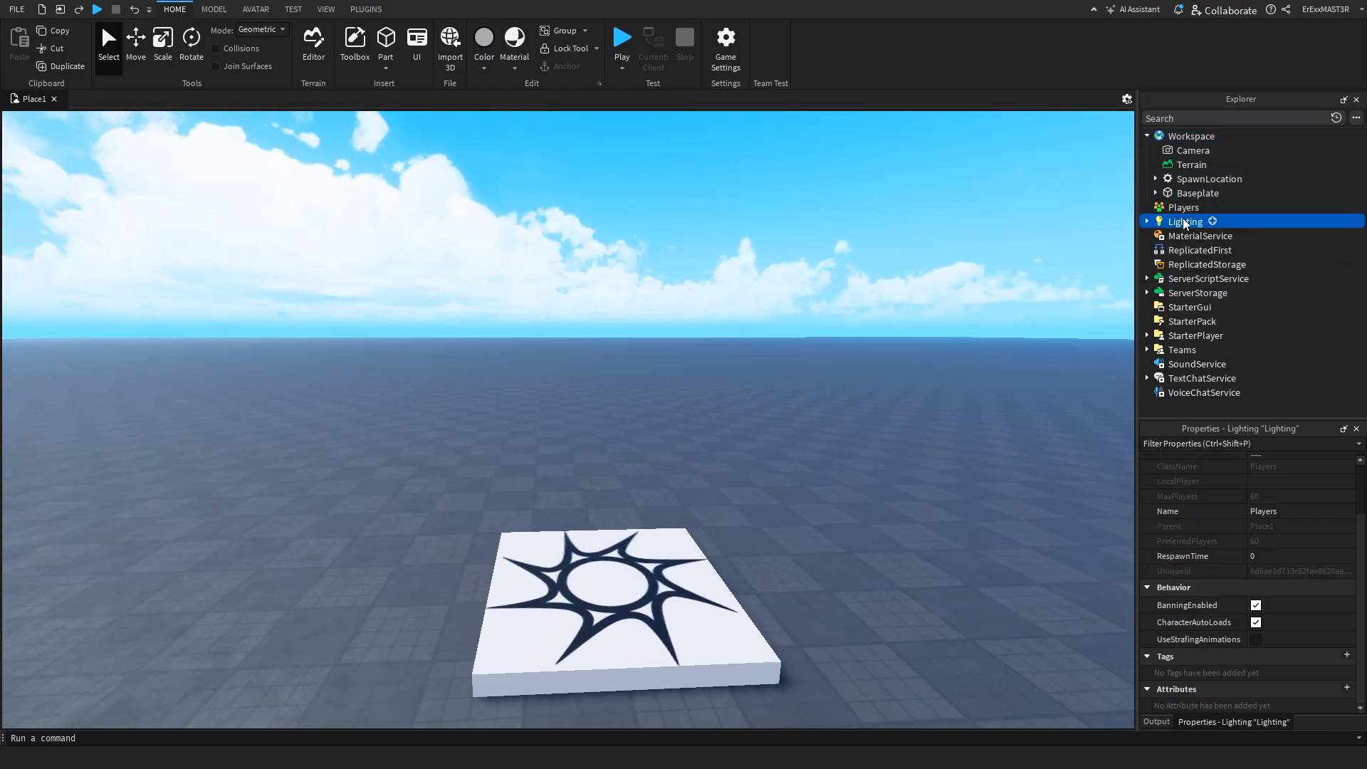
{"action": "left_click", "coordinate": [1185, 220]}
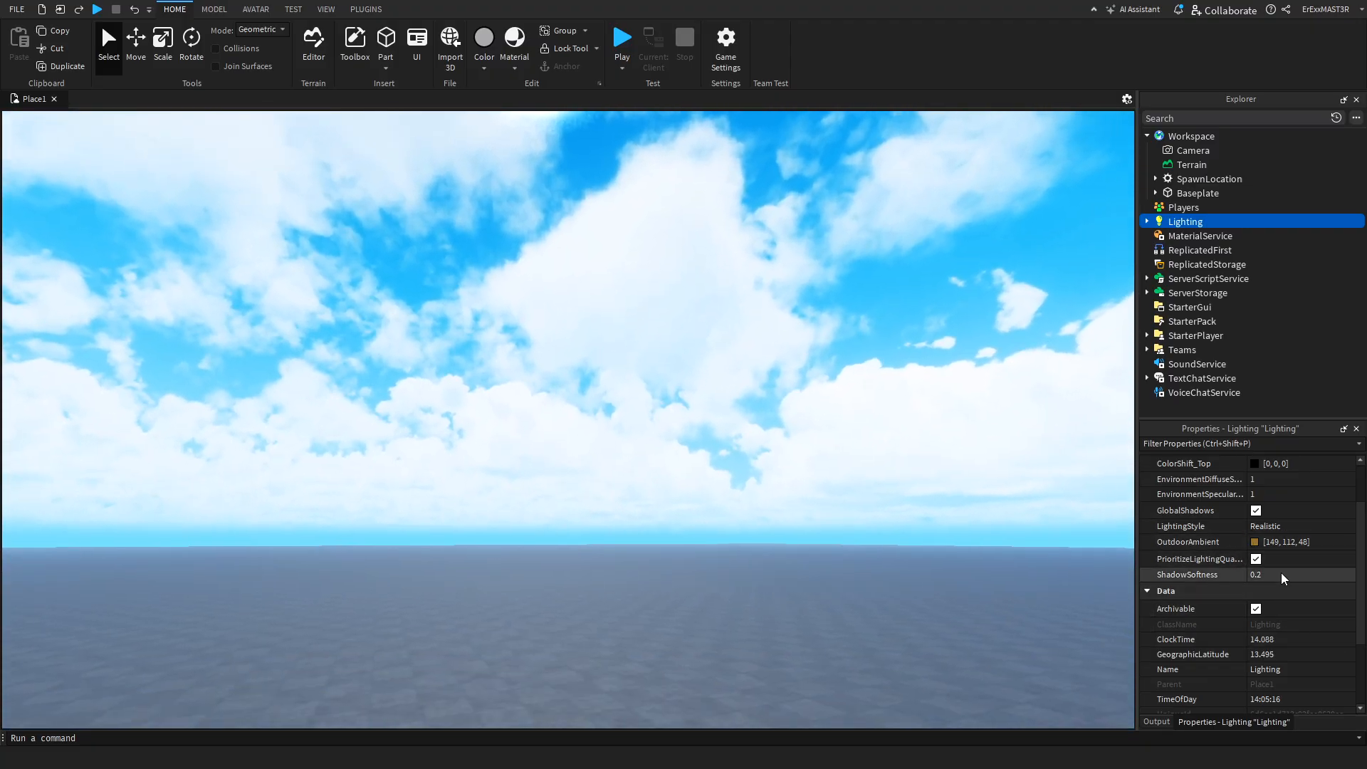
Try new OutdoorAmbient and Ambient colours via the colour picker, then move on to MaterialService.
{"action": "left_click", "coordinate": [1256, 541]}
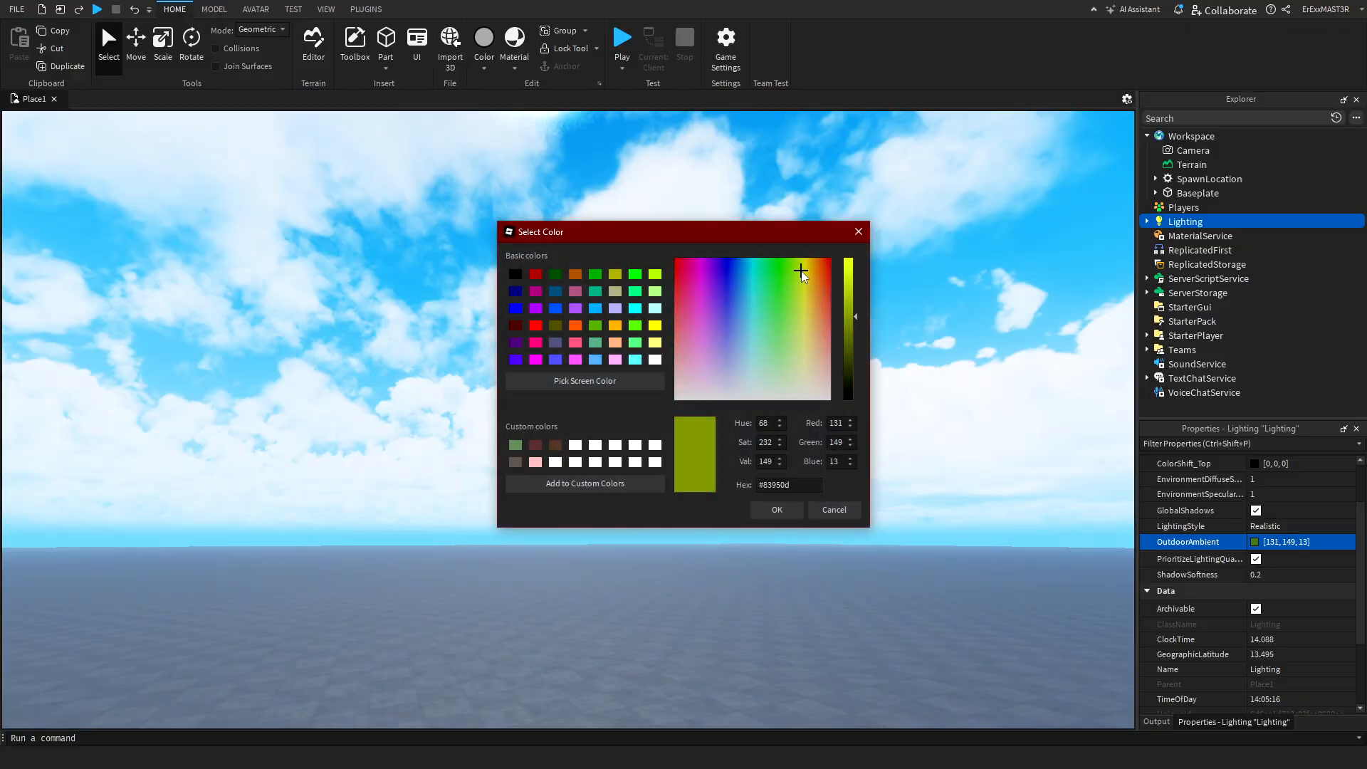
{"action": "left_click", "coordinate": [776, 510]}
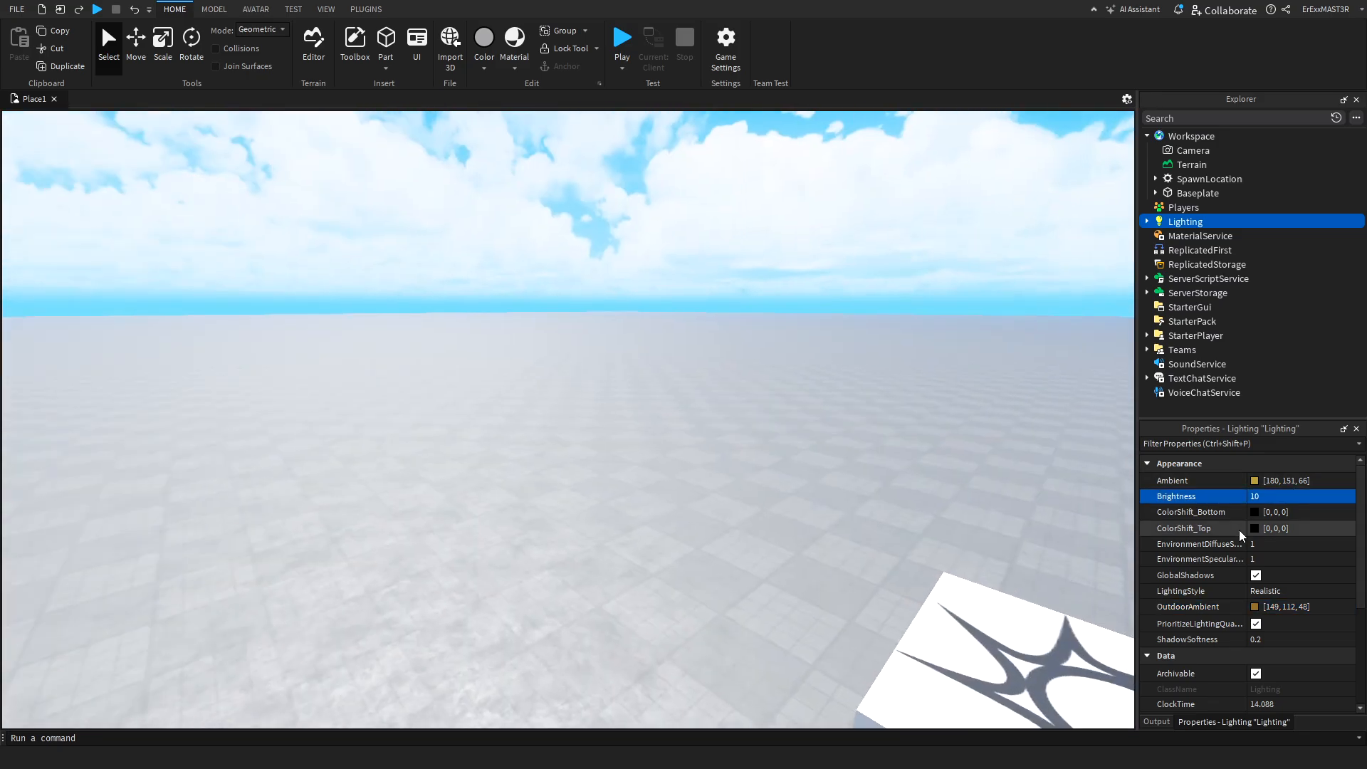
{"action": "left_click", "coordinate": [1256, 481]}
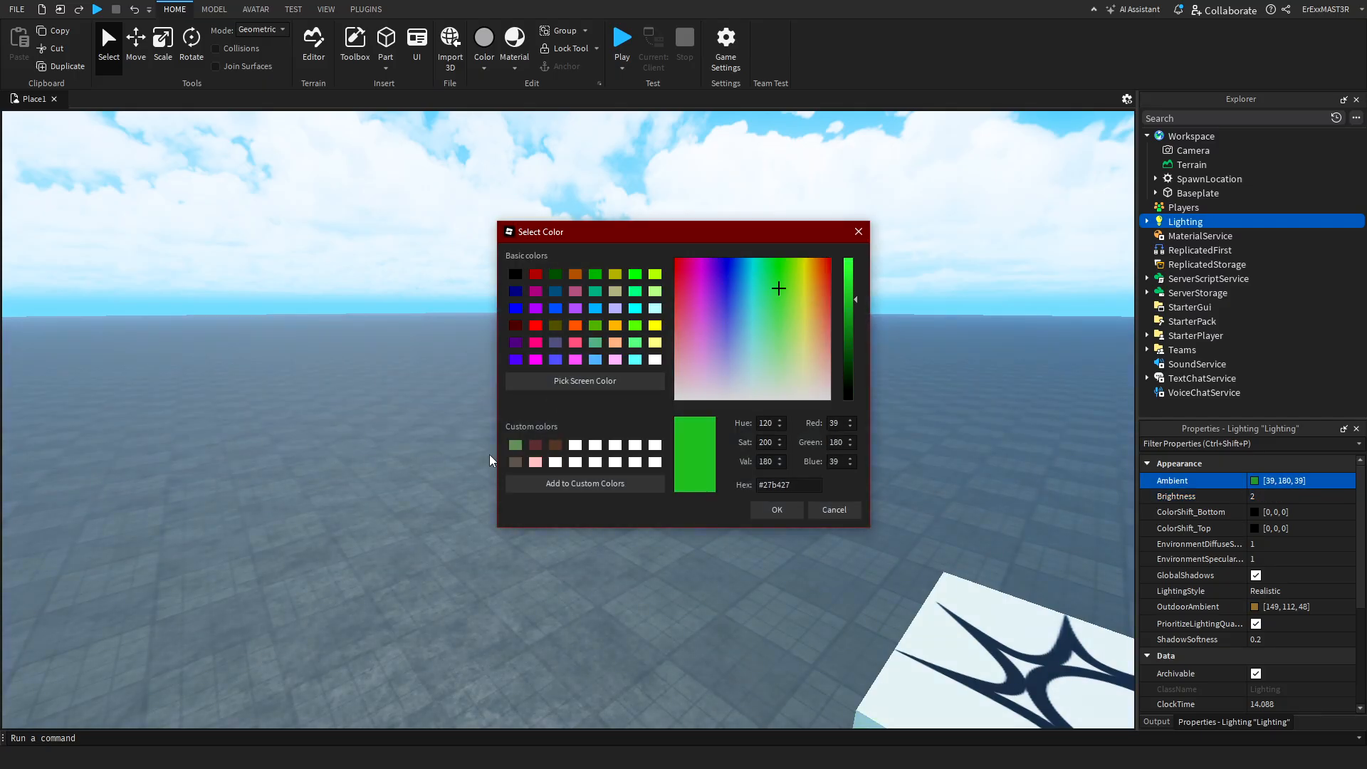
{"action": "left_click", "coordinate": [778, 508]}
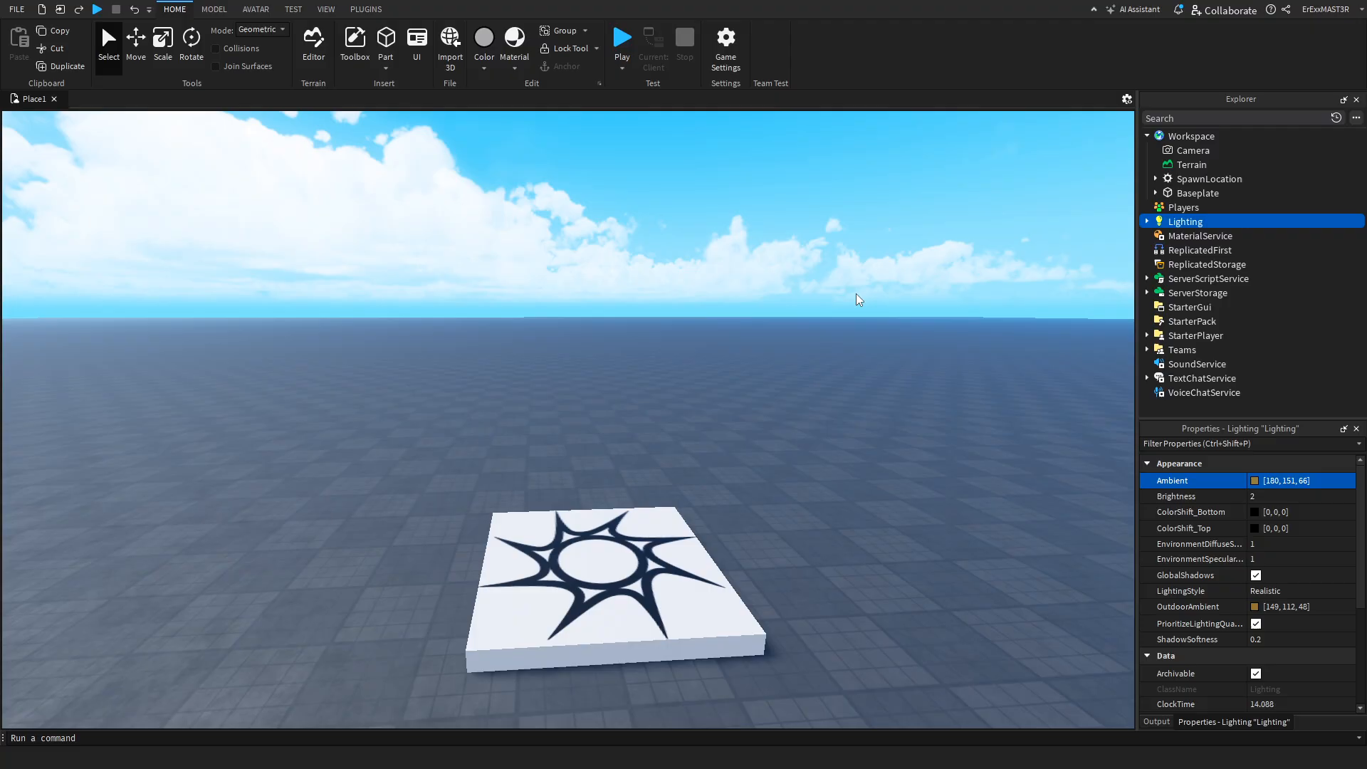
{"action": "left_click", "coordinate": [1199, 236]}
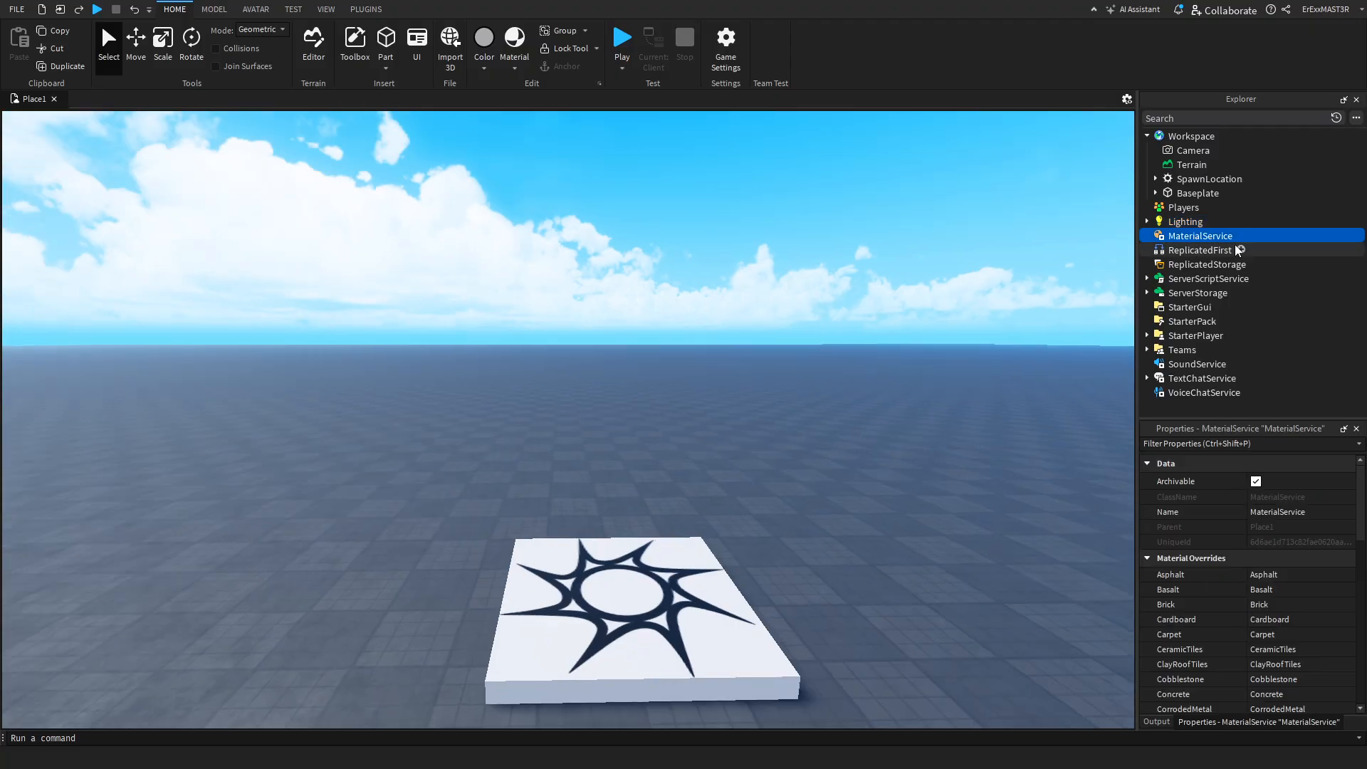
Inspect Baseplate, ReplicatedFirst, ReplicatedStorage, ServerStorage and ServerScriptService properties.
{"action": "left_click", "coordinate": [1198, 193]}
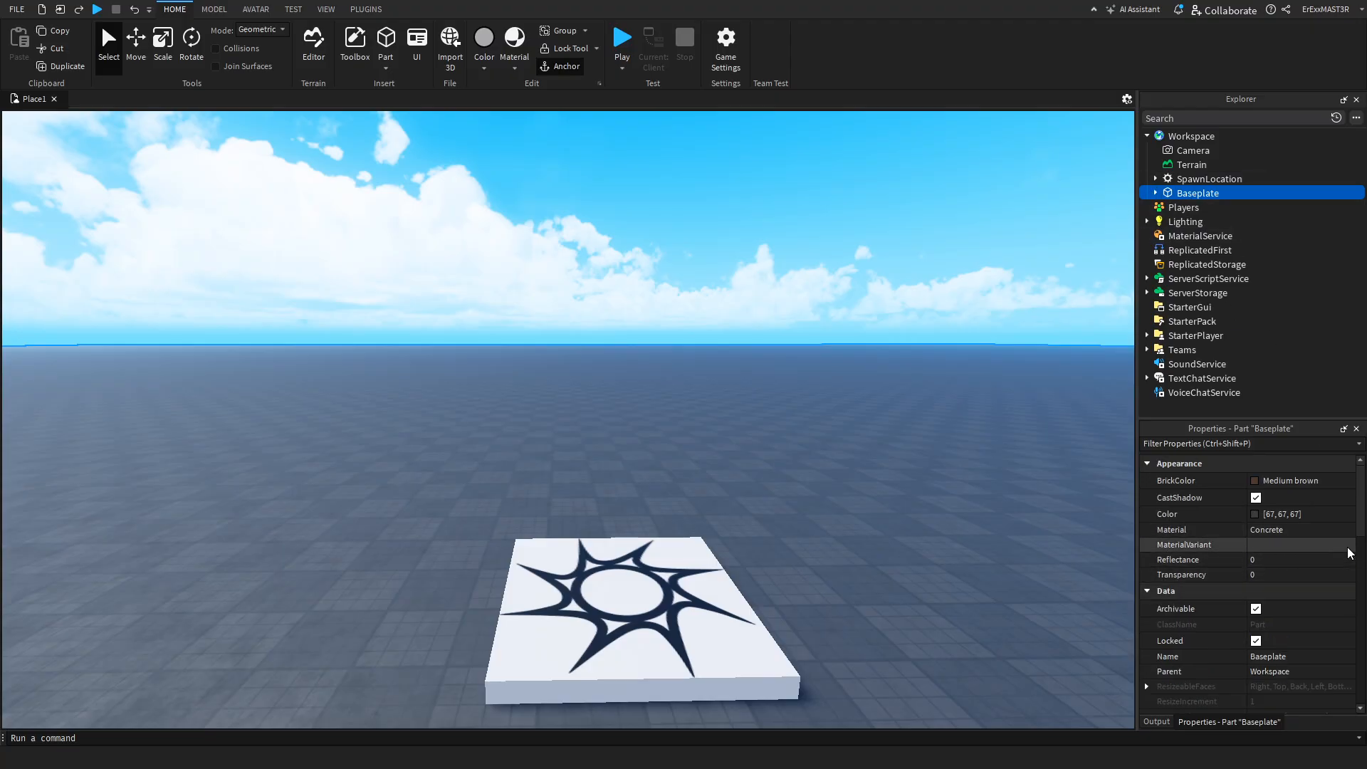
{"action": "left_click", "coordinate": [1199, 249]}
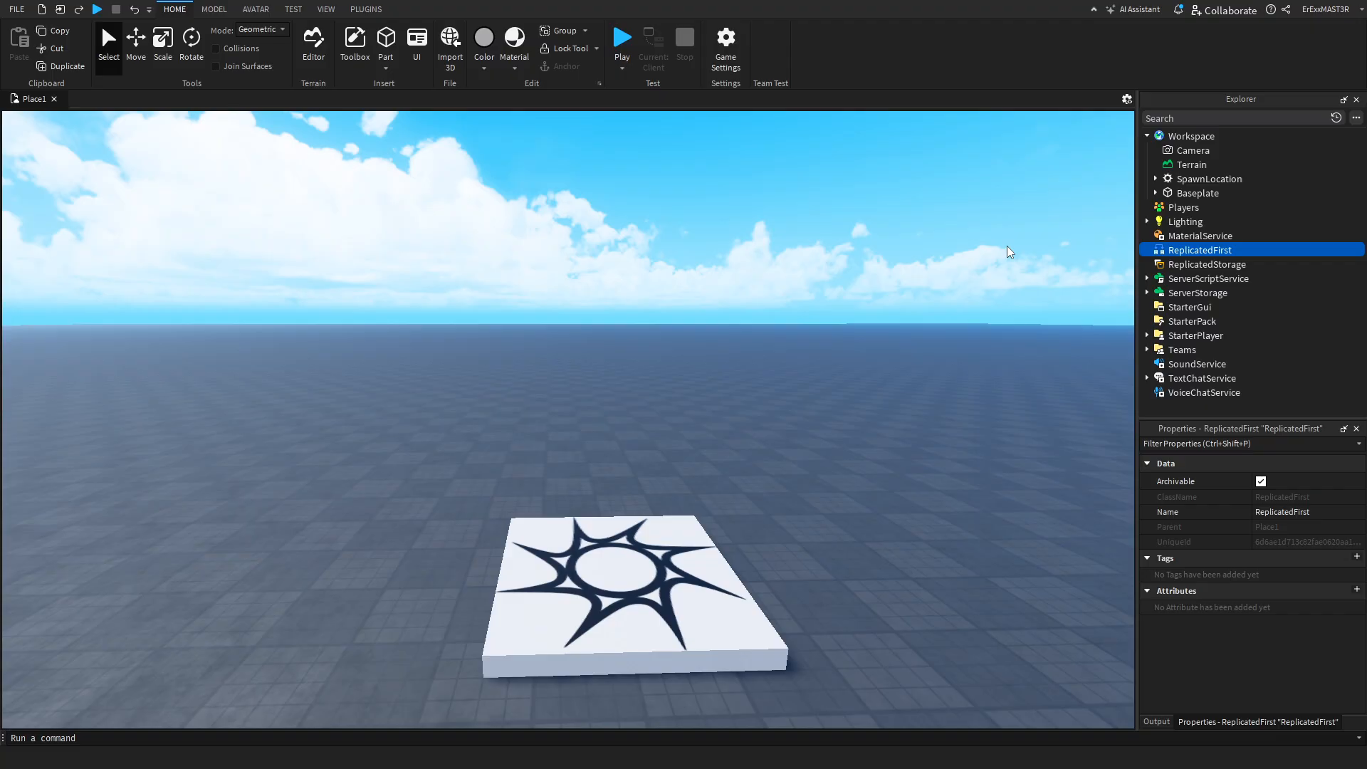
{"action": "mouse_move", "coordinate": [1119, 236]}
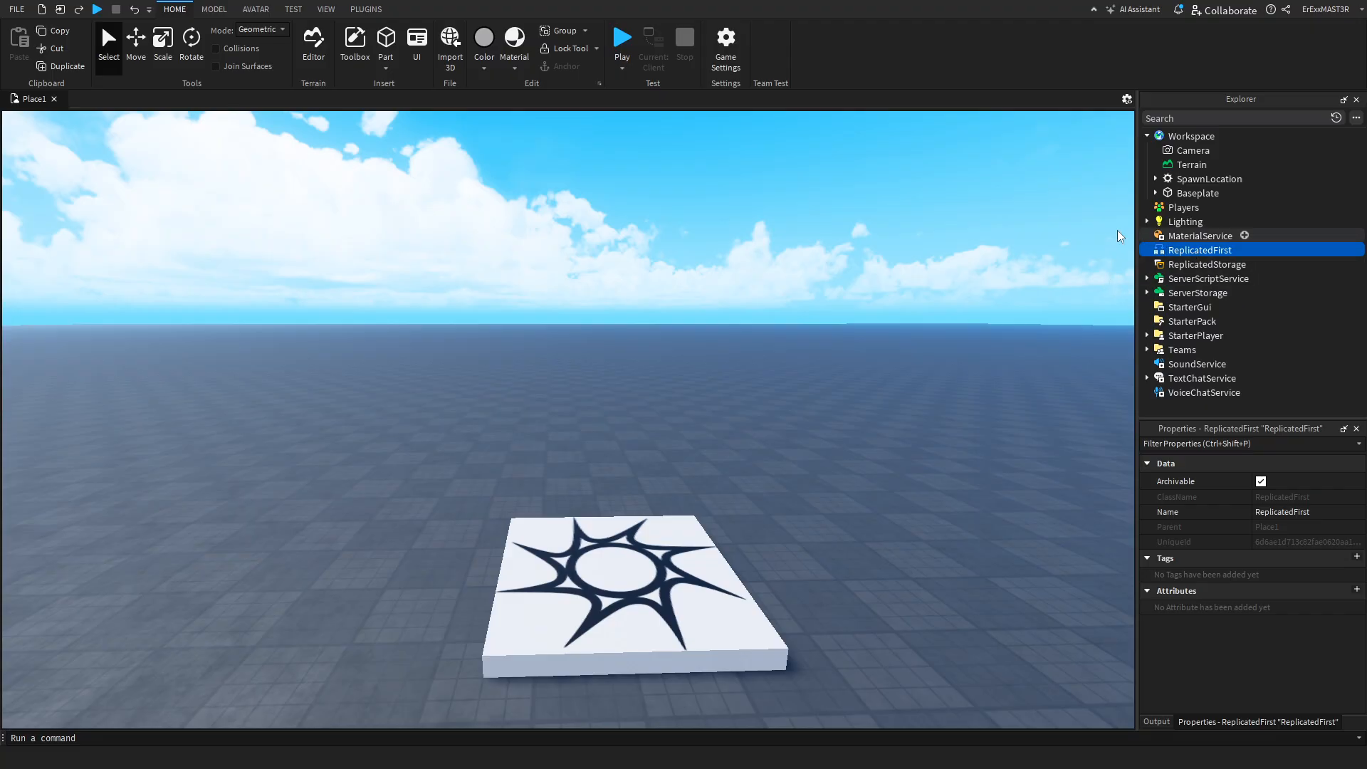
{"action": "mouse_move", "coordinate": [1227, 254]}
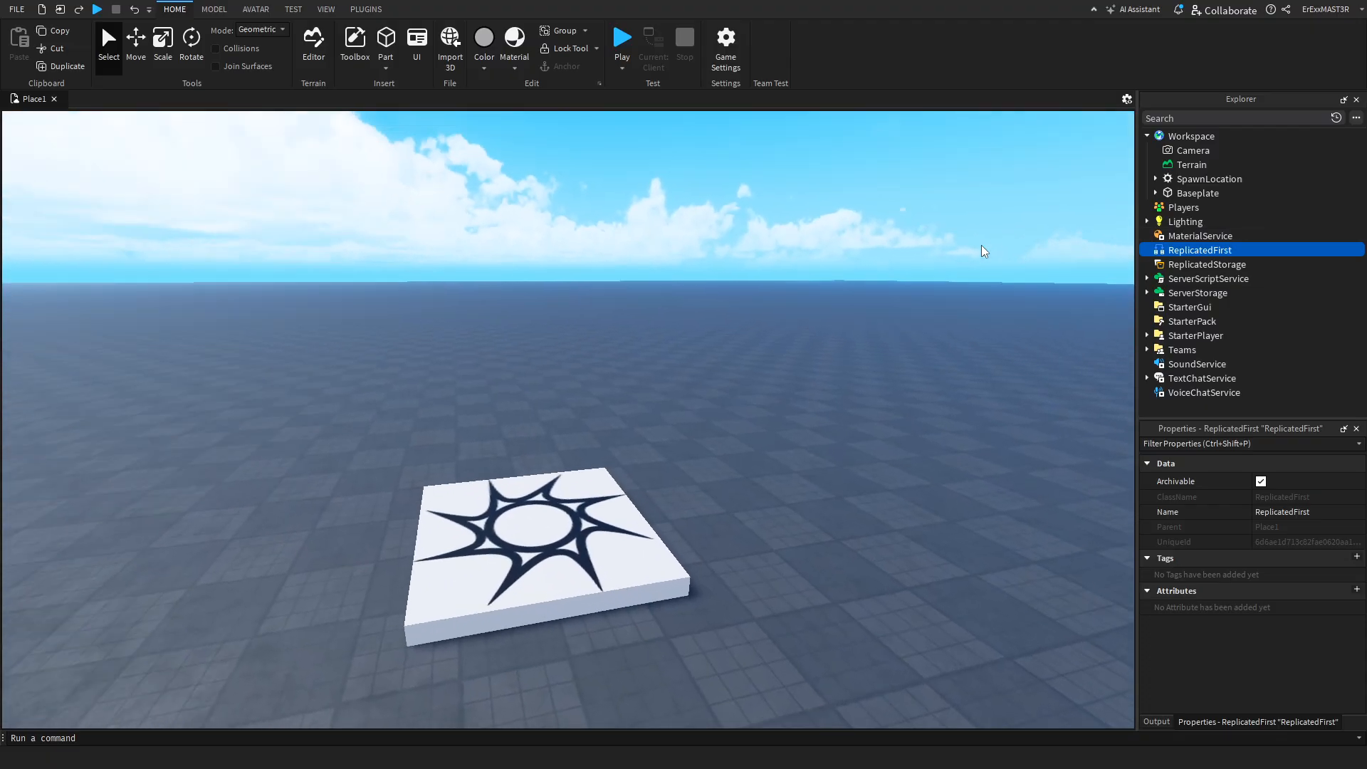
{"action": "left_click", "coordinate": [1207, 265]}
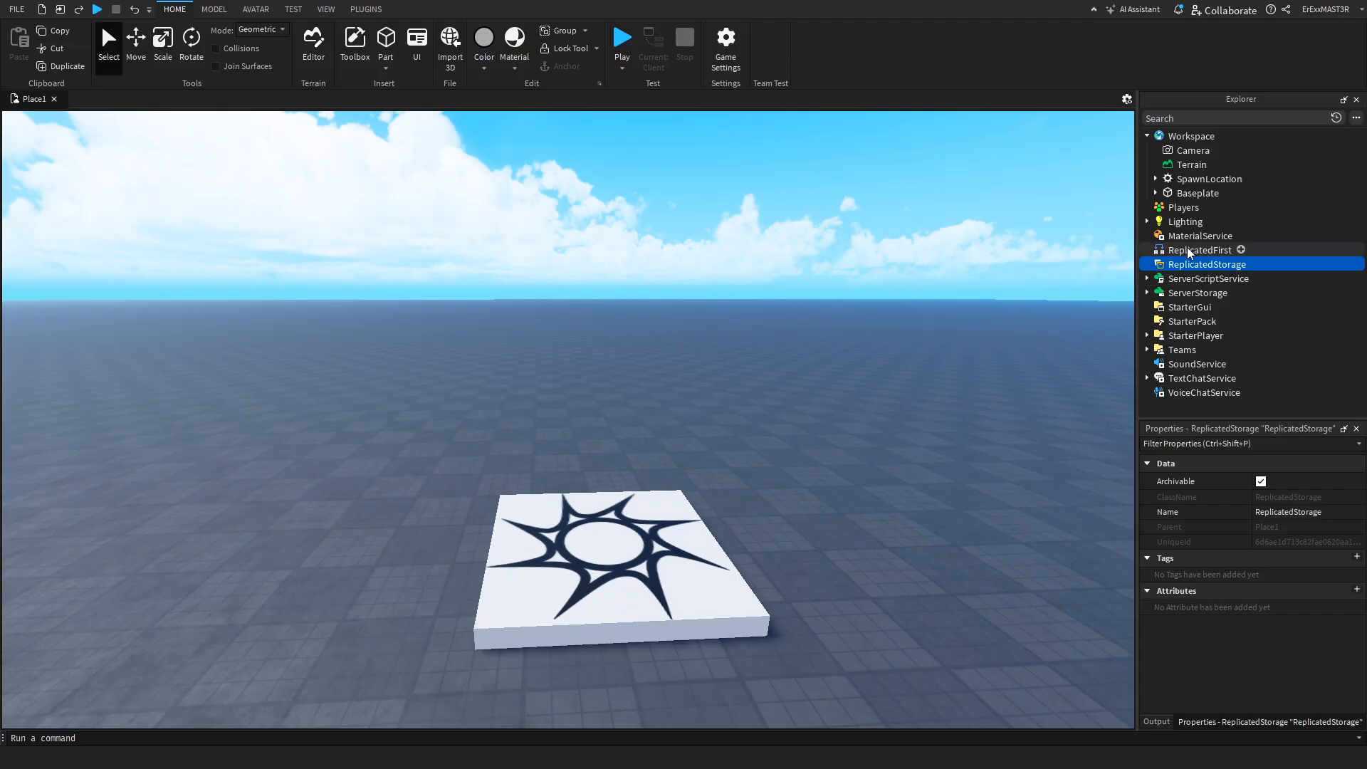
{"action": "mouse_move", "coordinate": [1183, 262]}
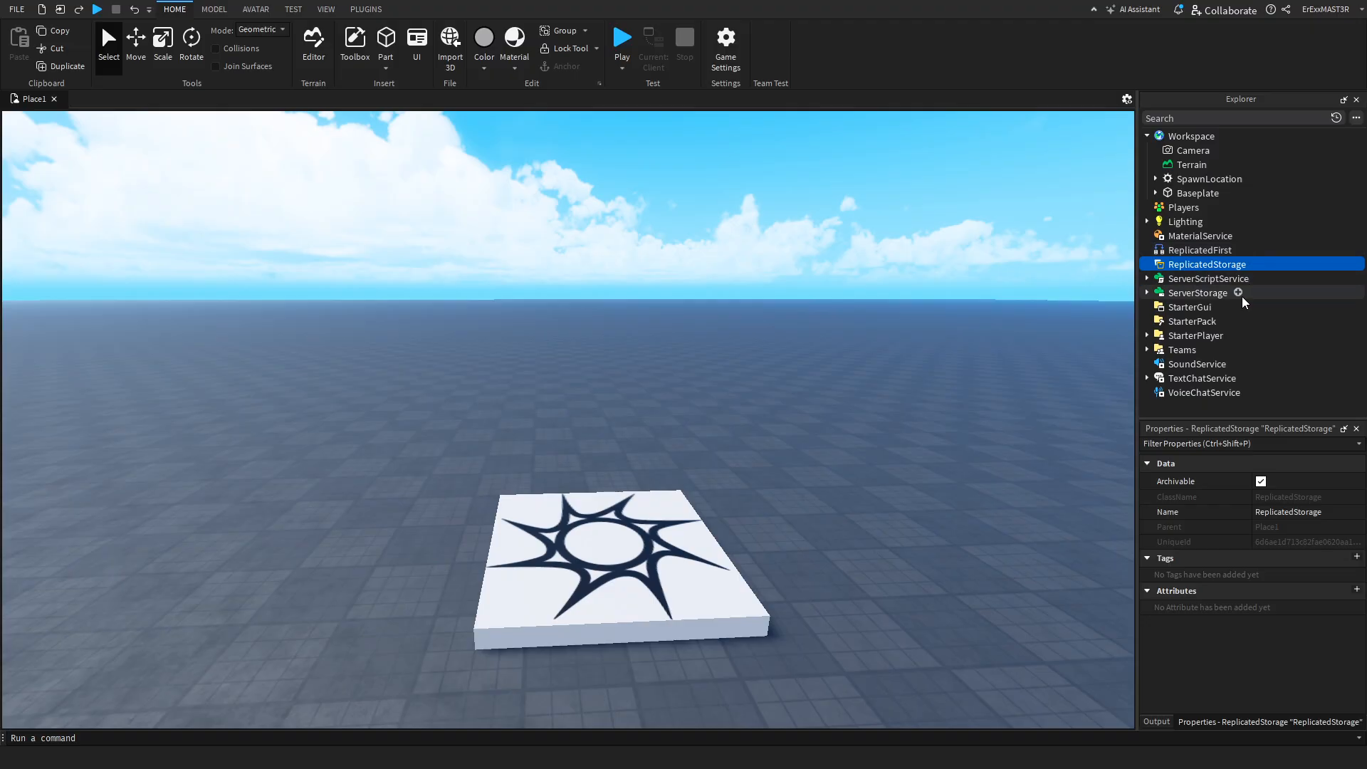
{"action": "left_click", "coordinate": [1198, 293]}
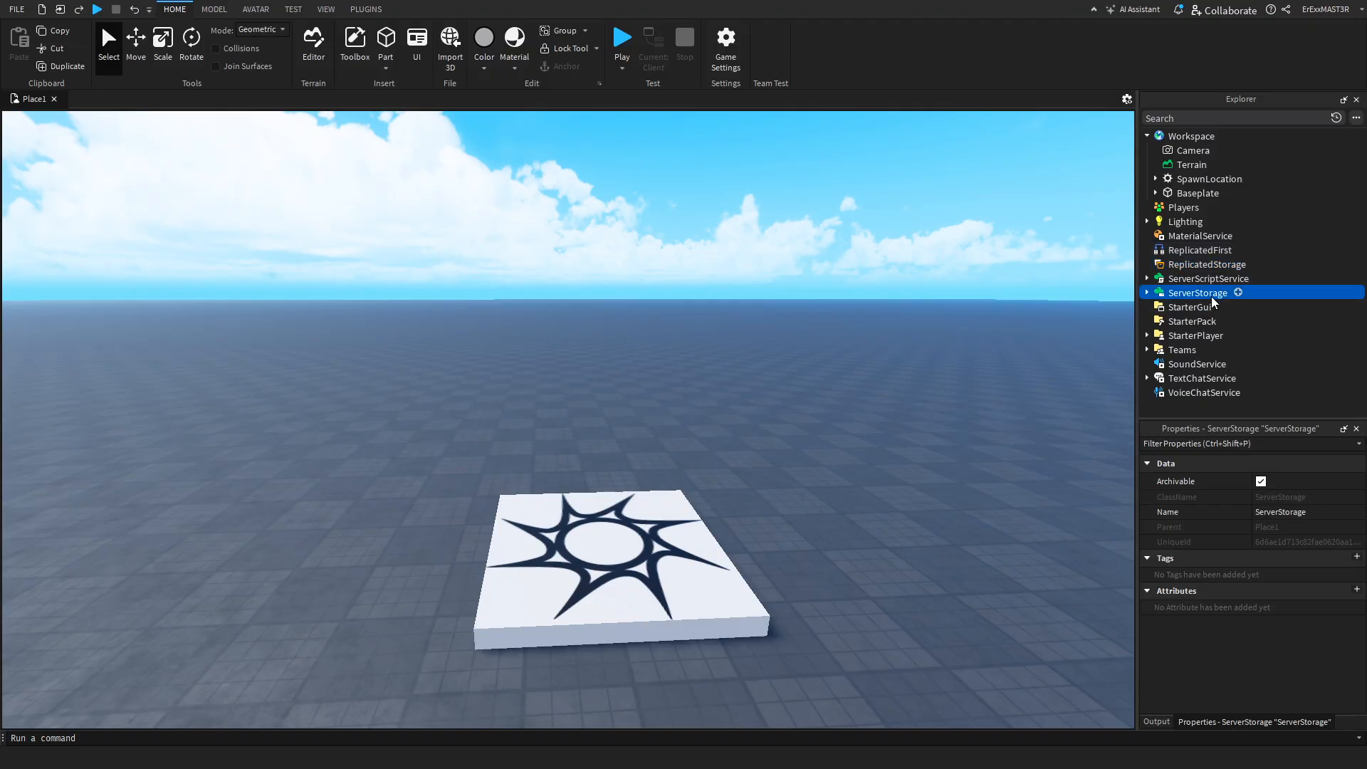
{"action": "left_click", "coordinate": [1208, 279]}
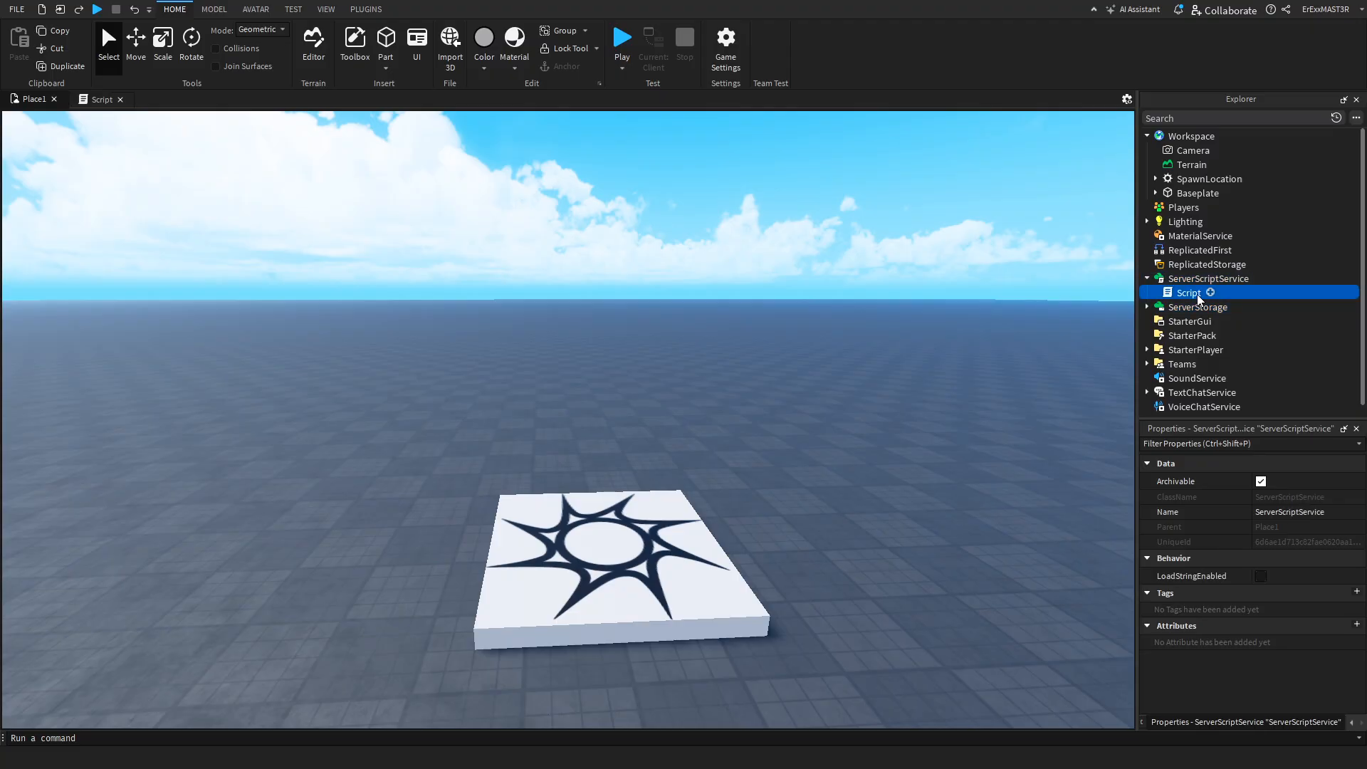
Add a Script and a ModuleScript to ServerScriptService, viewing each, then return to the 3D place.
{"action": "double_click", "coordinate": [1187, 294]}
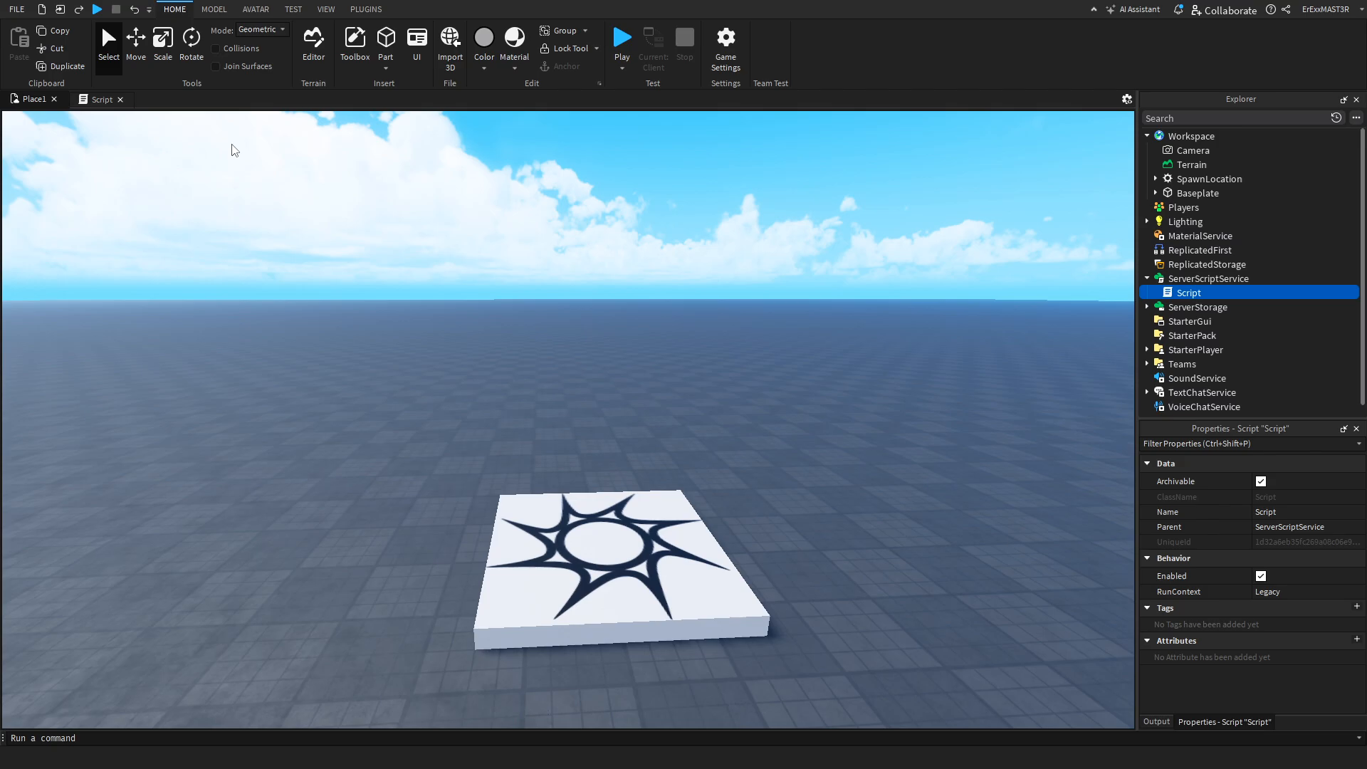
{"action": "left_click", "coordinate": [1208, 279]}
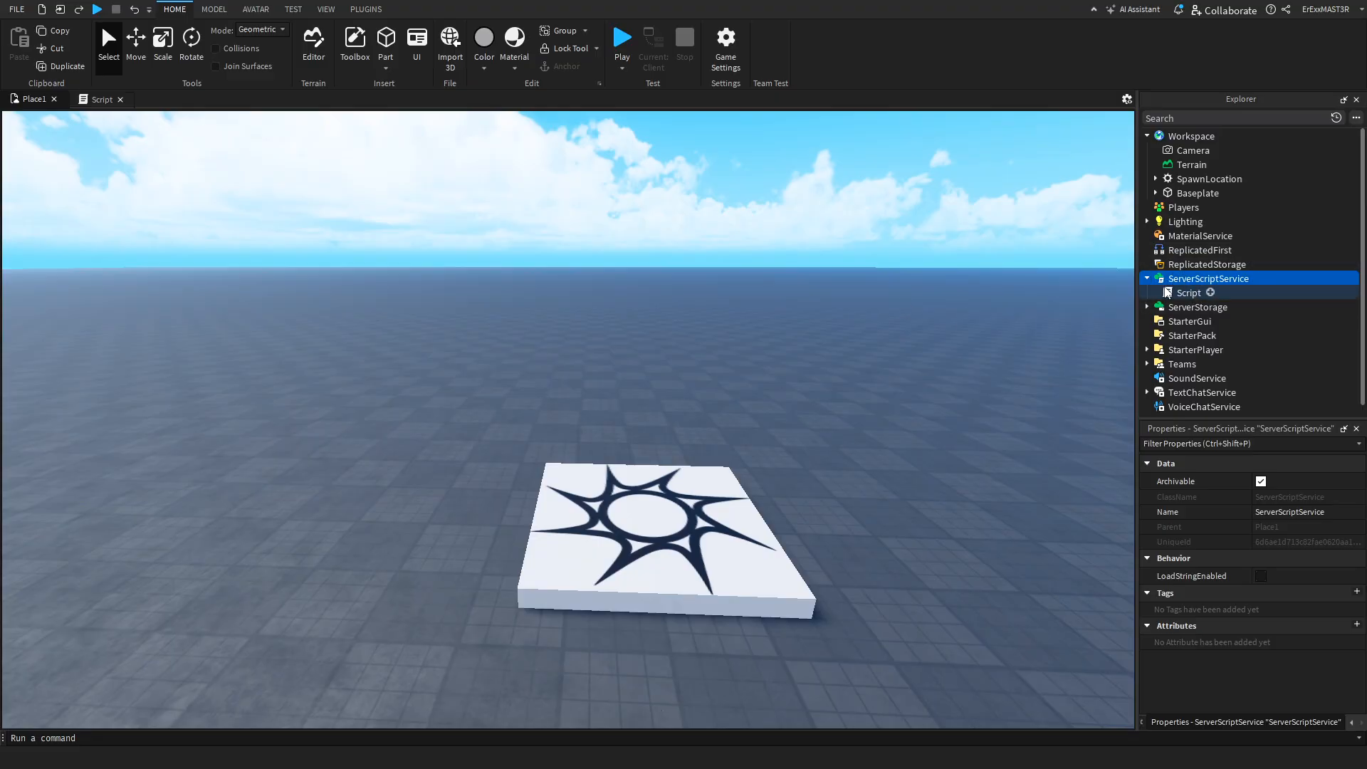
{"action": "left_click", "coordinate": [1187, 293]}
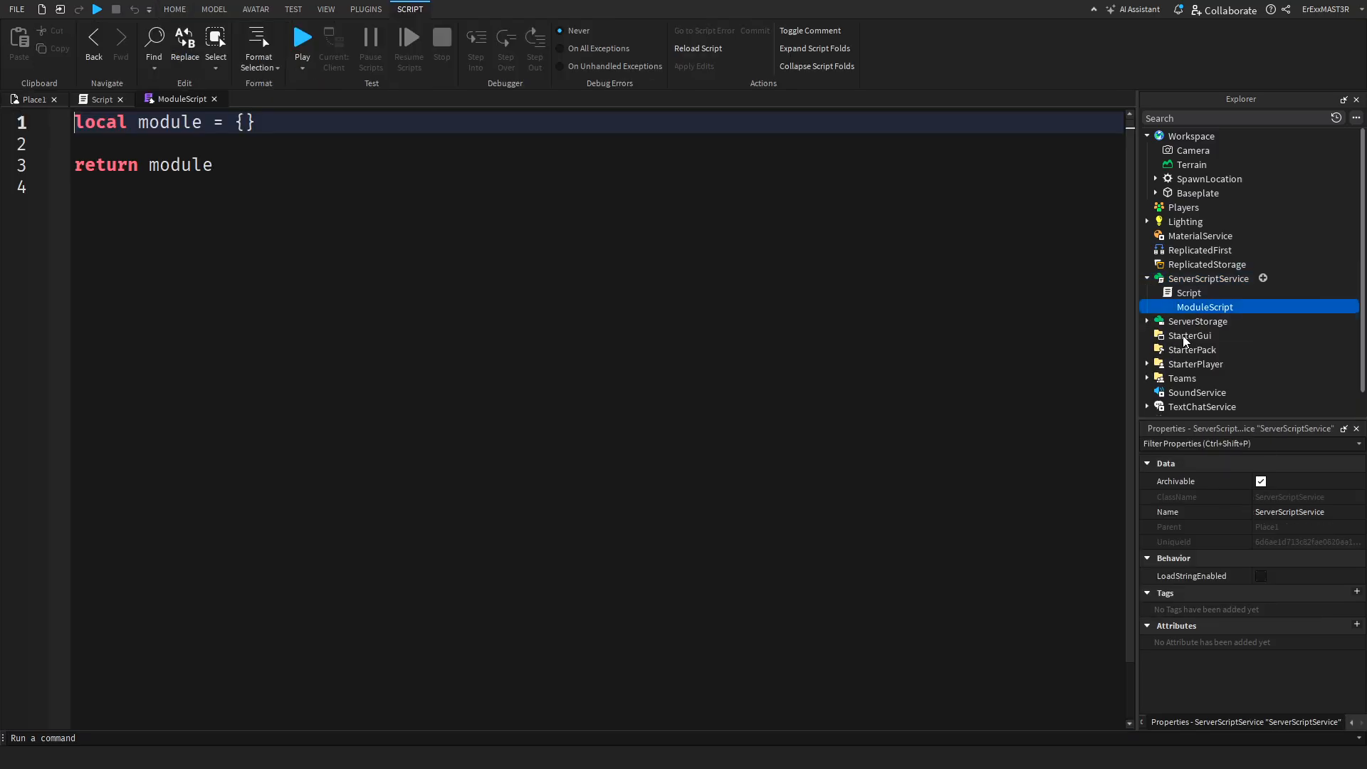
{"action": "left_click", "coordinate": [1204, 307]}
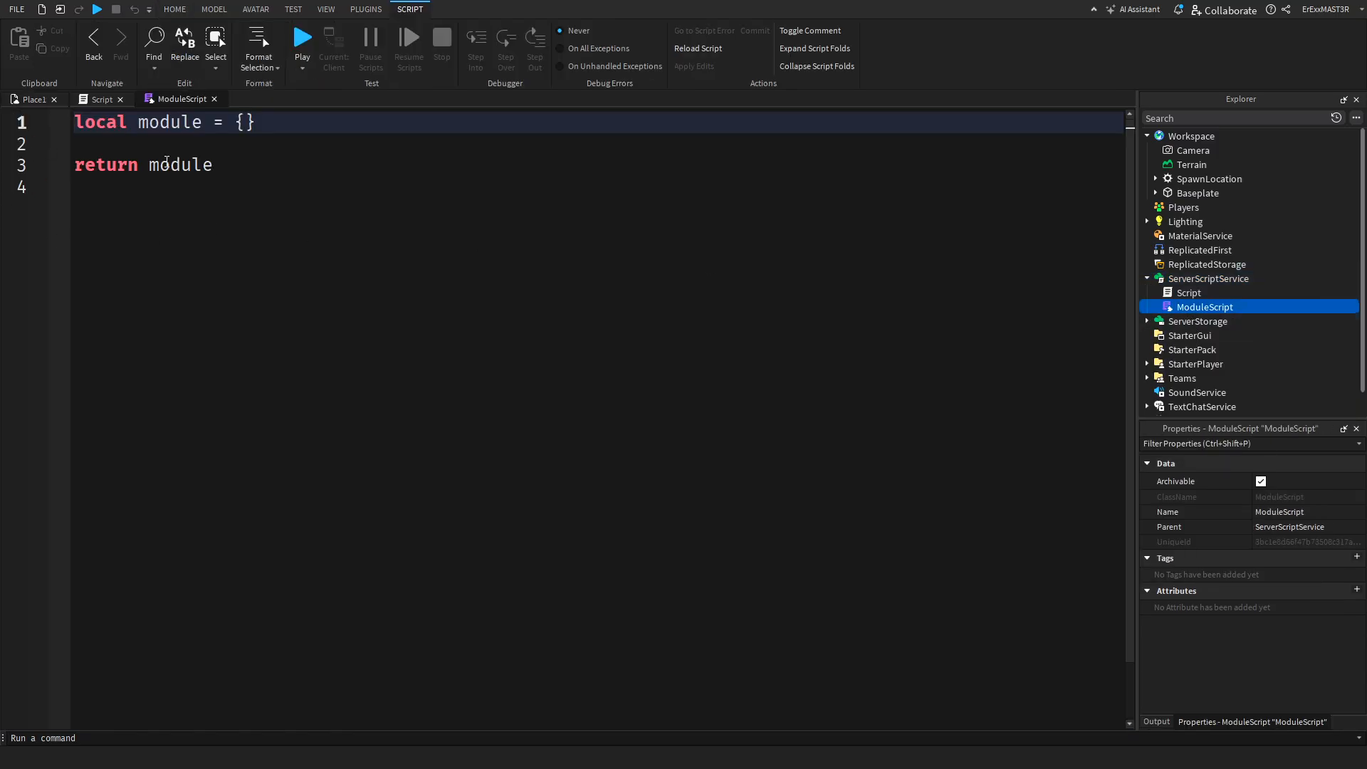
{"action": "left_click", "coordinate": [29, 100]}
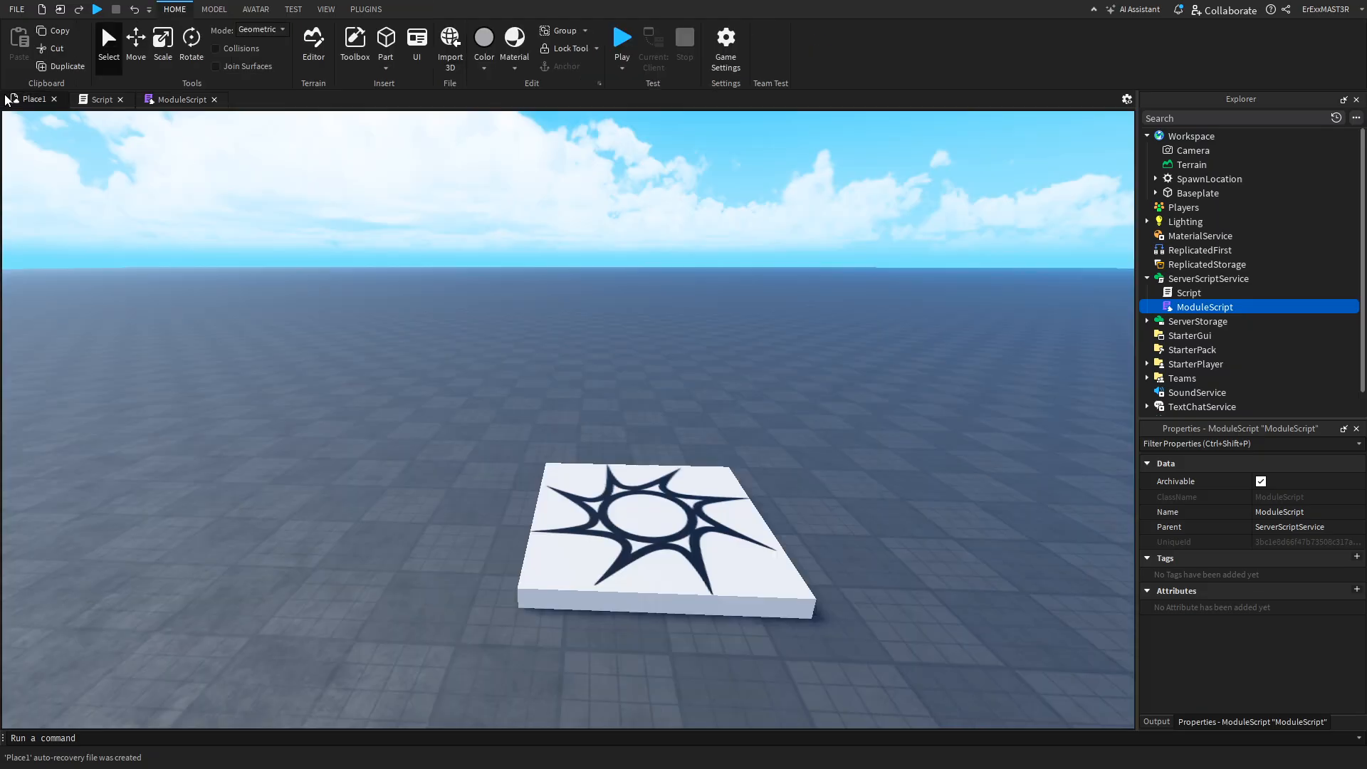
{"action": "mouse_move", "coordinate": [1185, 314]}
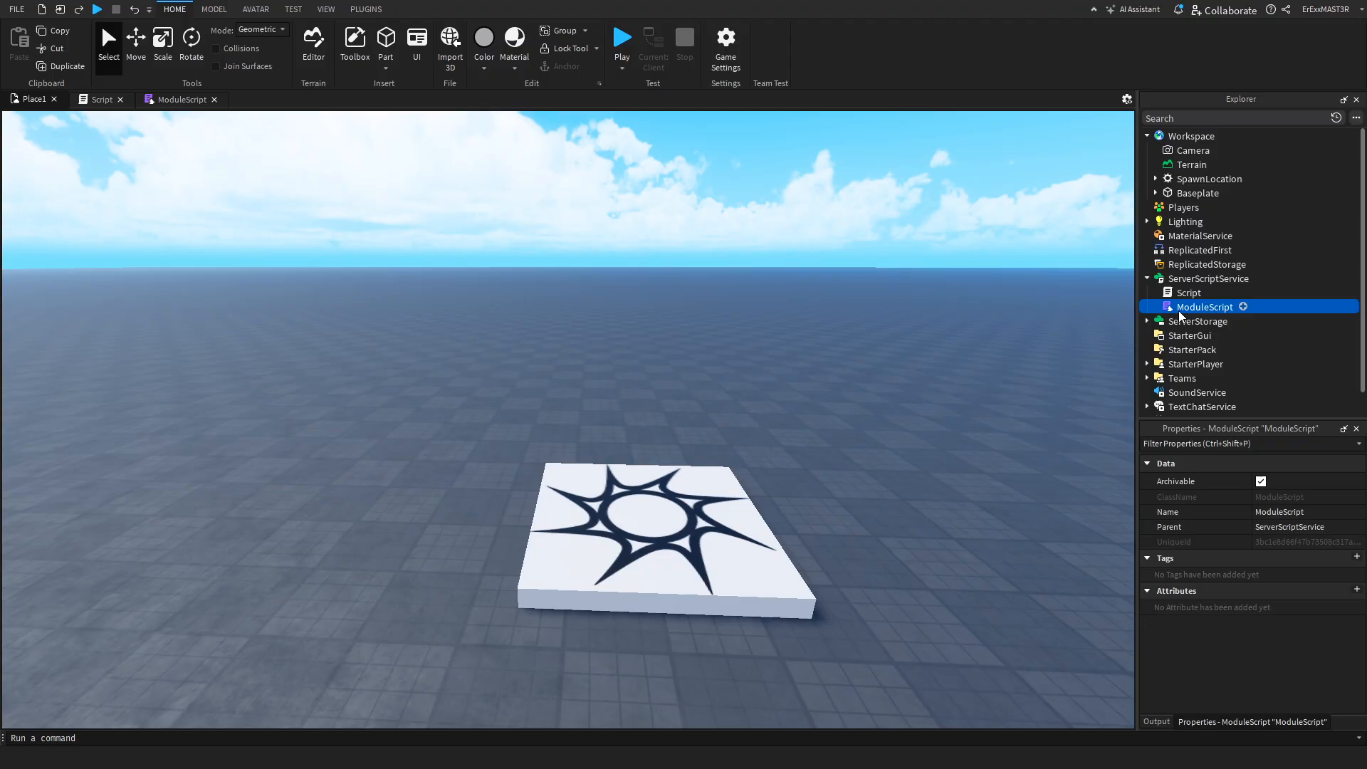
{"action": "mouse_move", "coordinate": [852, 268]}
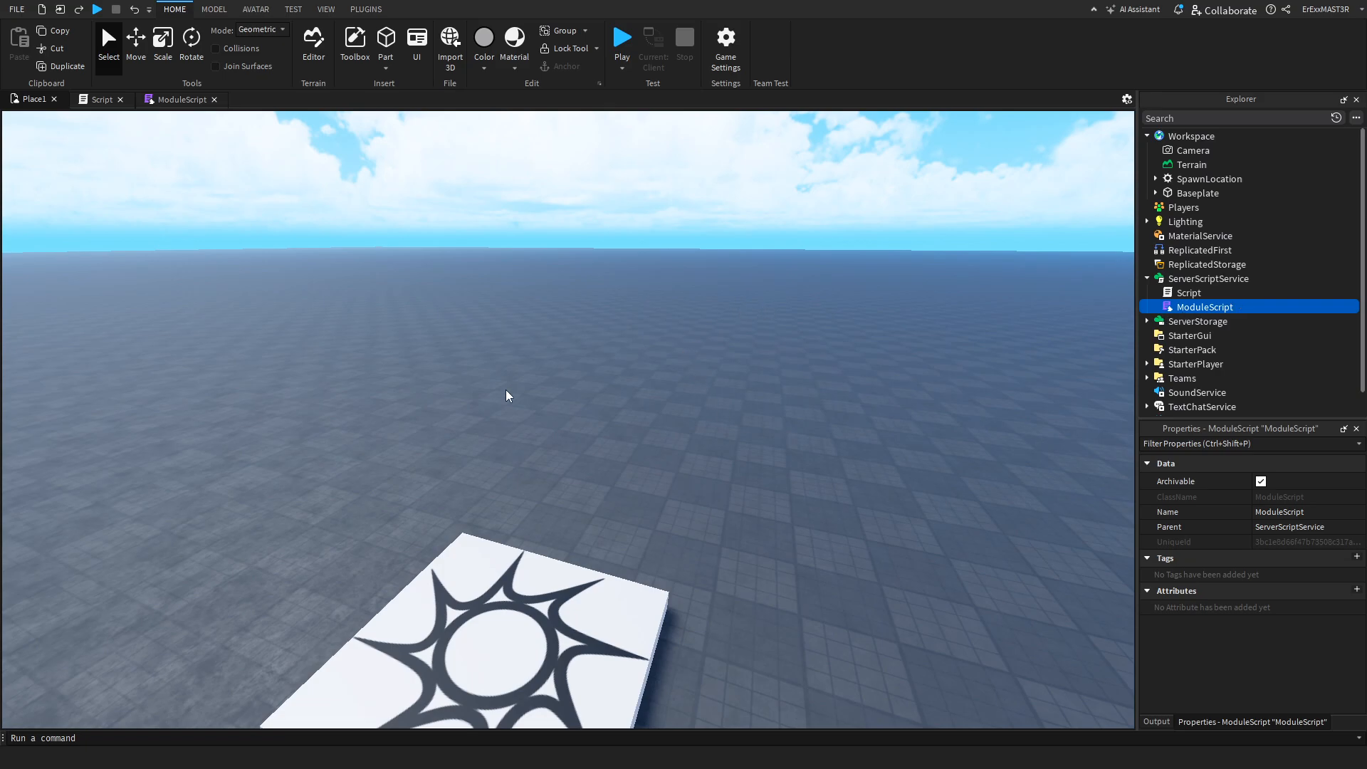
{"action": "mouse_move", "coordinate": [766, 356]}
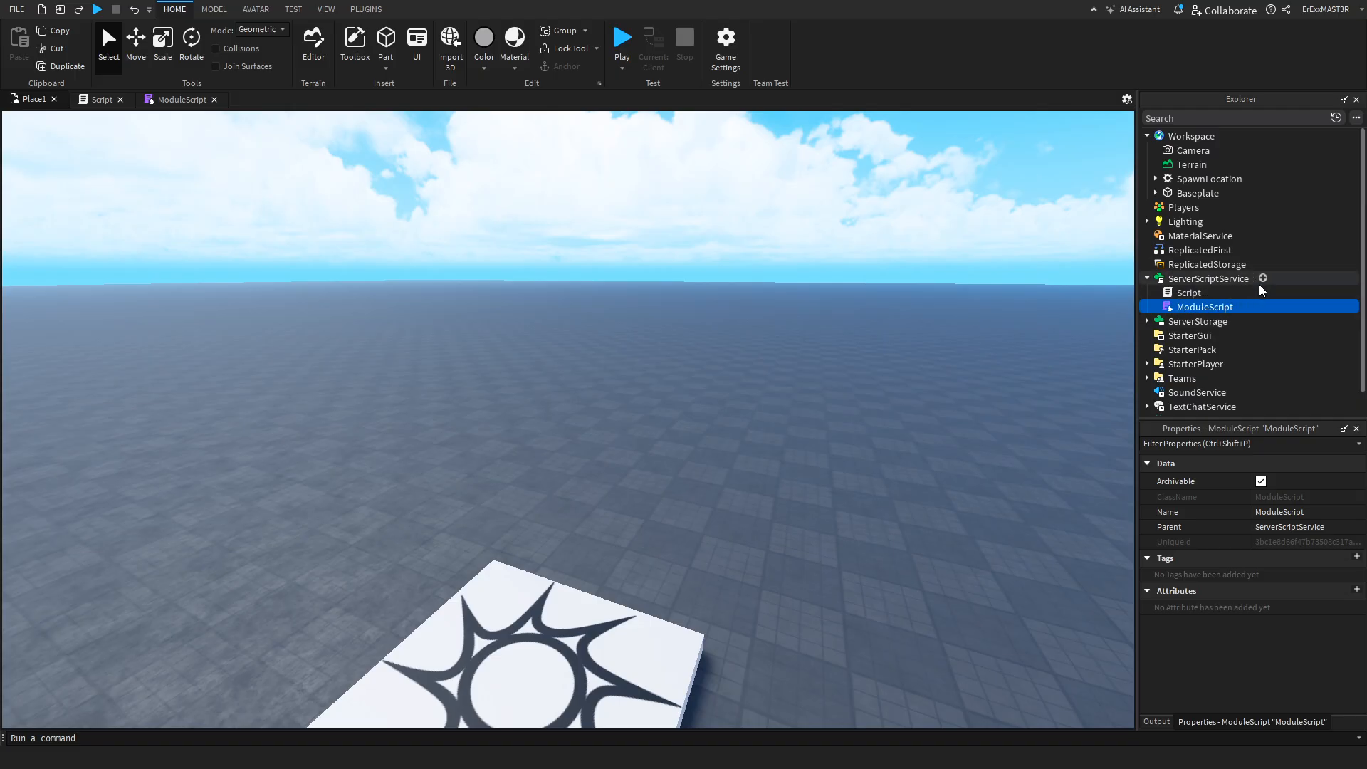
Add a LocalScript to ServerScriptService and select each of the three scripts in the Explorer.
{"action": "left_click", "coordinate": [1262, 279]}
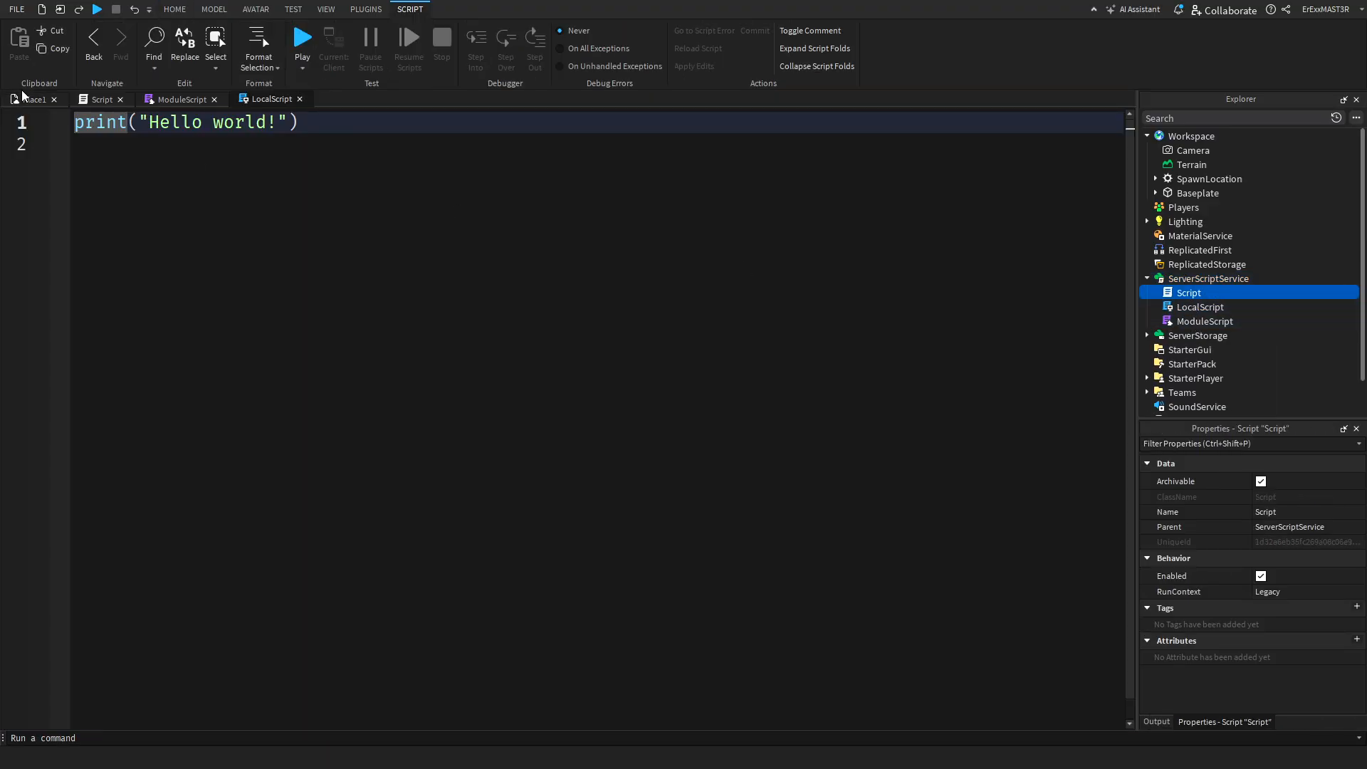
{"action": "left_click", "coordinate": [175, 8]}
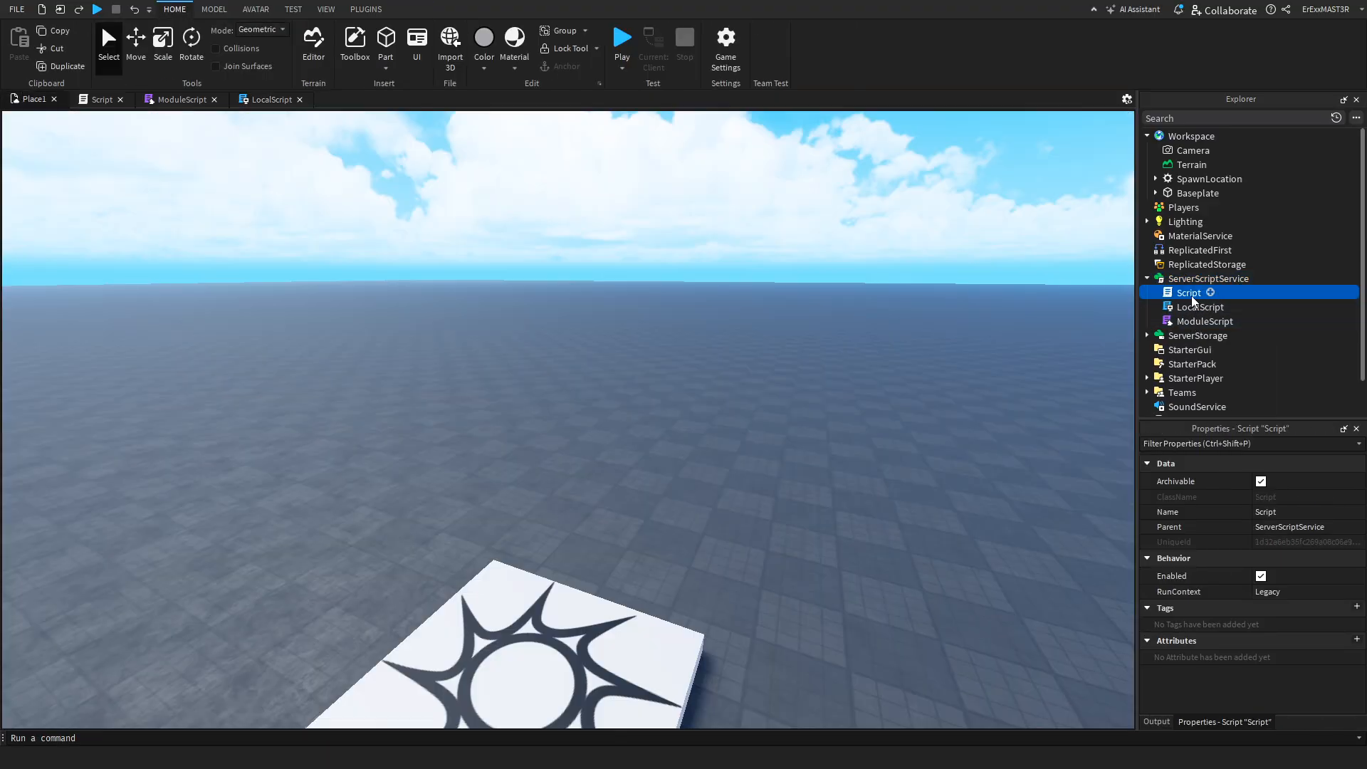
{"action": "left_click", "coordinate": [1199, 307]}
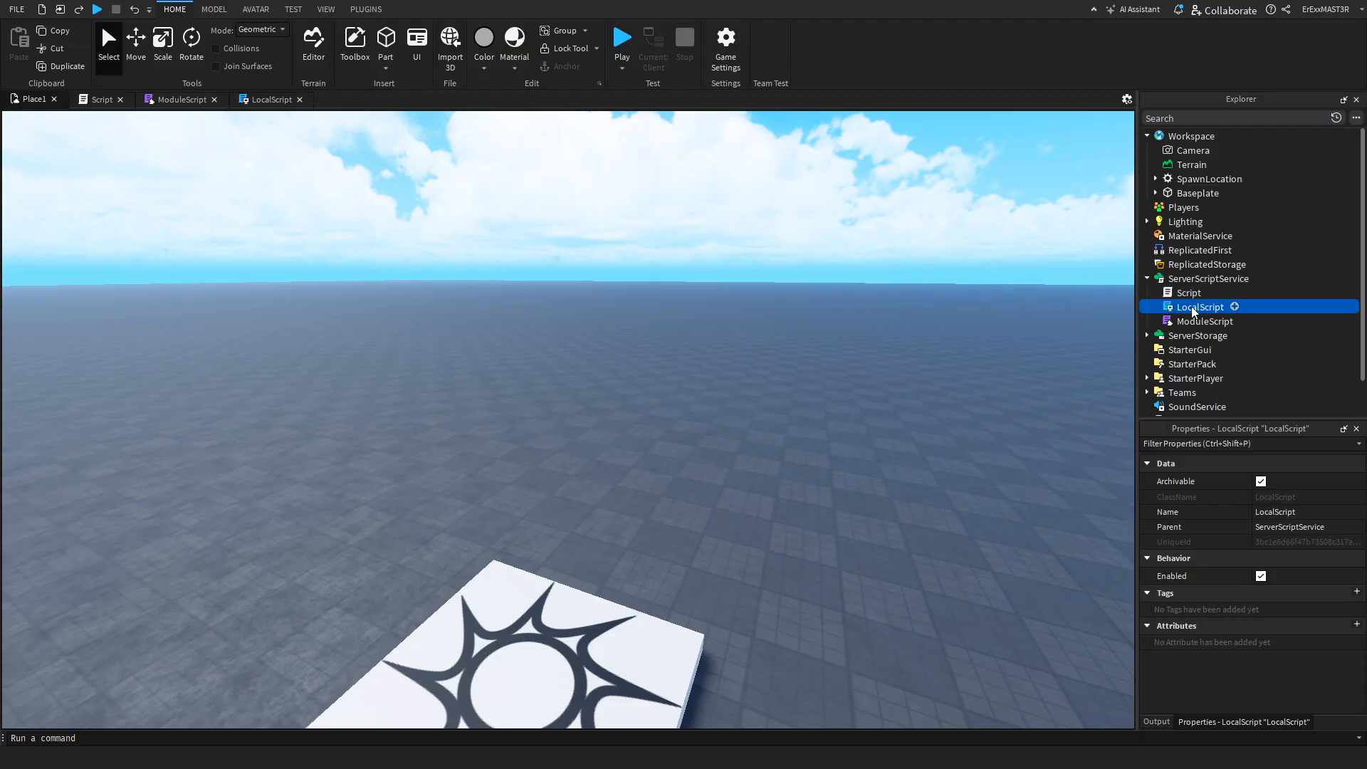
{"action": "left_click", "coordinate": [1204, 322]}
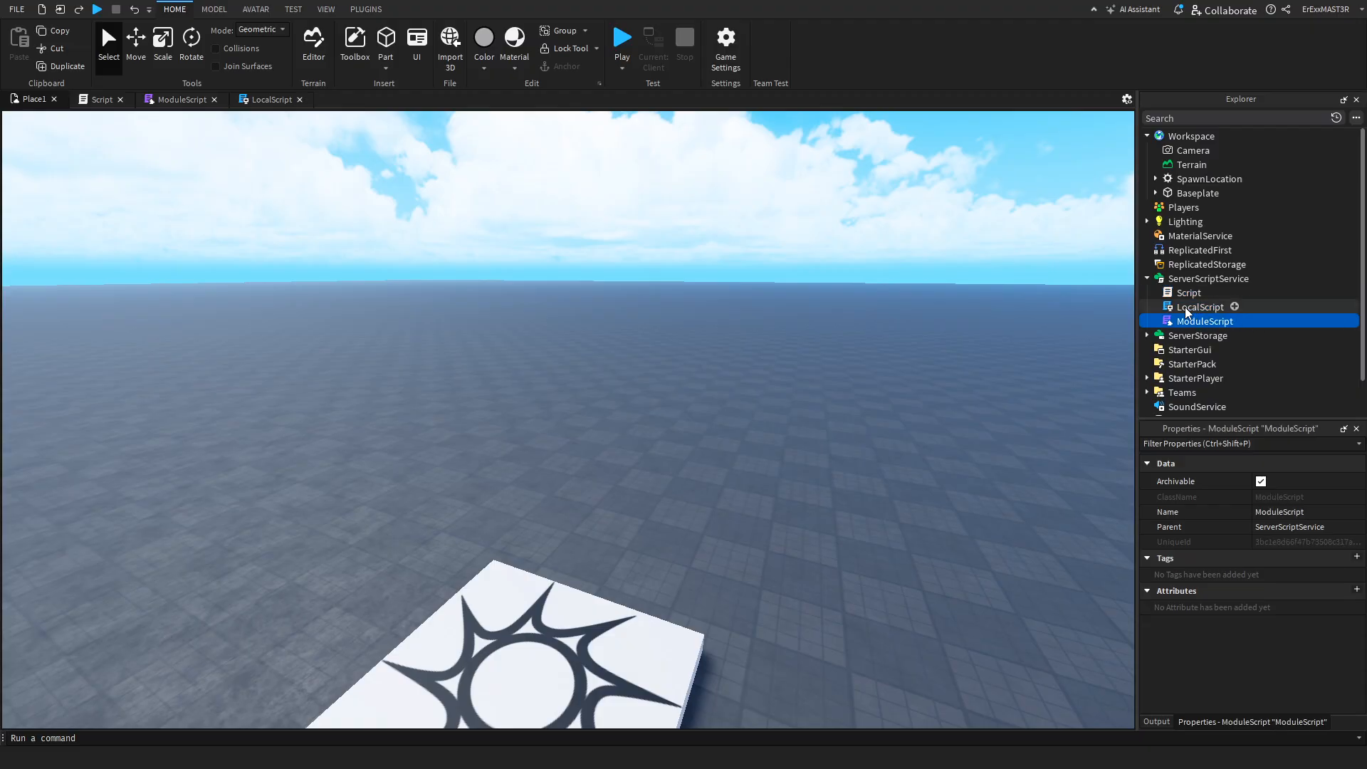
{"action": "left_click", "coordinate": [1200, 306]}
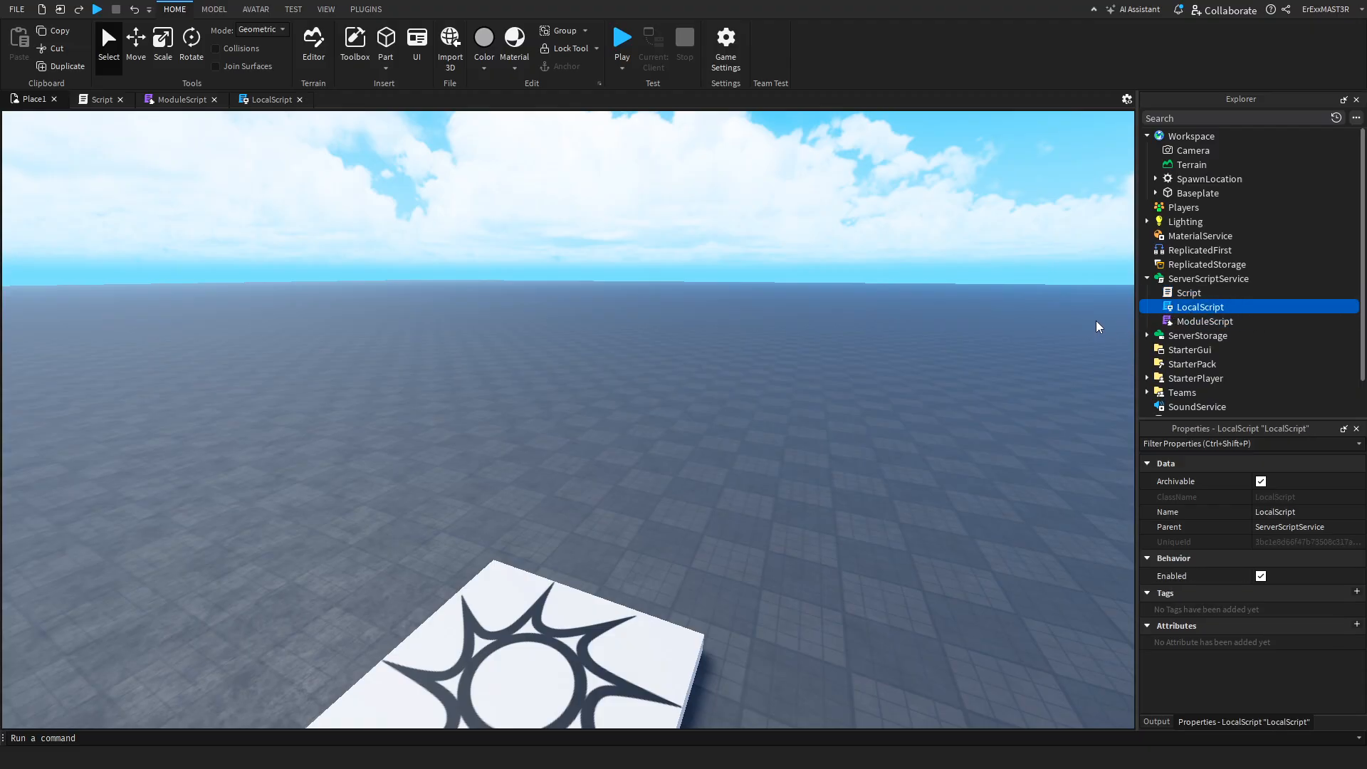
{"action": "left_click", "coordinate": [1187, 293]}
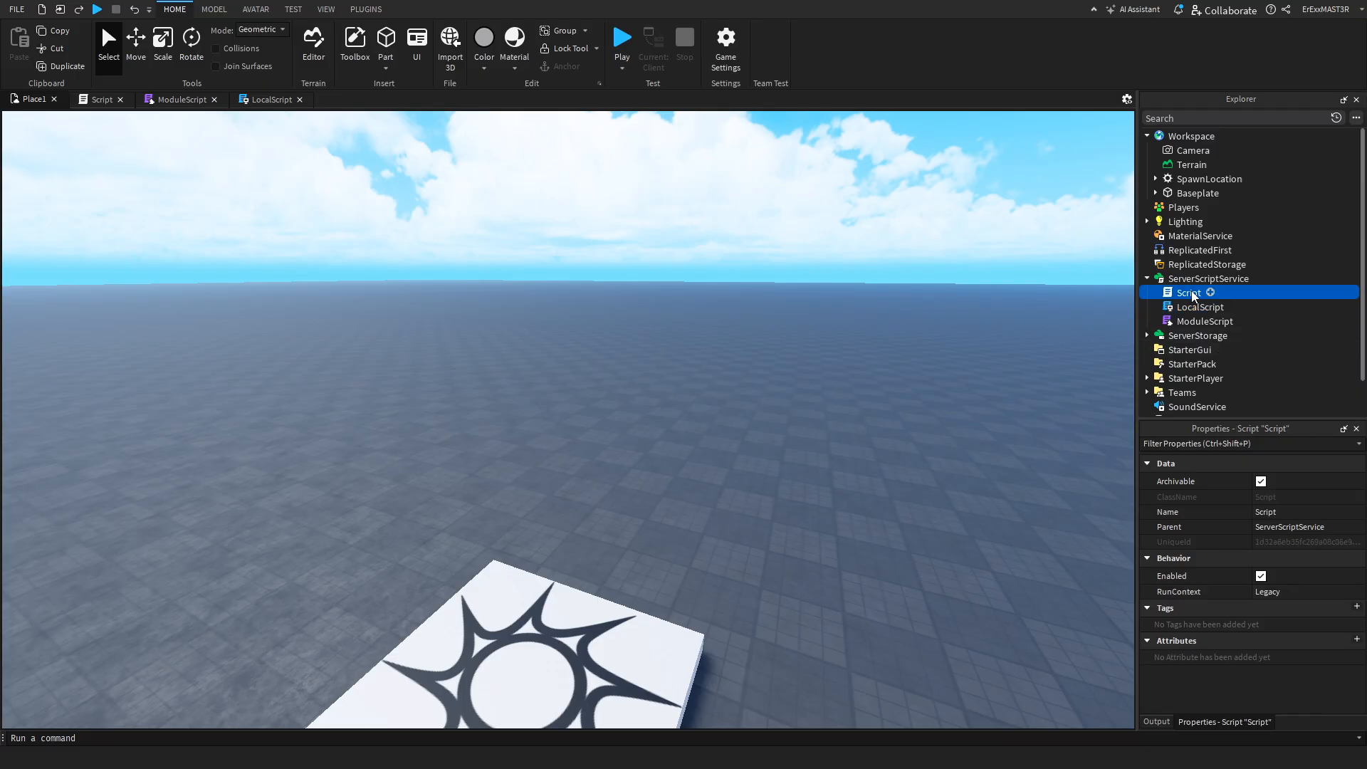
{"action": "mouse_move", "coordinate": [1181, 292]}
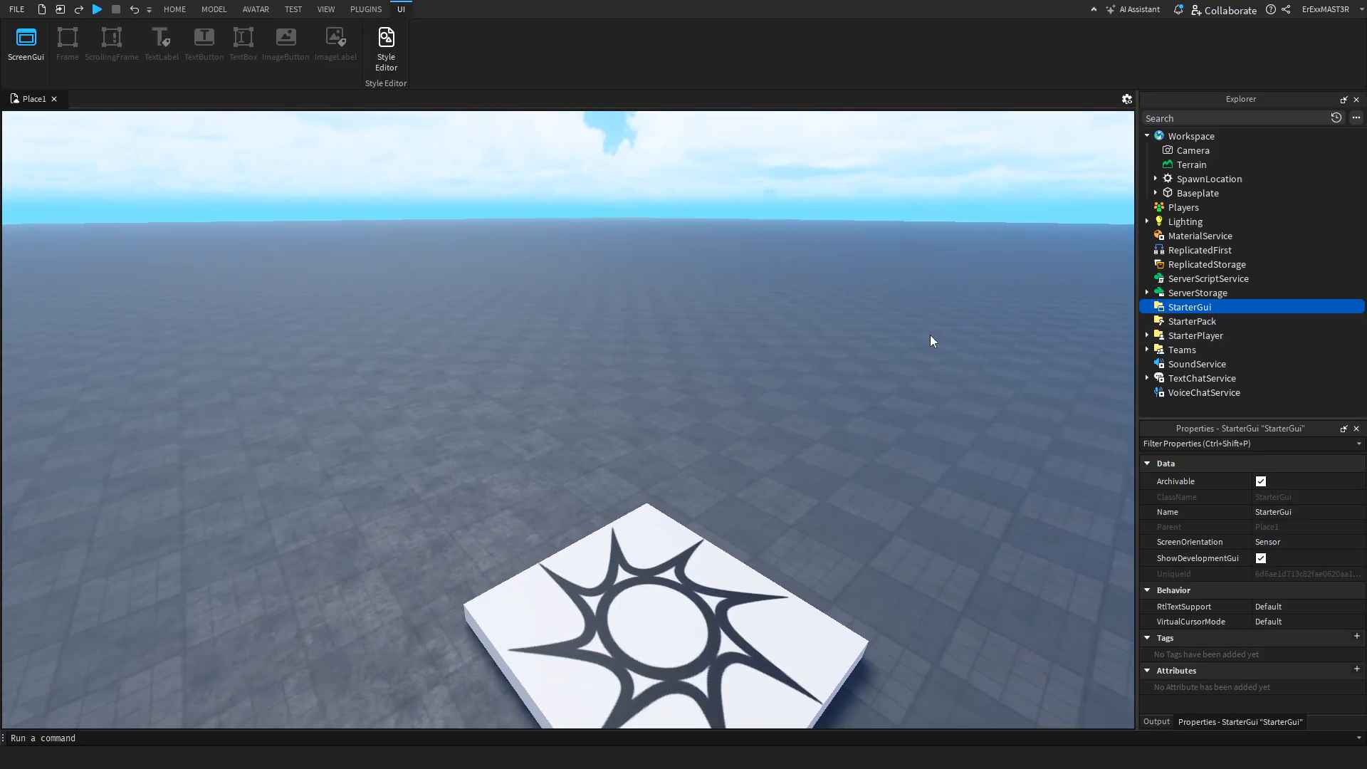
Insert a ScreenGui under StarterGui and add a Frame, dragging it larger on the left.
{"action": "left_click", "coordinate": [1220, 307]}
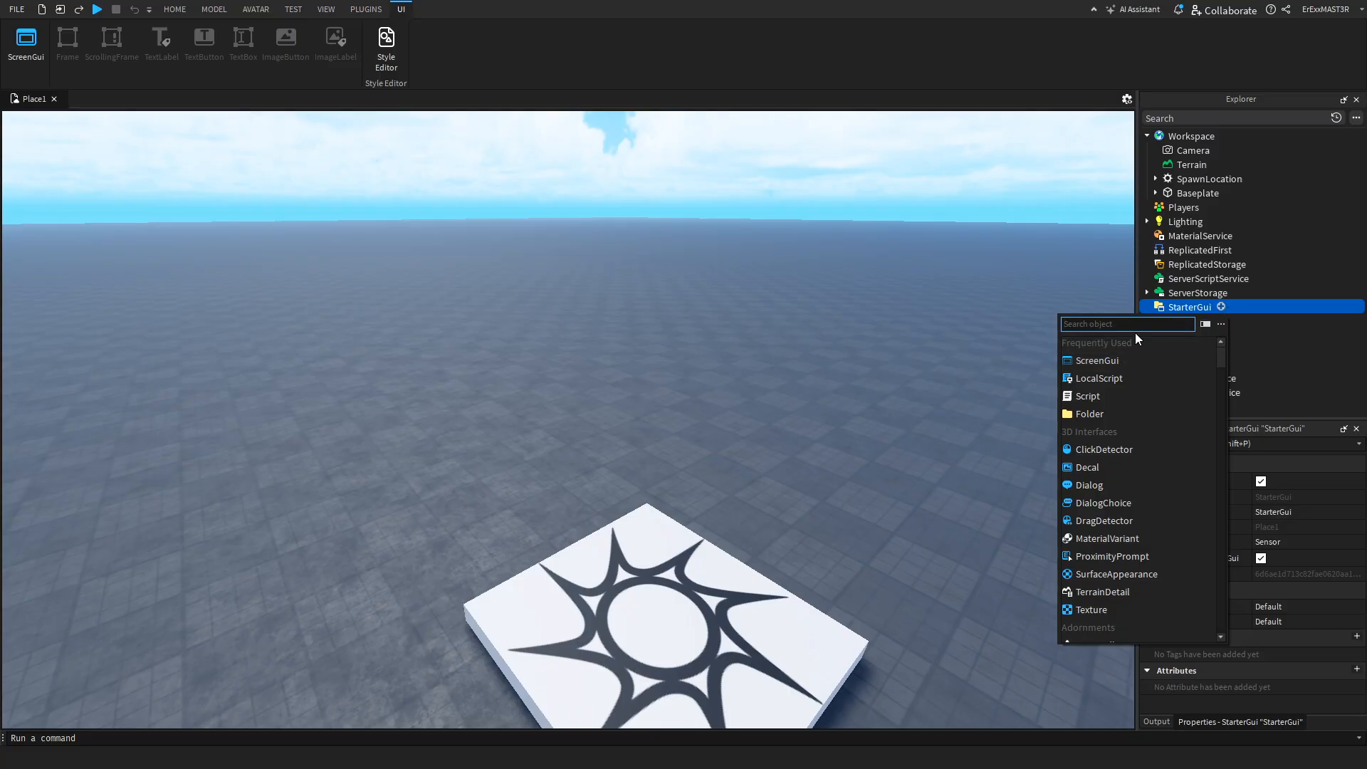
{"action": "type", "text": "mod"}
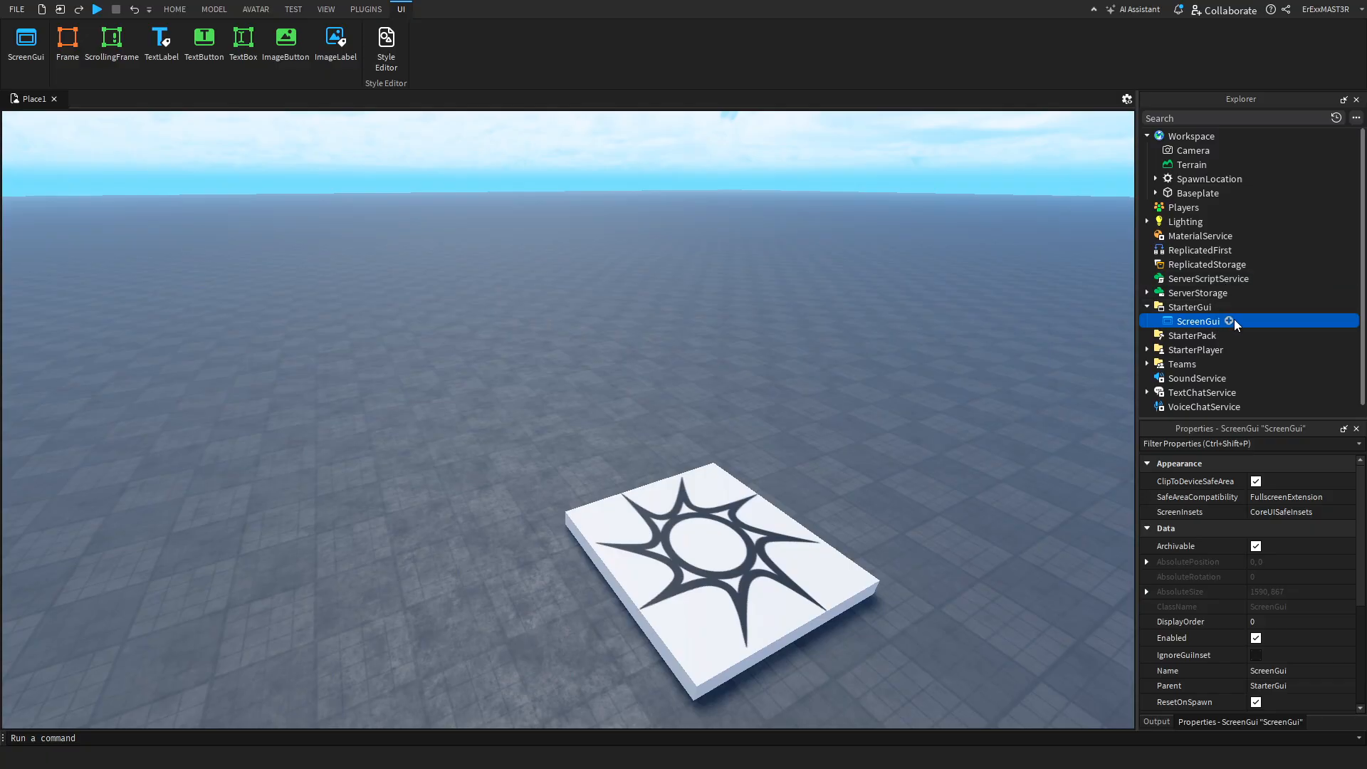
{"action": "left_click", "coordinate": [65, 37]}
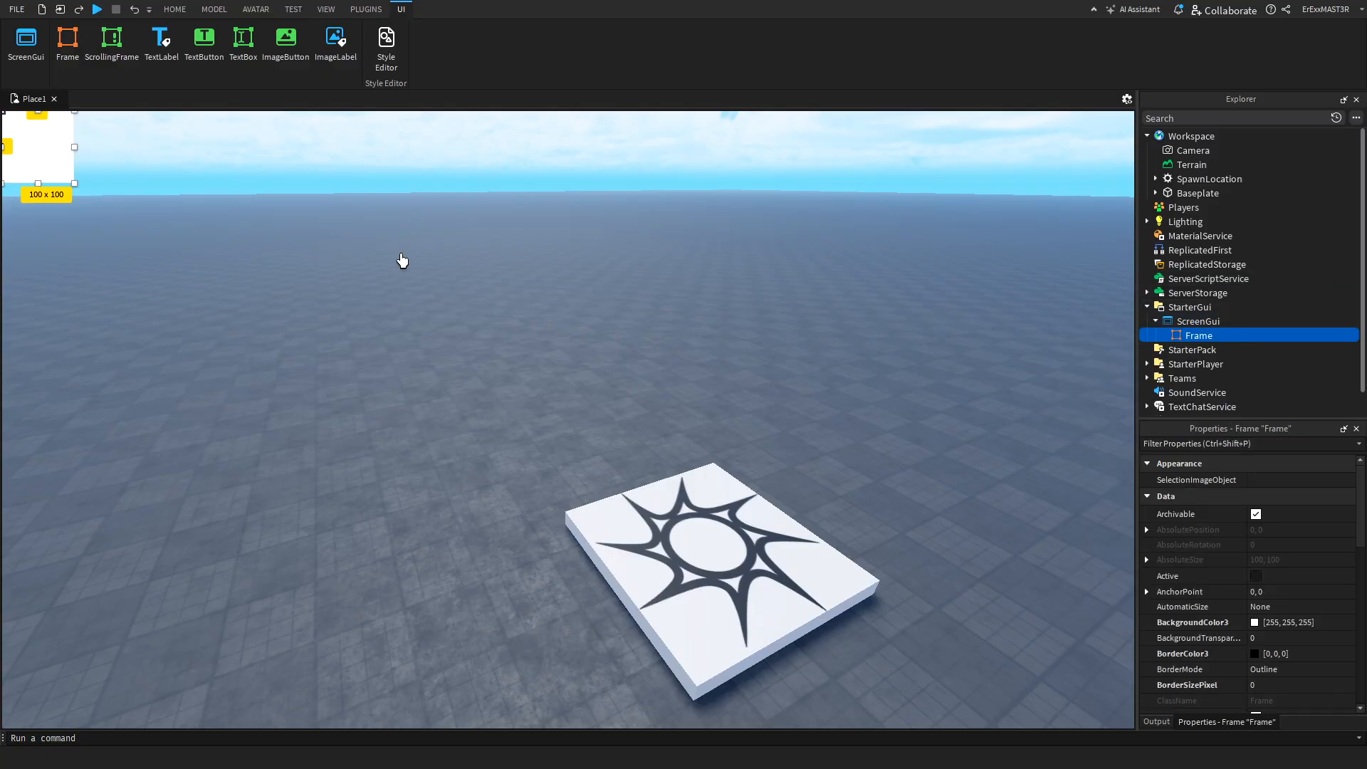
{"action": "left_click_drag", "start_coordinate": [37, 147], "coordinate": [469, 366]}
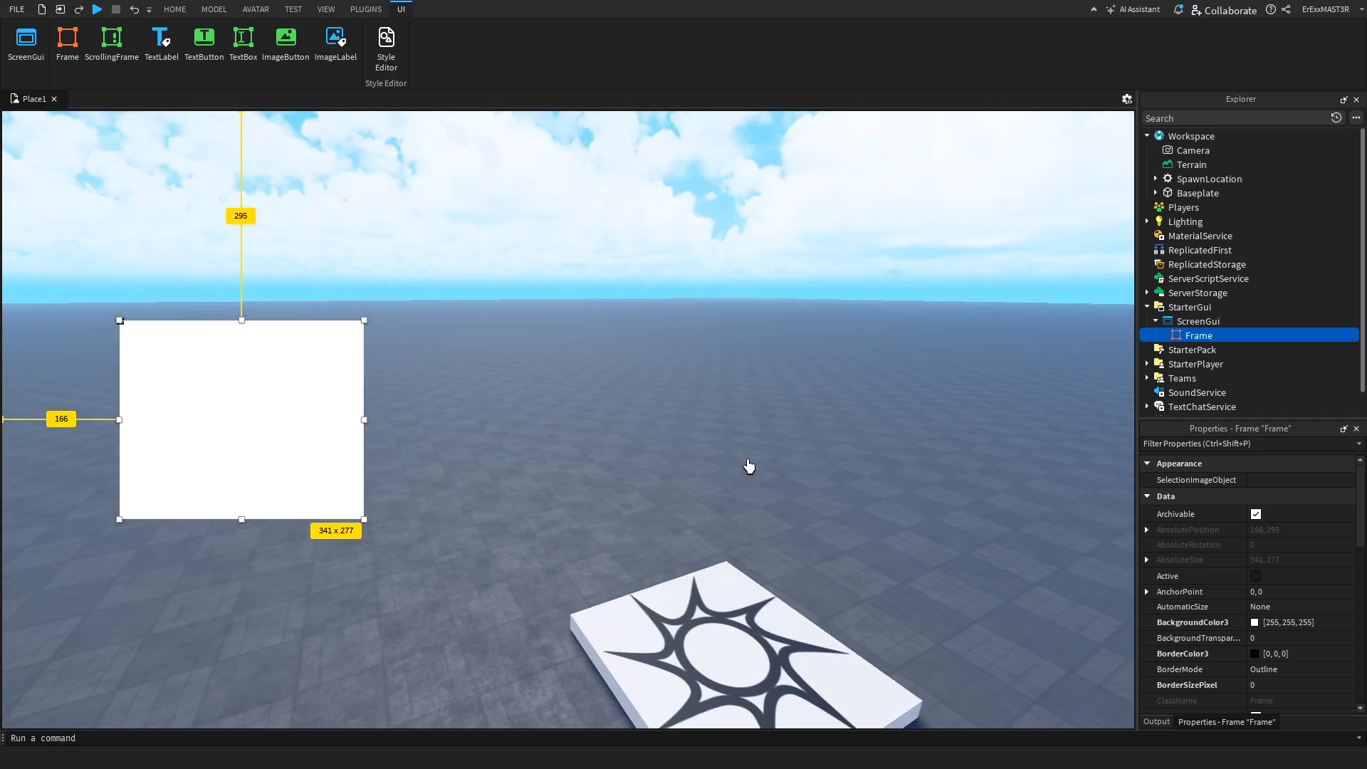
Add a TextButton to the ScreenGui, then select the Frame and ScreenGui for removal.
{"action": "left_click", "coordinate": [205, 39]}
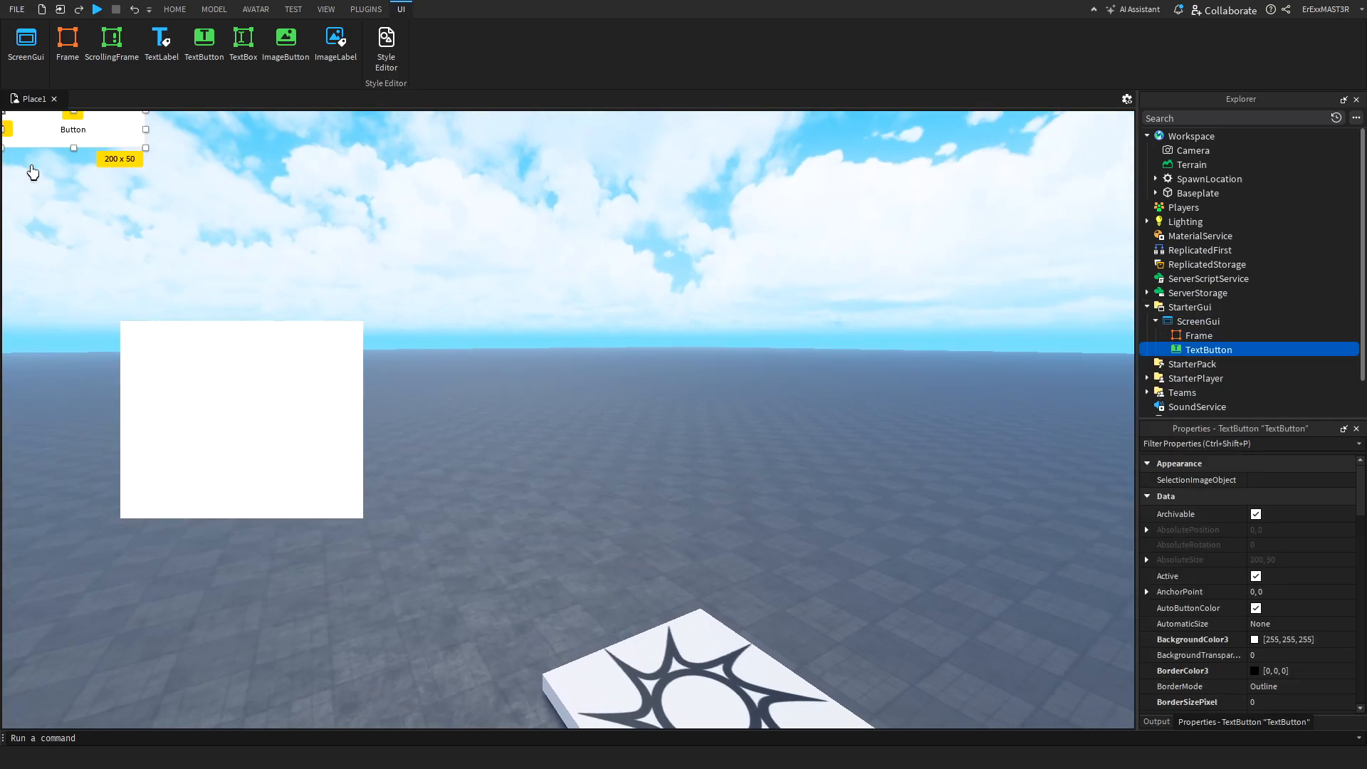
{"action": "left_click", "coordinate": [1199, 335]}
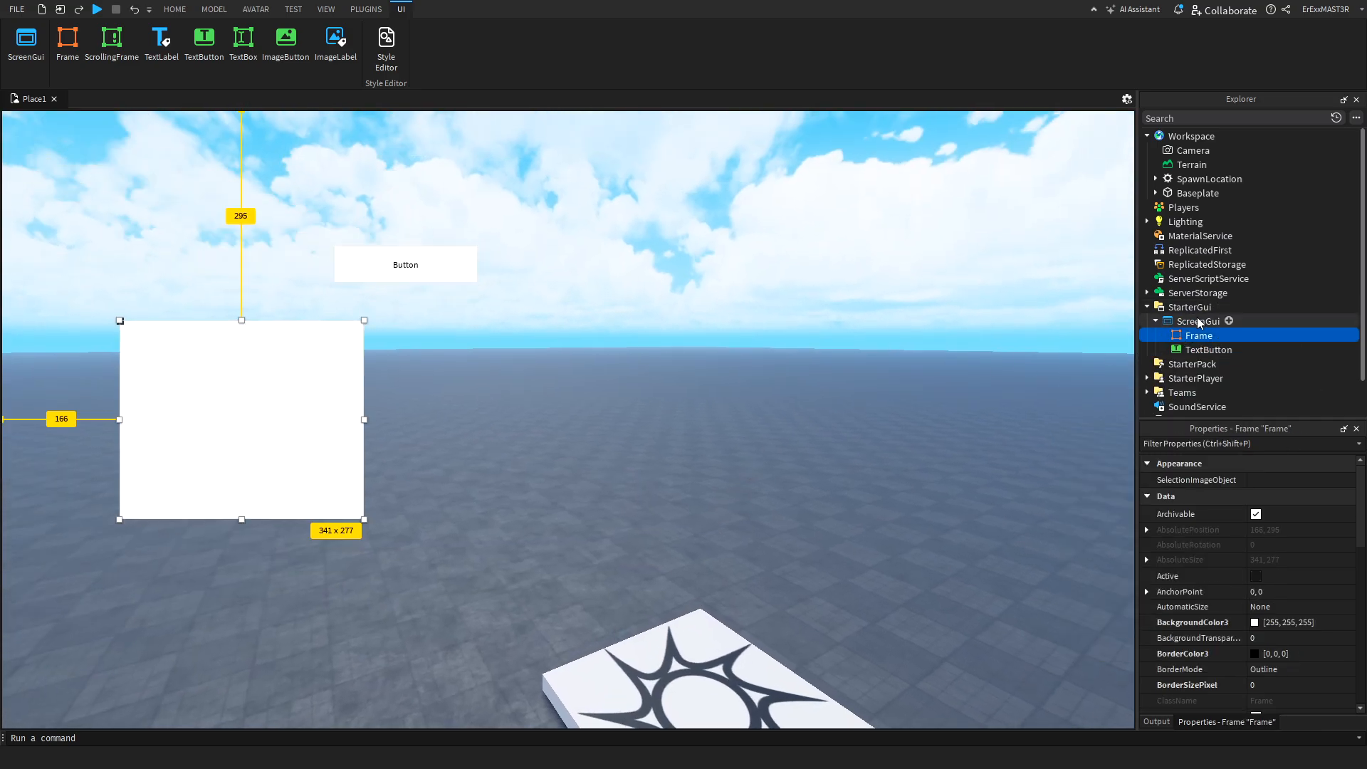
{"action": "left_click", "coordinate": [1199, 322]}
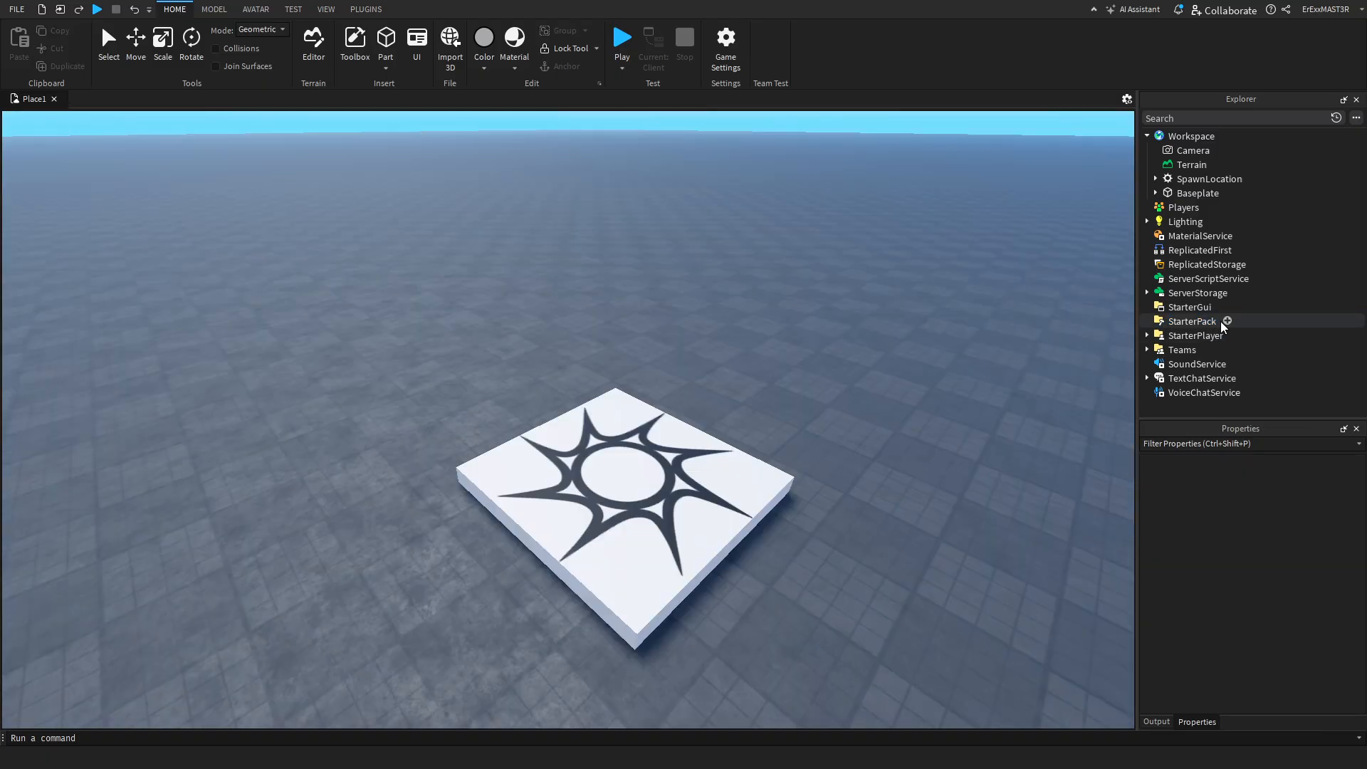
{"action": "left_click", "coordinate": [1227, 322]}
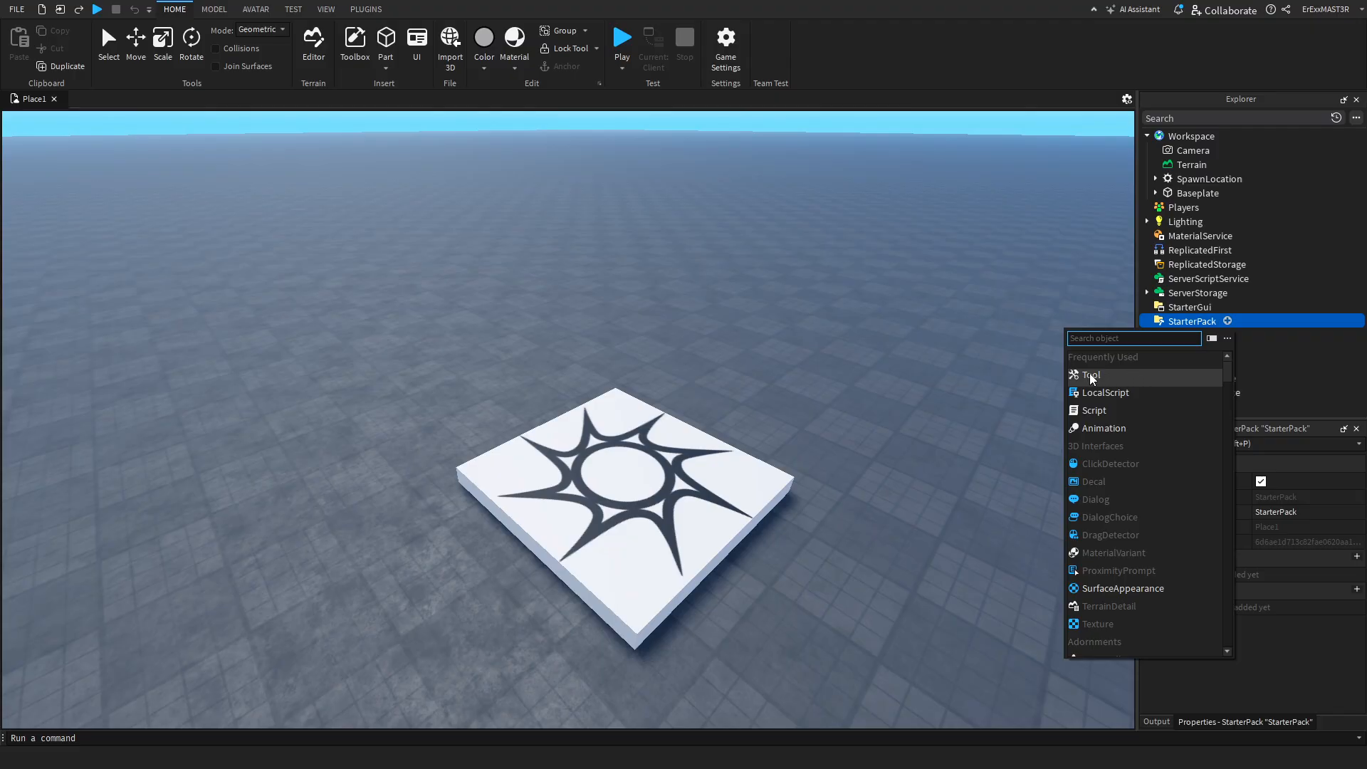
{"action": "left_click", "coordinate": [1088, 376]}
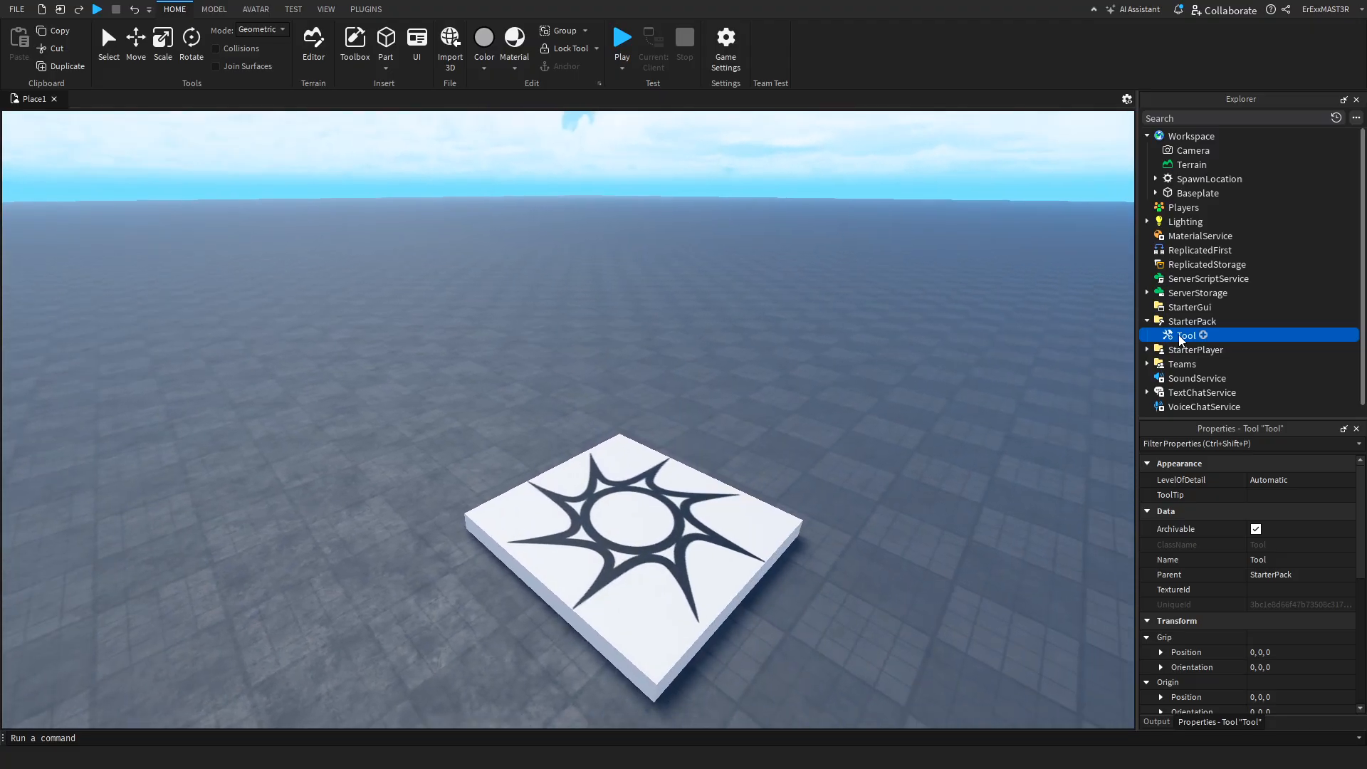
{"action": "mouse_move", "coordinate": [948, 320]}
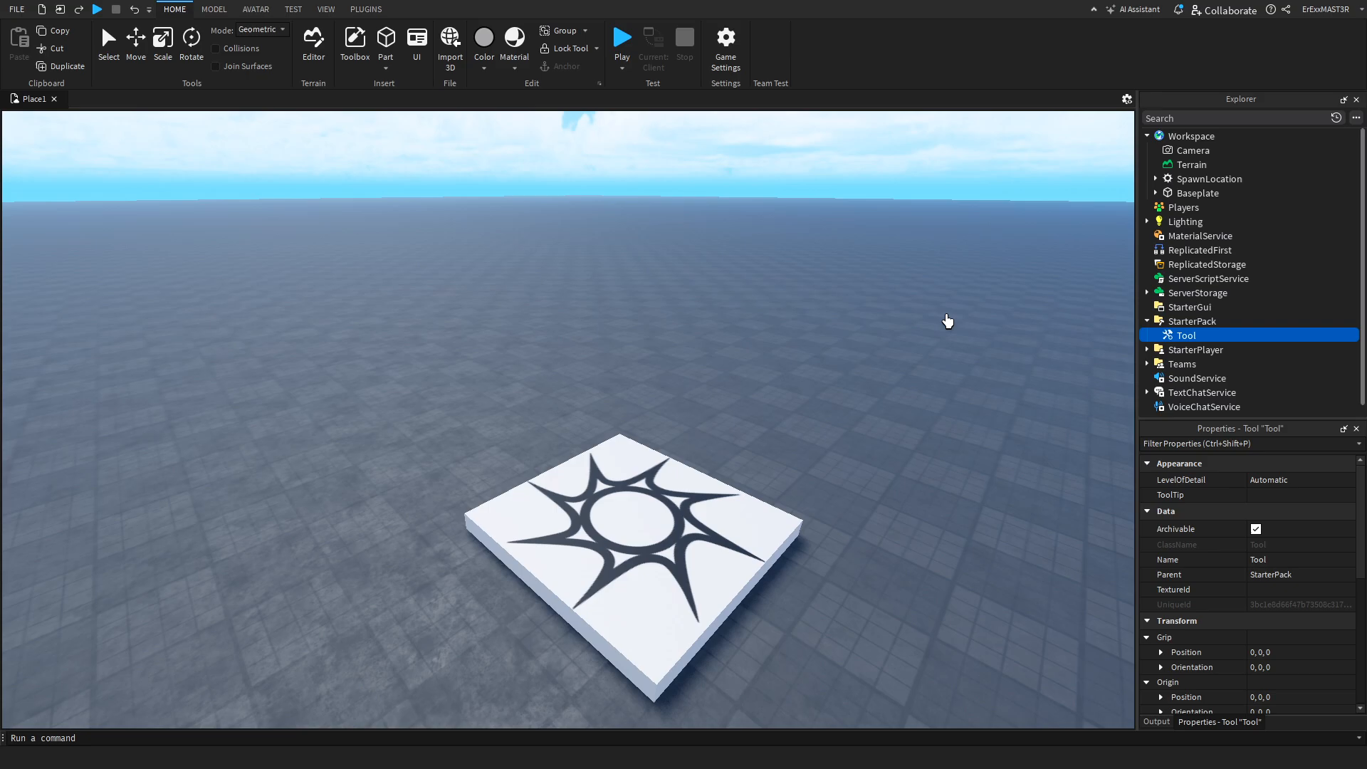
{"action": "left_click", "coordinate": [1196, 334]}
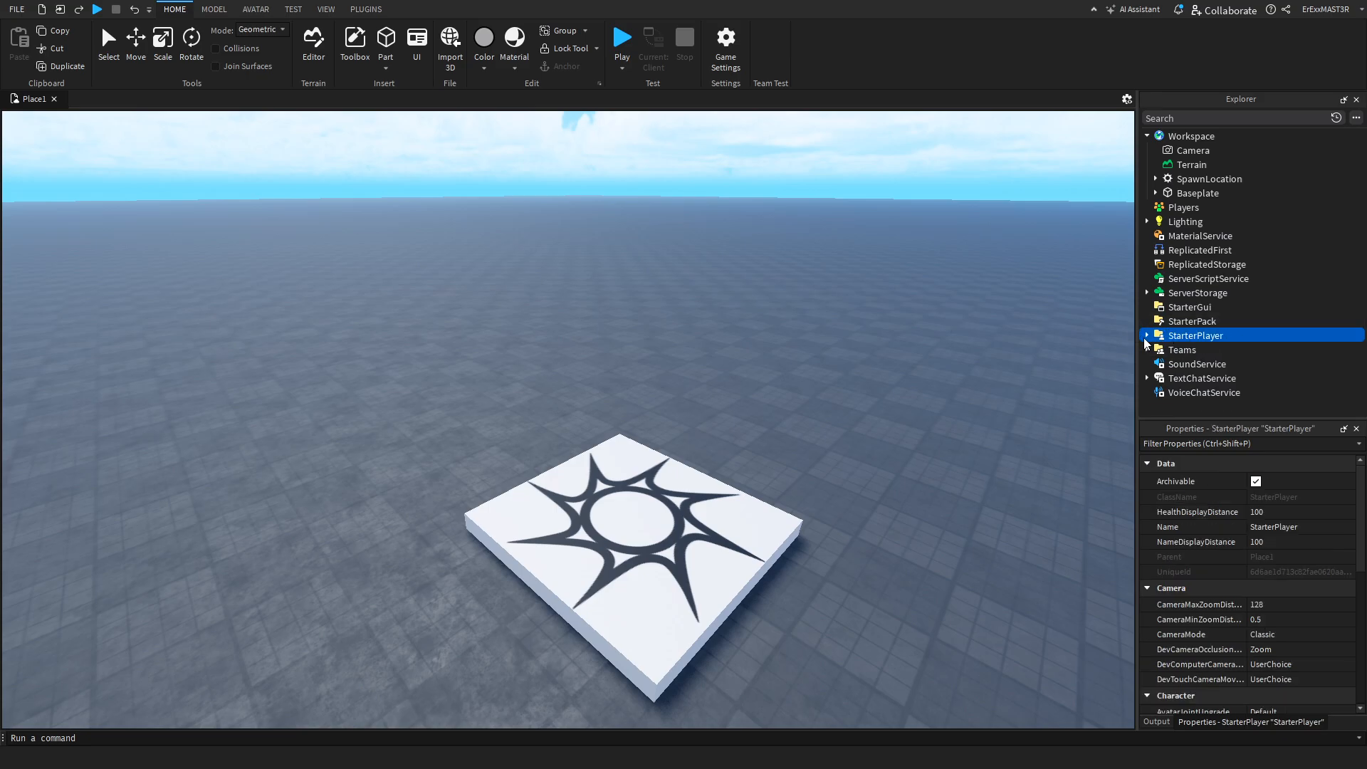
Expand StarterPlayer to reveal StarterCharacterScripts and StarterPlayerScripts.
{"action": "left_click", "coordinate": [1146, 334]}
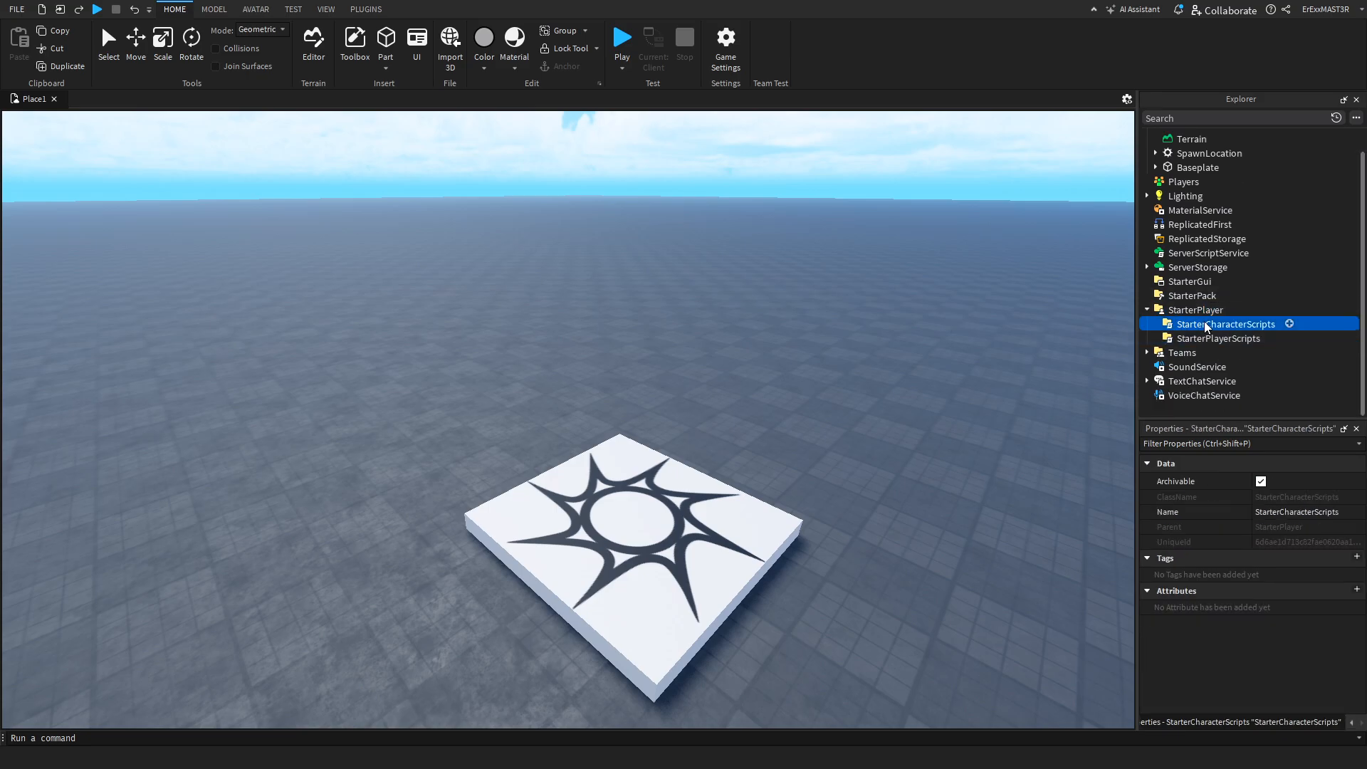
{"action": "mouse_move", "coordinate": [1270, 353]}
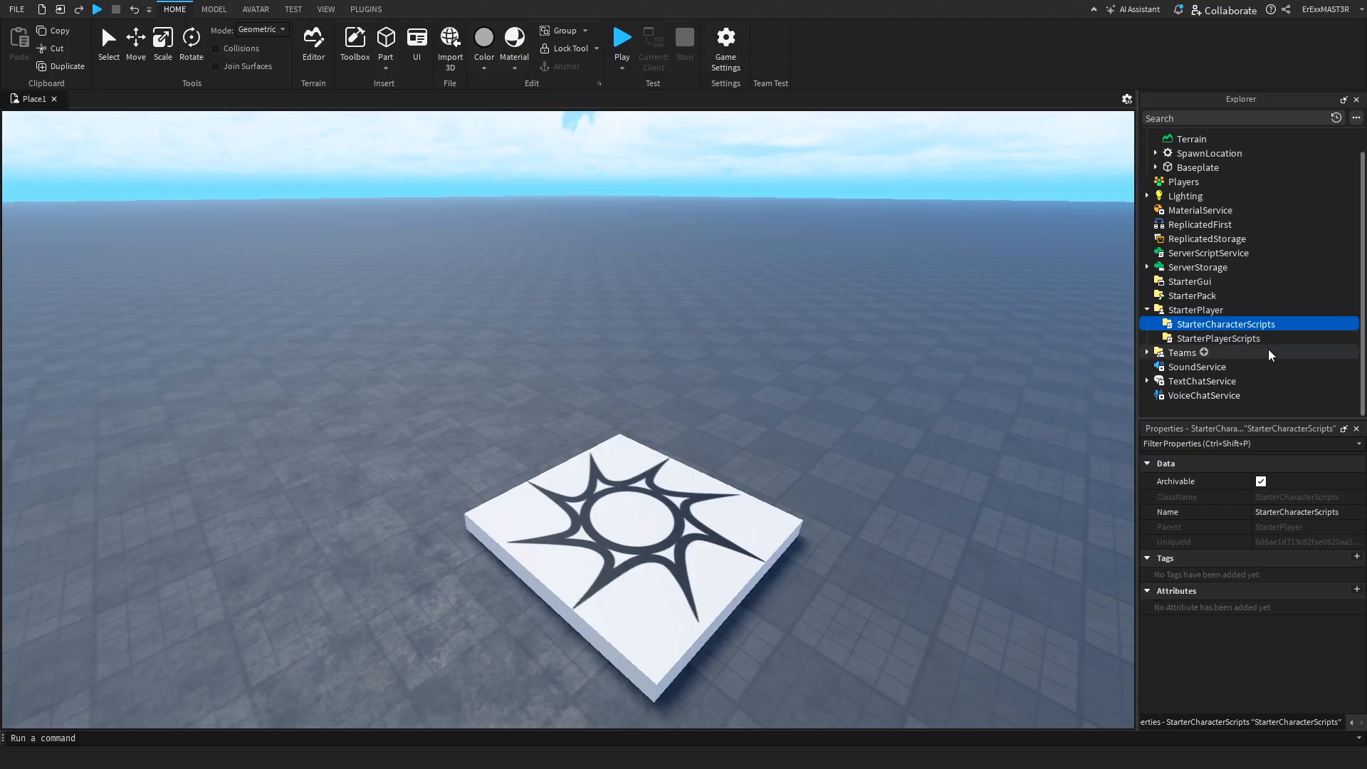
{"action": "mouse_move", "coordinate": [1283, 328]}
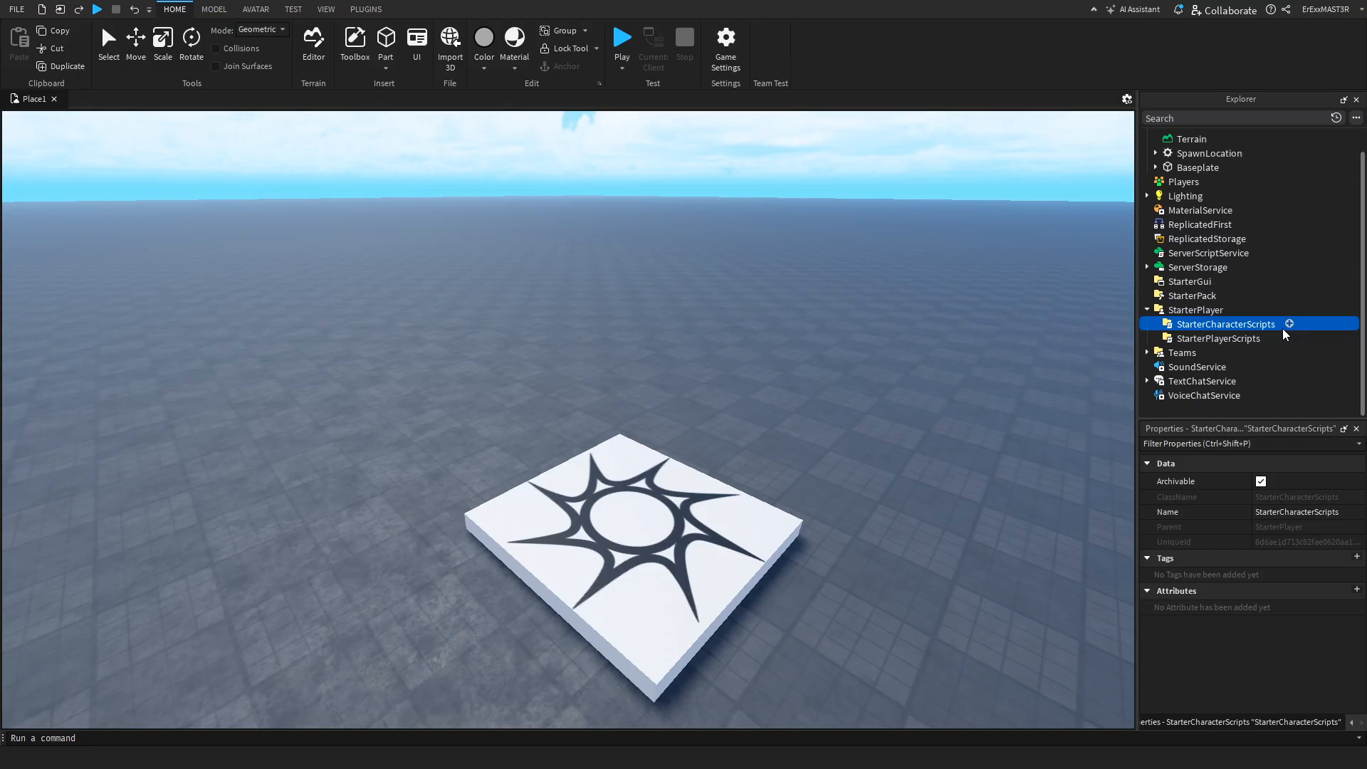
{"action": "left_click", "coordinate": [1219, 339]}
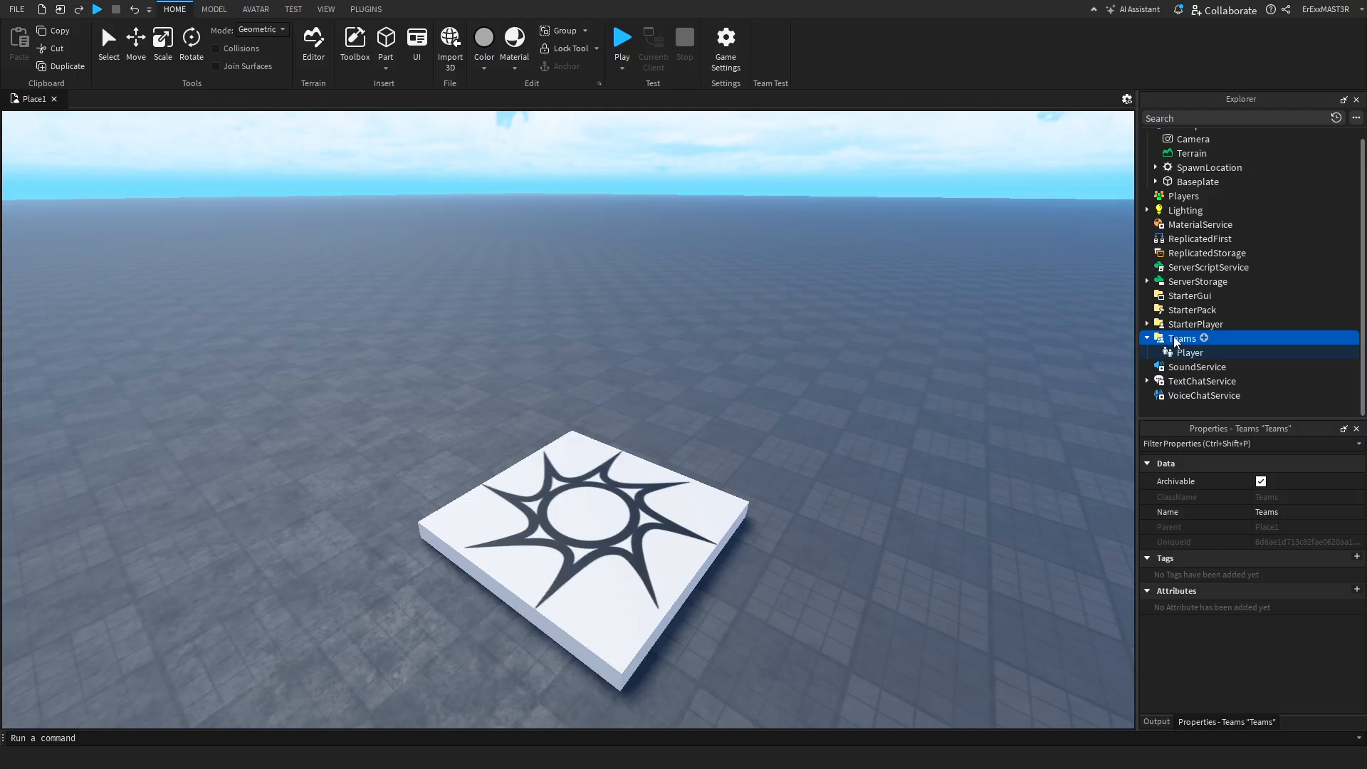
{"action": "mouse_move", "coordinate": [1207, 353]}
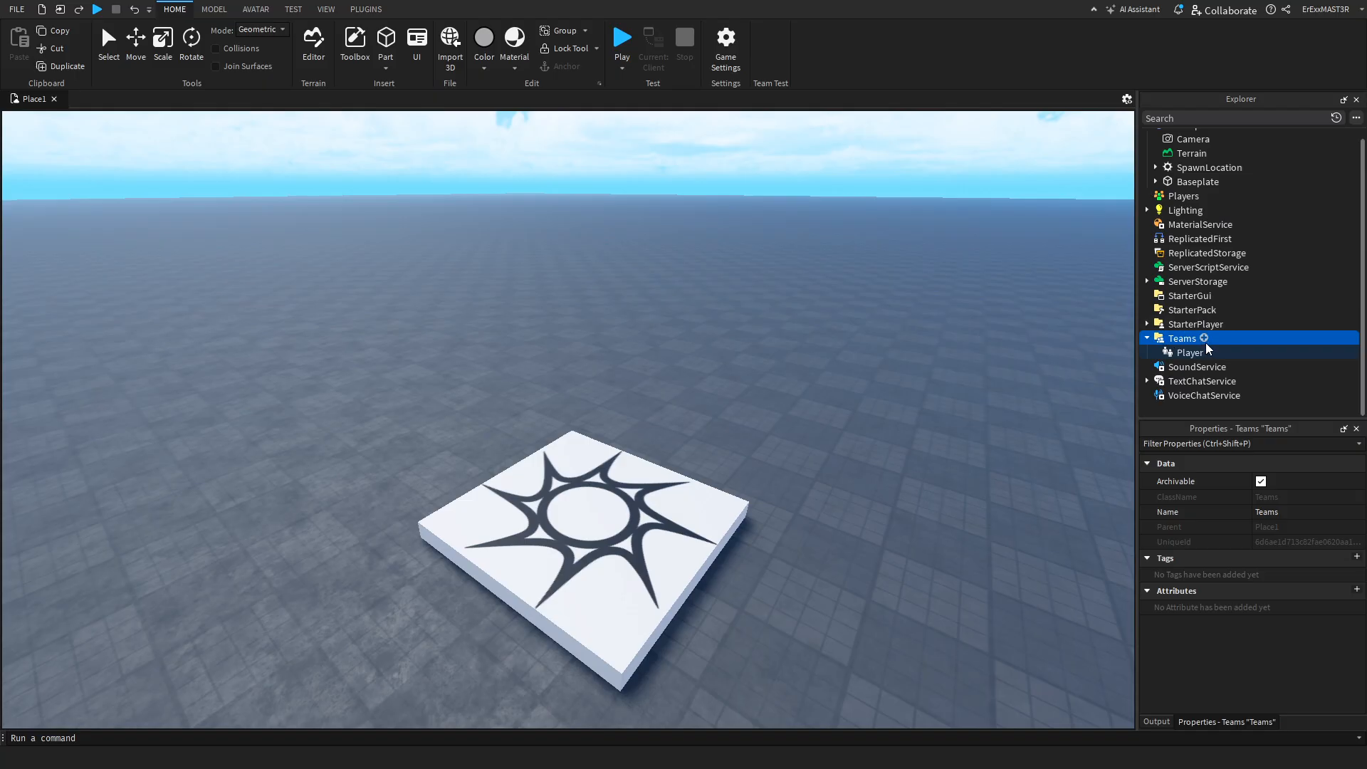
{"action": "left_click", "coordinate": [1204, 339]}
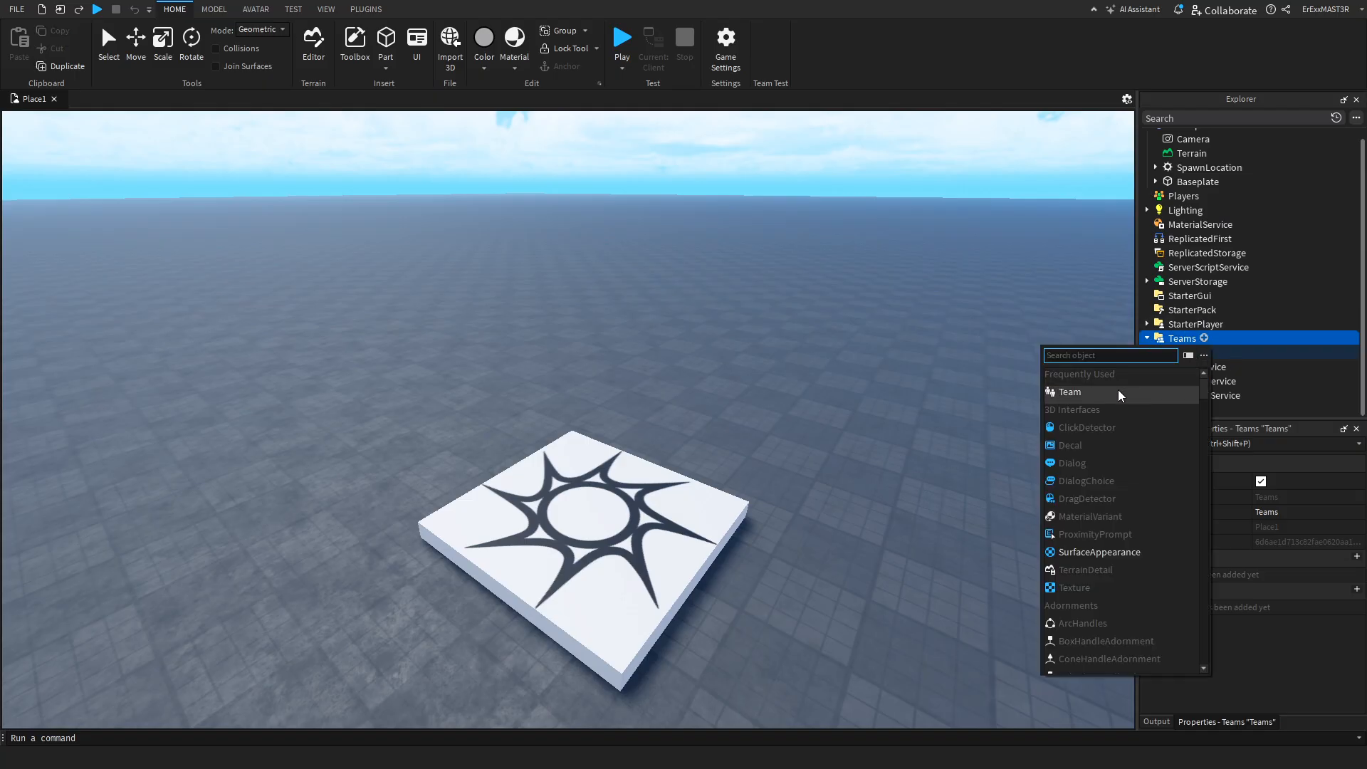
{"action": "left_click", "coordinate": [1069, 392]}
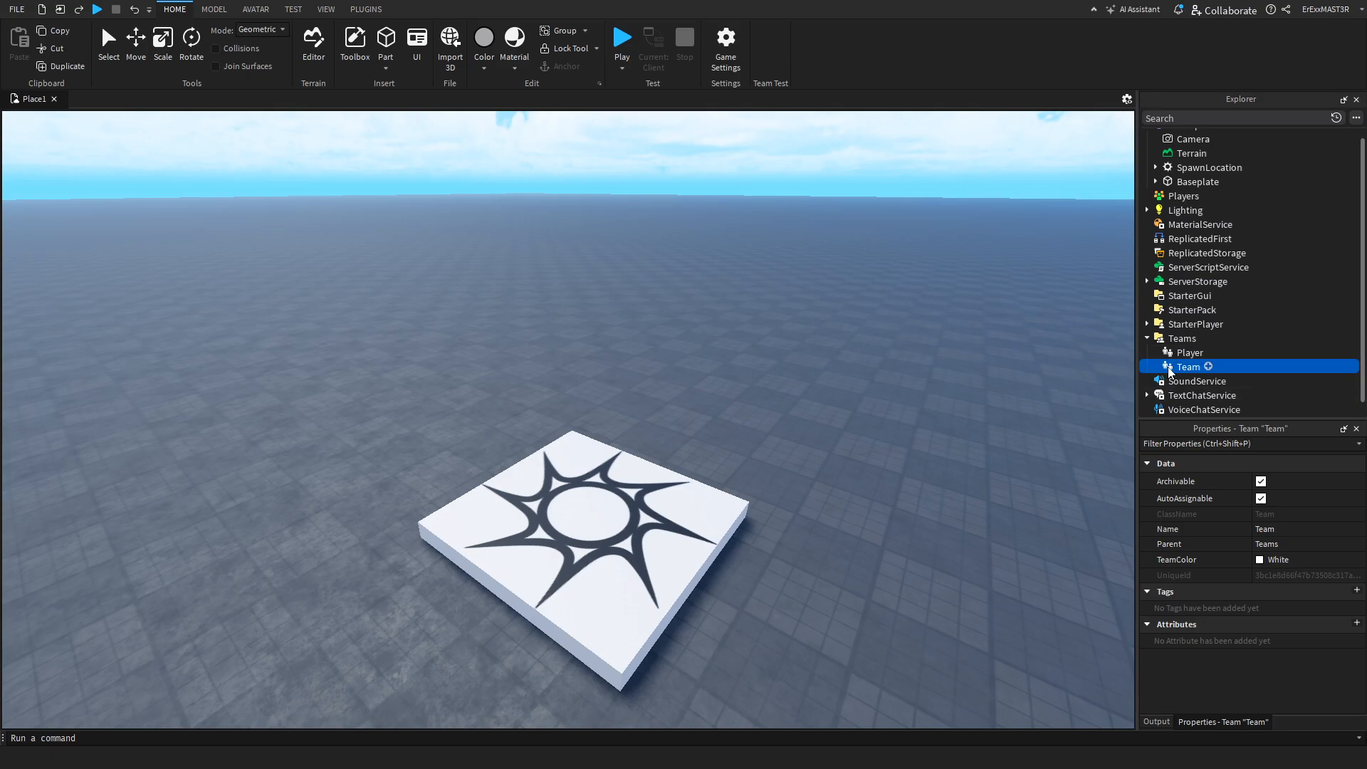
{"action": "left_click", "coordinate": [1260, 558]}
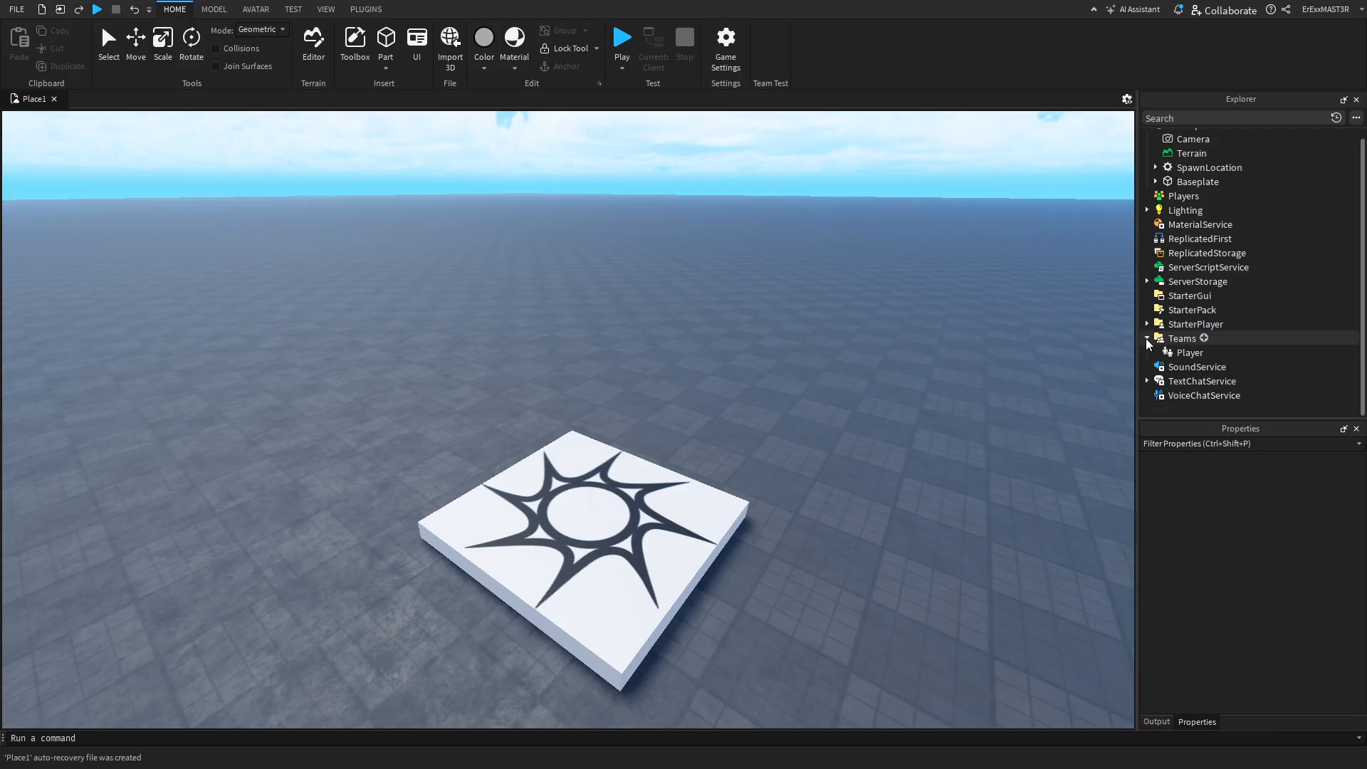
{"action": "left_click", "coordinate": [1146, 339]}
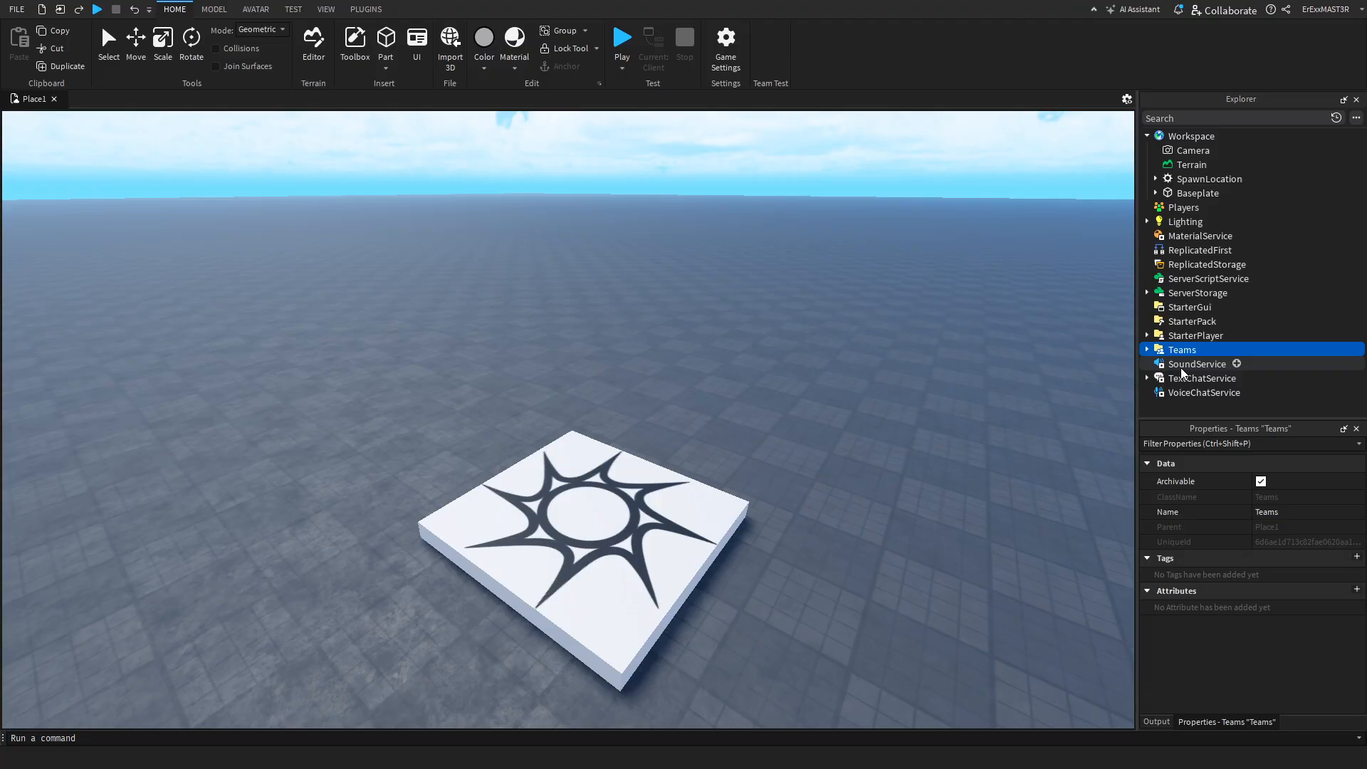
{"action": "left_click", "coordinate": [1196, 365]}
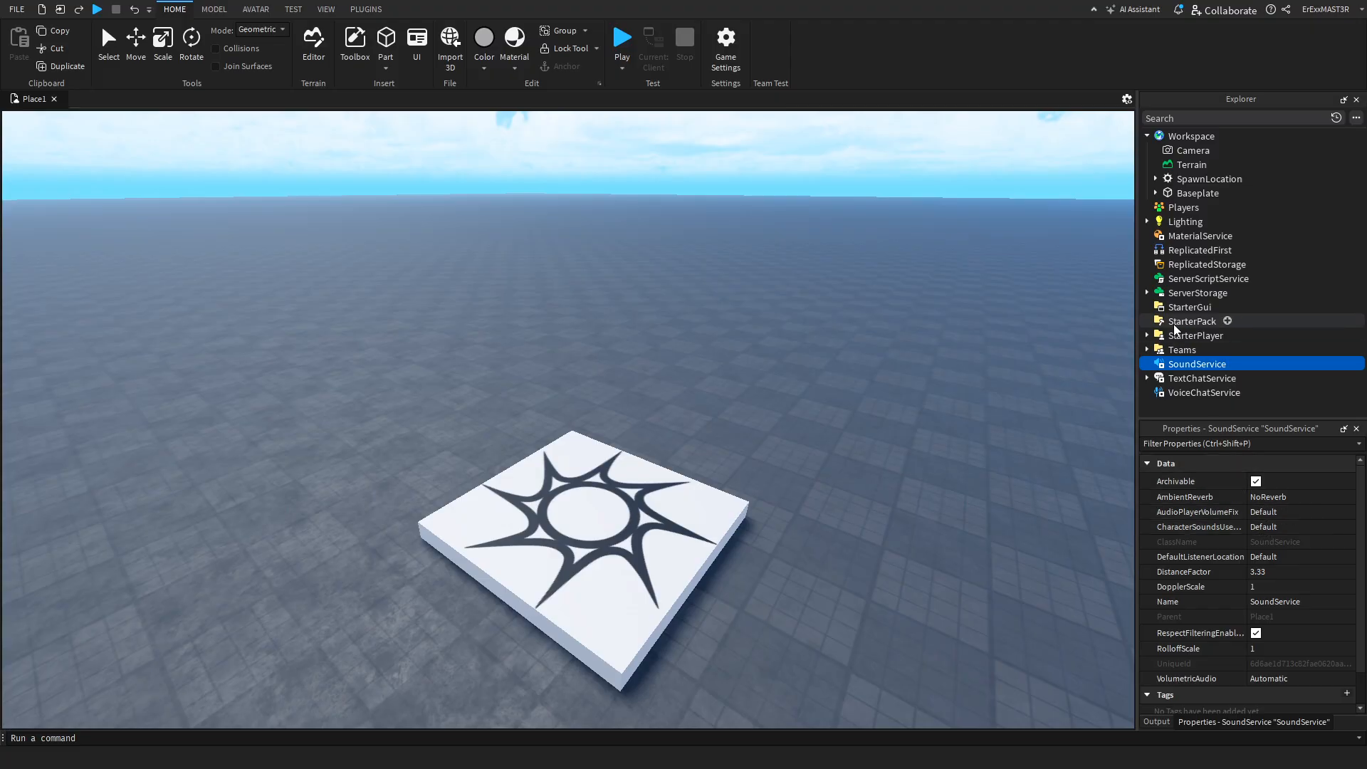
{"action": "mouse_move", "coordinate": [1238, 365]}
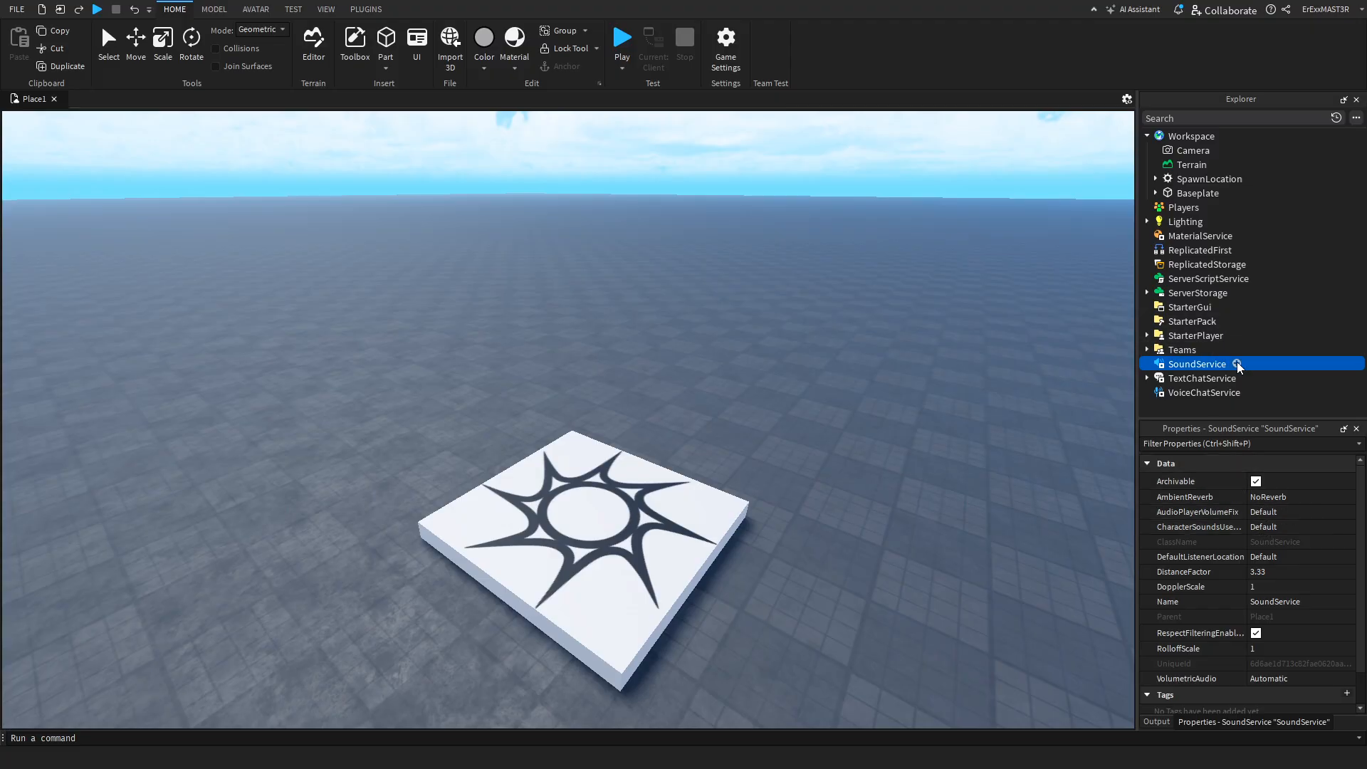
{"action": "left_click", "coordinate": [1236, 364]}
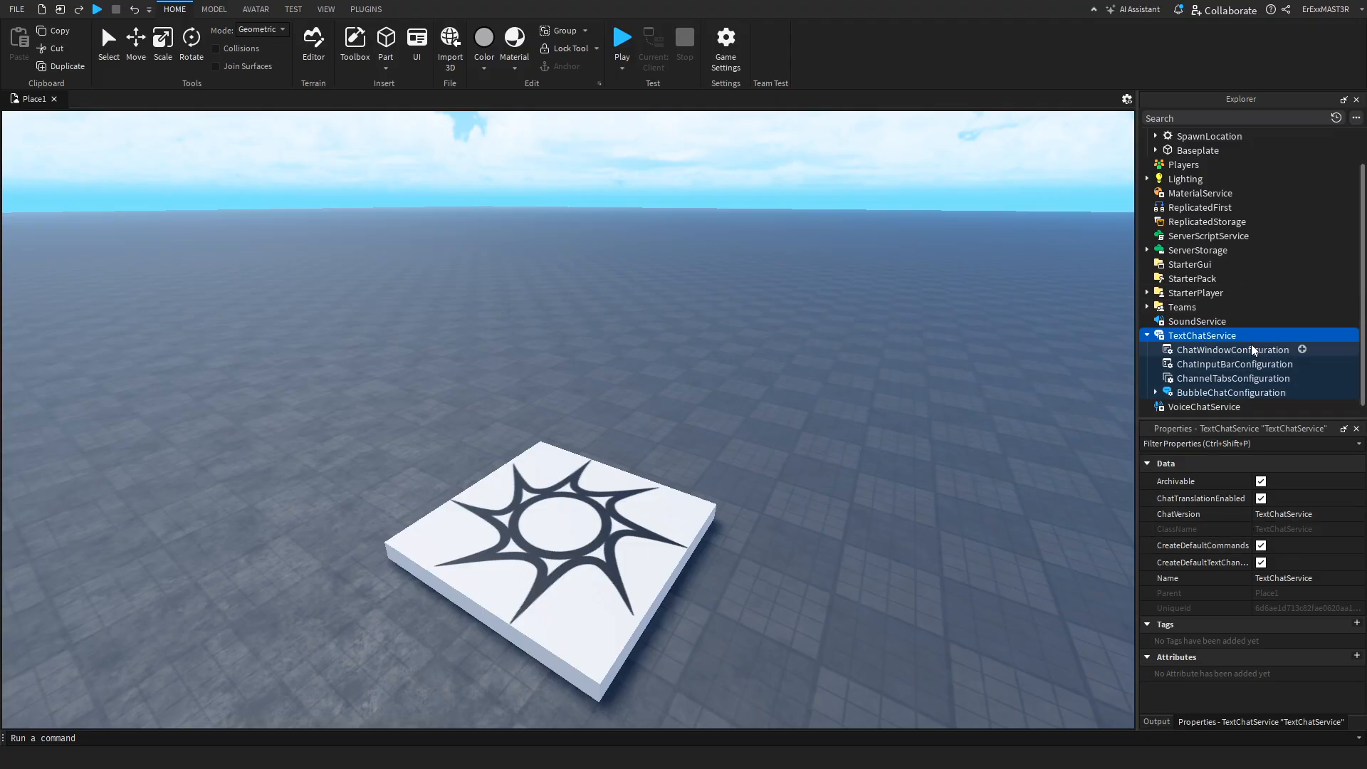
Inspect ChatWindowConfiguration and ChatInputBarConfiguration, then select VoiceChatService.
{"action": "left_click", "coordinate": [1232, 351]}
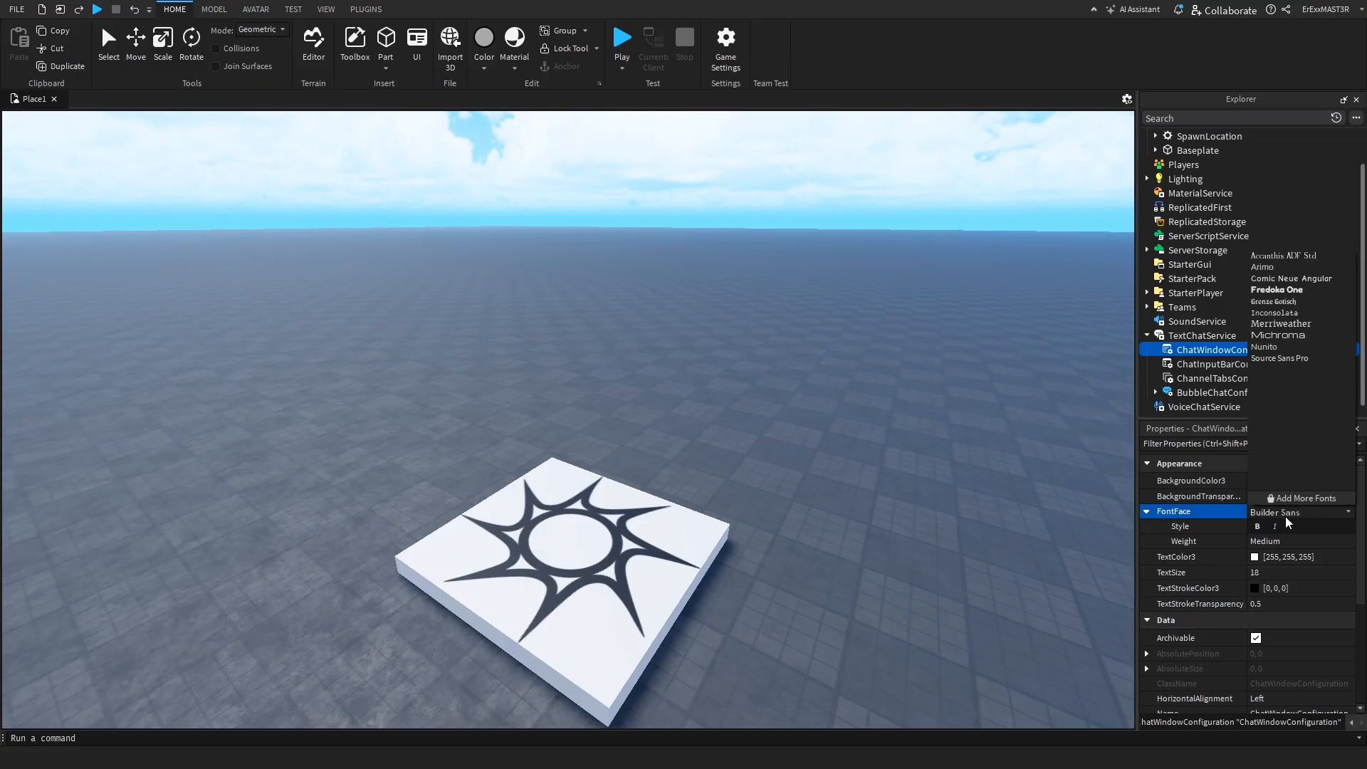
{"action": "left_click", "coordinate": [1298, 511]}
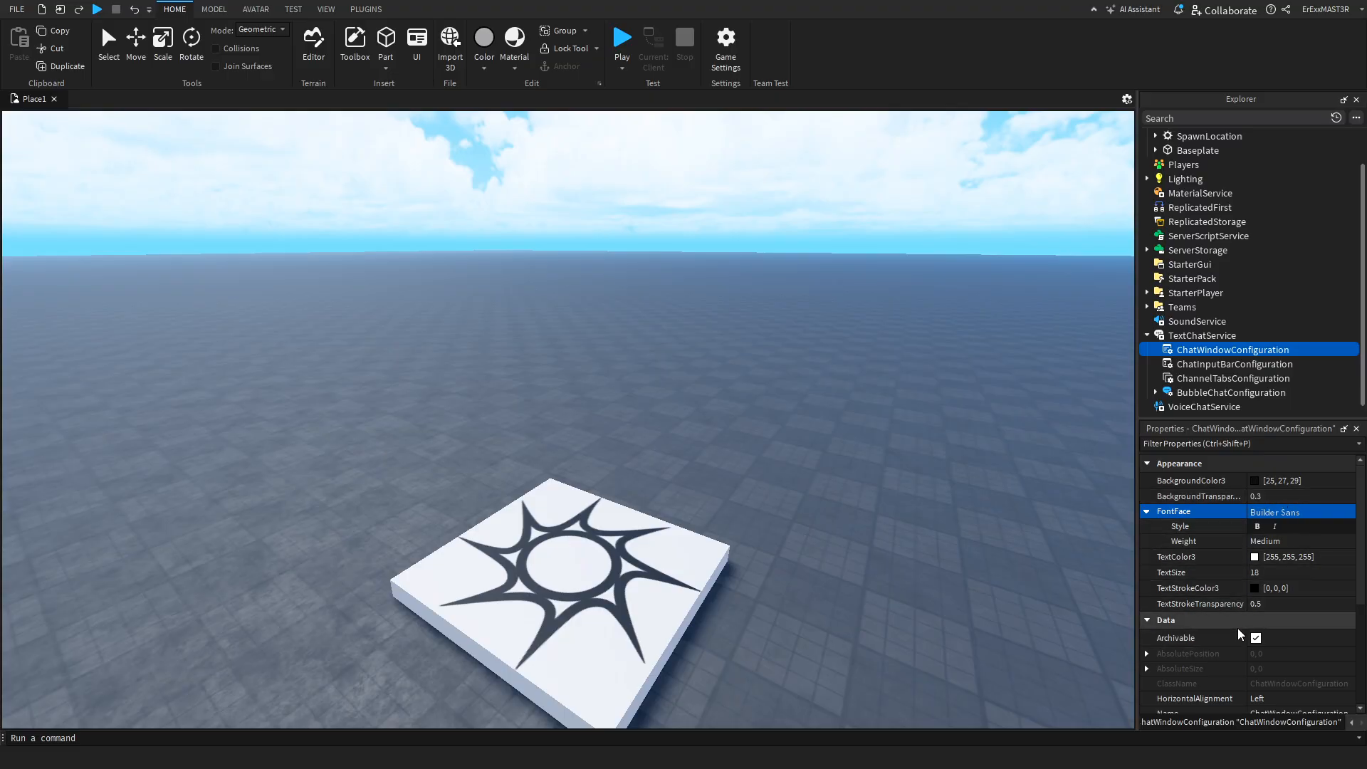
{"action": "left_click", "coordinate": [1234, 365]}
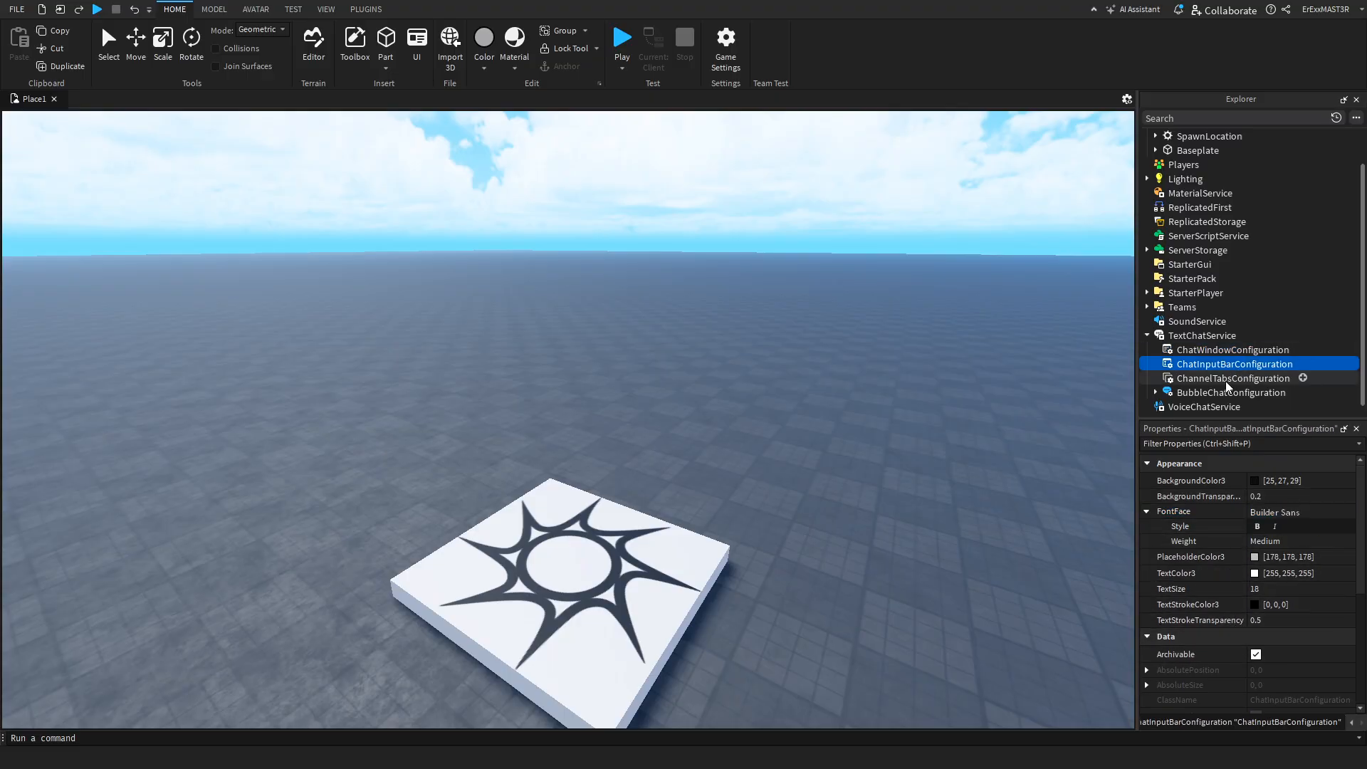
{"action": "left_click", "coordinate": [1233, 379]}
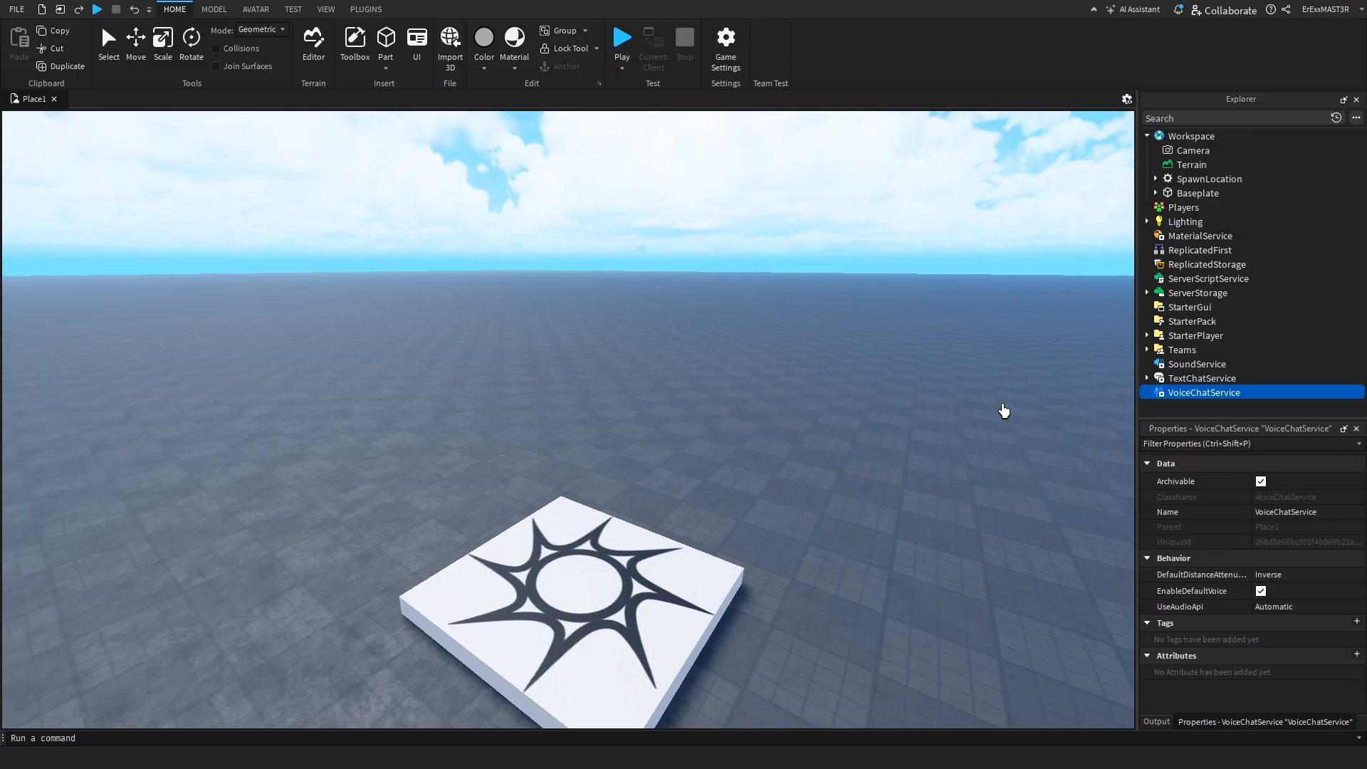
{"action": "mouse_move", "coordinate": [1235, 407]}
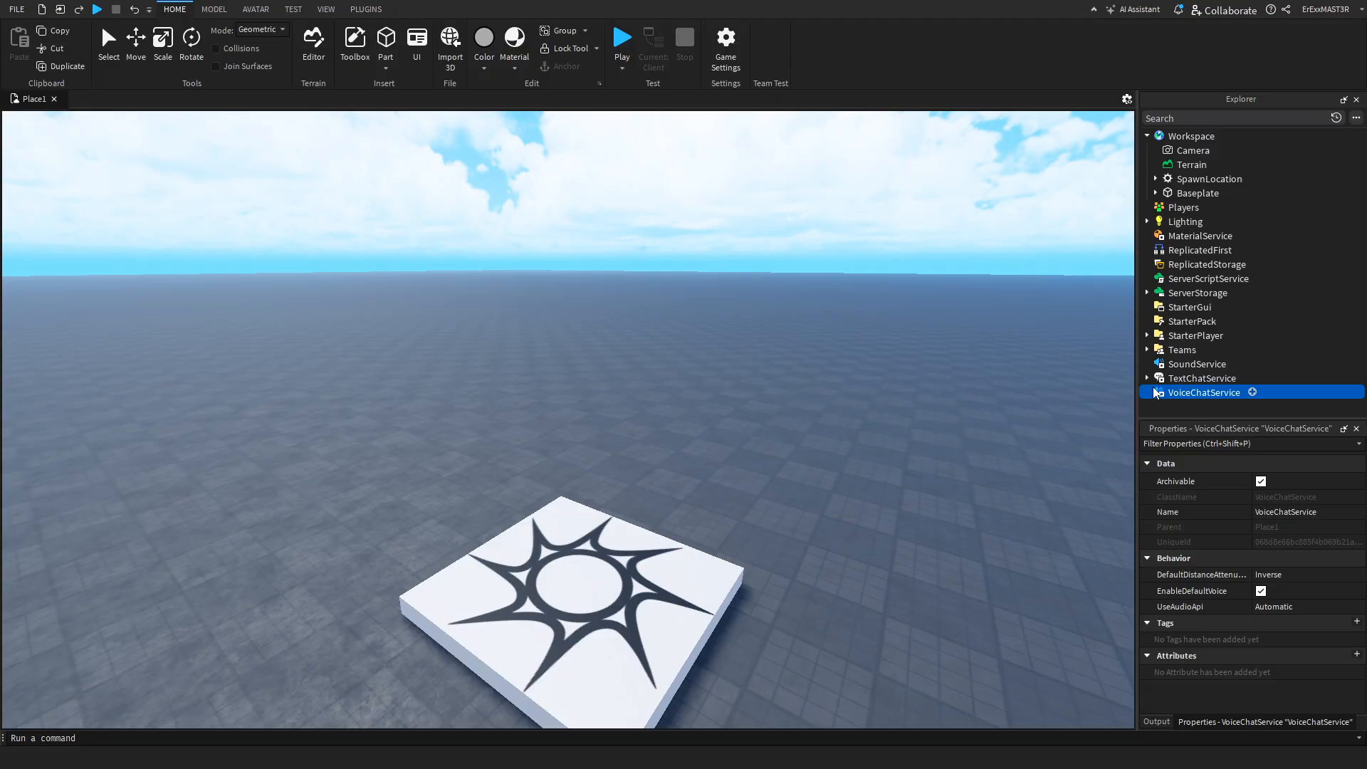
{"action": "mouse_move", "coordinate": [1170, 407]}
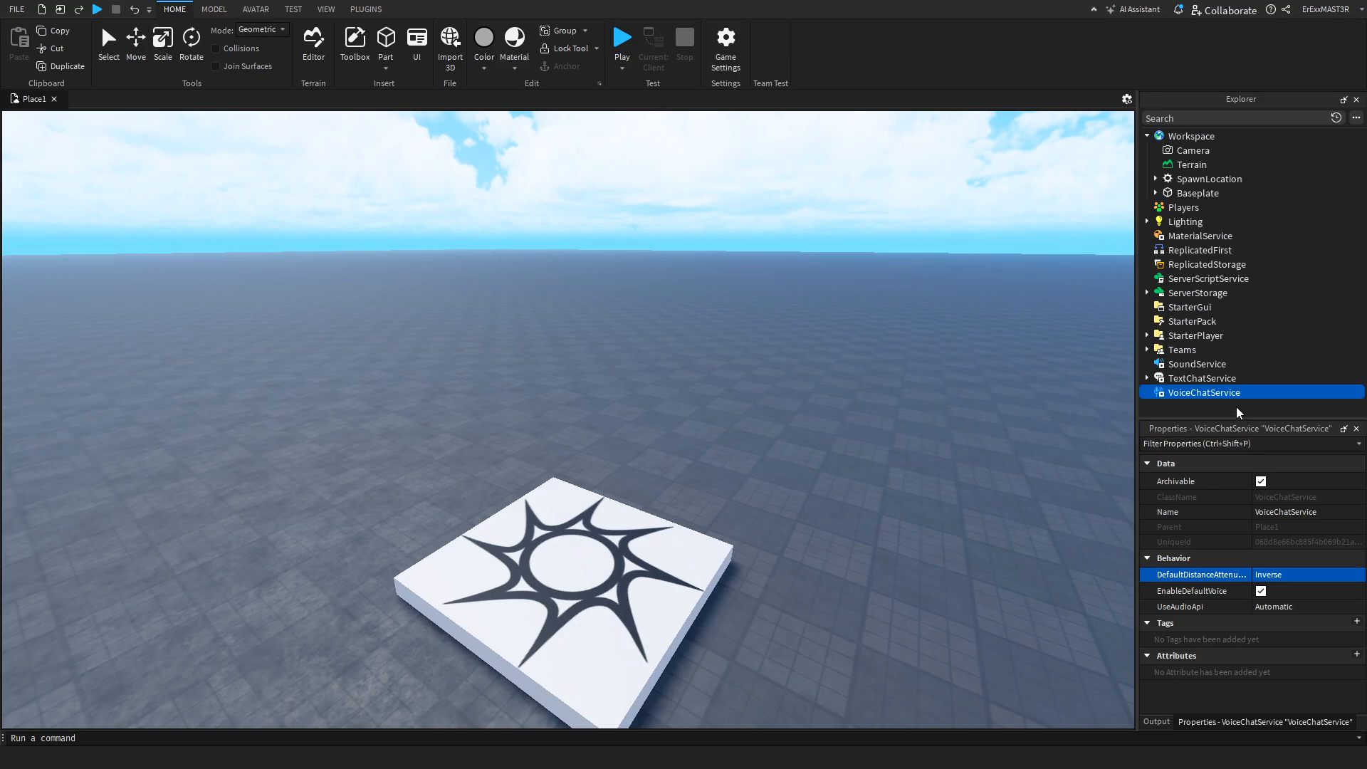
{"action": "mouse_move", "coordinate": [1285, 619]}
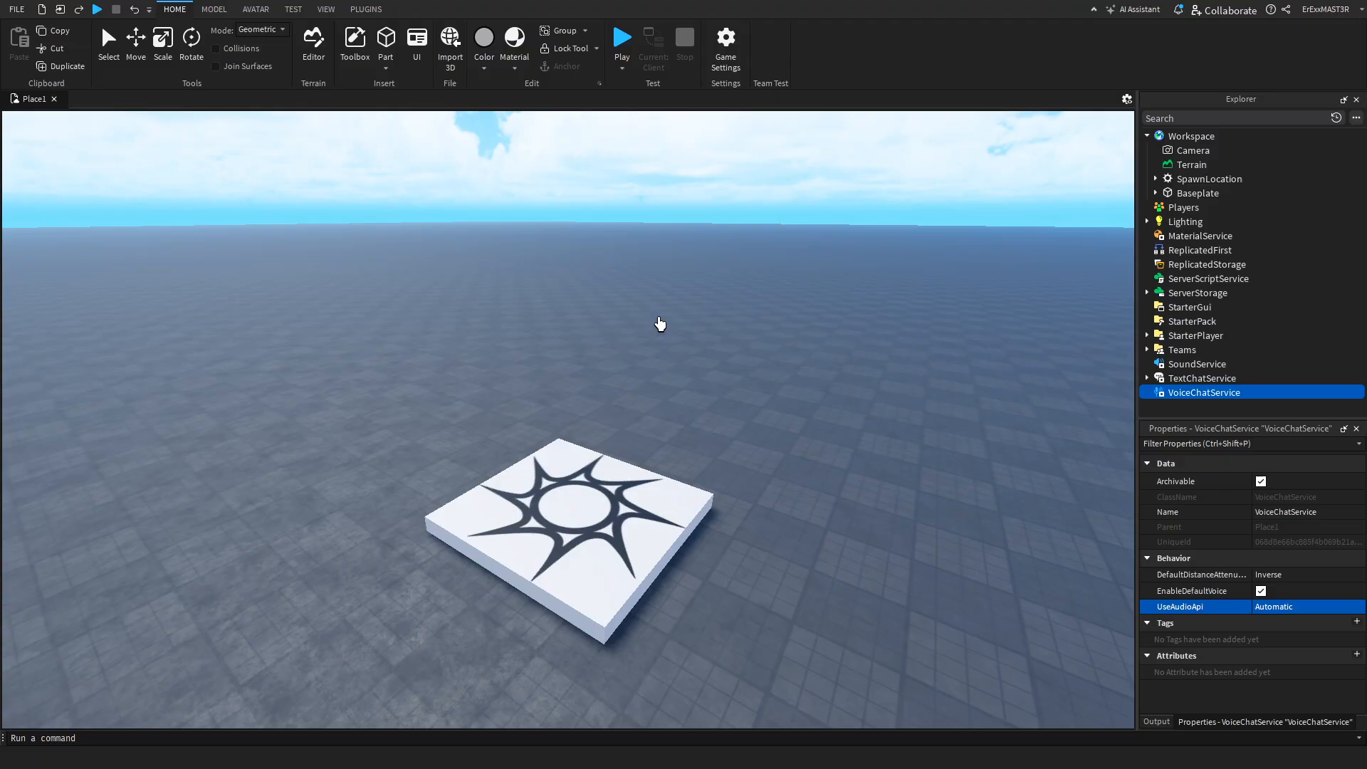
{"action": "mouse_move", "coordinate": [1047, 35]}
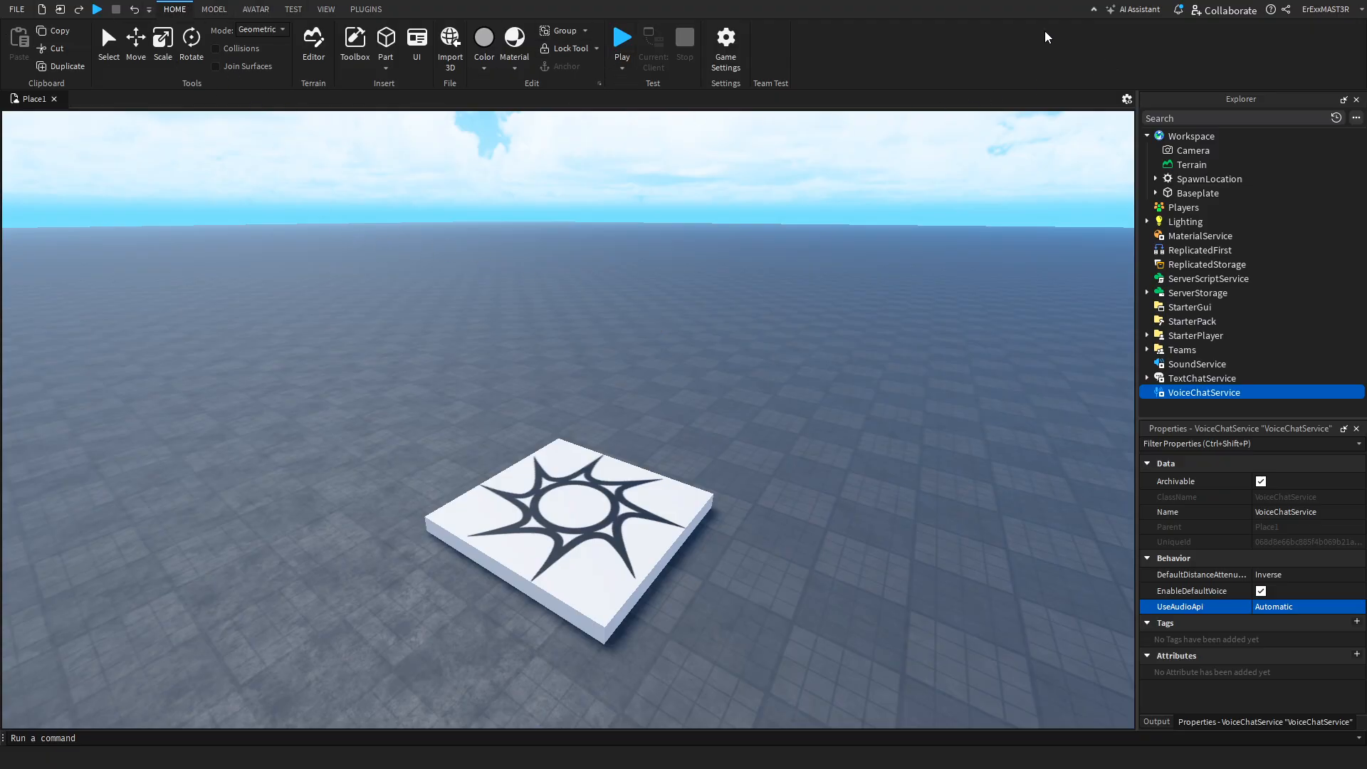
{"action": "mouse_move", "coordinate": [175, 8]}
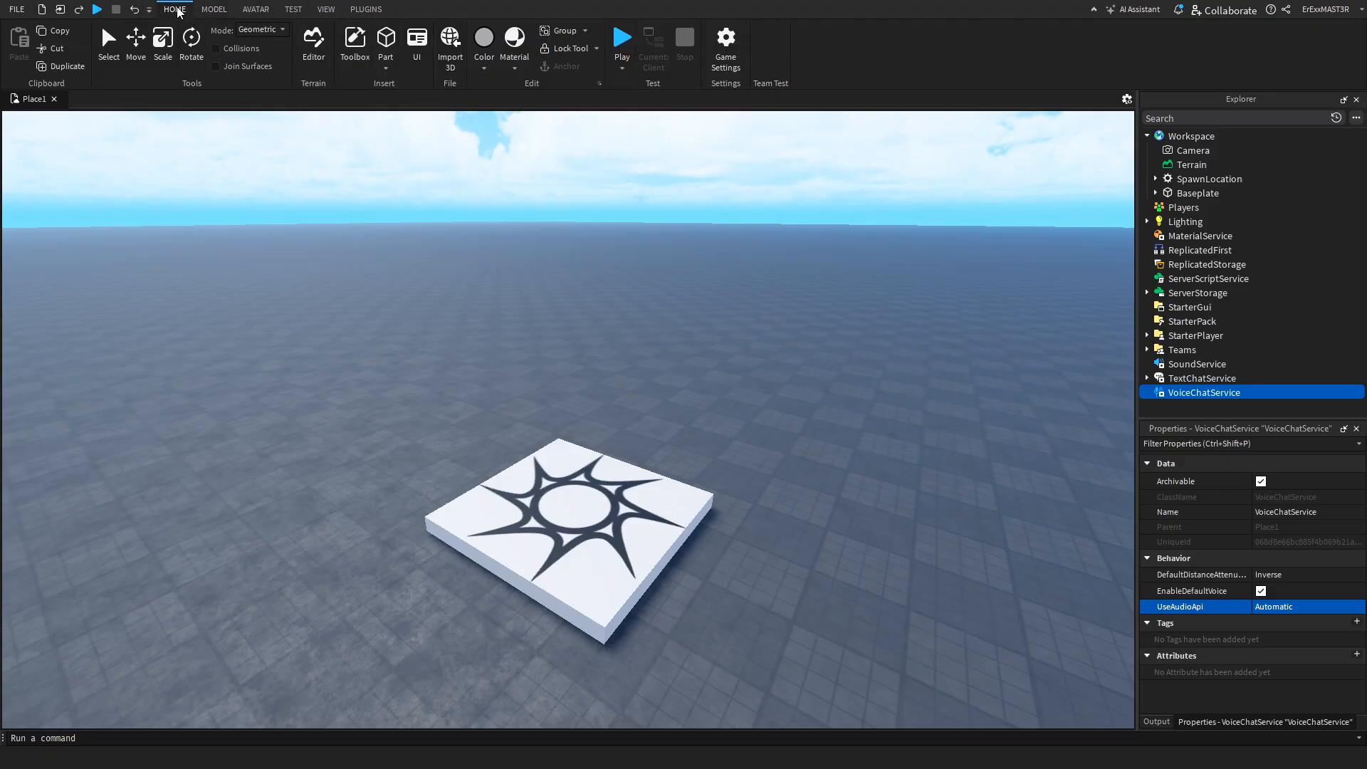
{"action": "mouse_move", "coordinate": [91, 98]}
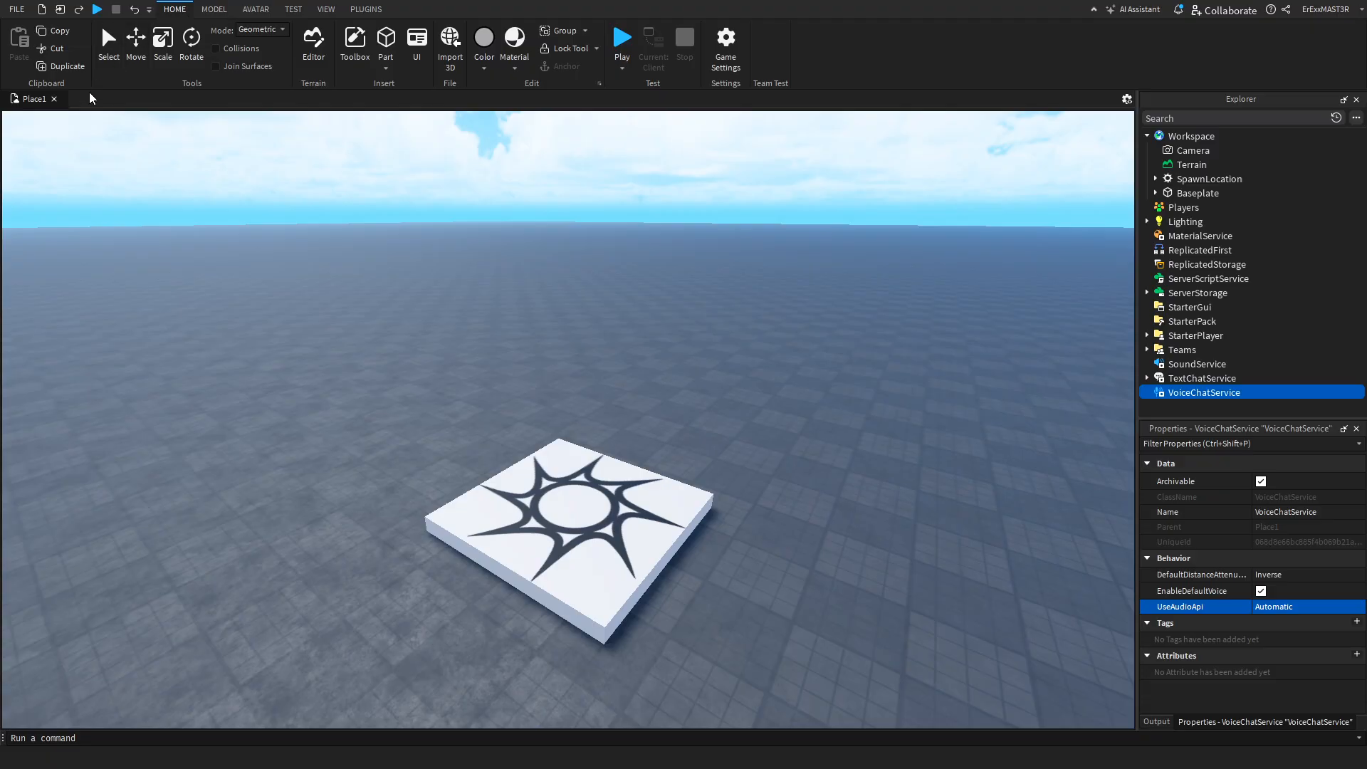
{"action": "mouse_move", "coordinate": [137, 43]}
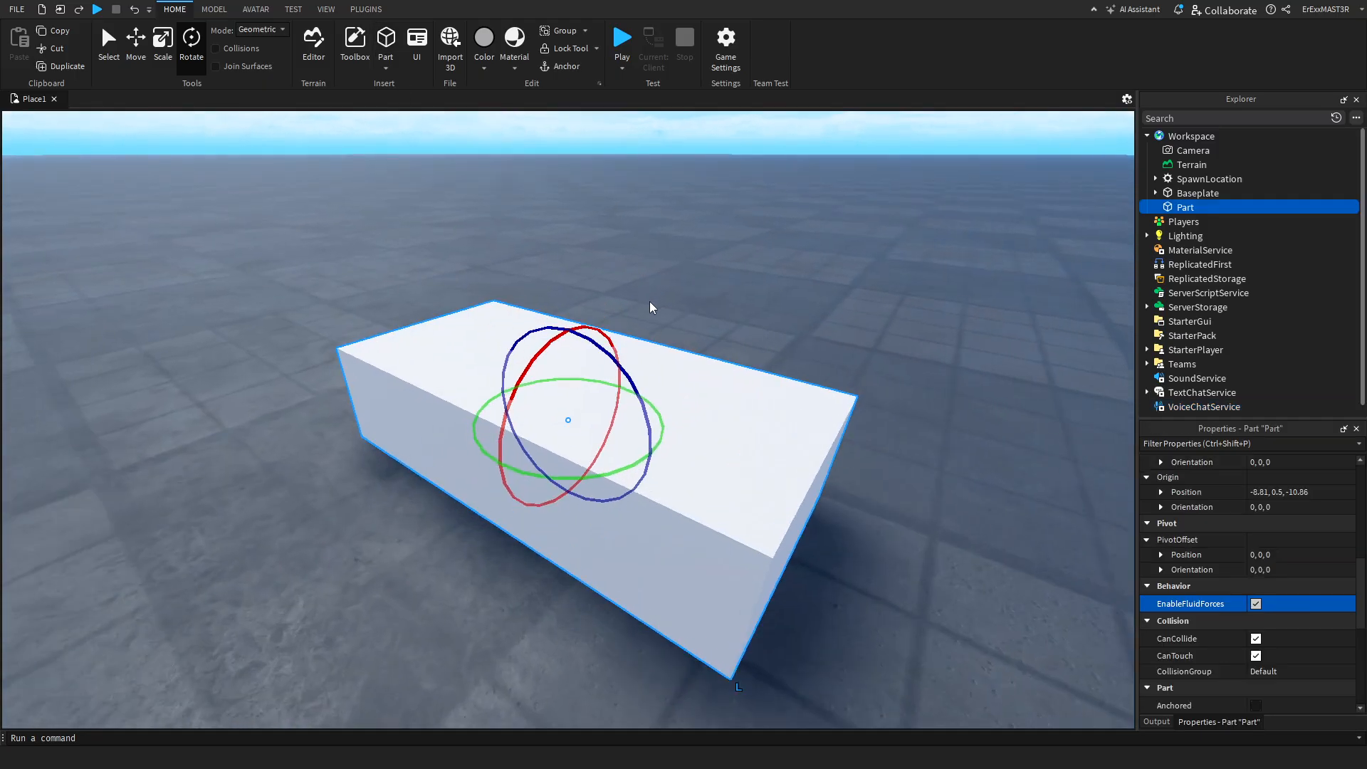
Insert a Block part, then switch between the Select and Scale tools to resize it.
{"action": "left_click", "coordinate": [386, 72]}
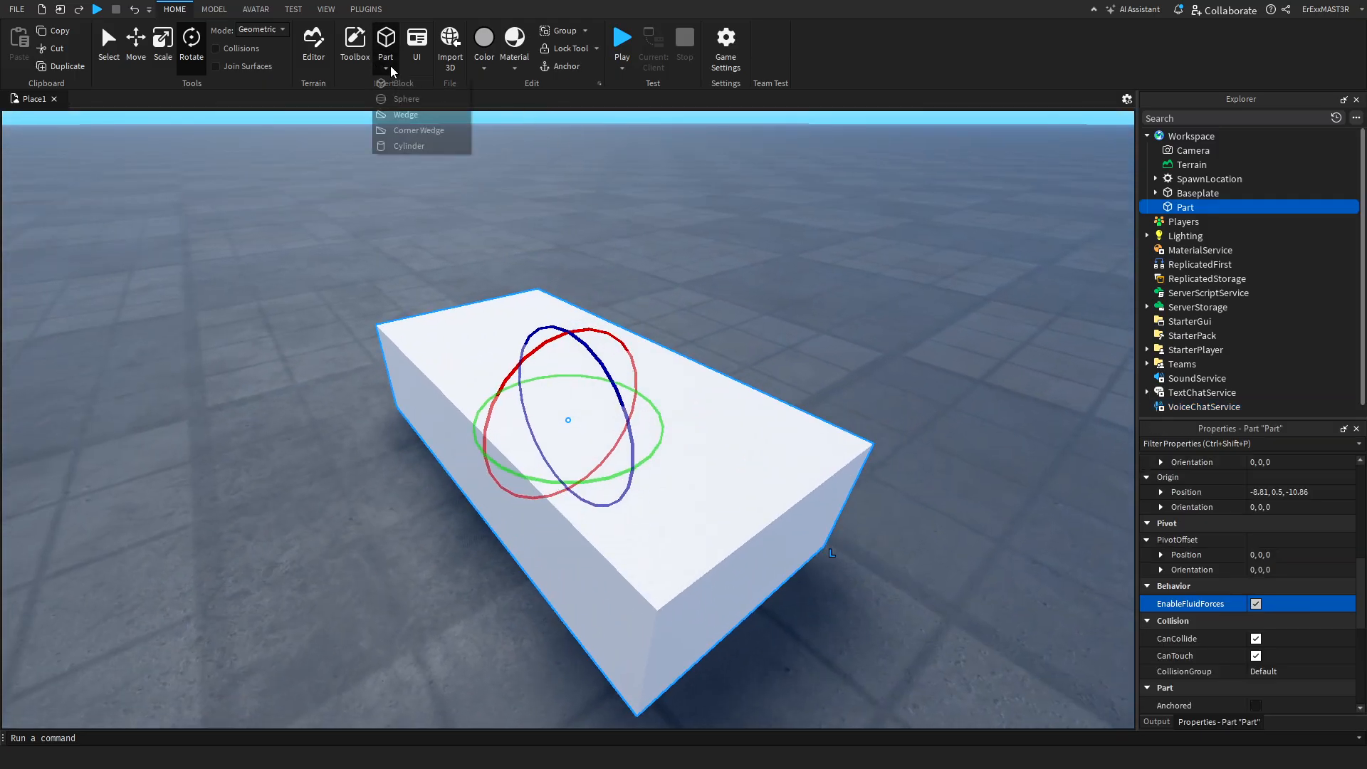
{"action": "mouse_move", "coordinate": [425, 114]}
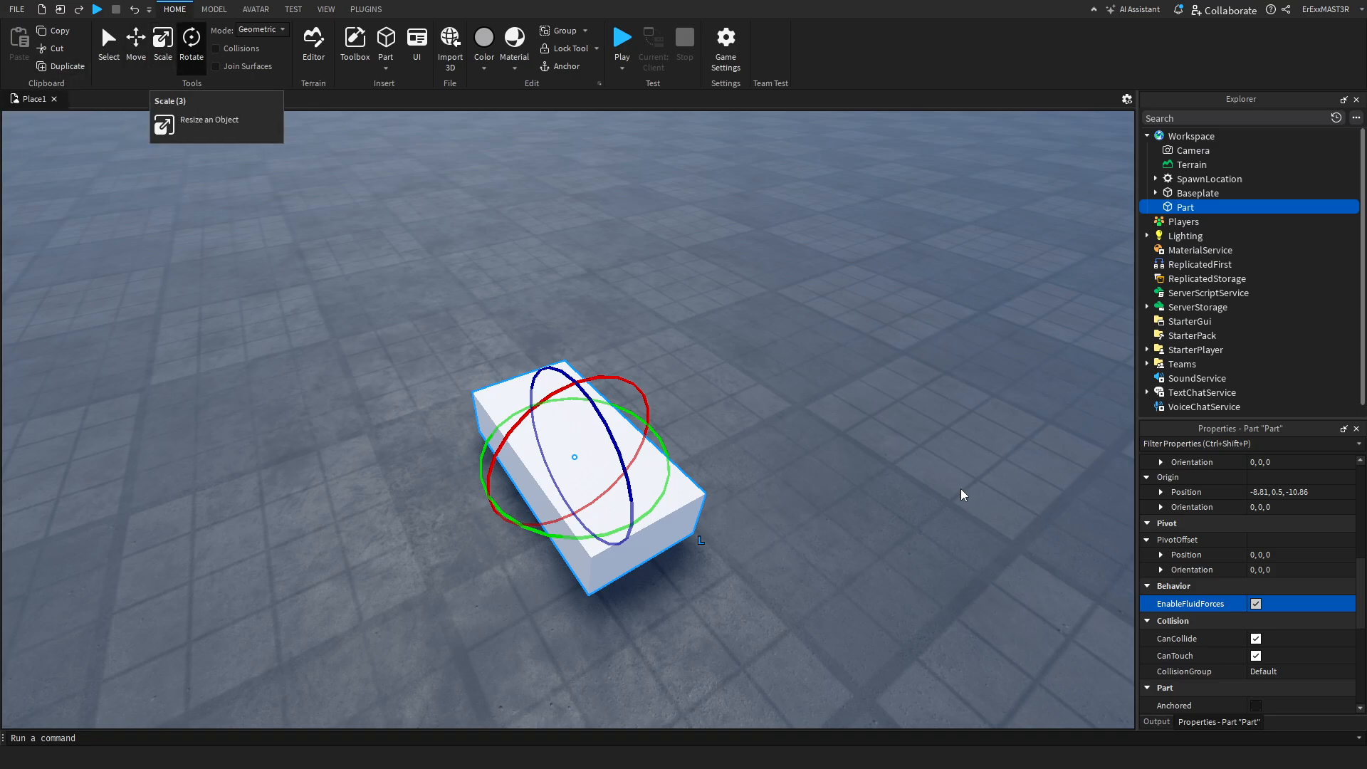
{"action": "left_click", "coordinate": [162, 37]}
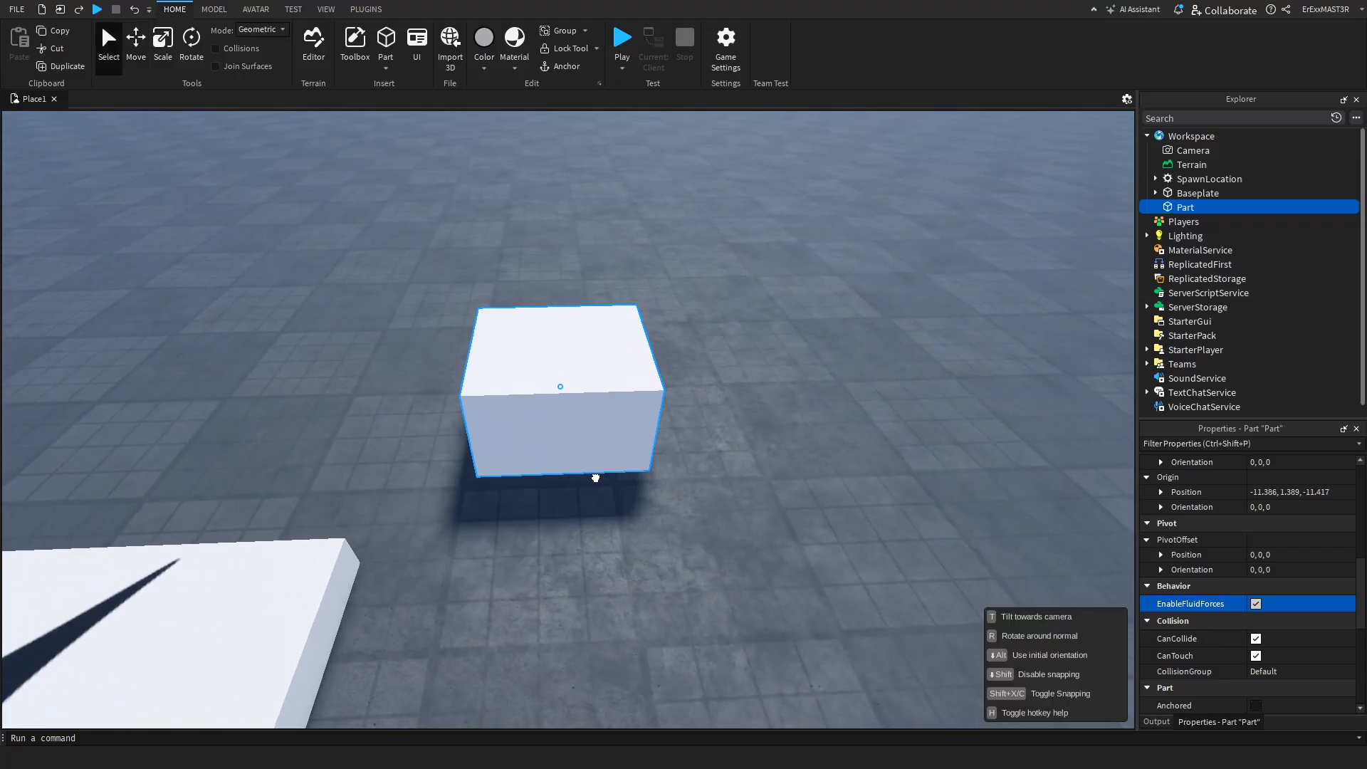
{"action": "left_click", "coordinate": [191, 41]}
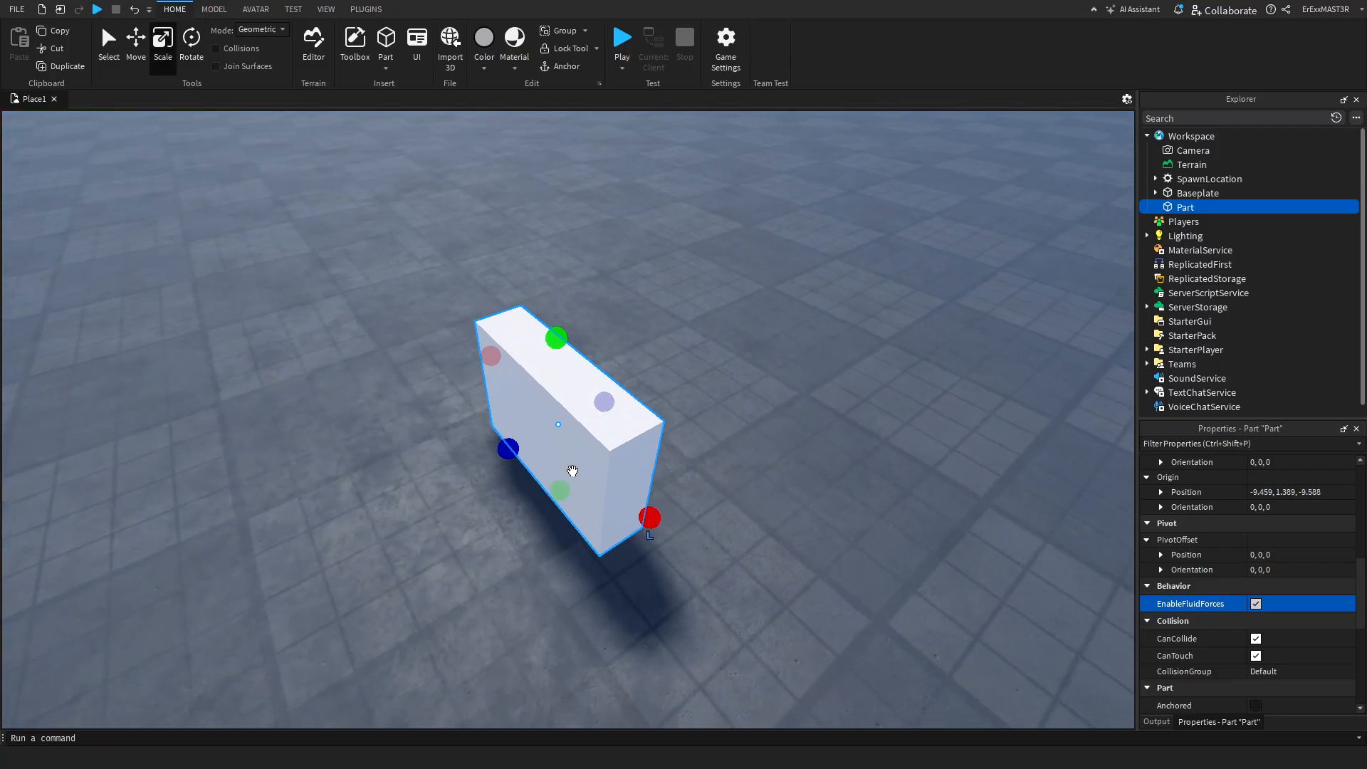
Stretch the block into a thin slab and bring up its context options.
{"action": "left_click_drag", "start_coordinate": [572, 471], "coordinate": [547, 447]}
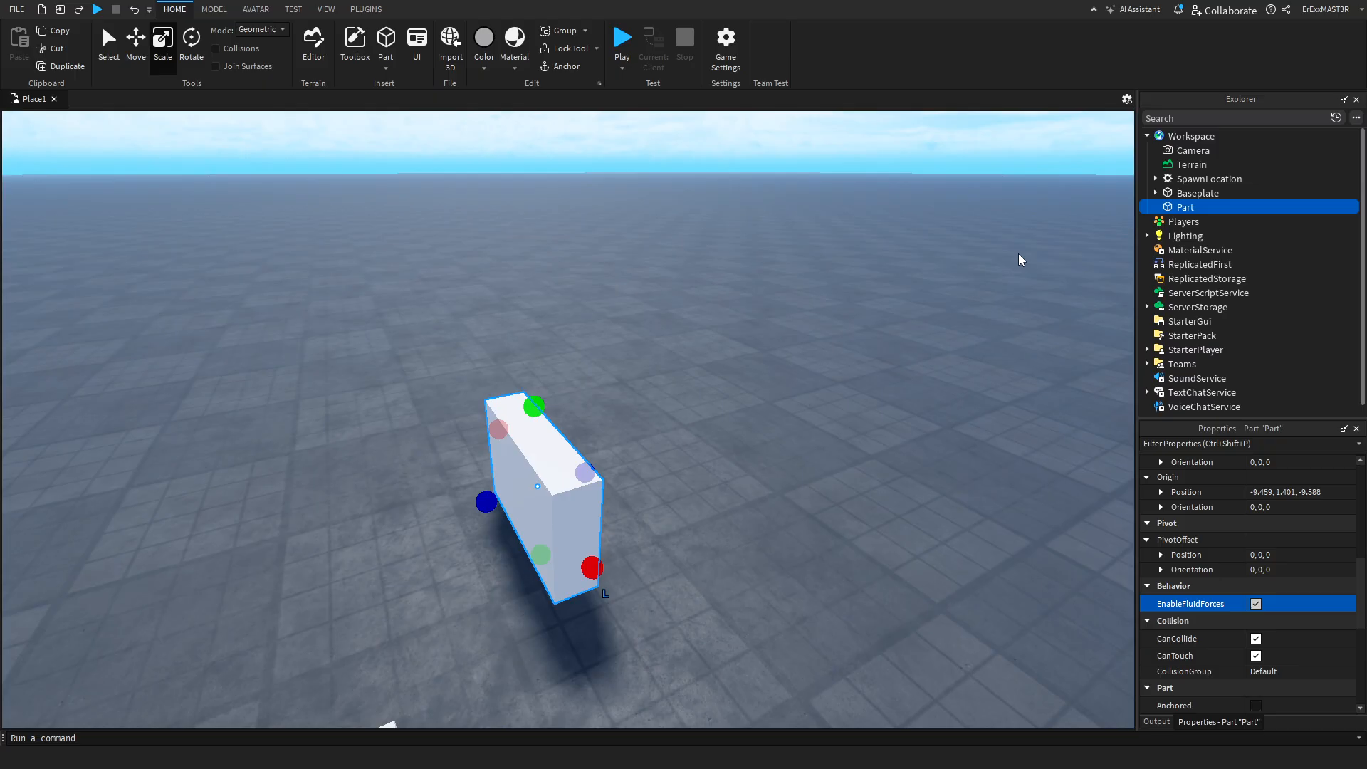
{"action": "right_click", "coordinate": [1184, 207]}
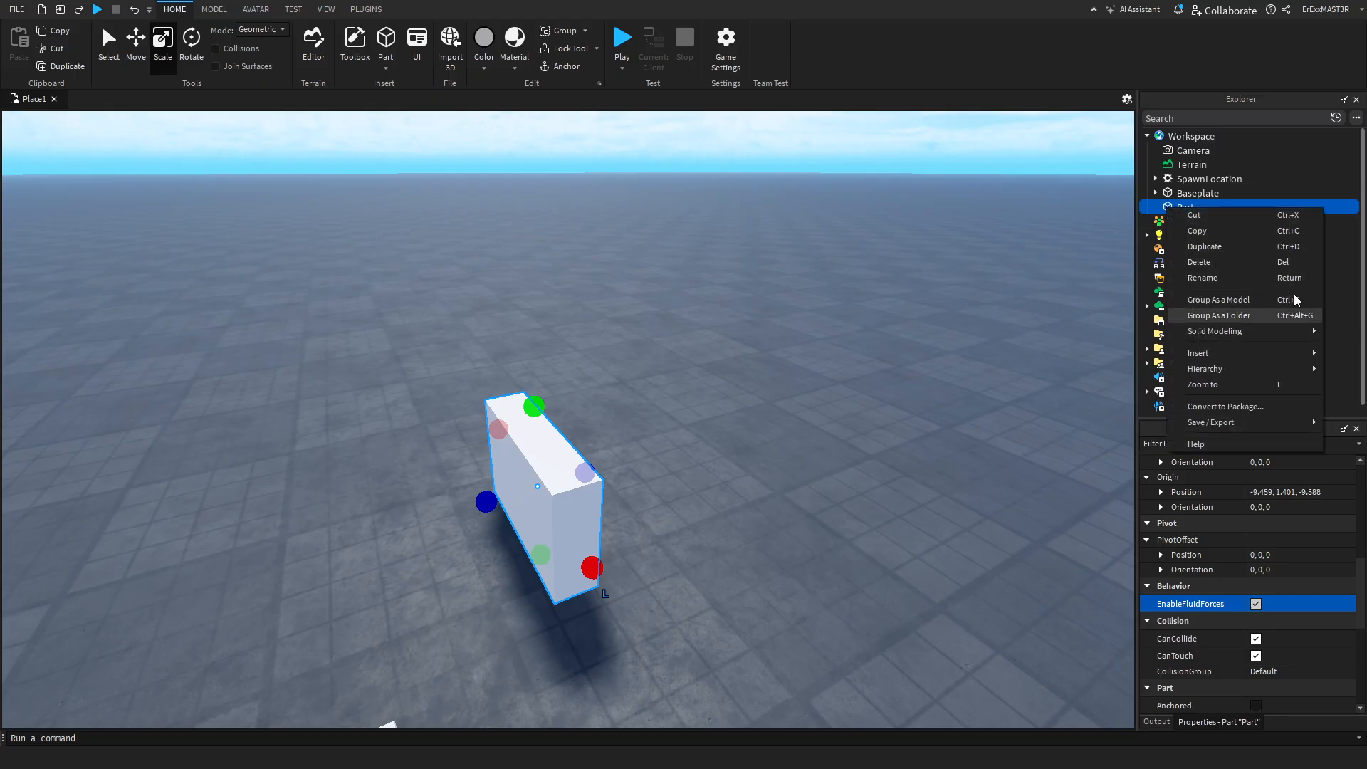
{"action": "mouse_move", "coordinate": [1238, 302]}
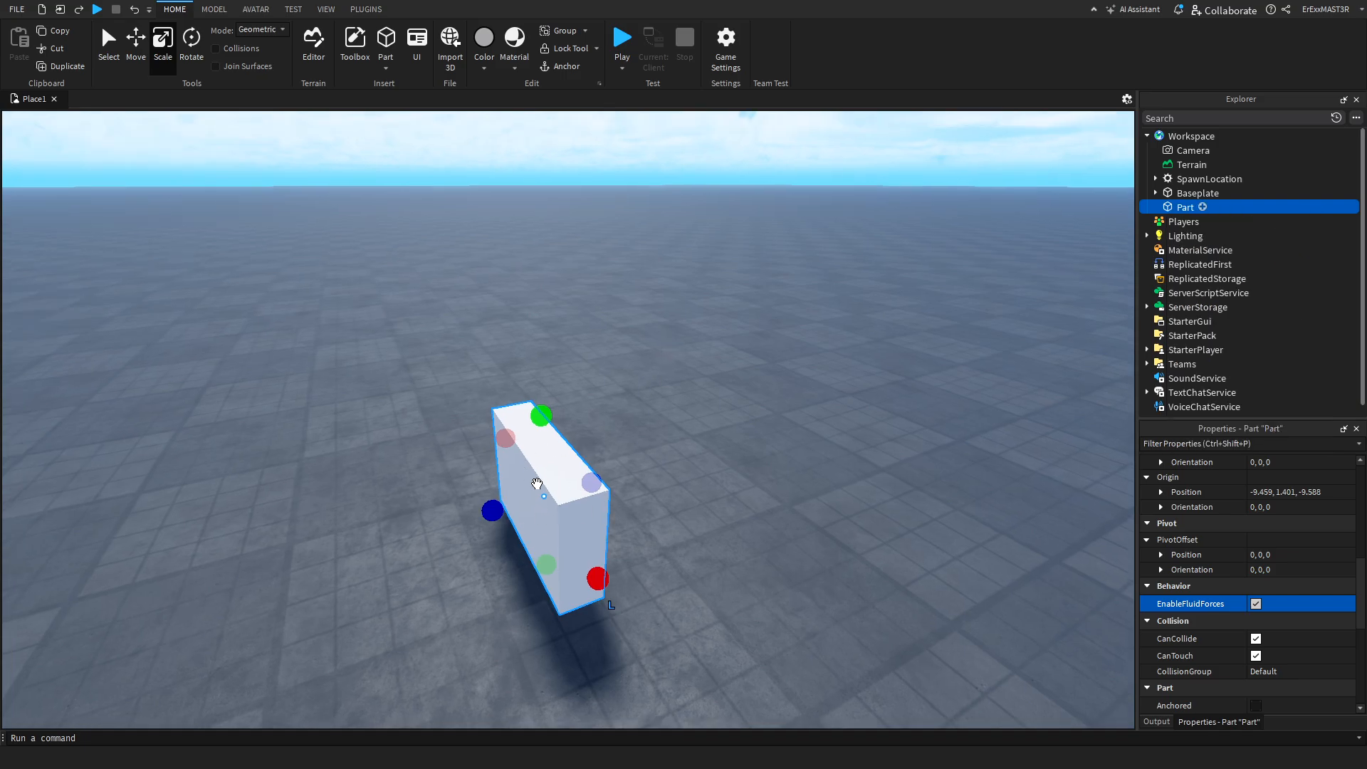
{"action": "right_click", "coordinate": [538, 484]}
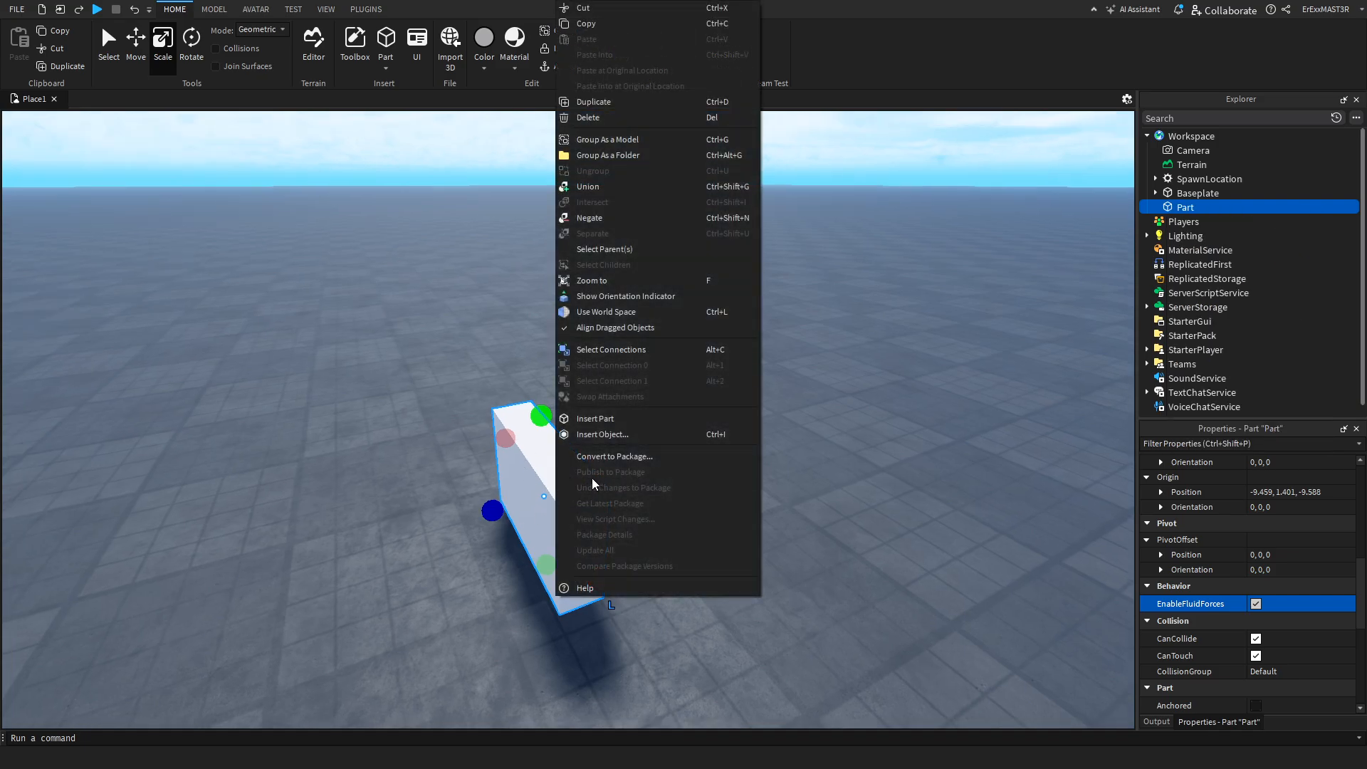
{"action": "mouse_move", "coordinate": [615, 144]}
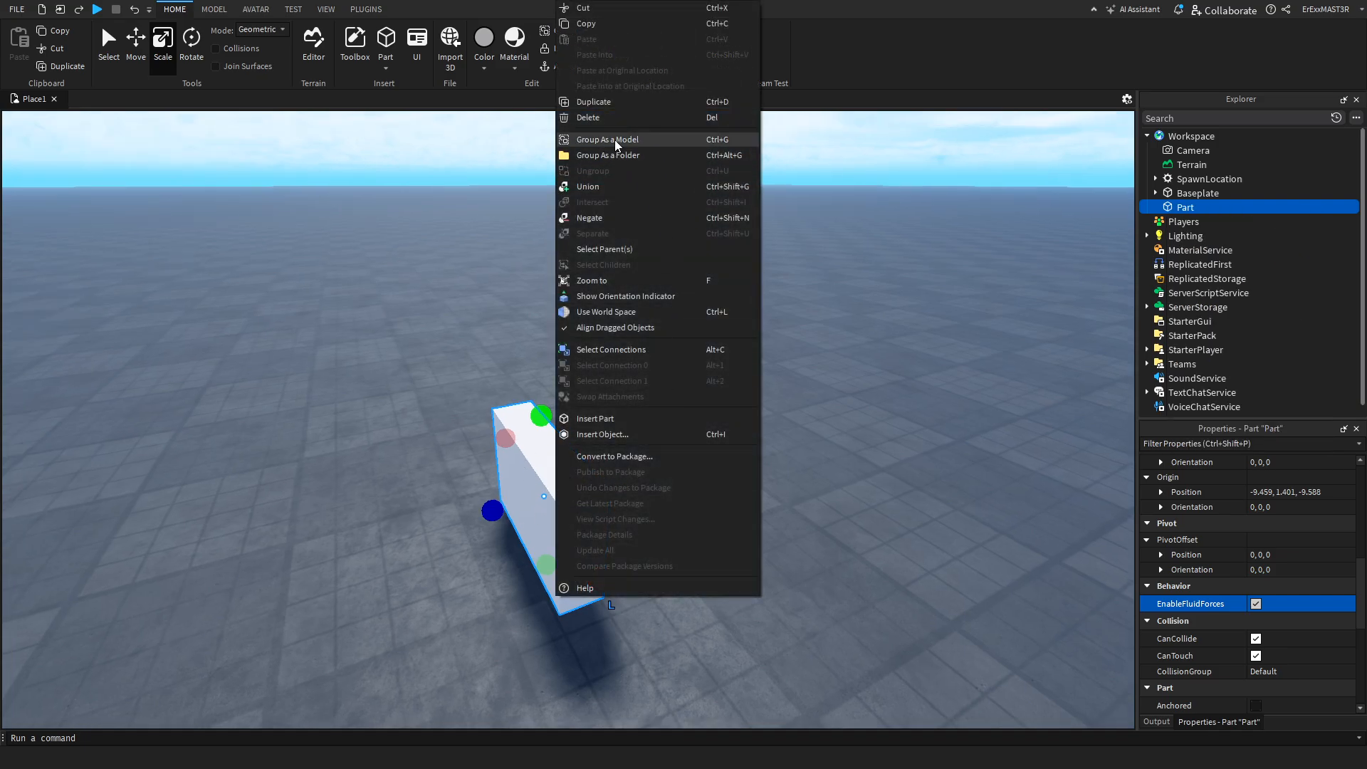
Group the part into a Model and scale the whole model up.
{"action": "left_click", "coordinate": [608, 139]}
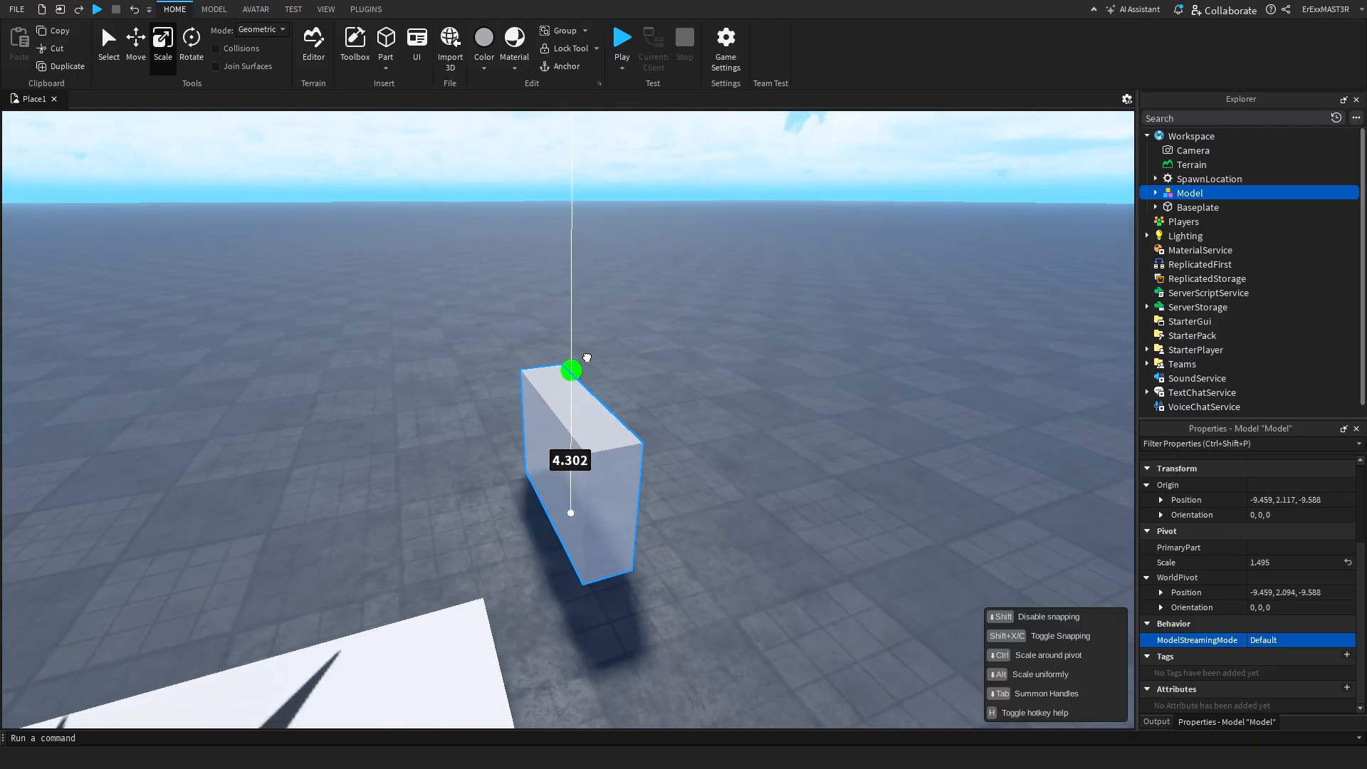
{"action": "left_click_drag", "start_coordinate": [570, 370], "coordinate": [491, 193]}
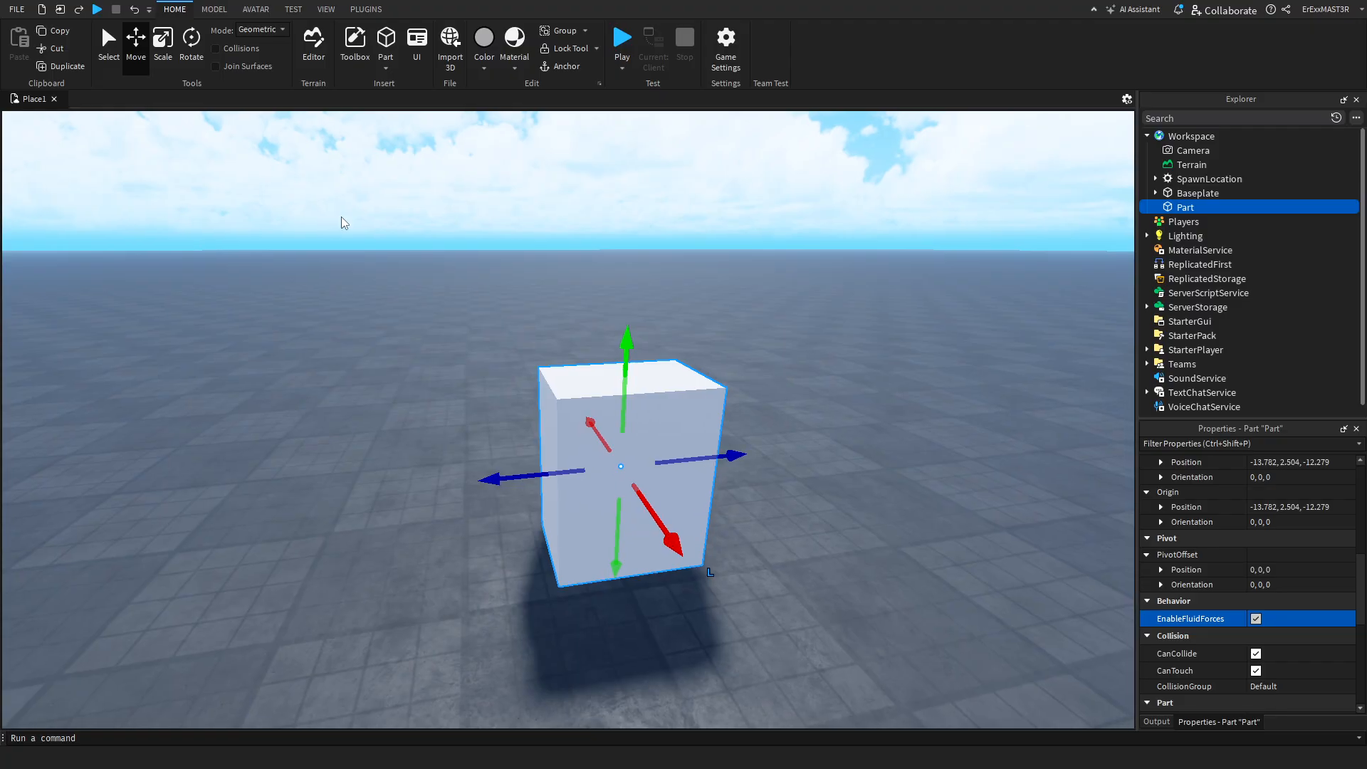
Enter Pivot edit mode from the Model tab and move the block's pivot to its top edge.
{"action": "left_click", "coordinate": [213, 8]}
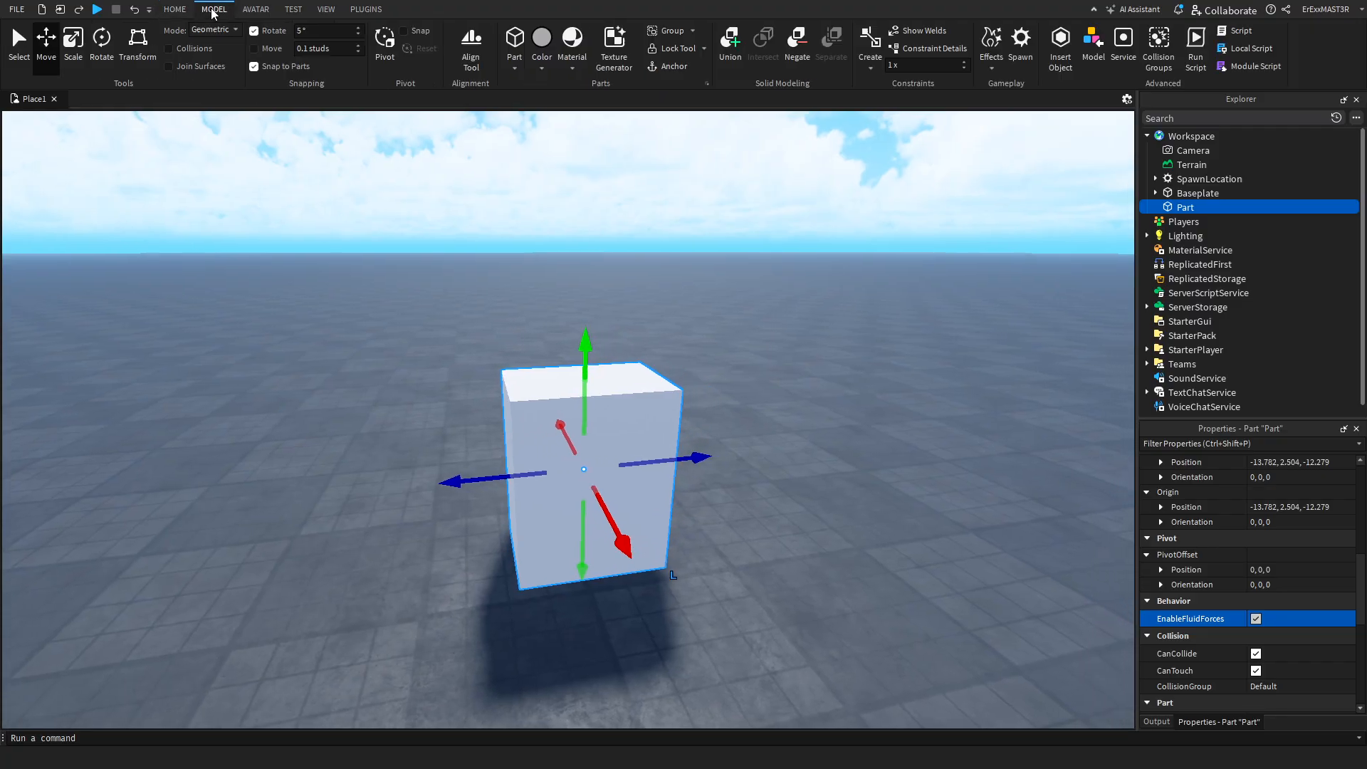
{"action": "scroll", "scroll_direction": "up", "scroll_amount": 3}
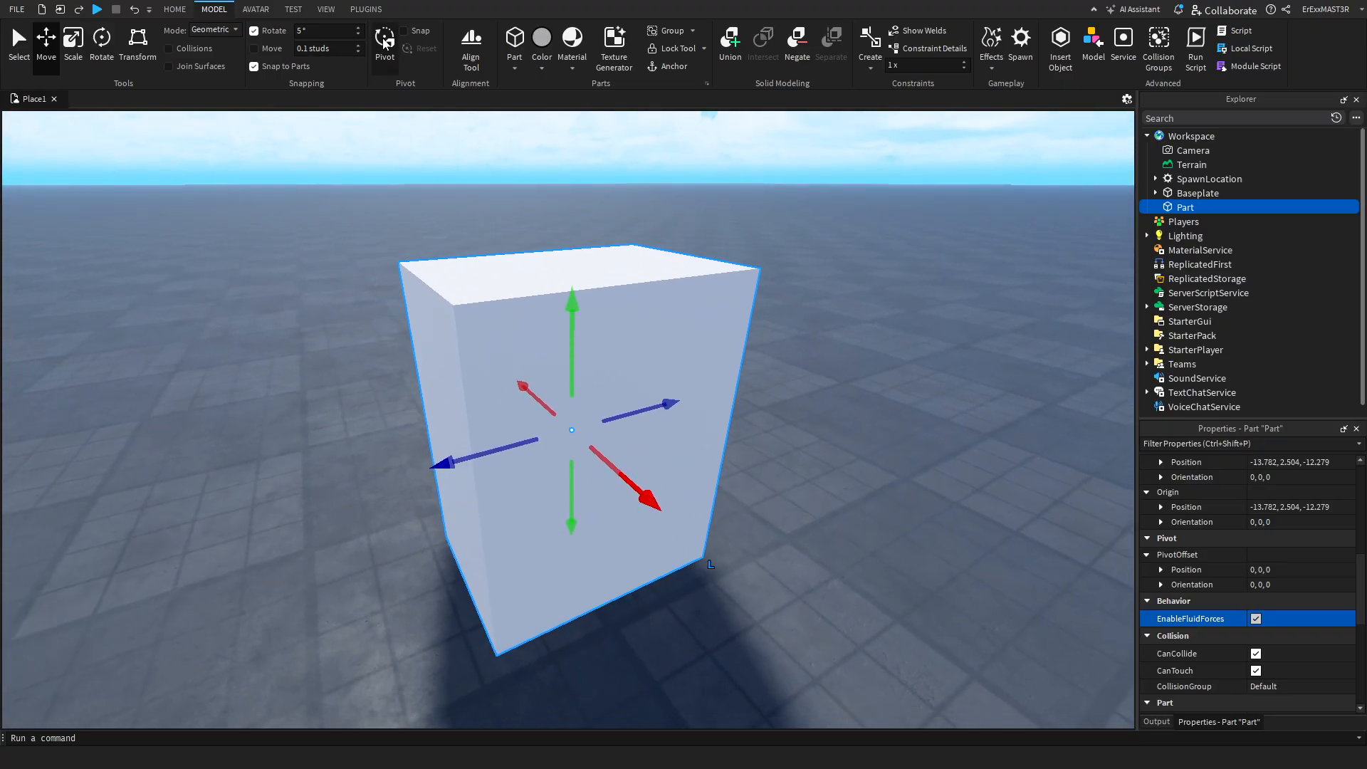
{"action": "left_click", "coordinate": [101, 39]}
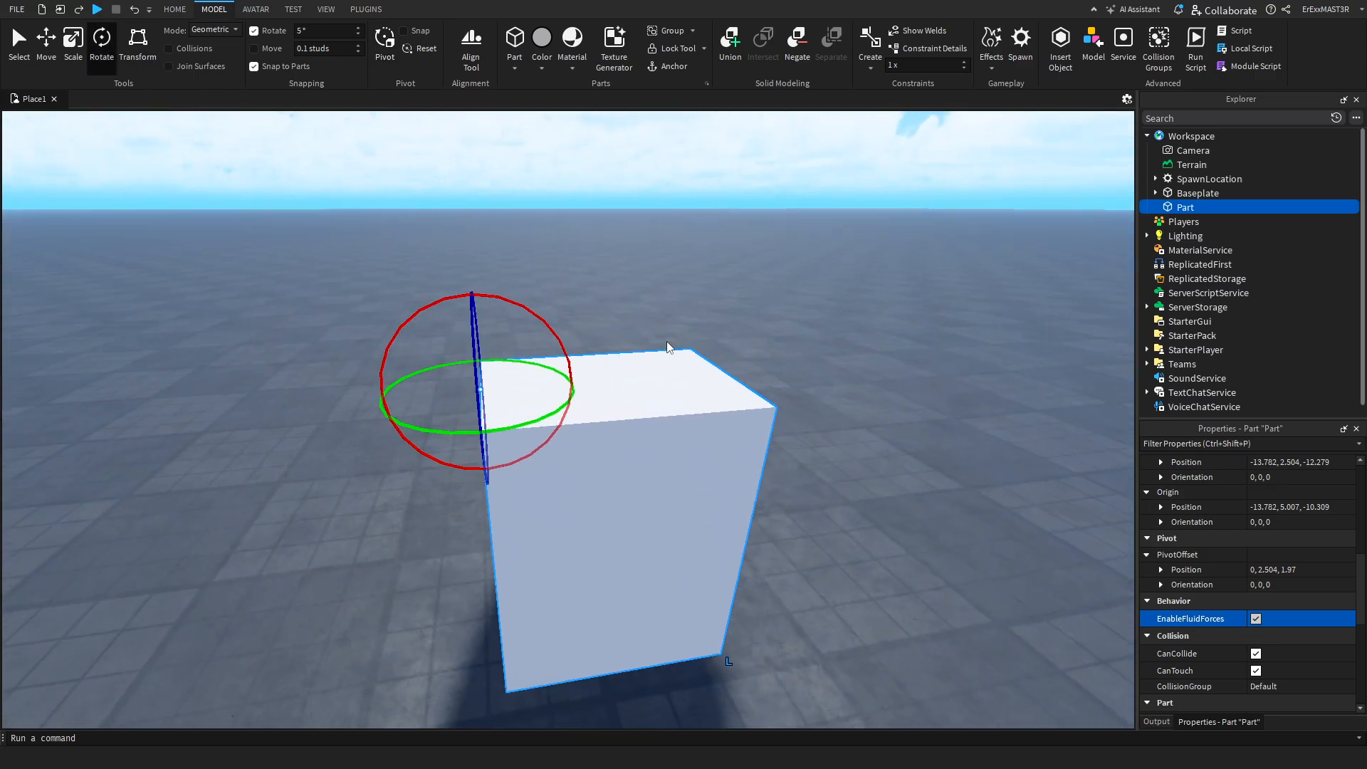
{"action": "left_click_drag", "start_coordinate": [471, 296], "coordinate": [447, 433]}
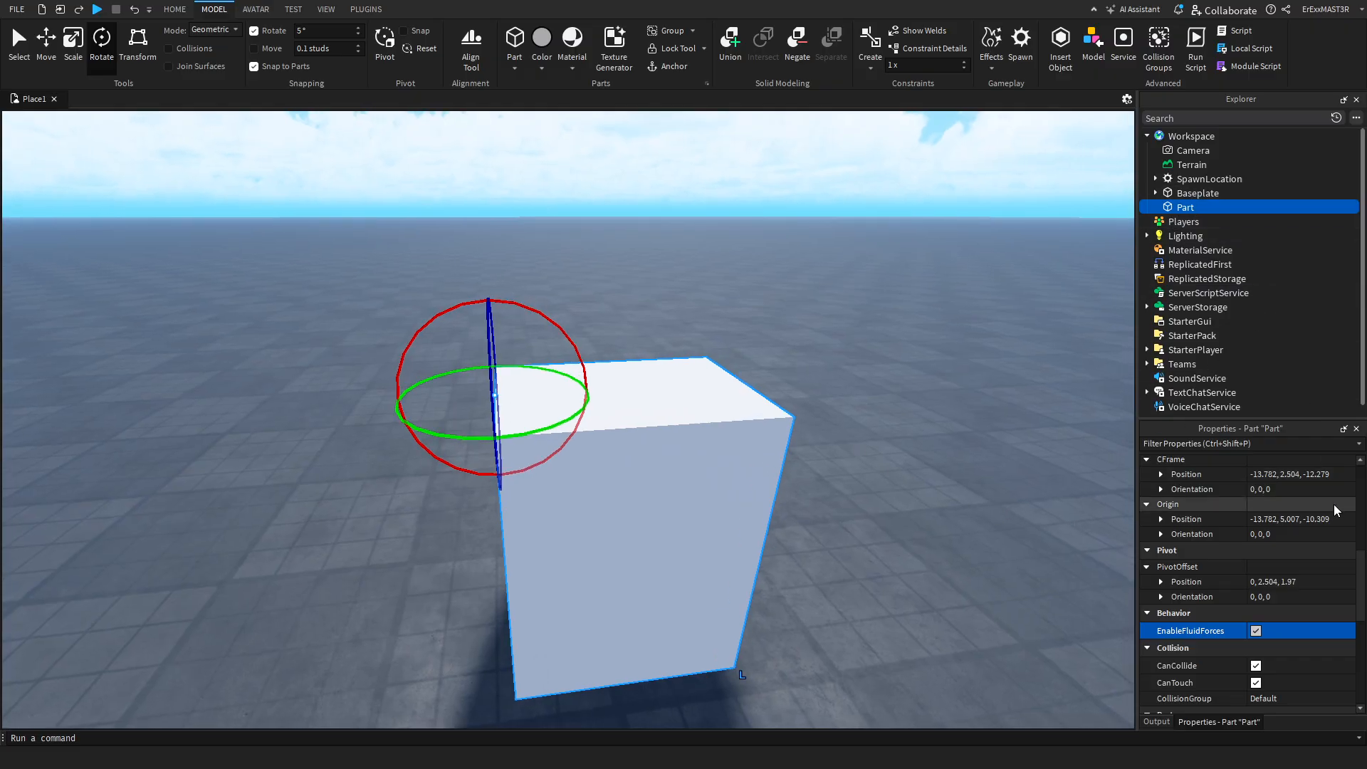
{"action": "mouse_move", "coordinate": [1276, 592]}
{"action": "type", "text": "0, 0, 0"}
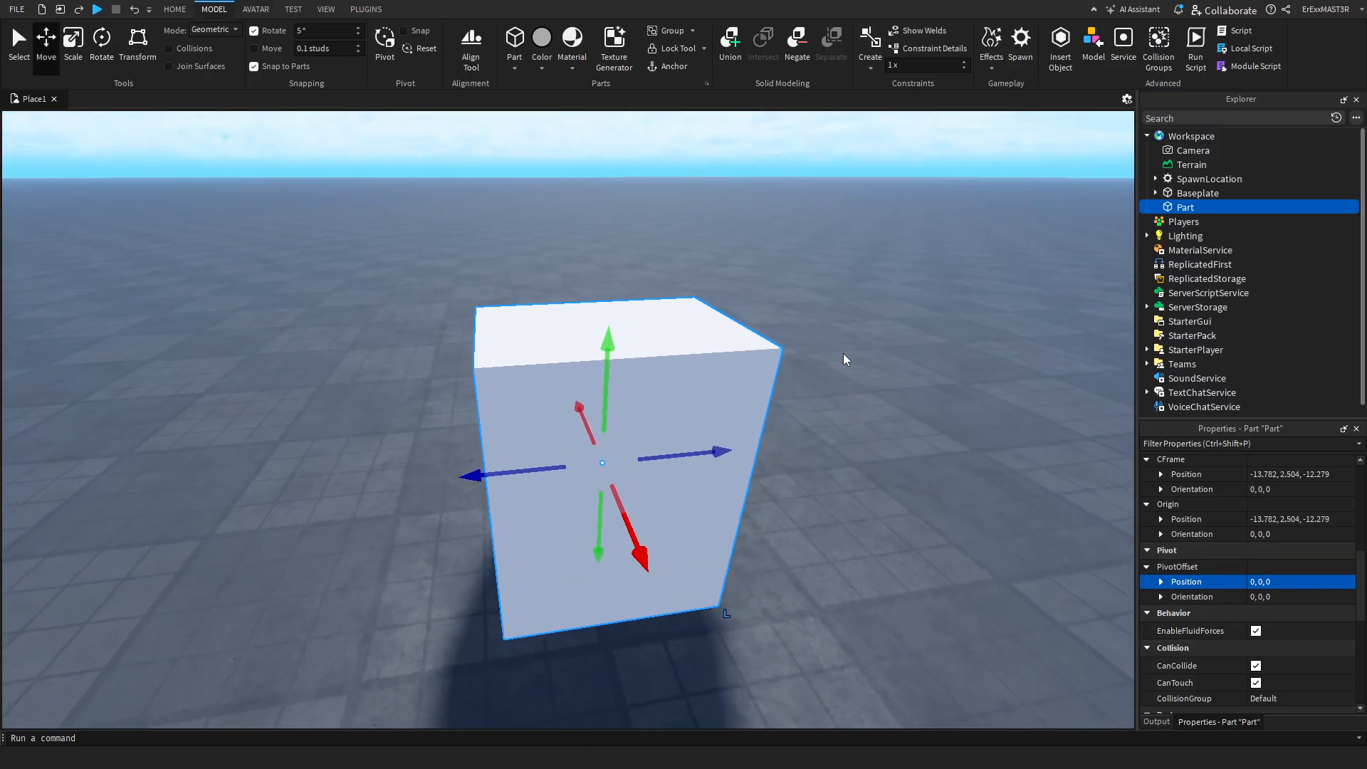
{"action": "mouse_move", "coordinate": [1287, 111]}
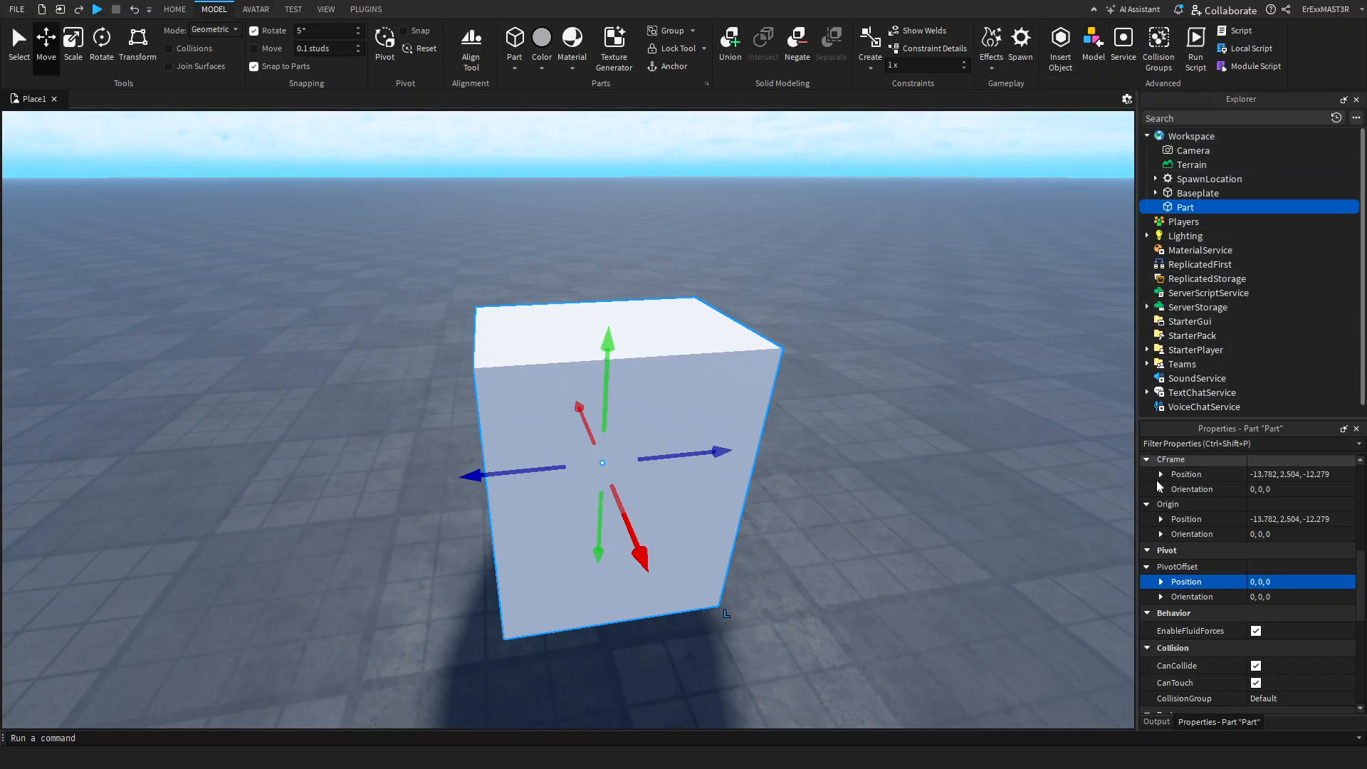
Check the Output log, return to the part's Properties, and bring up the View tools.
{"action": "left_click", "coordinate": [1156, 720]}
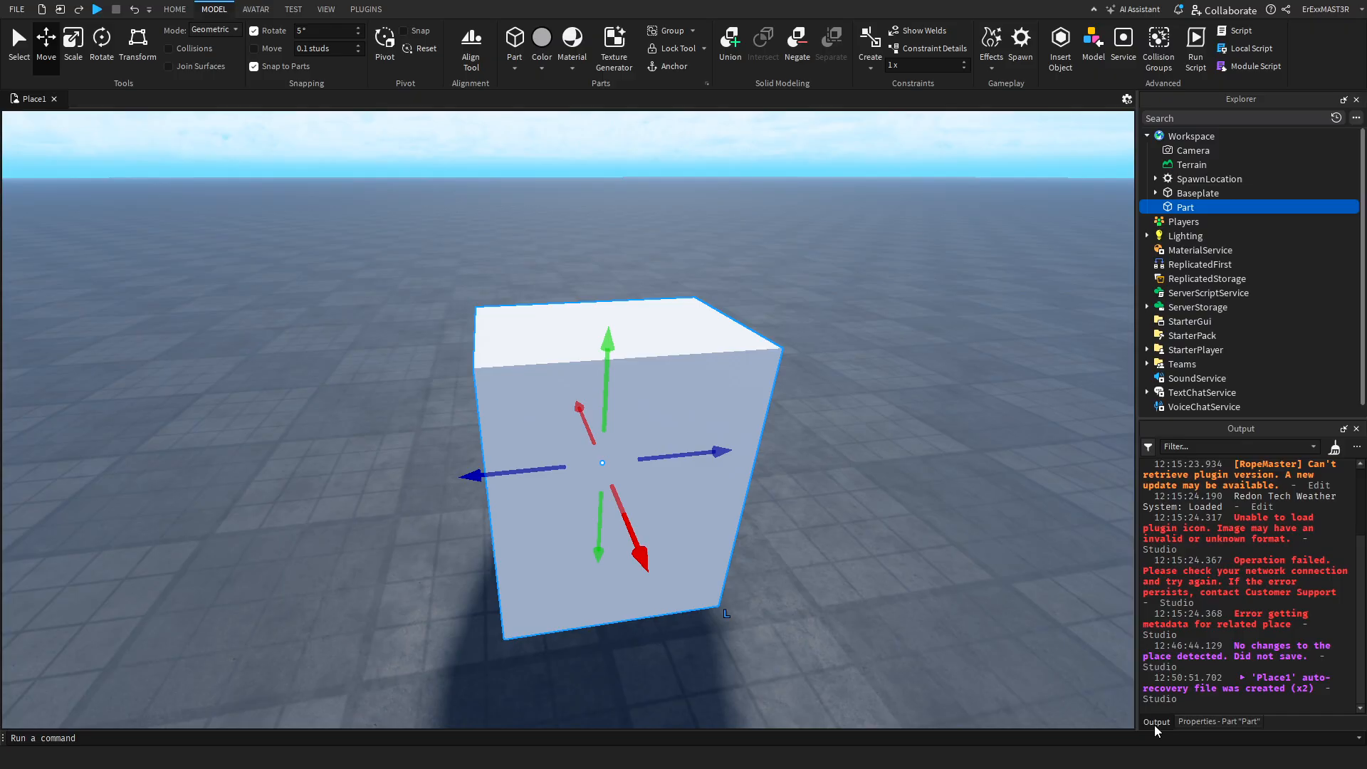
{"action": "left_click", "coordinate": [1219, 720]}
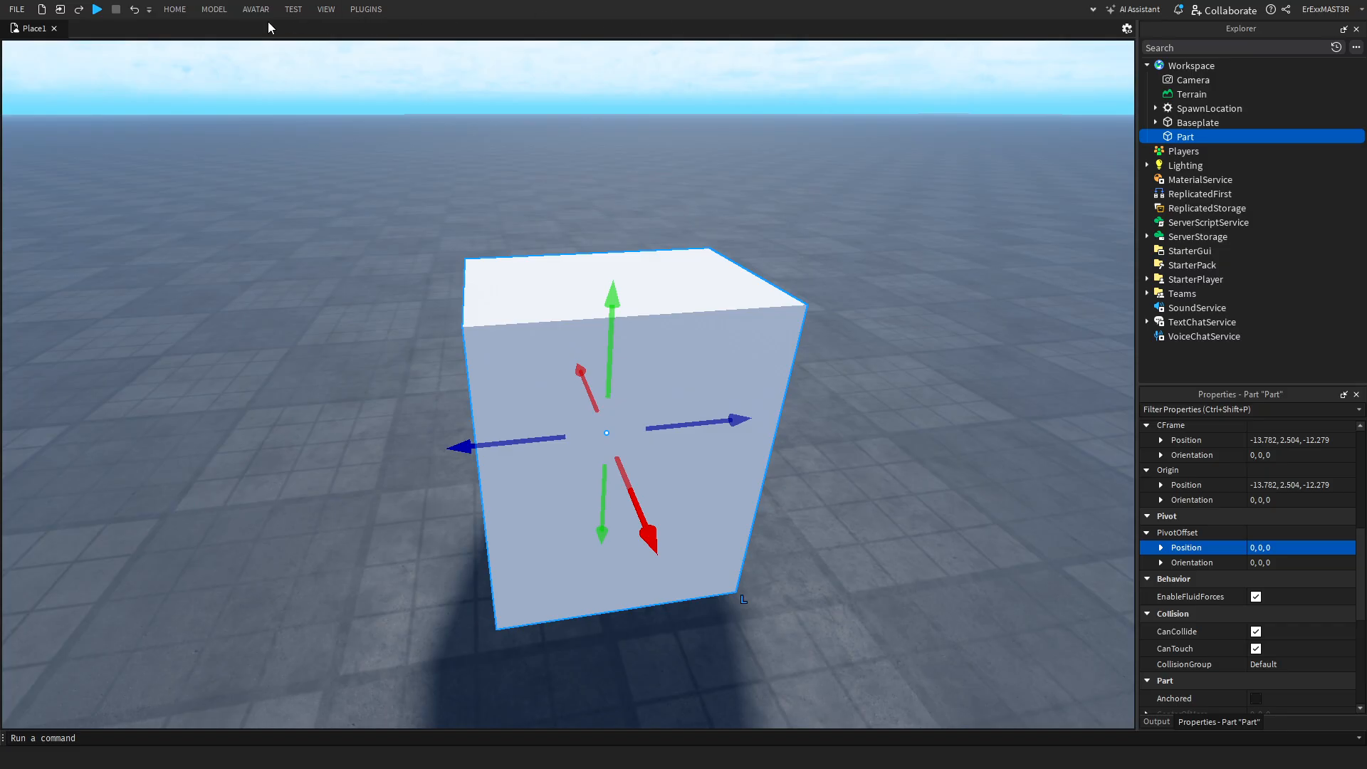
{"action": "left_click", "coordinate": [325, 9]}
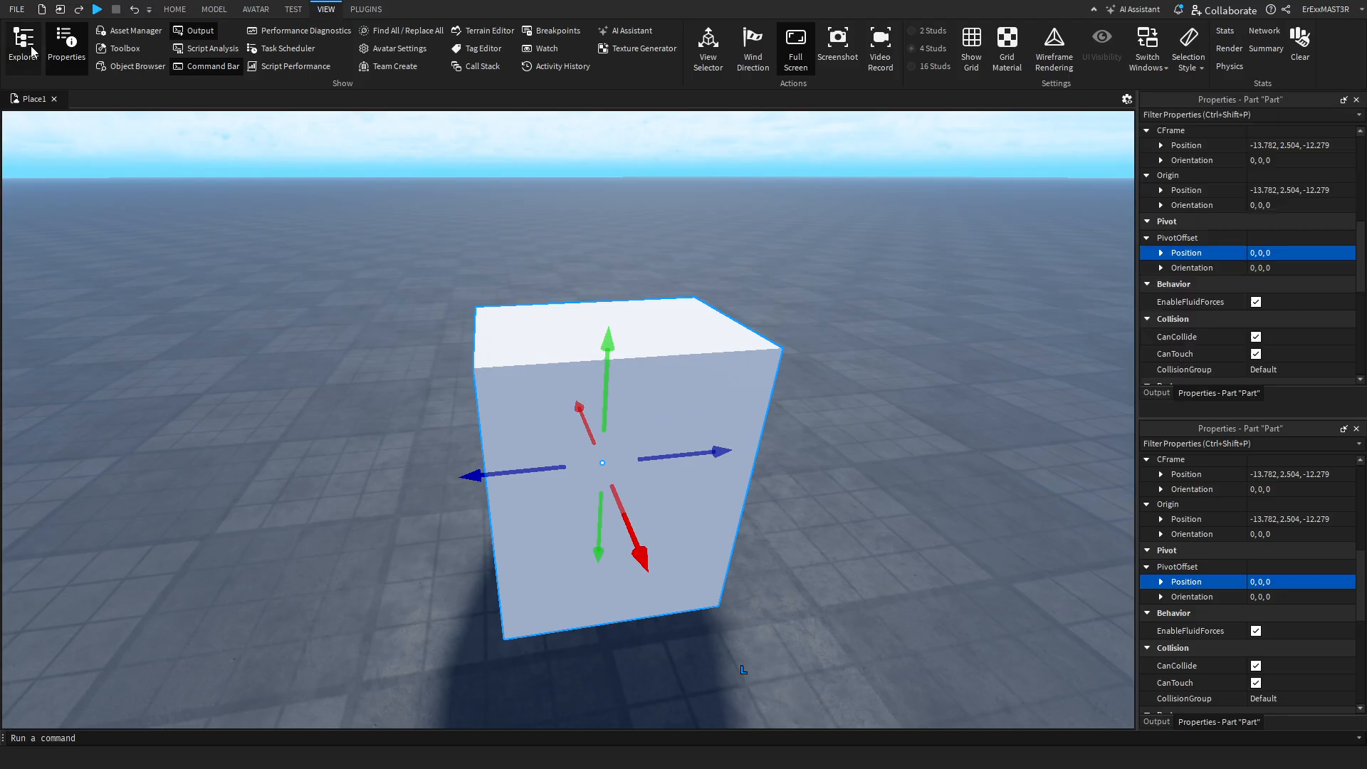
Toggle the Explorer hierarchy panel back on from the View tab.
{"action": "left_click", "coordinate": [23, 43]}
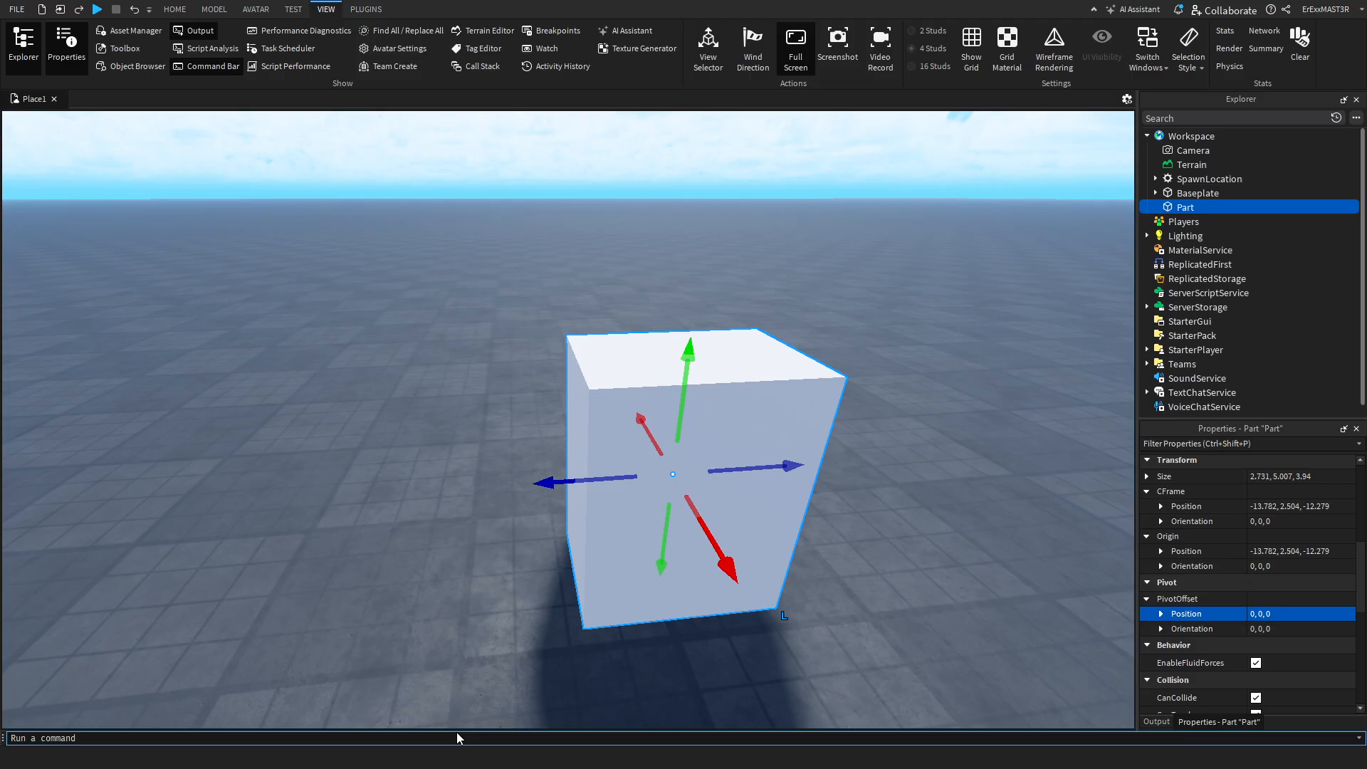
{"action": "mouse_move", "coordinate": [442, 646]}
{"action": "type", "text": "Instance"}
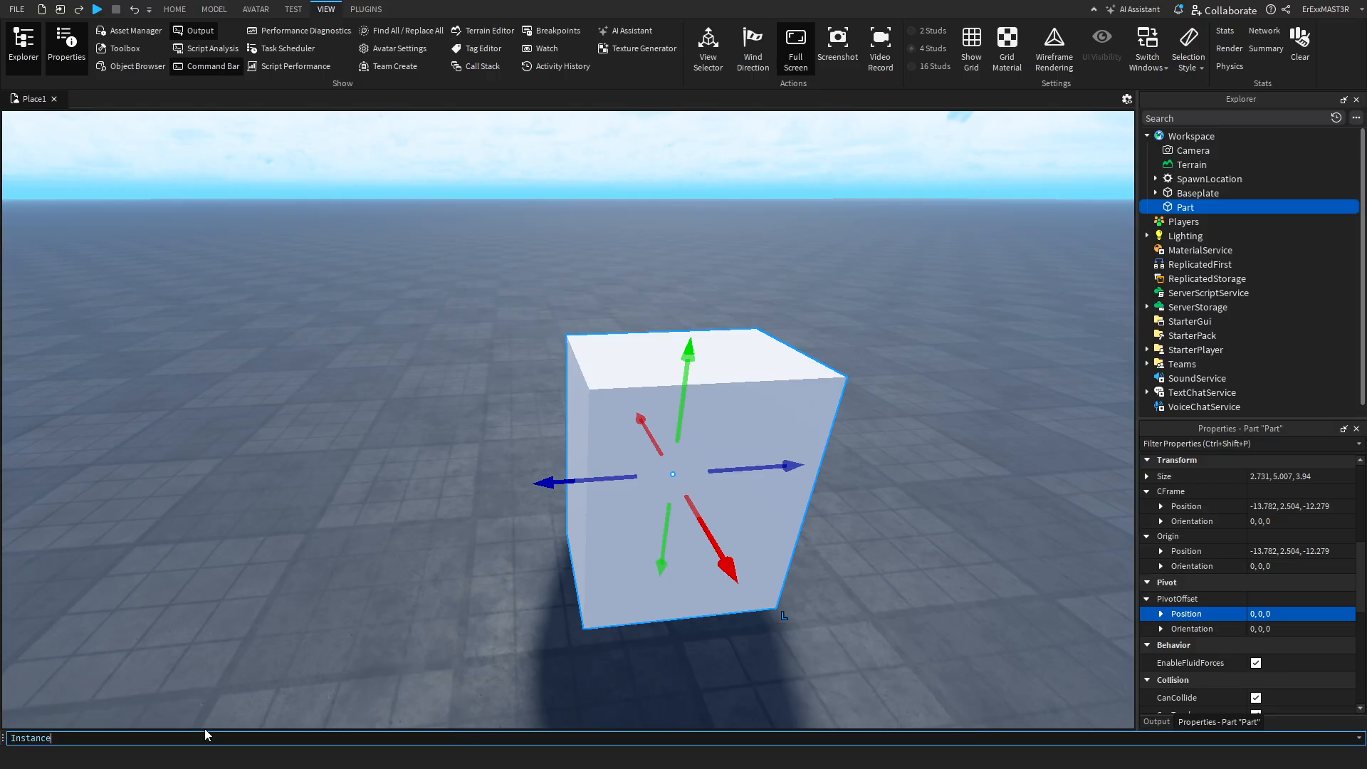
Write Instance.new("Part", workspace) in the Command Bar, accepting the autocompleted new.
{"action": "type", "text": "."}
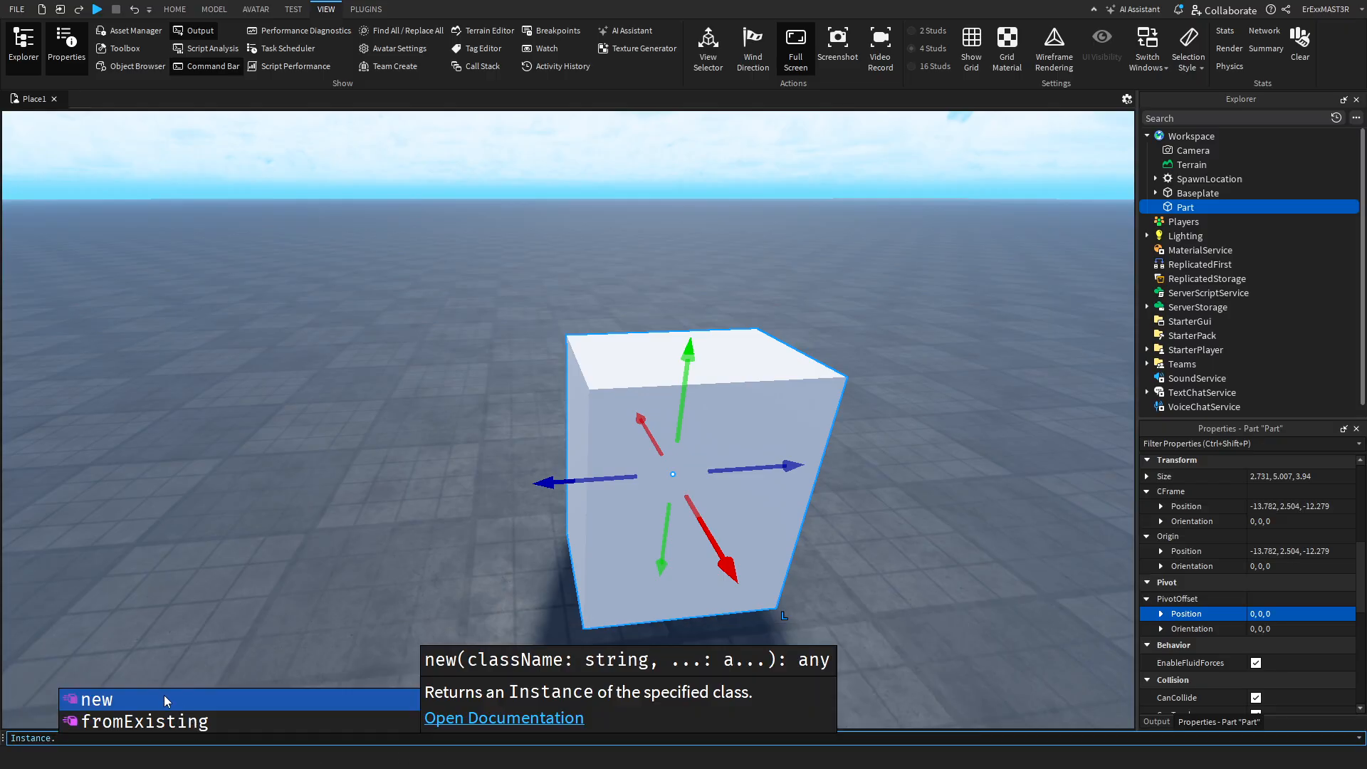
{"action": "mouse_move", "coordinate": [114, 703]}
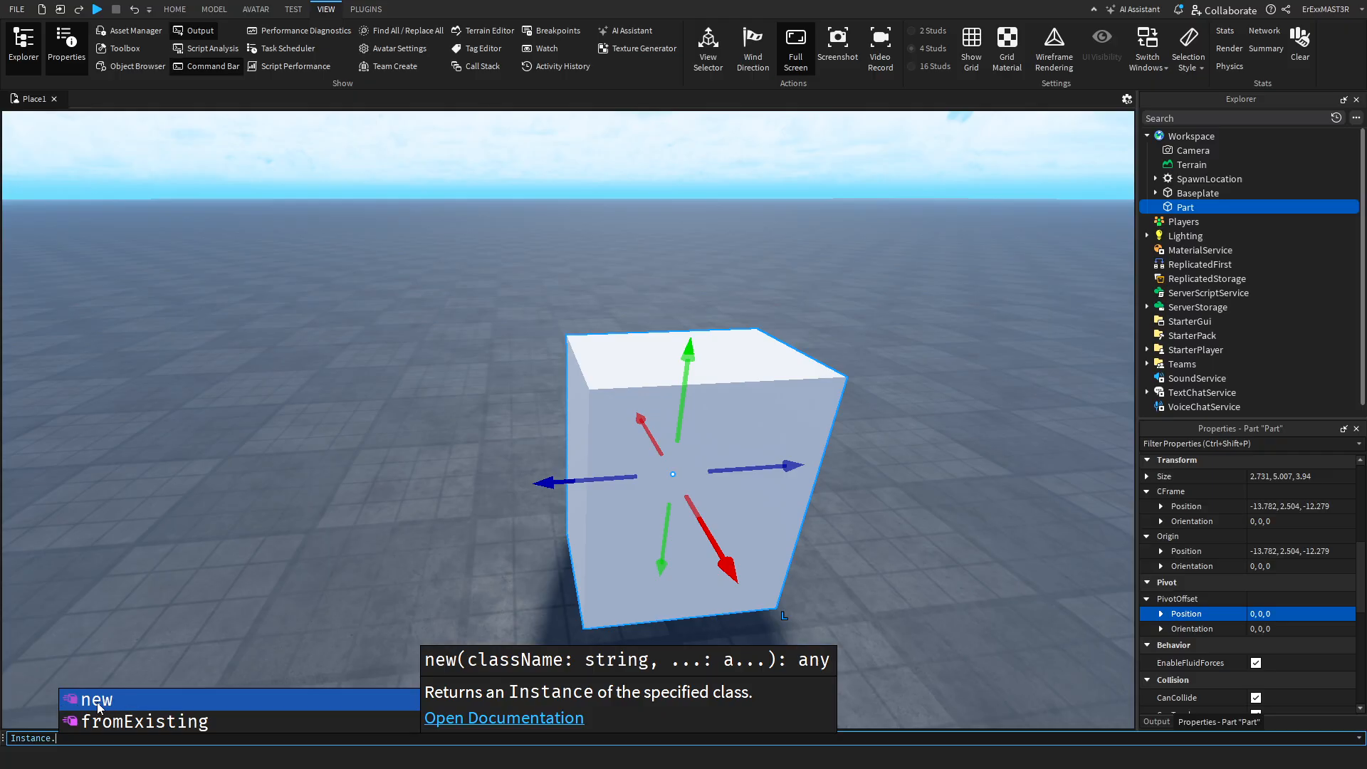
{"action": "key", "text": "Tab"}
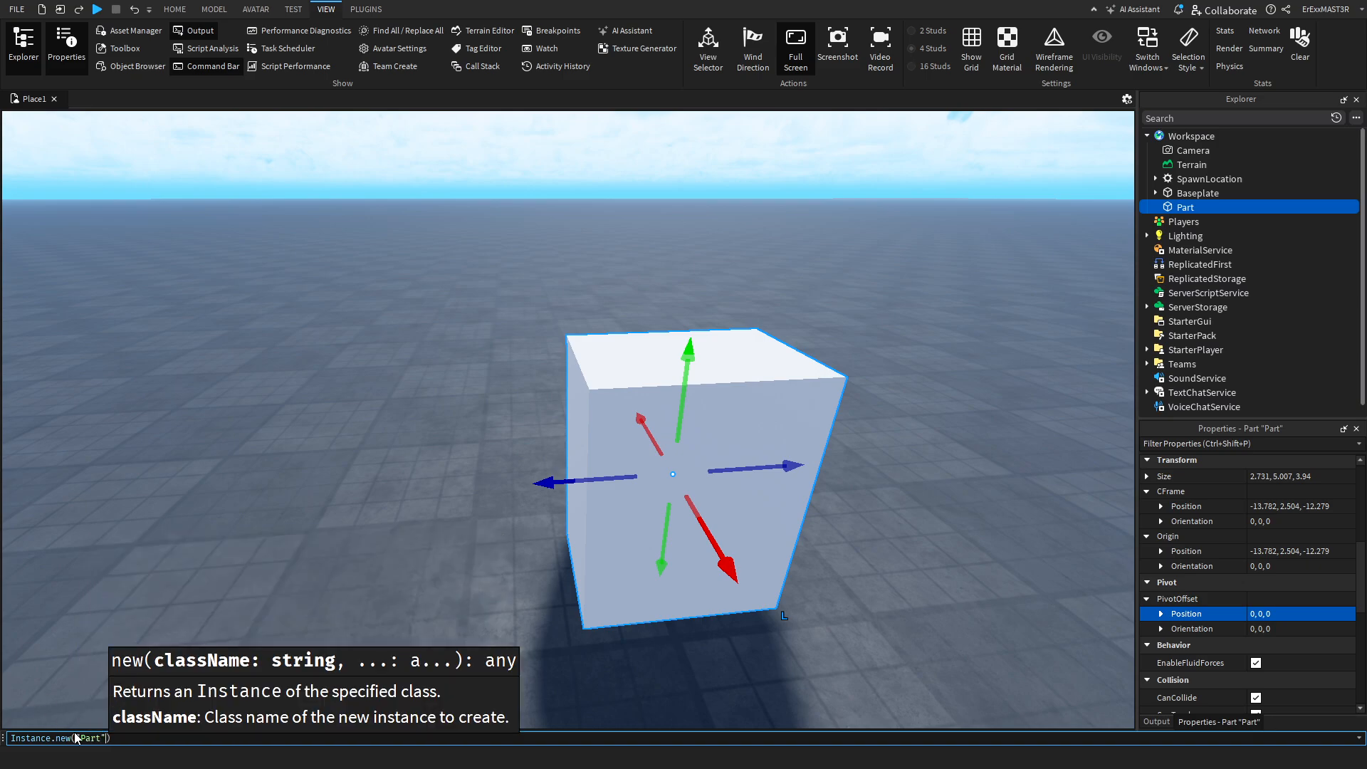
{"action": "type", "text": ", workspace"}
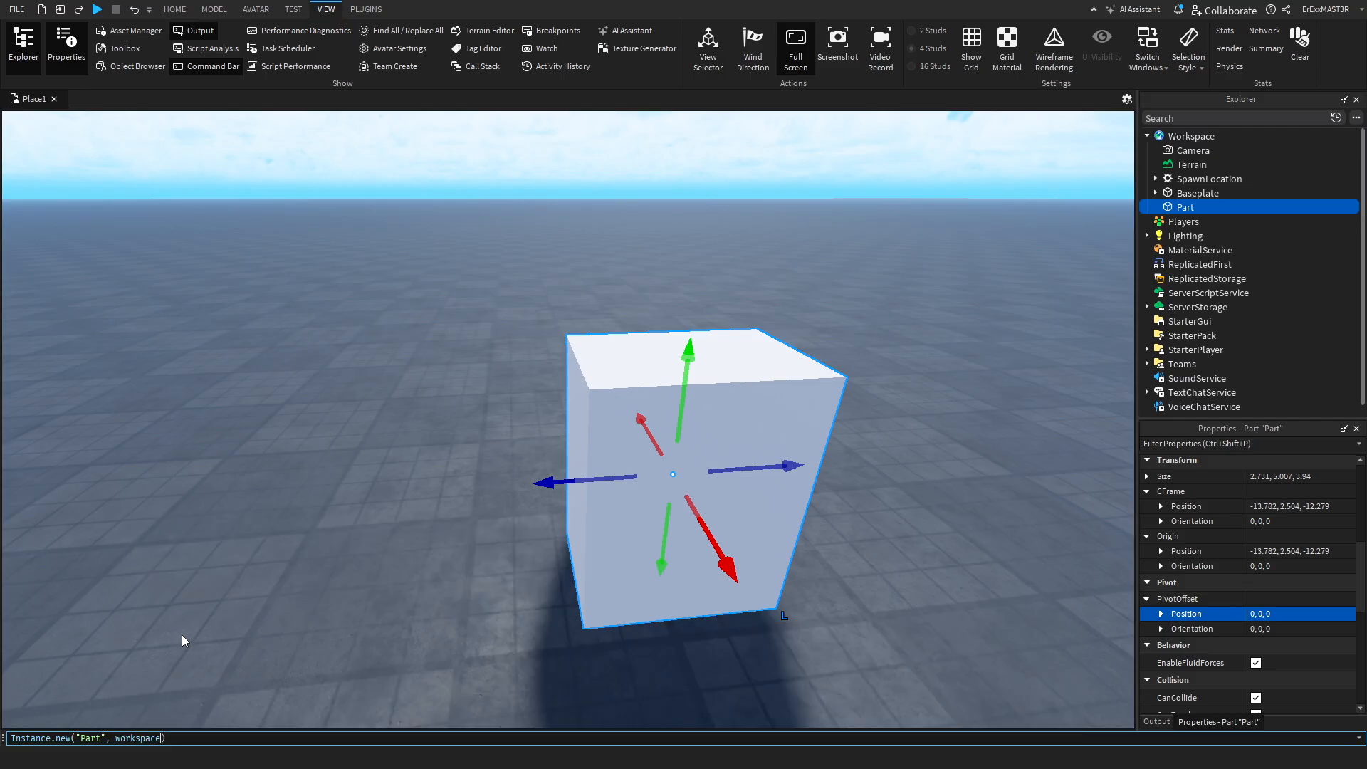
{"action": "mouse_move", "coordinate": [155, 723]}
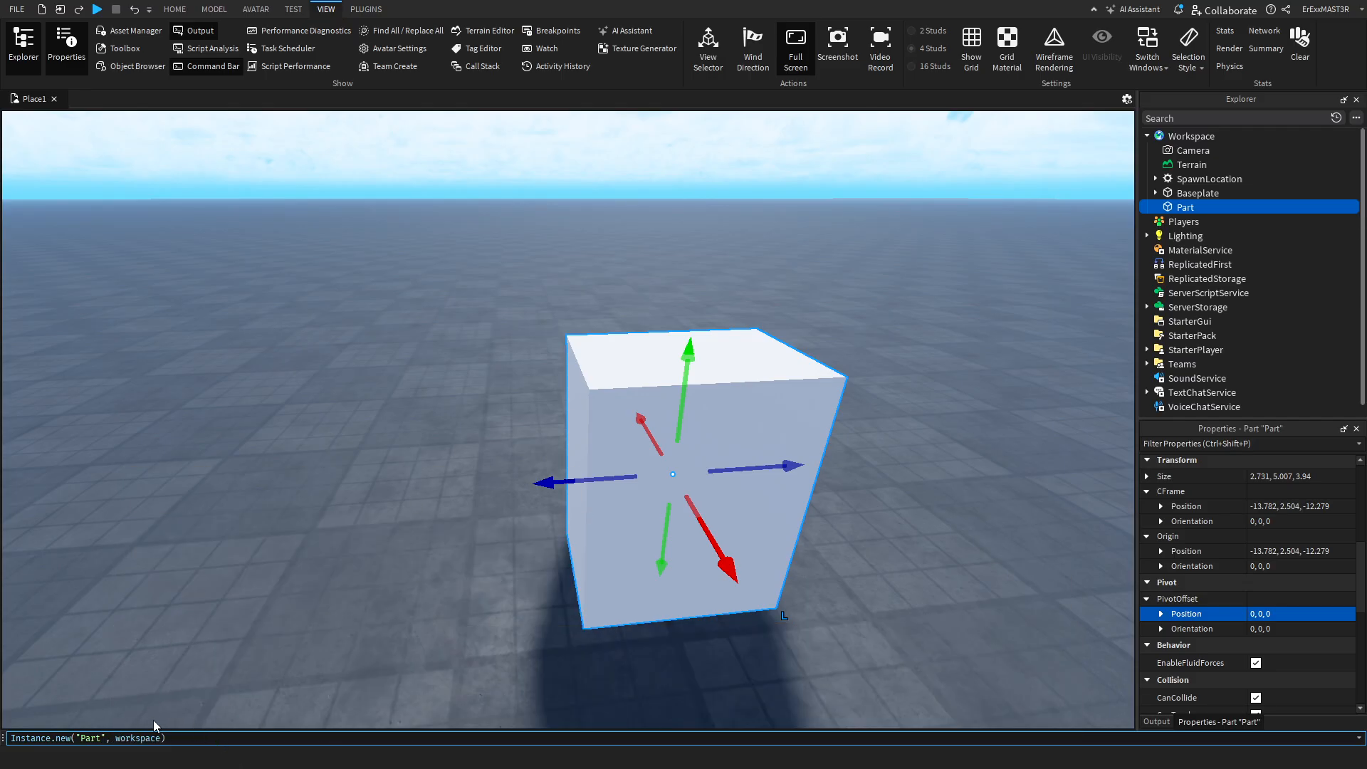
{"action": "mouse_move", "coordinate": [458, 553]}
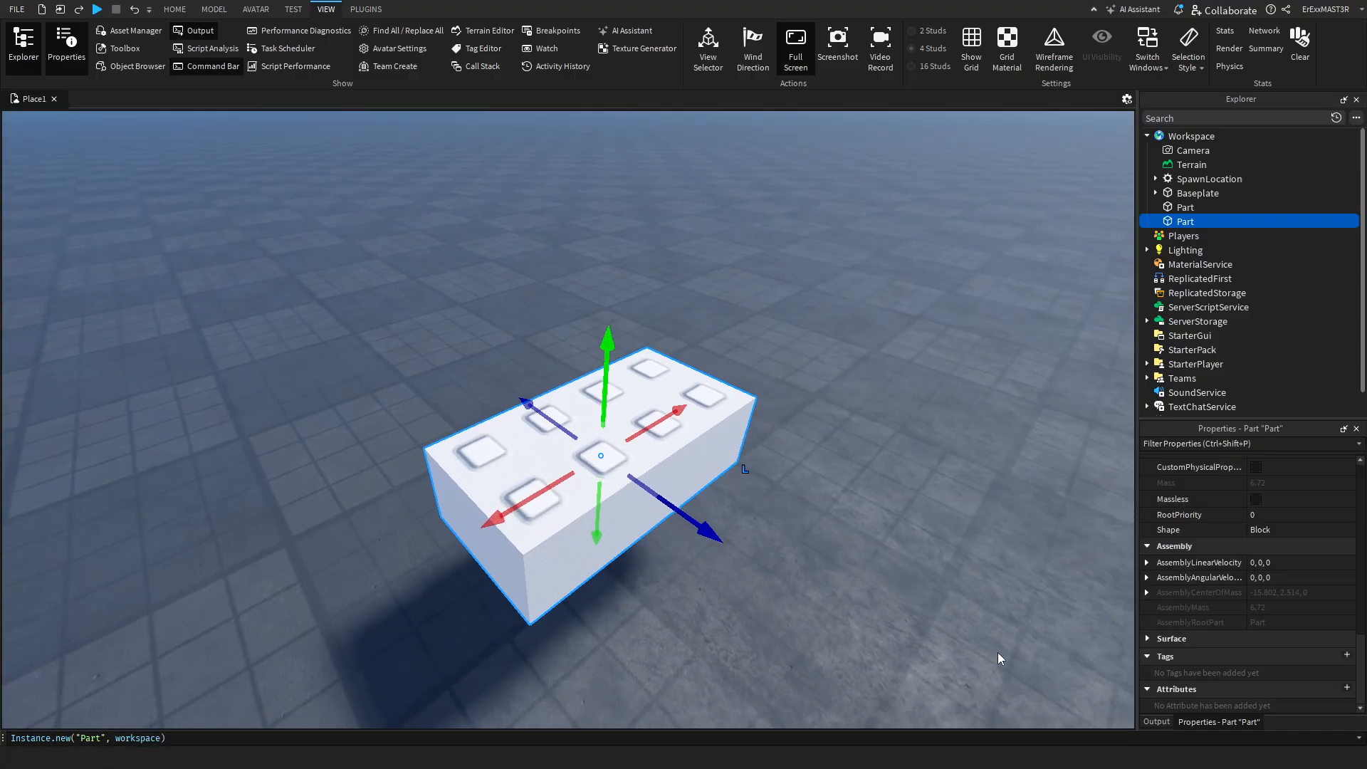
{"action": "scroll", "scroll_direction": "down", "scroll_amount": 3}
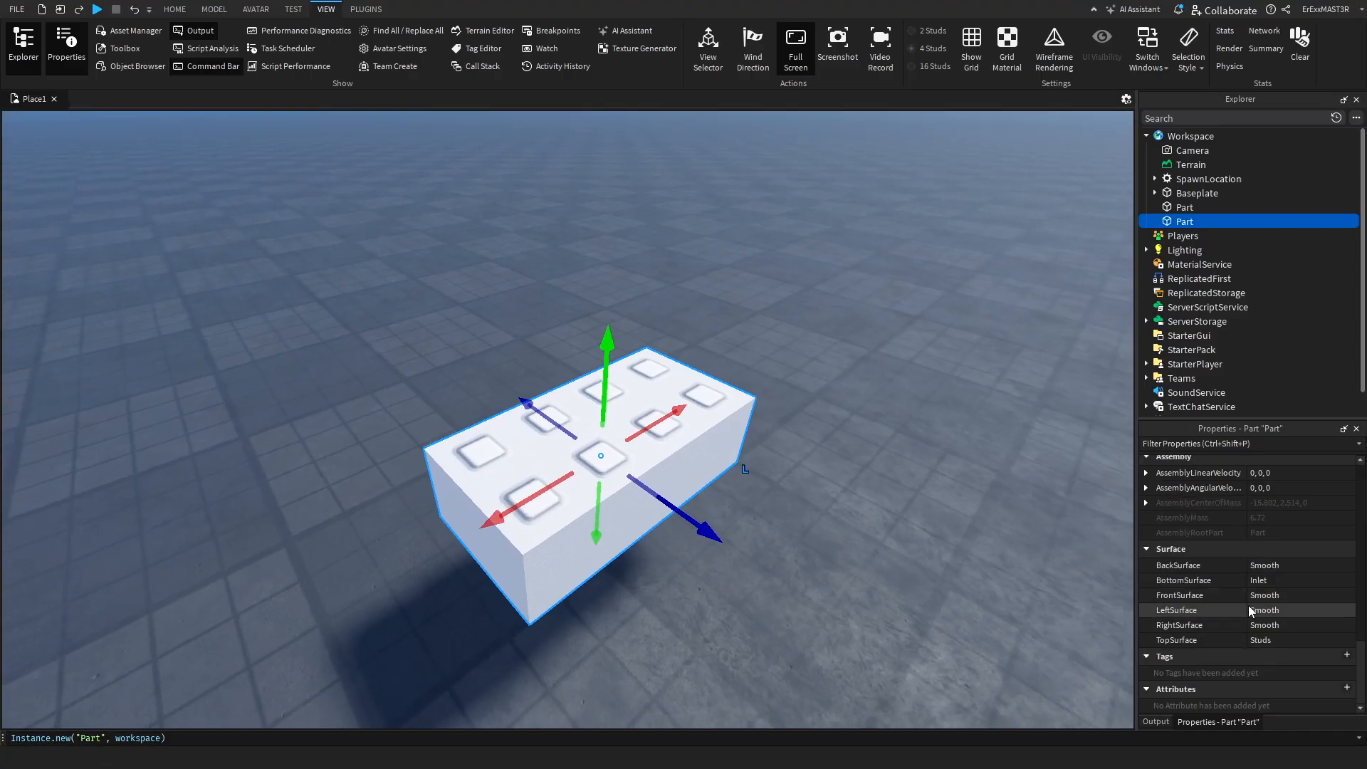
{"action": "left_click", "coordinate": [1296, 639]}
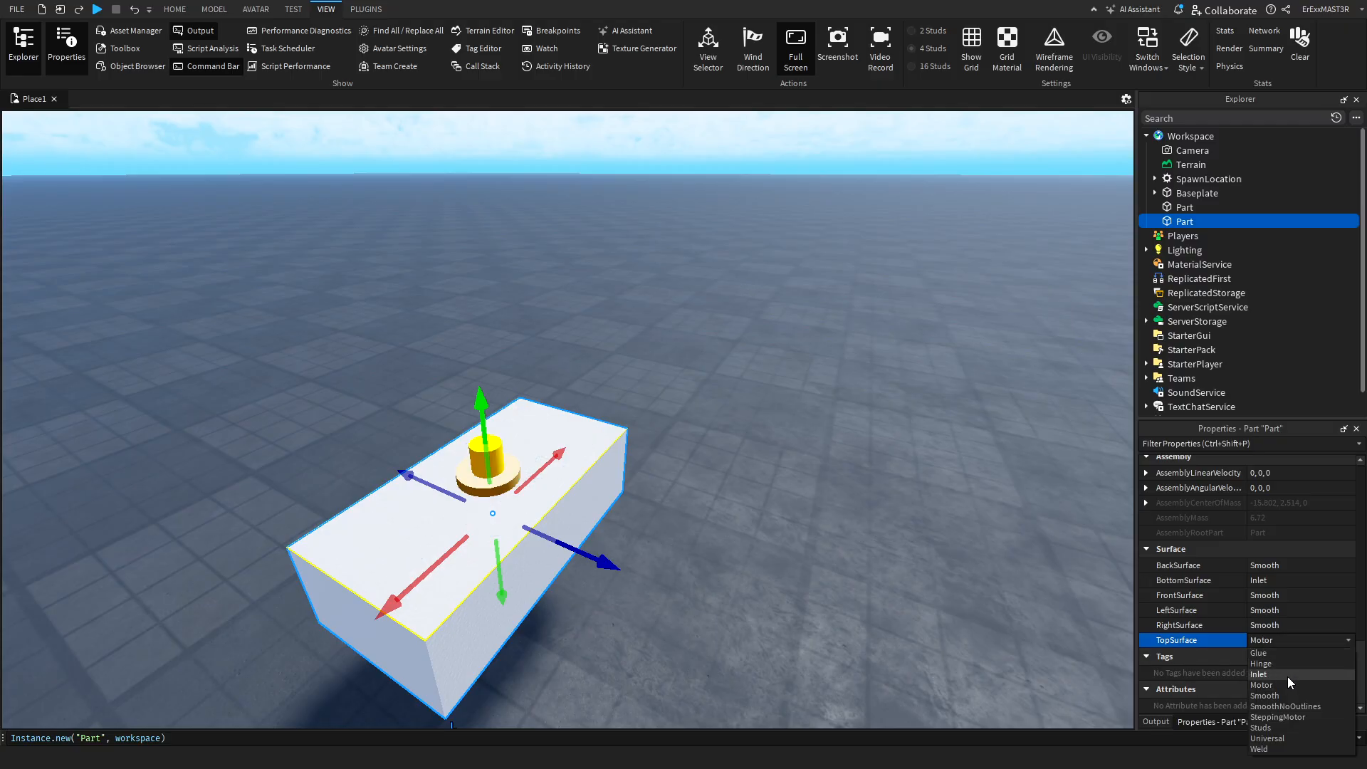
{"action": "left_click", "coordinate": [1258, 653]}
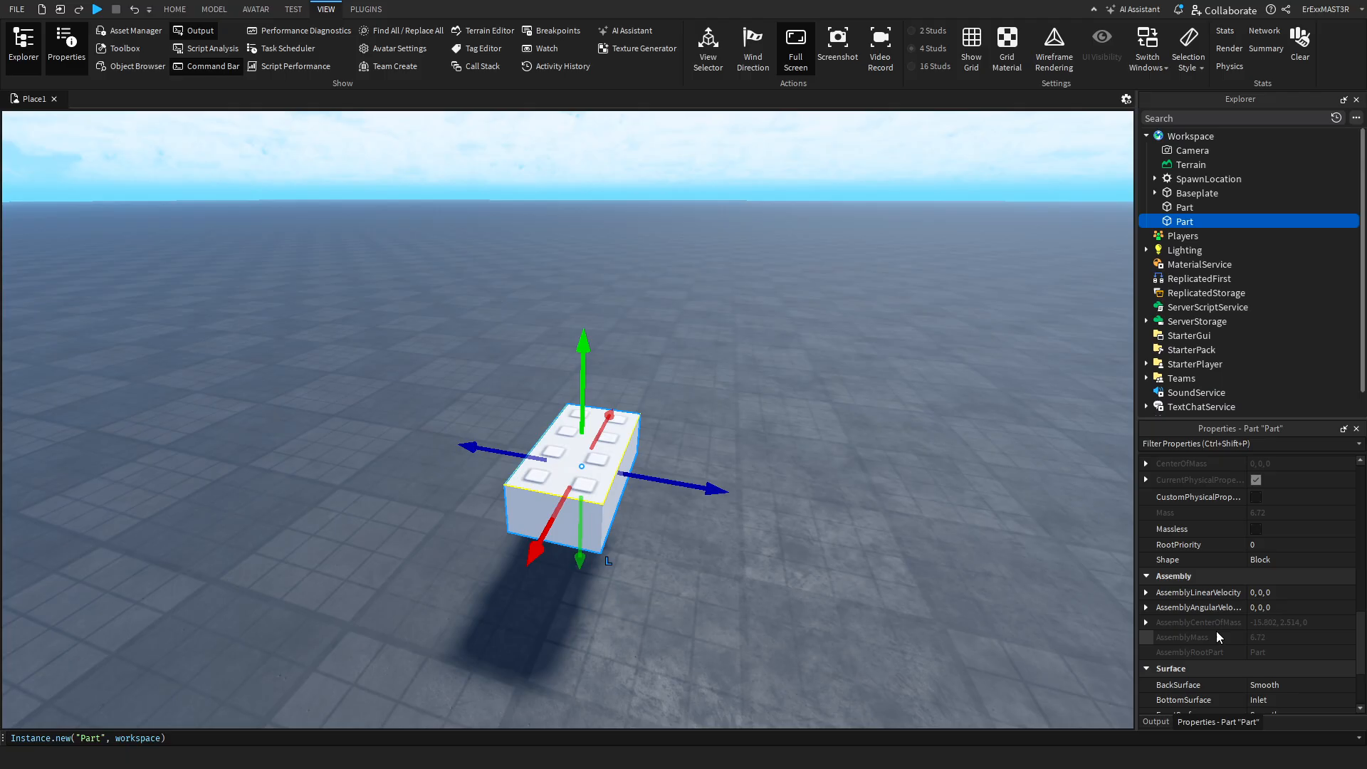
{"action": "left_click", "coordinate": [212, 8]}
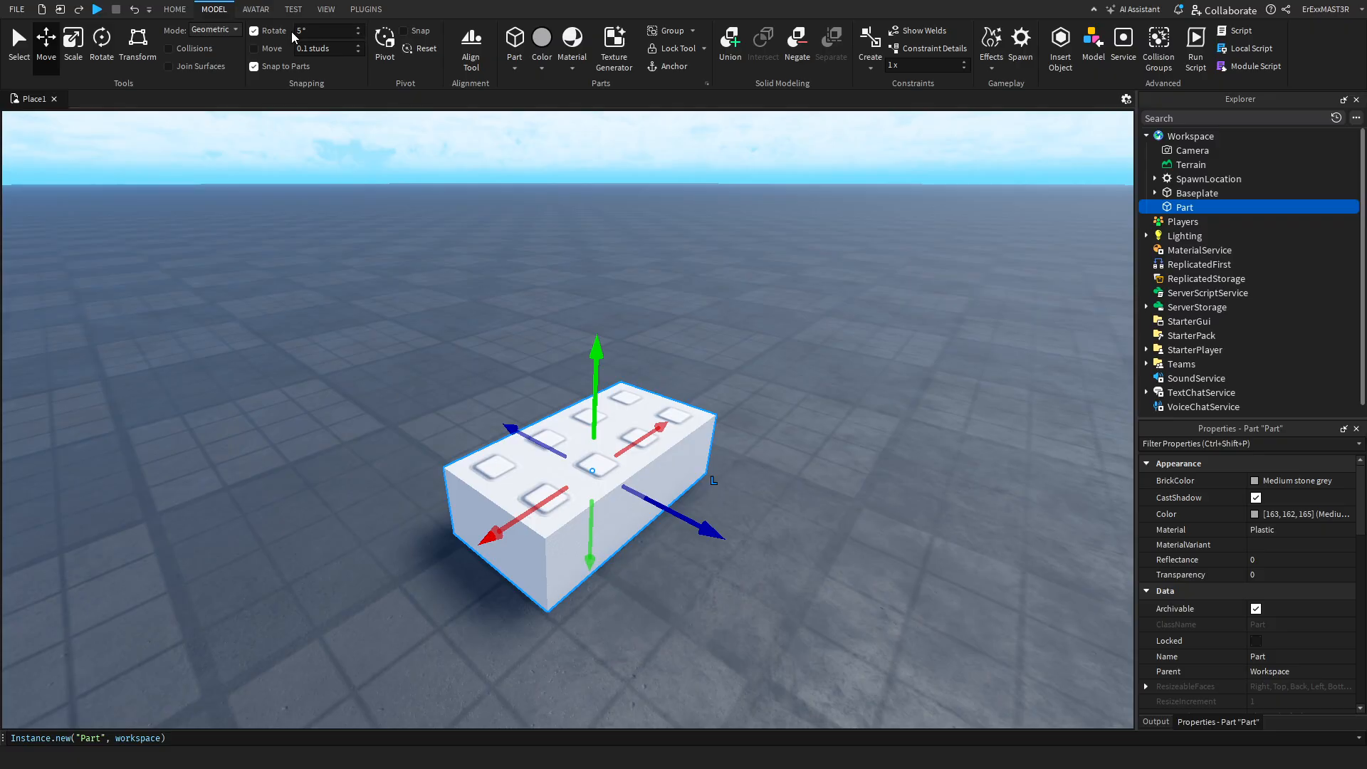
{"action": "mouse_move", "coordinate": [559, 255]}
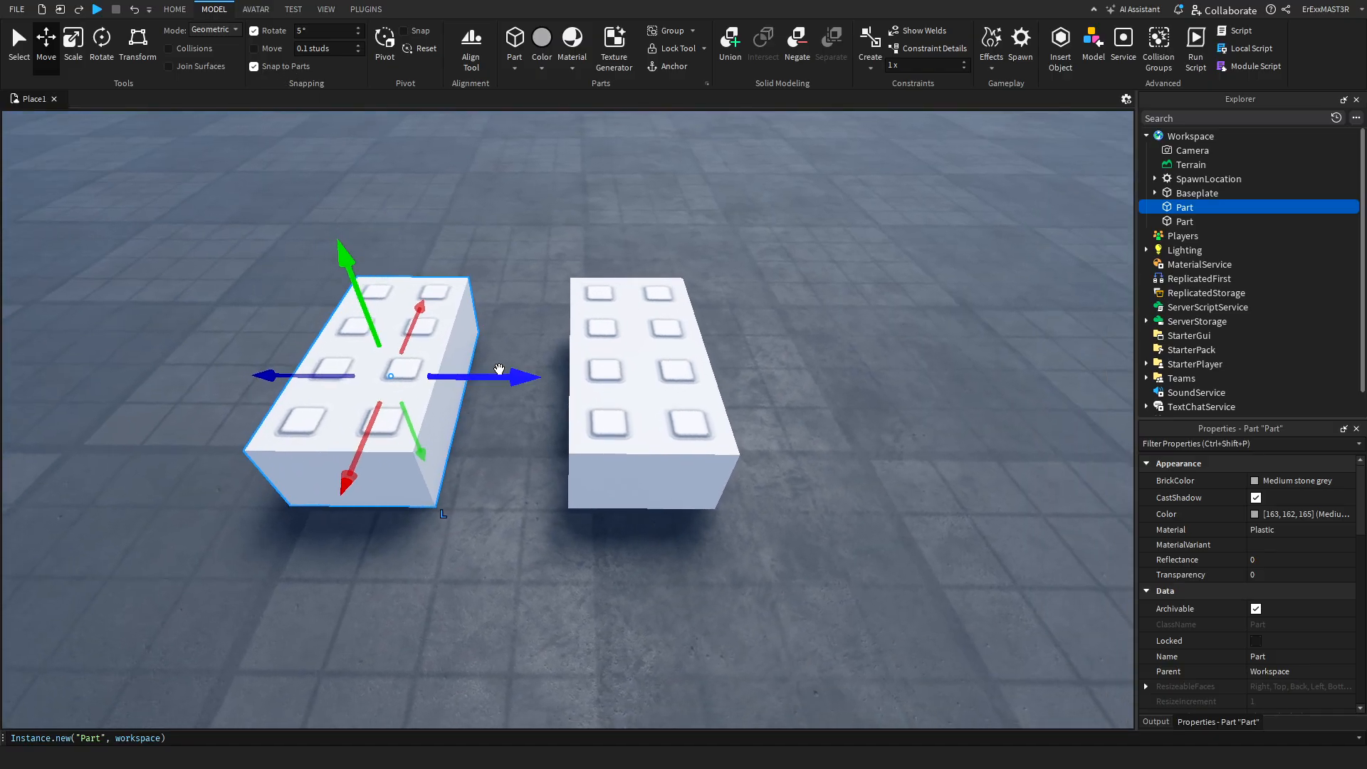
Slide the studded brick along its blue axis handle until it sits beside the other brick.
{"action": "left_click_drag", "start_coordinate": [536, 375], "coordinate": [494, 374]}
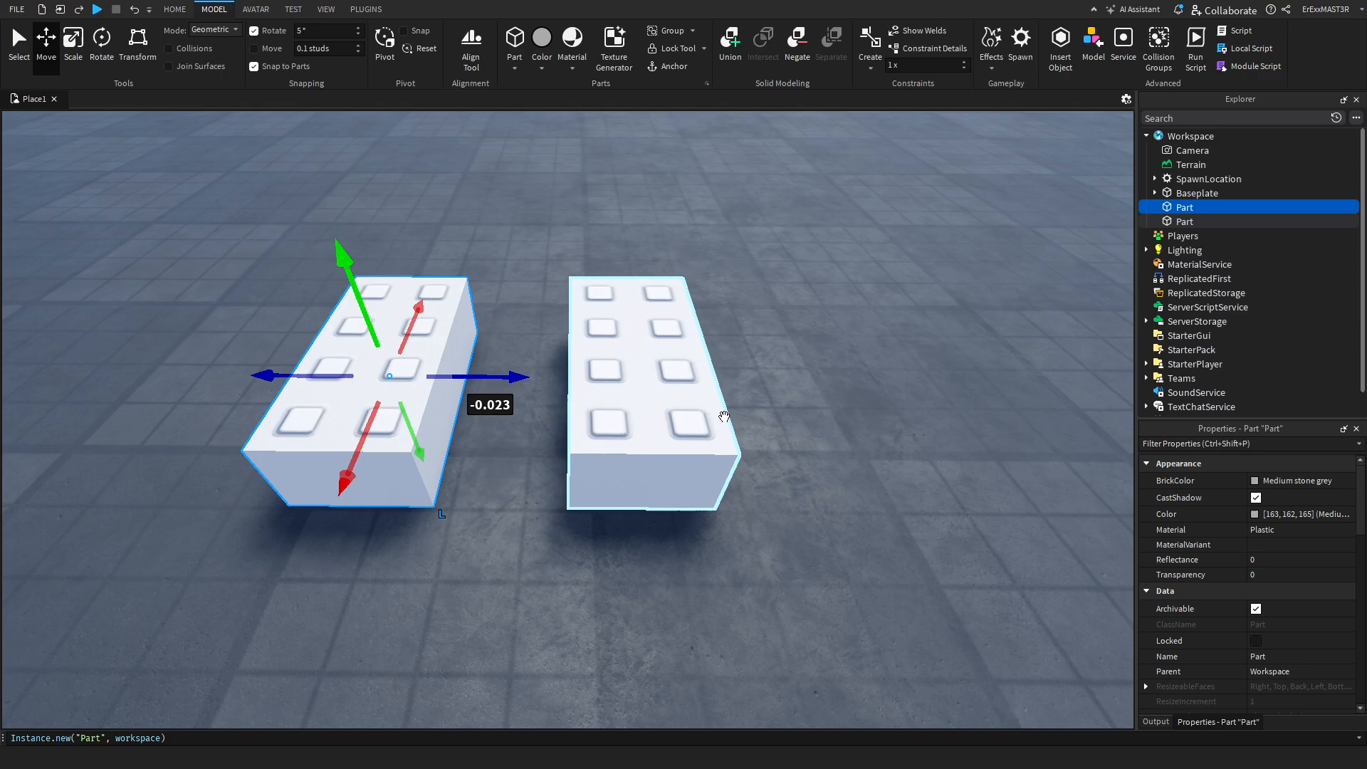
{"action": "left_click_drag", "start_coordinate": [390, 376], "coordinate": [569, 376]}
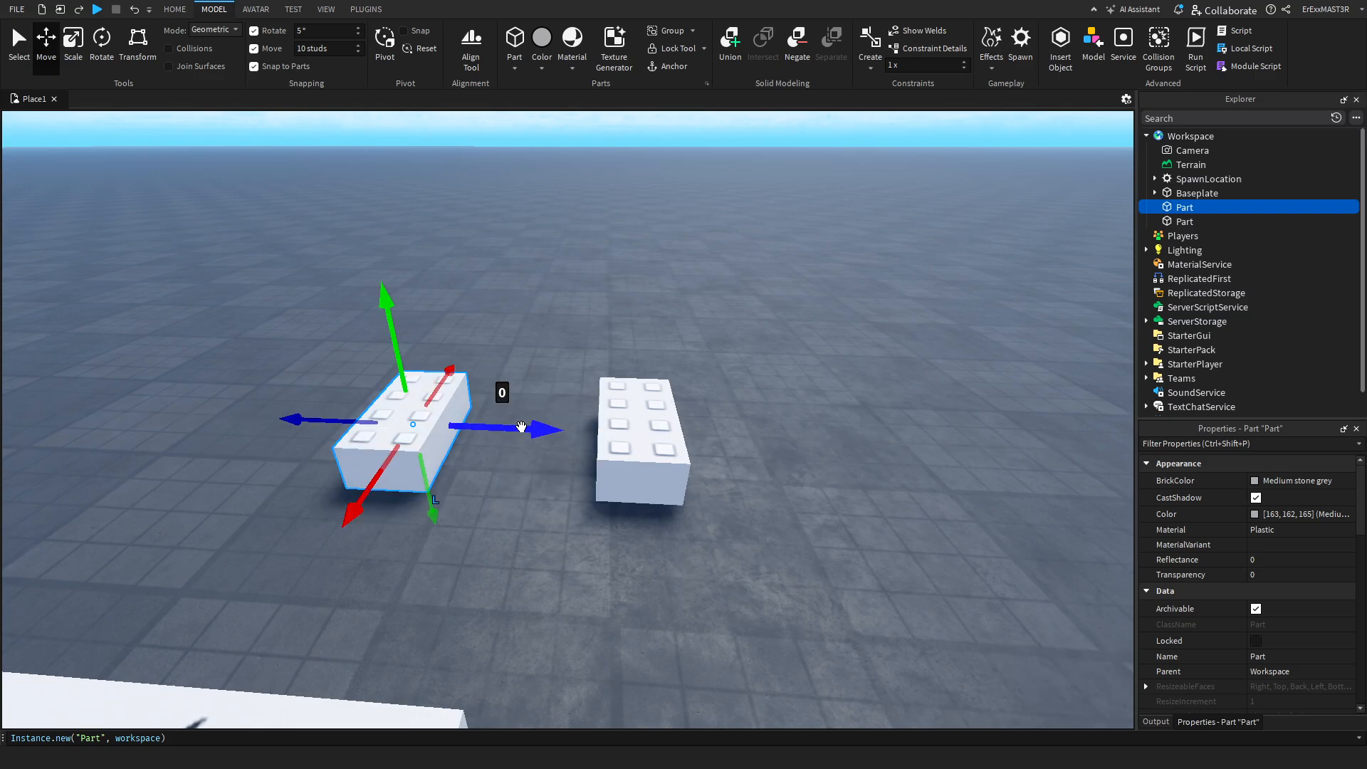
Shift the brick in 10-stud snaps until it sits right against the other brick.
{"action": "left_click_drag", "start_coordinate": [519, 427], "coordinate": [641, 440]}
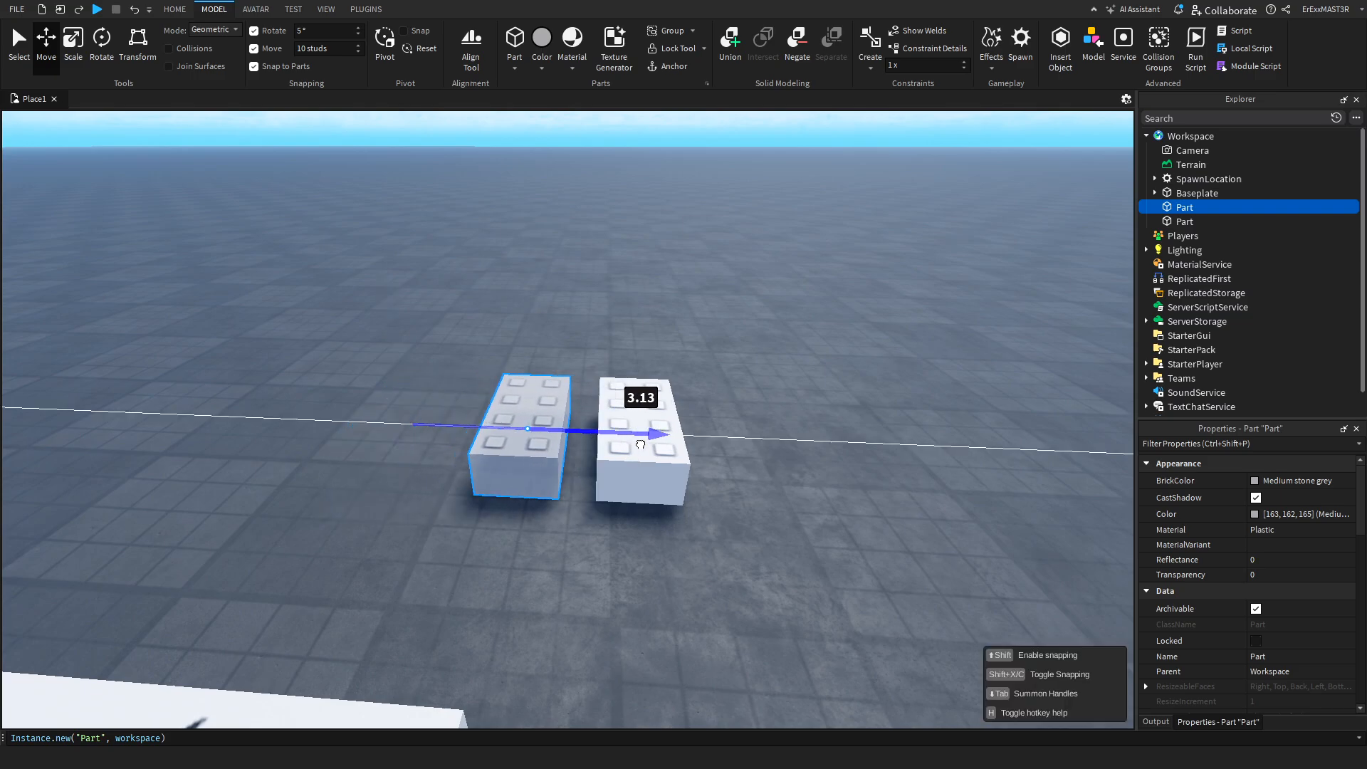
{"action": "left_click_drag", "start_coordinate": [638, 433], "coordinate": [702, 457]}
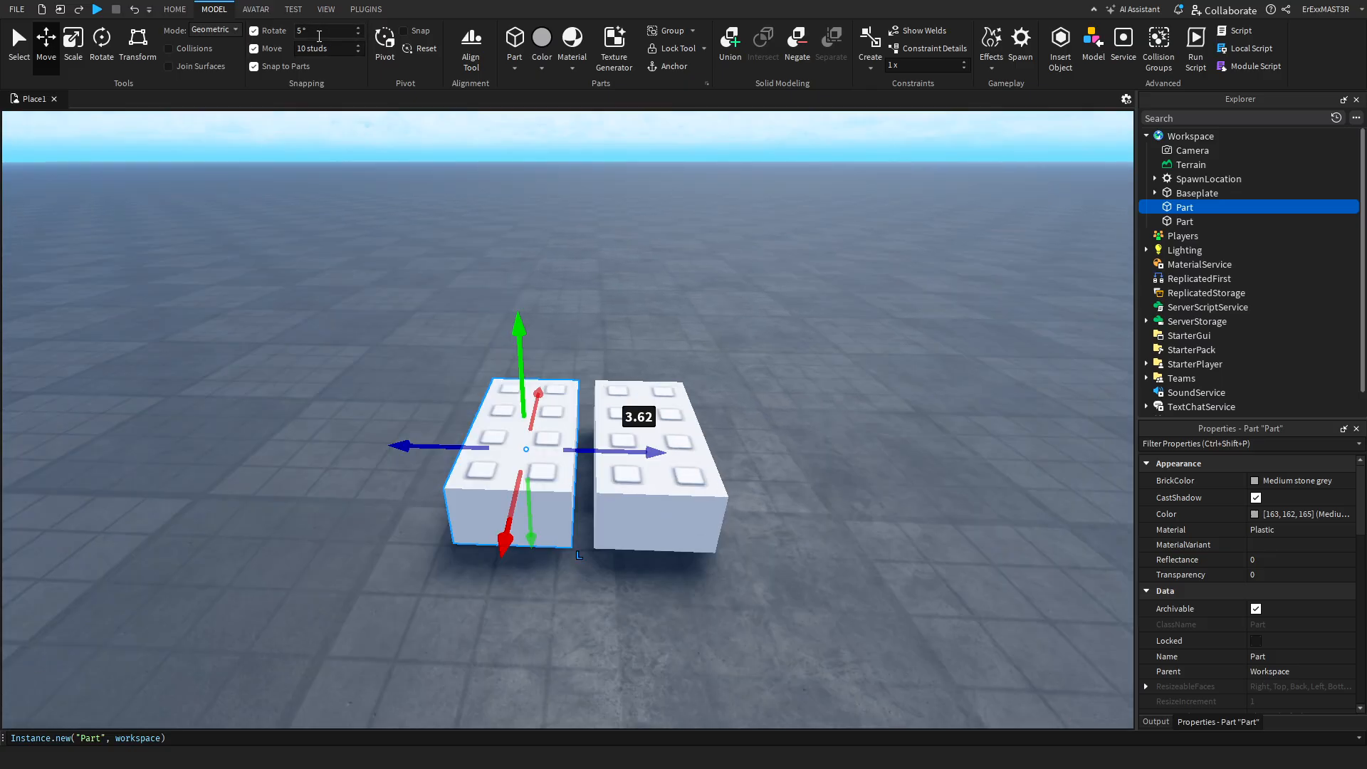
{"action": "left_click", "coordinate": [99, 41]}
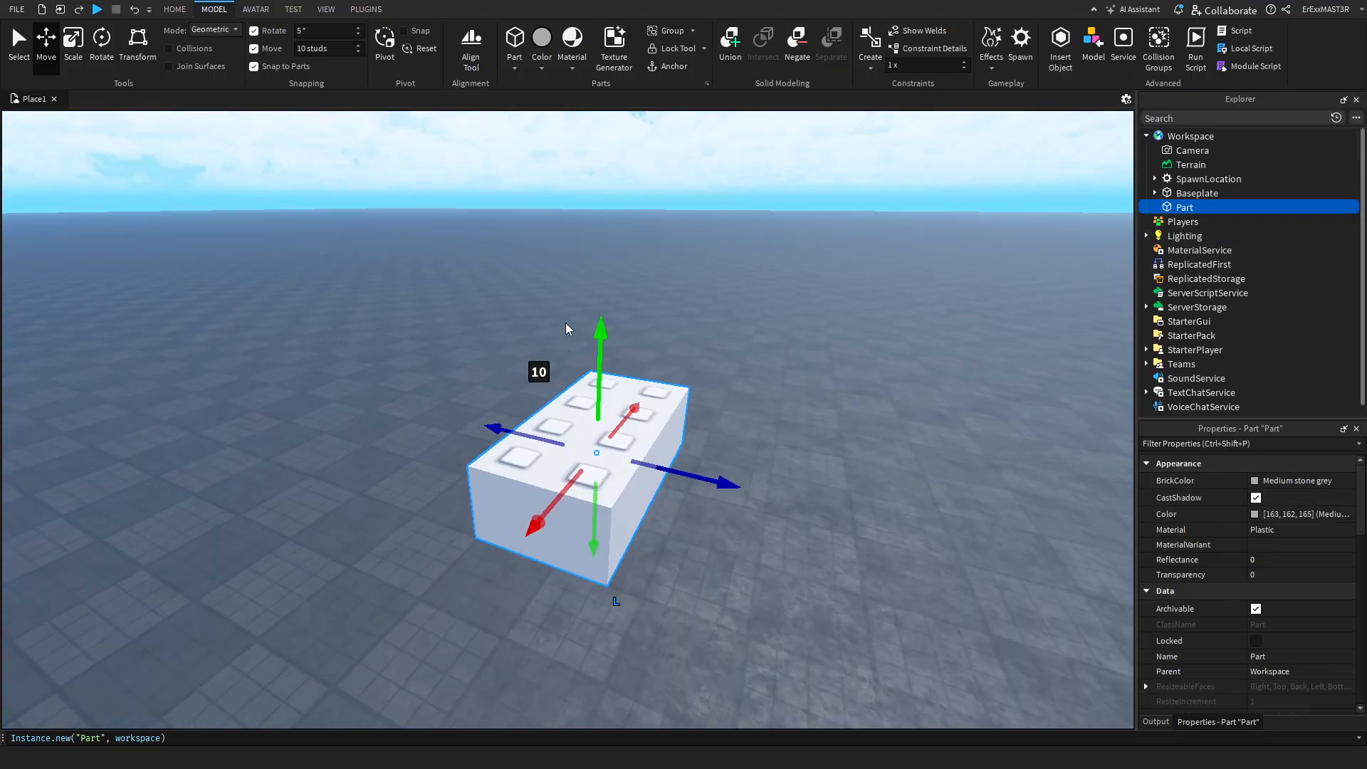
Run the place from the Home tab's Play dropdown so the floating brick drops to the ground.
{"action": "left_click", "coordinate": [172, 9]}
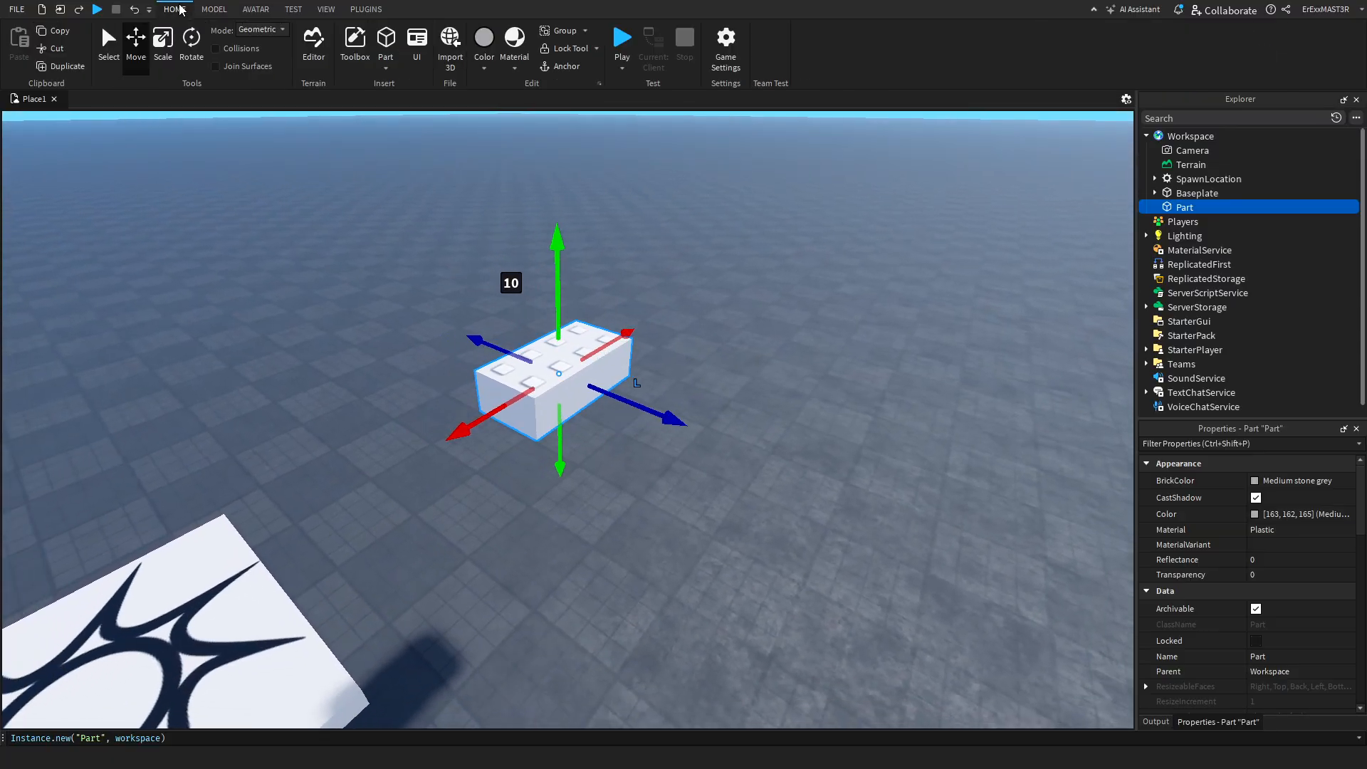
{"action": "mouse_move", "coordinate": [174, 14]}
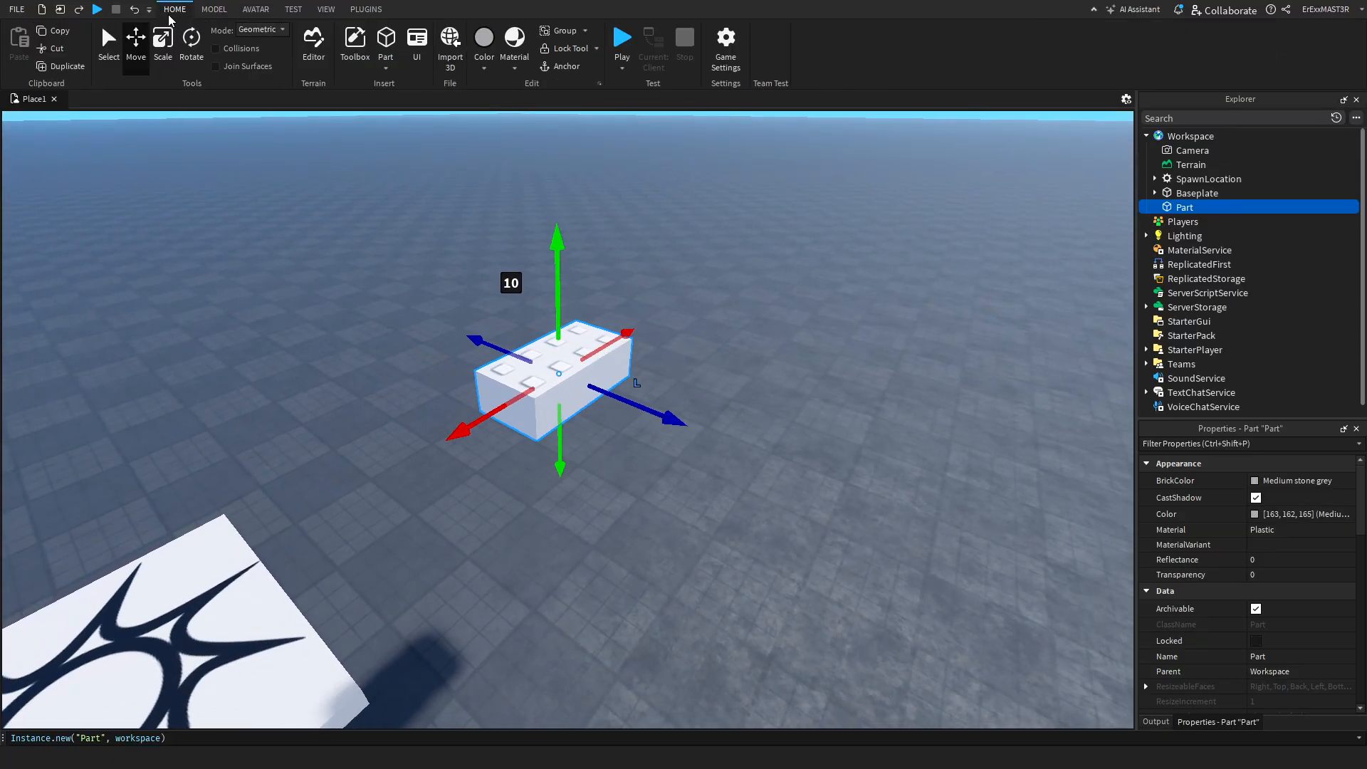
{"action": "mouse_move", "coordinate": [613, 74]}
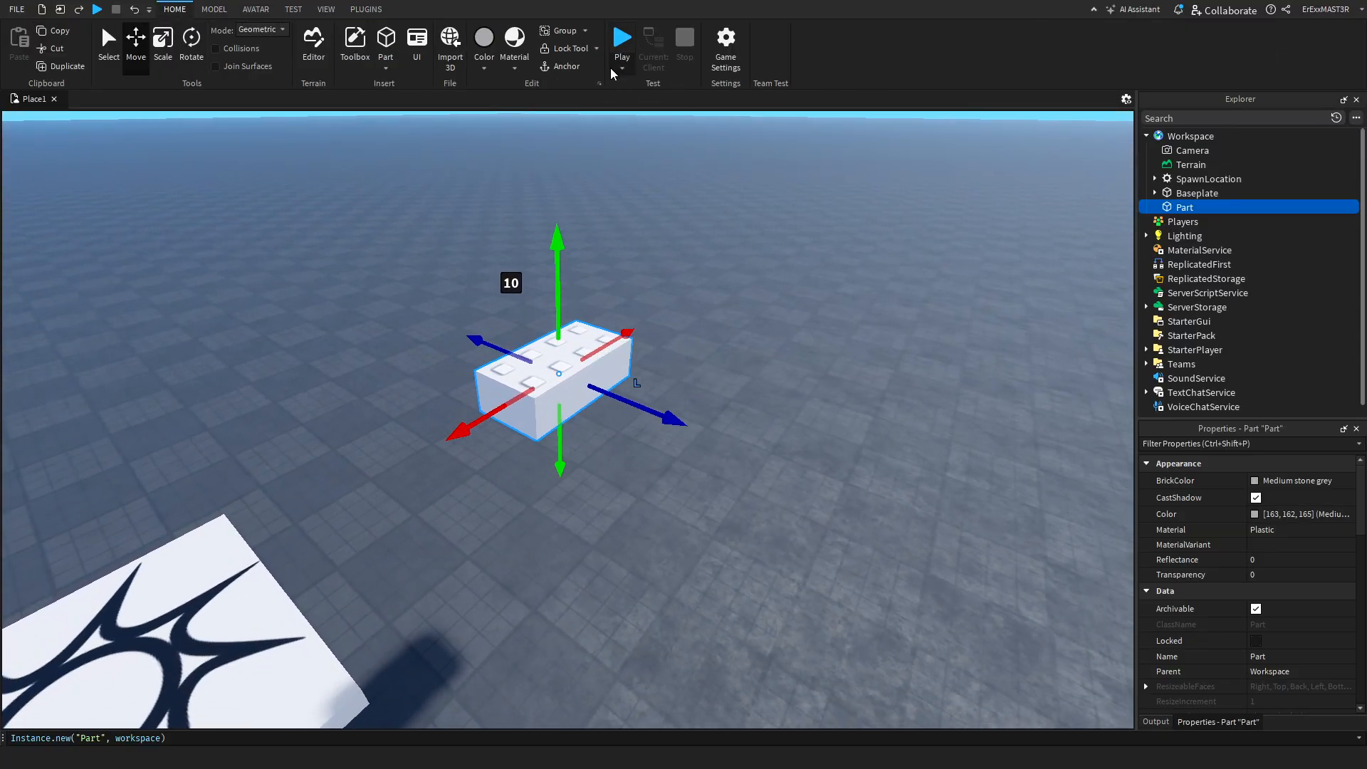
{"action": "left_click", "coordinate": [621, 67]}
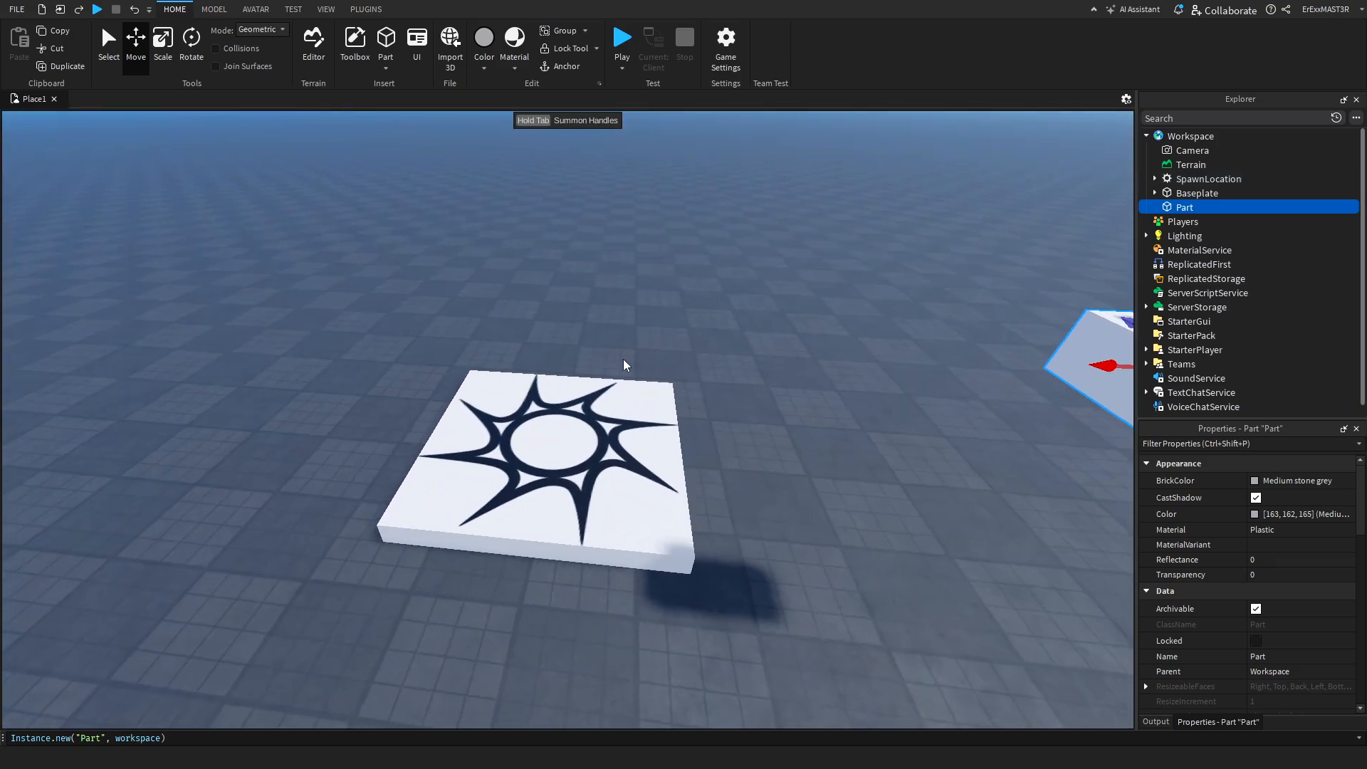
{"action": "left_click", "coordinate": [621, 69]}
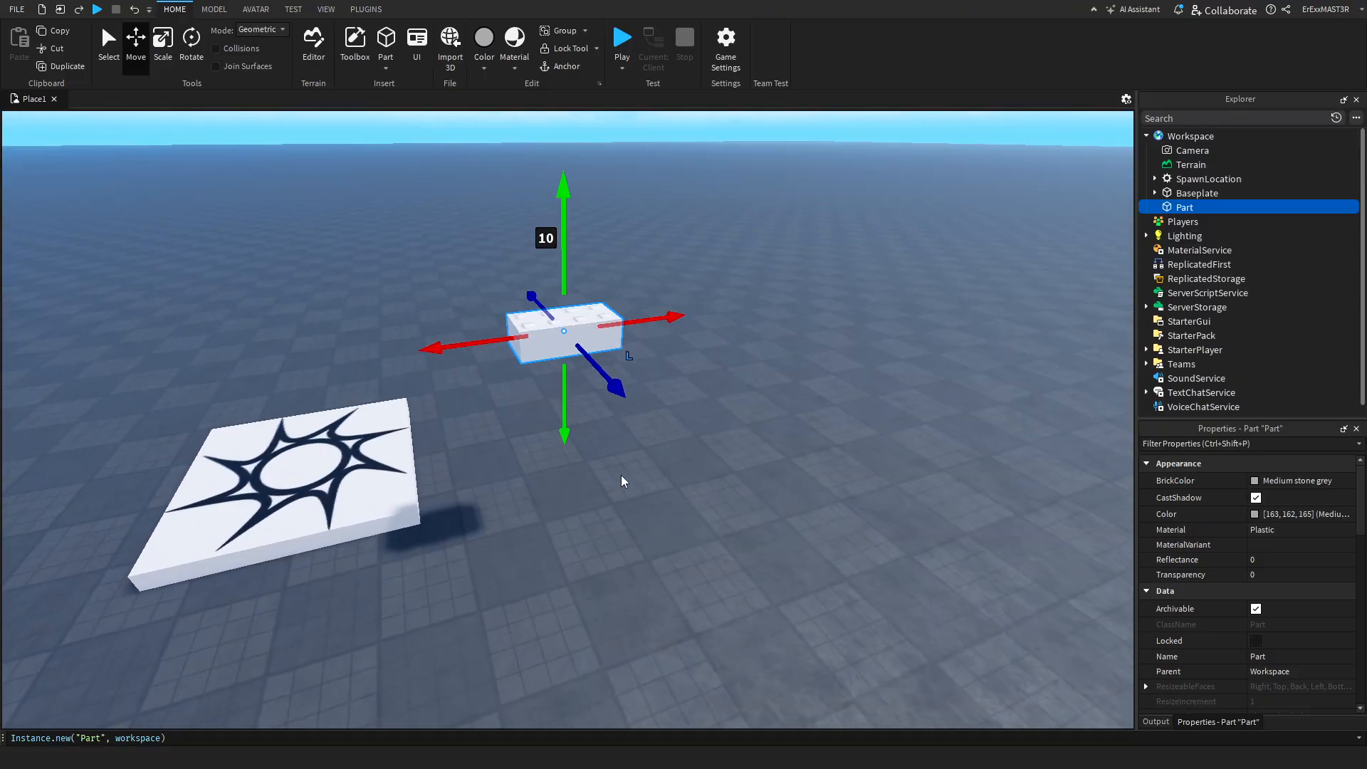
{"action": "left_click", "coordinate": [621, 40]}
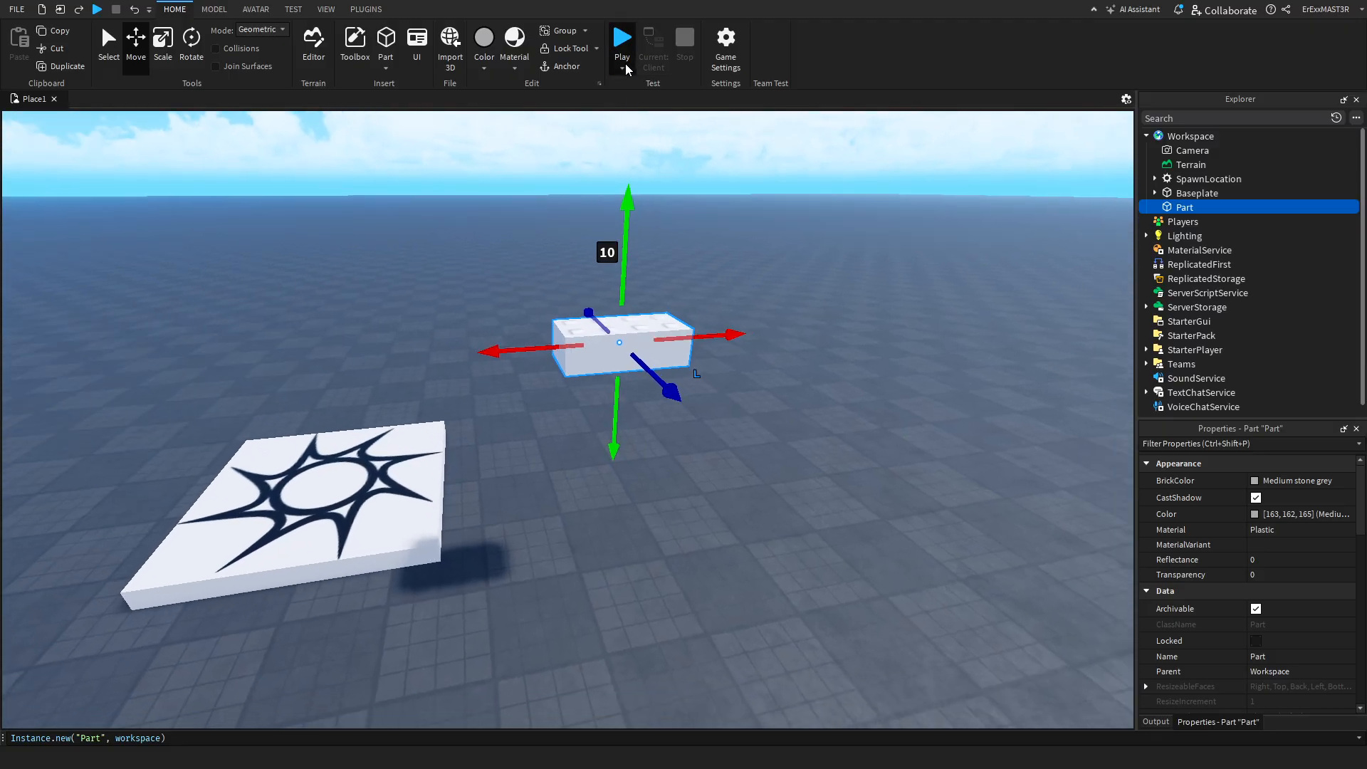
{"action": "left_click", "coordinate": [621, 37]}
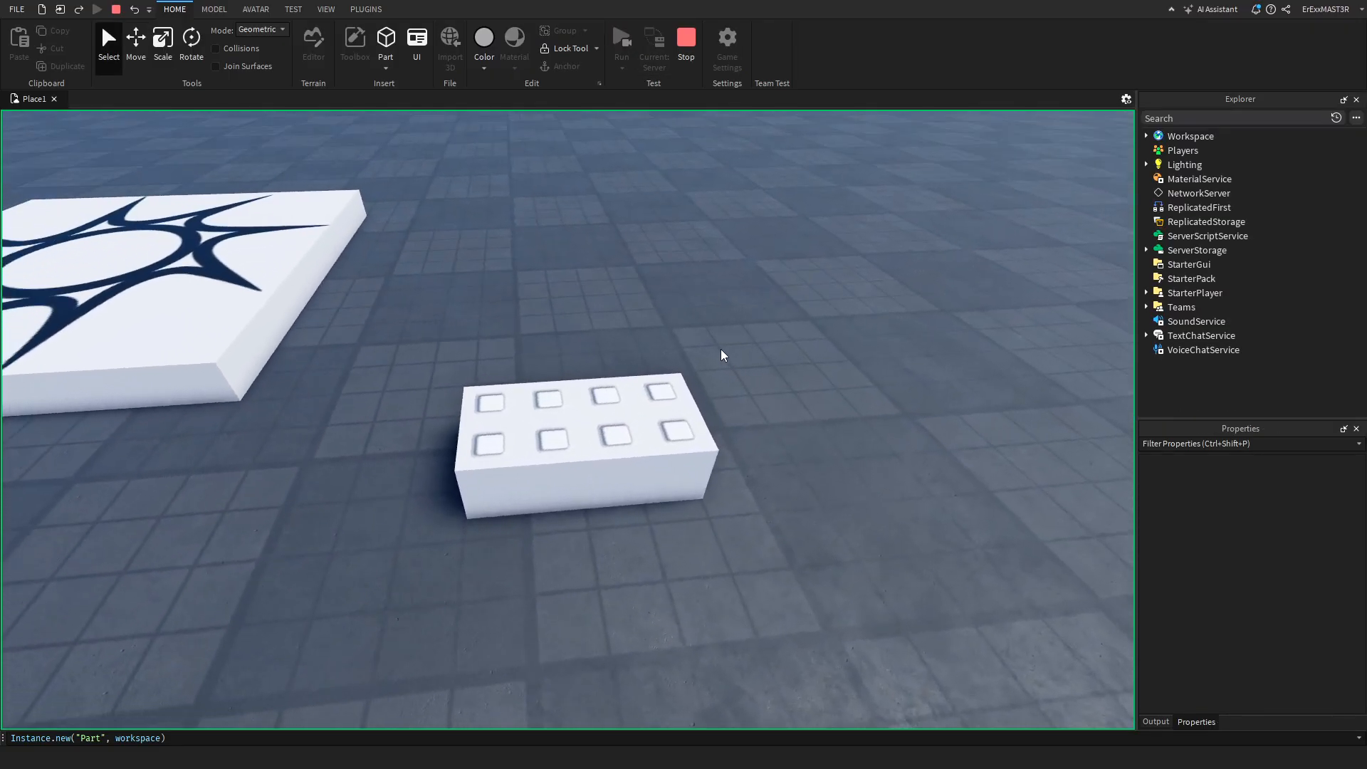
{"action": "left_click", "coordinate": [585, 458]}
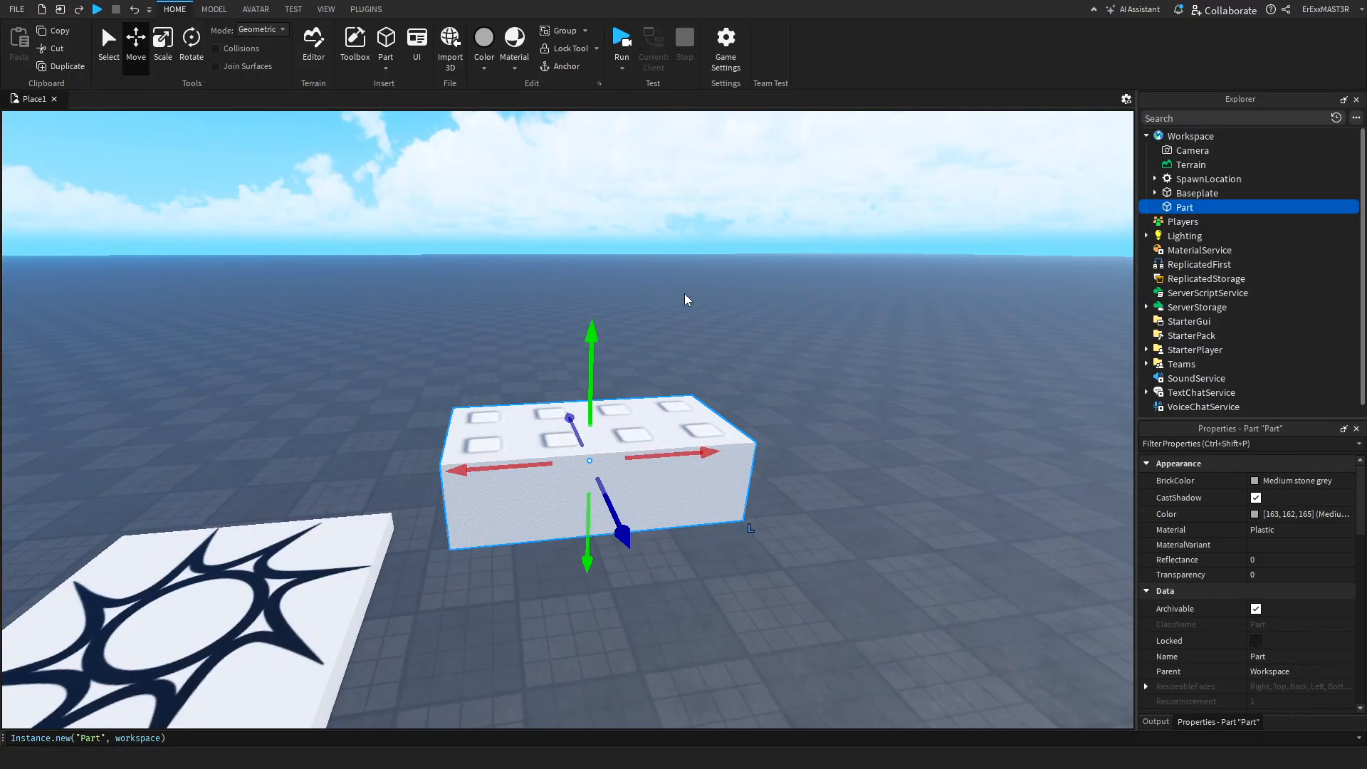
Stop the simulation and set the test mode back to normal Play.
{"action": "scroll", "scroll_direction": "down", "scroll_amount": 3}
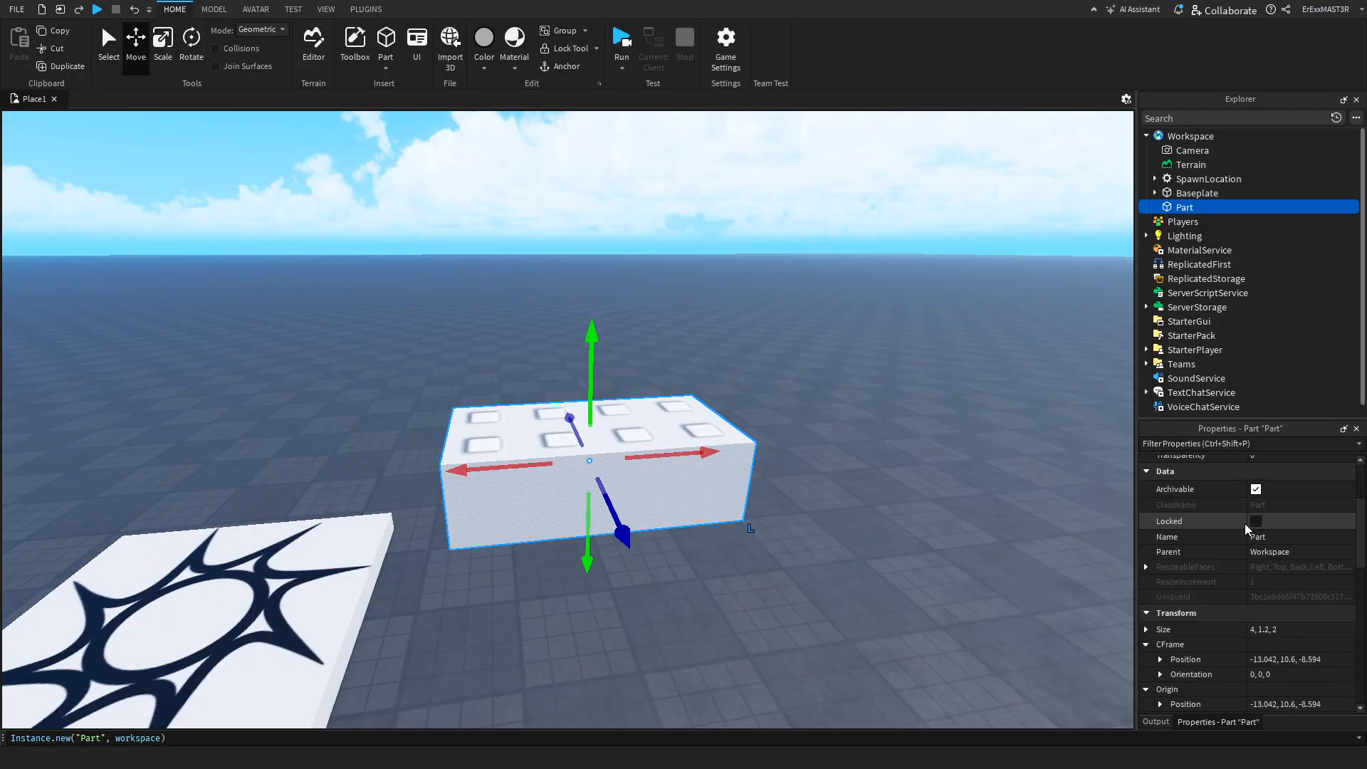
{"action": "scroll", "scroll_direction": "down", "scroll_amount": 3}
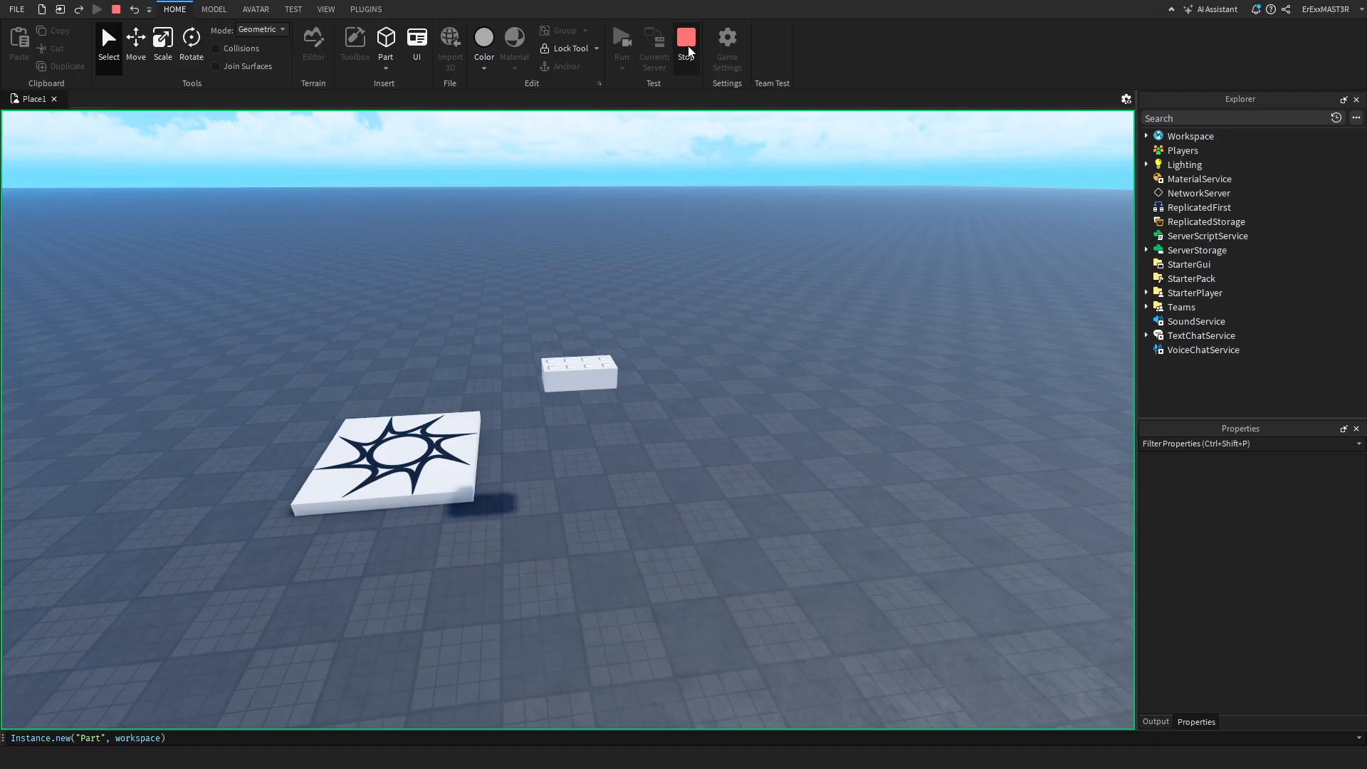
{"action": "left_click", "coordinate": [621, 35]}
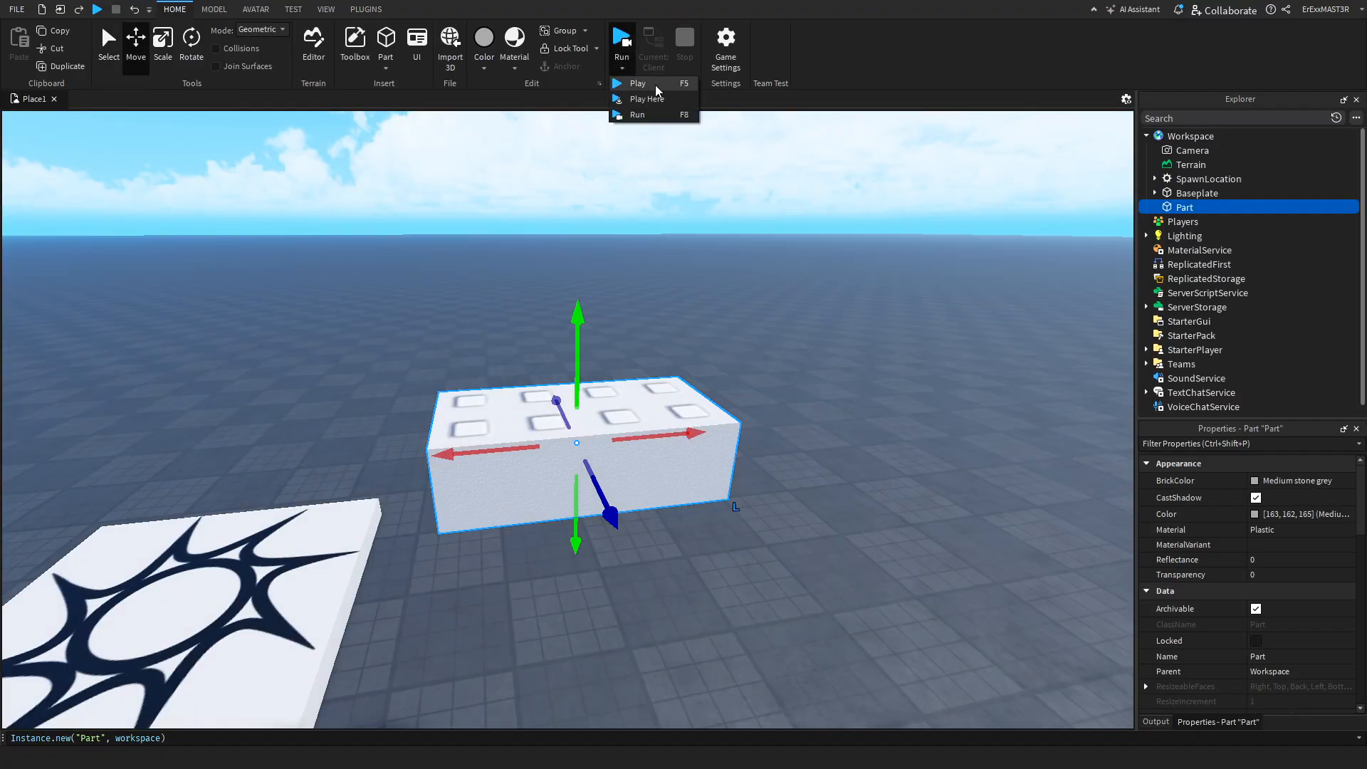
{"action": "left_click", "coordinate": [637, 83]}
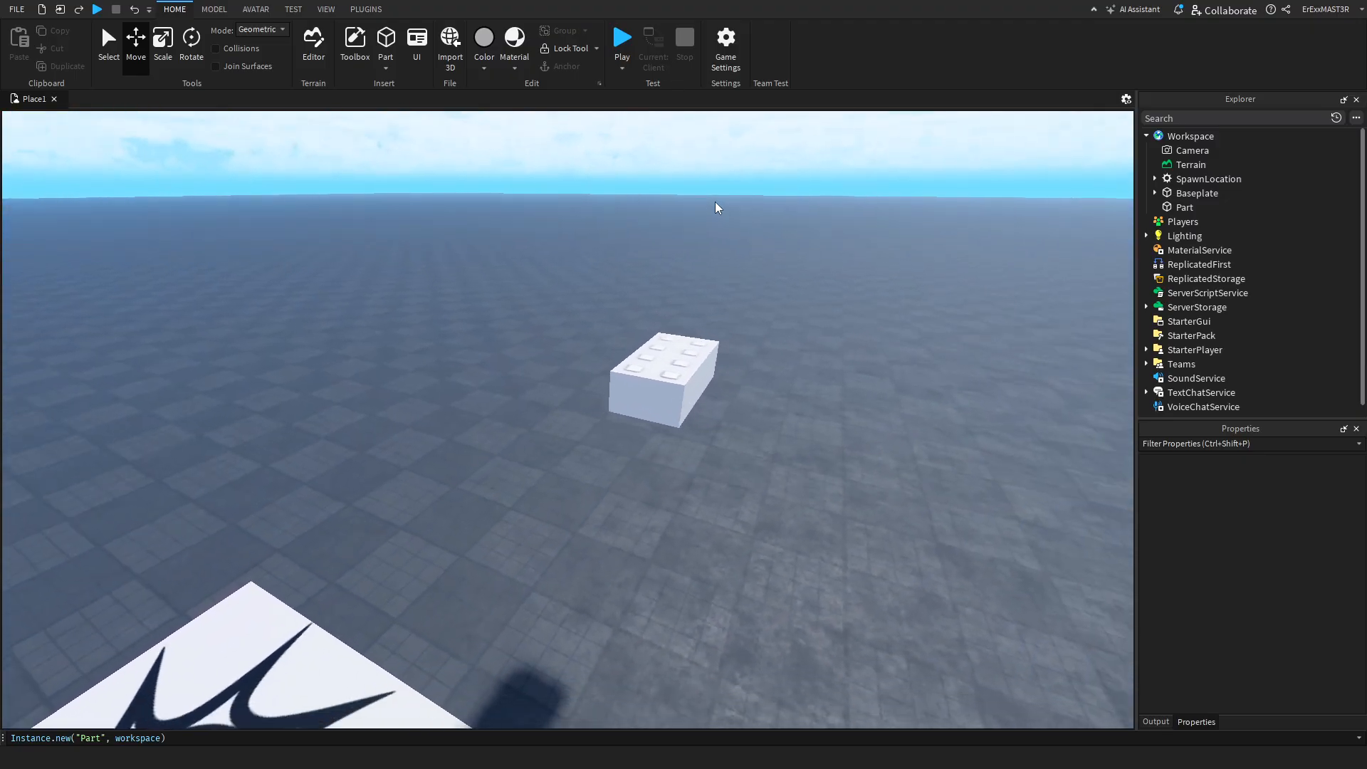
Switch to the Model tools and start rotating the second brick into the first.
{"action": "left_click", "coordinate": [213, 9]}
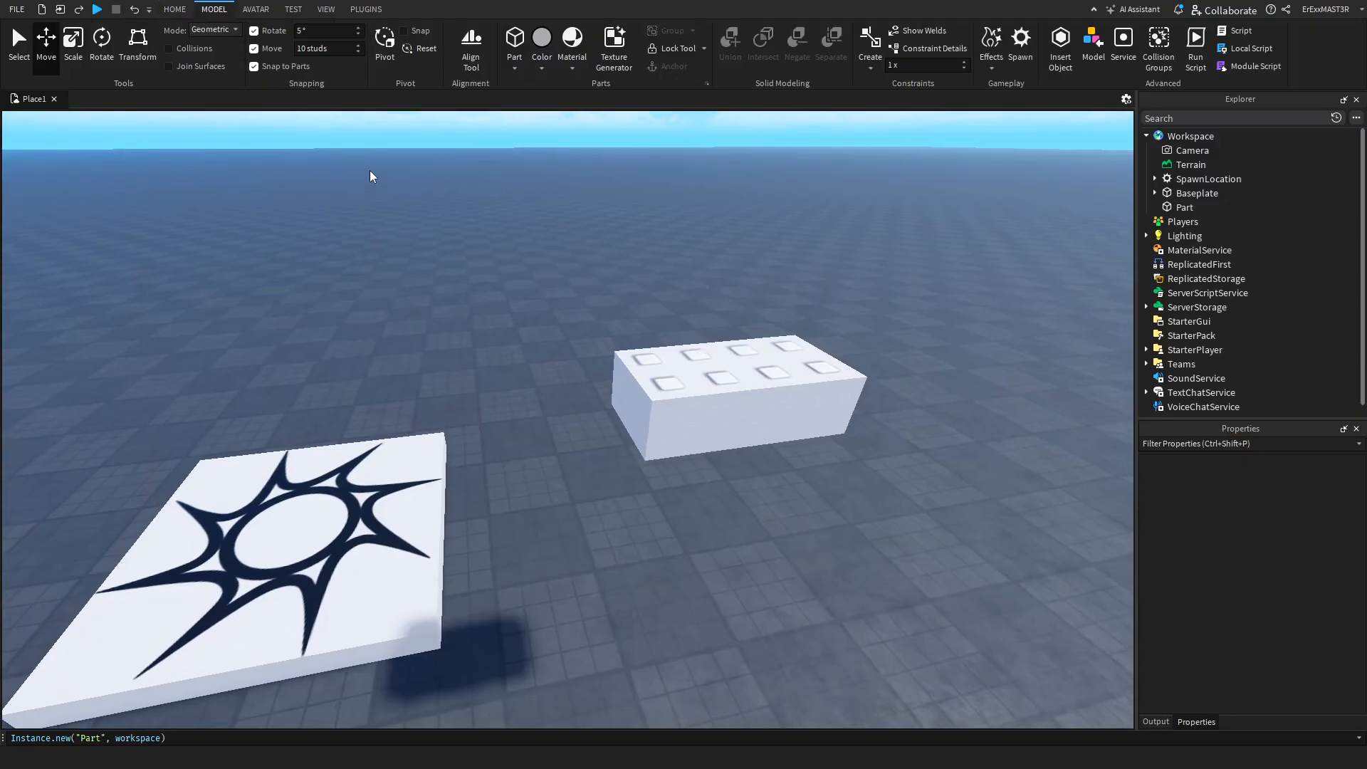
{"action": "left_click", "coordinate": [175, 9]}
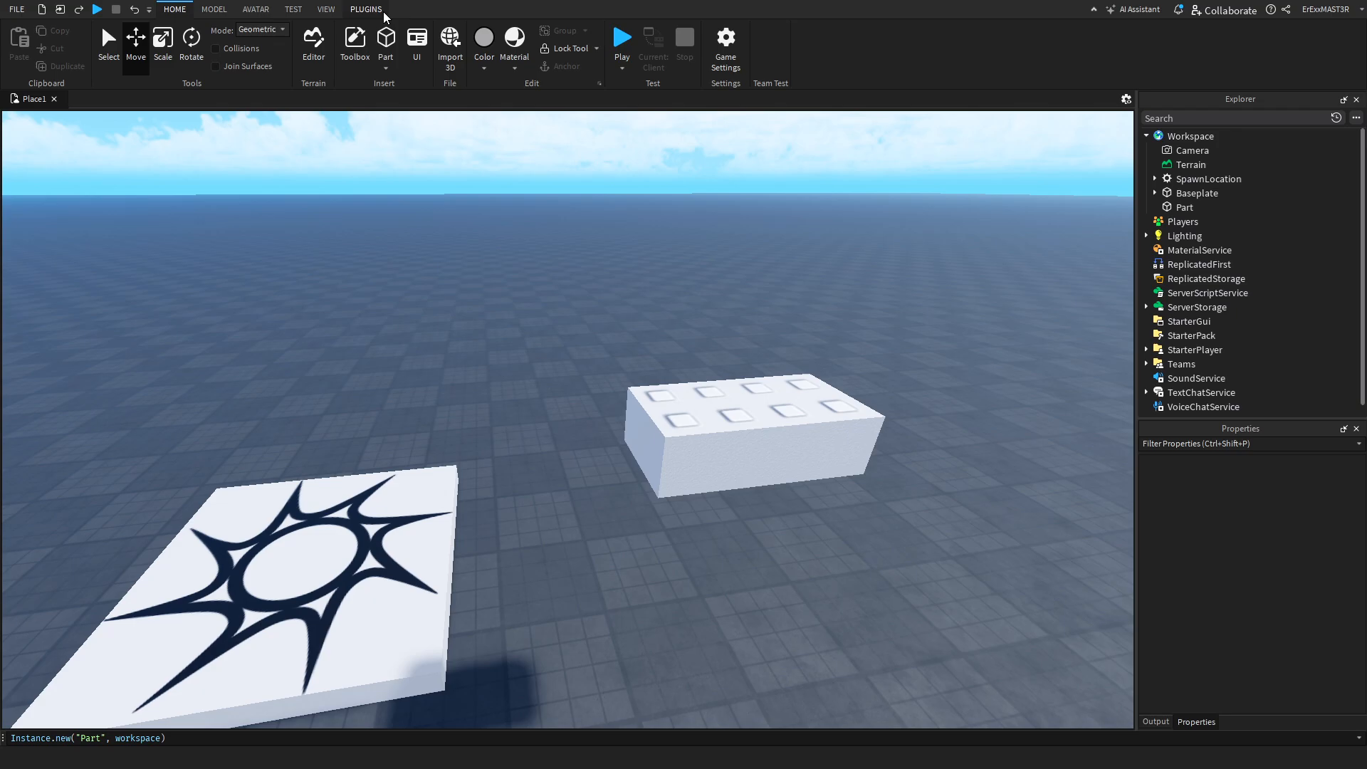
{"action": "left_click", "coordinate": [213, 9]}
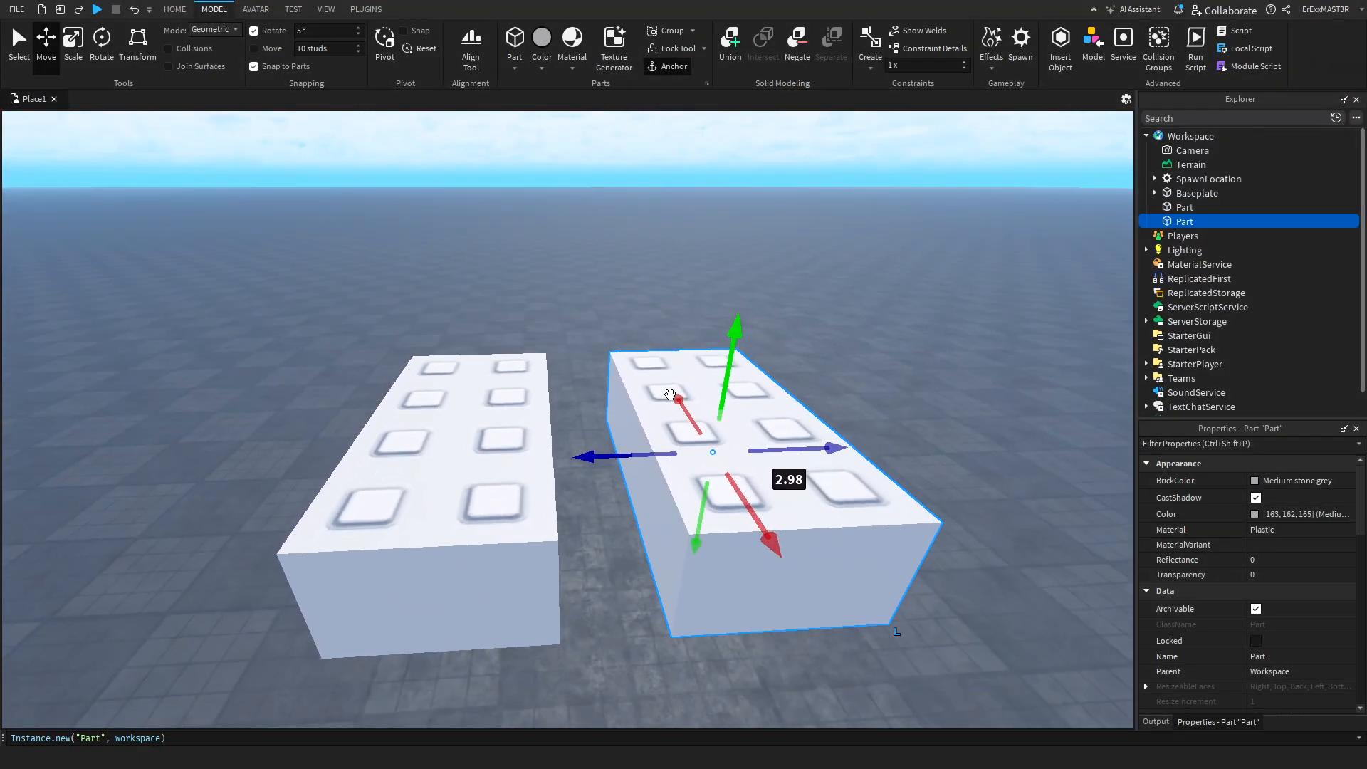
{"action": "left_click", "coordinate": [101, 38]}
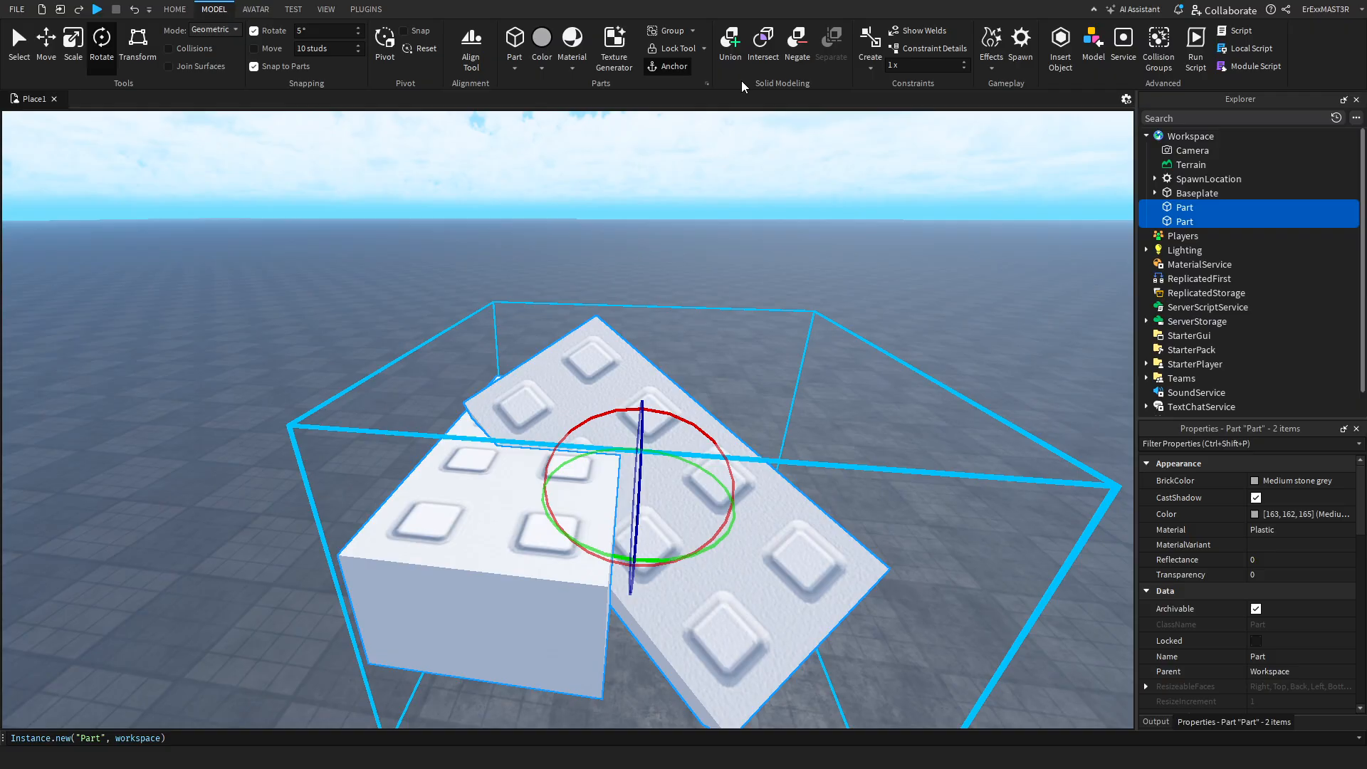
Union the overlapping bricks, separate them again, then negate the tilted brick into a NegativePart.
{"action": "left_click", "coordinate": [731, 39]}
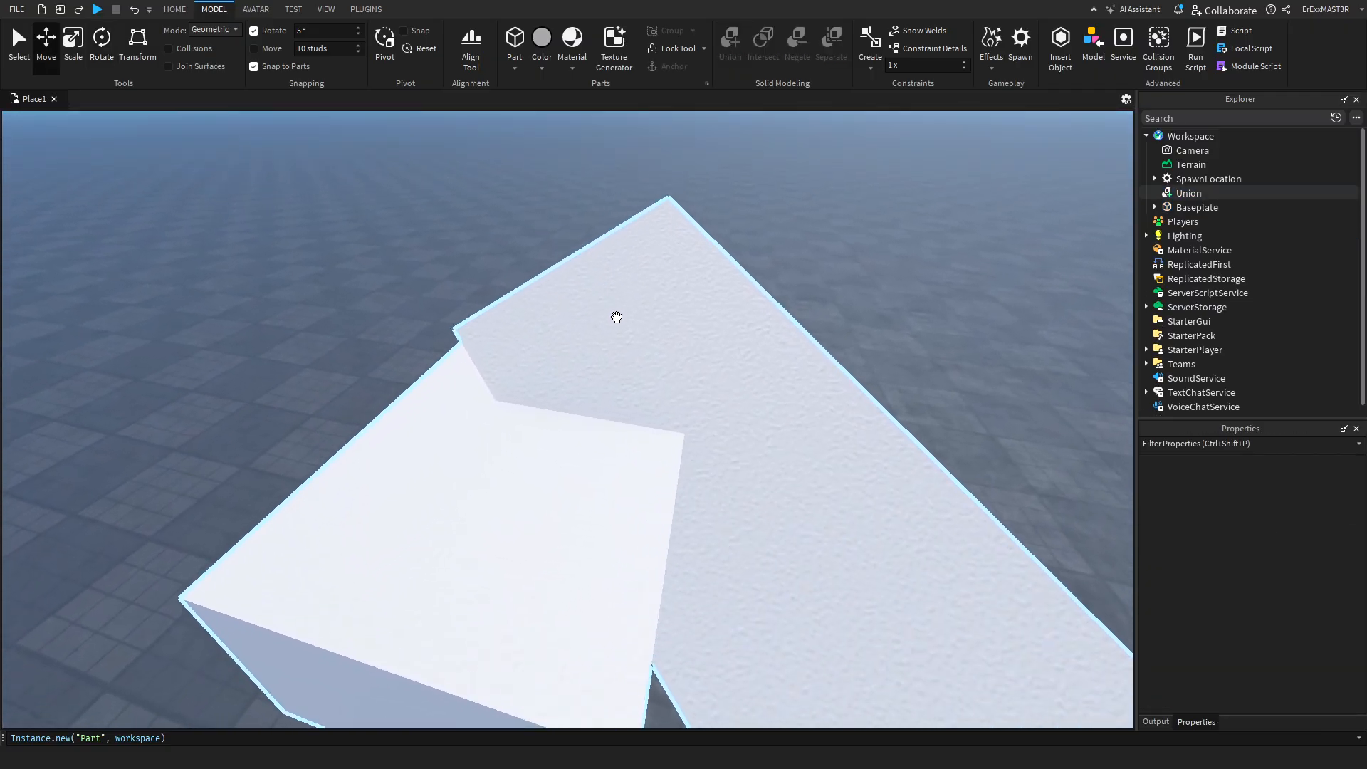
{"action": "left_click_drag", "start_coordinate": [617, 316], "coordinate": [604, 313]}
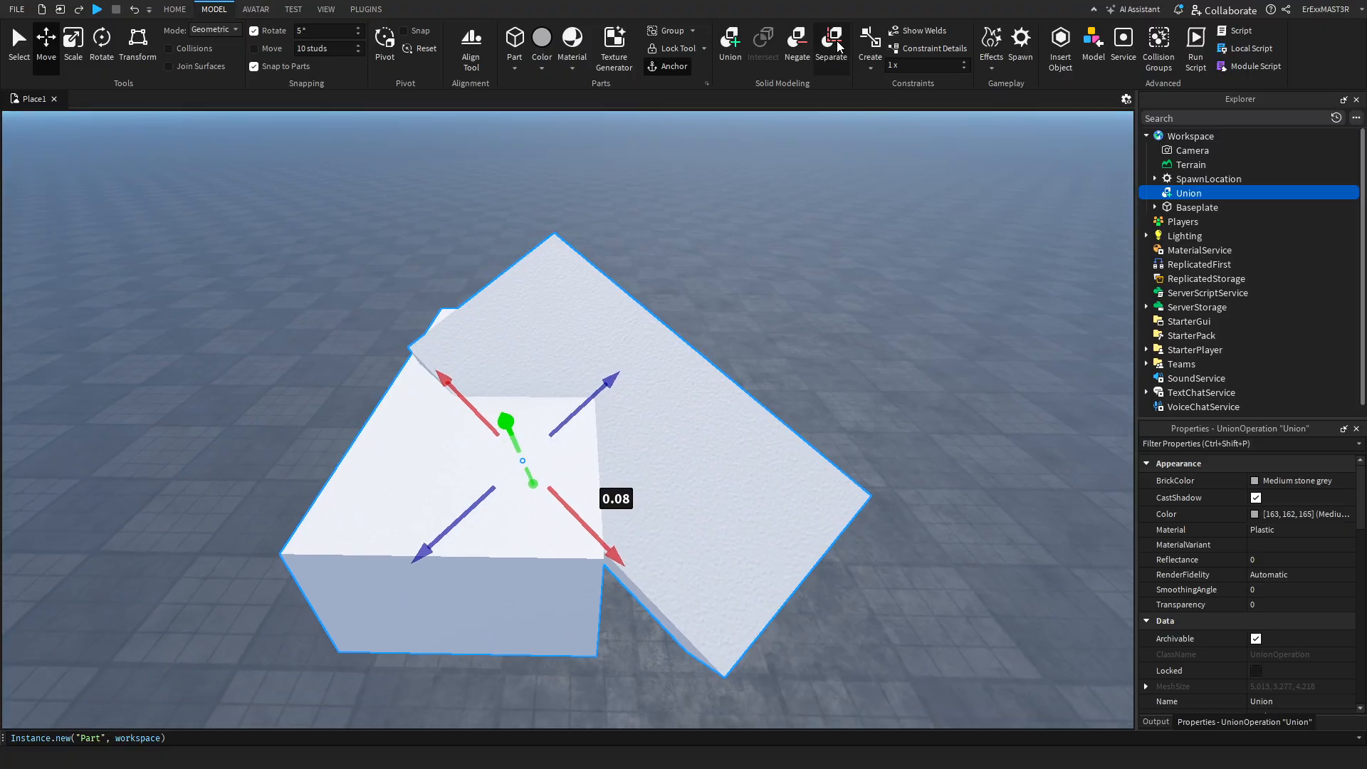
{"action": "left_click", "coordinate": [831, 41]}
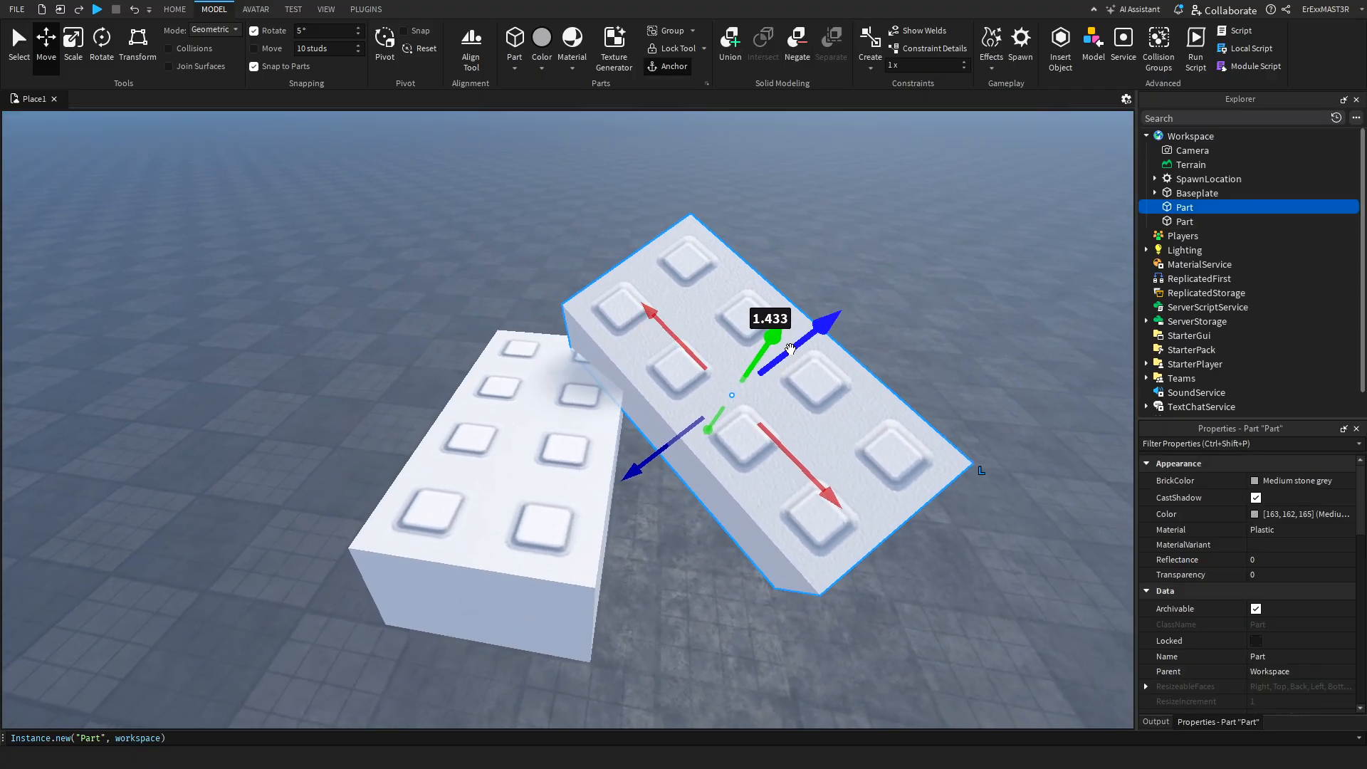
{"action": "left_click", "coordinate": [798, 40]}
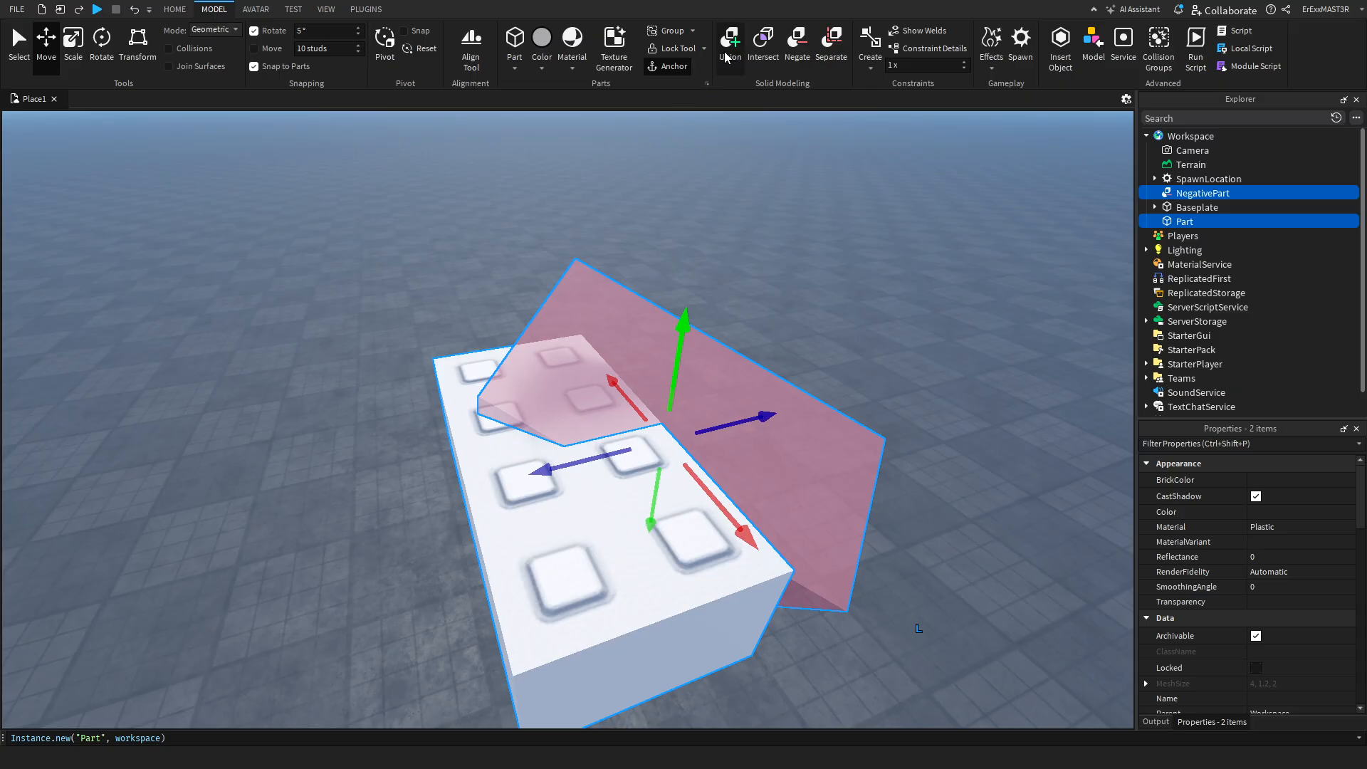
Carve the negative brick out with Union, separate the cut, leaving one plain studded Part.
{"action": "left_click", "coordinate": [729, 37]}
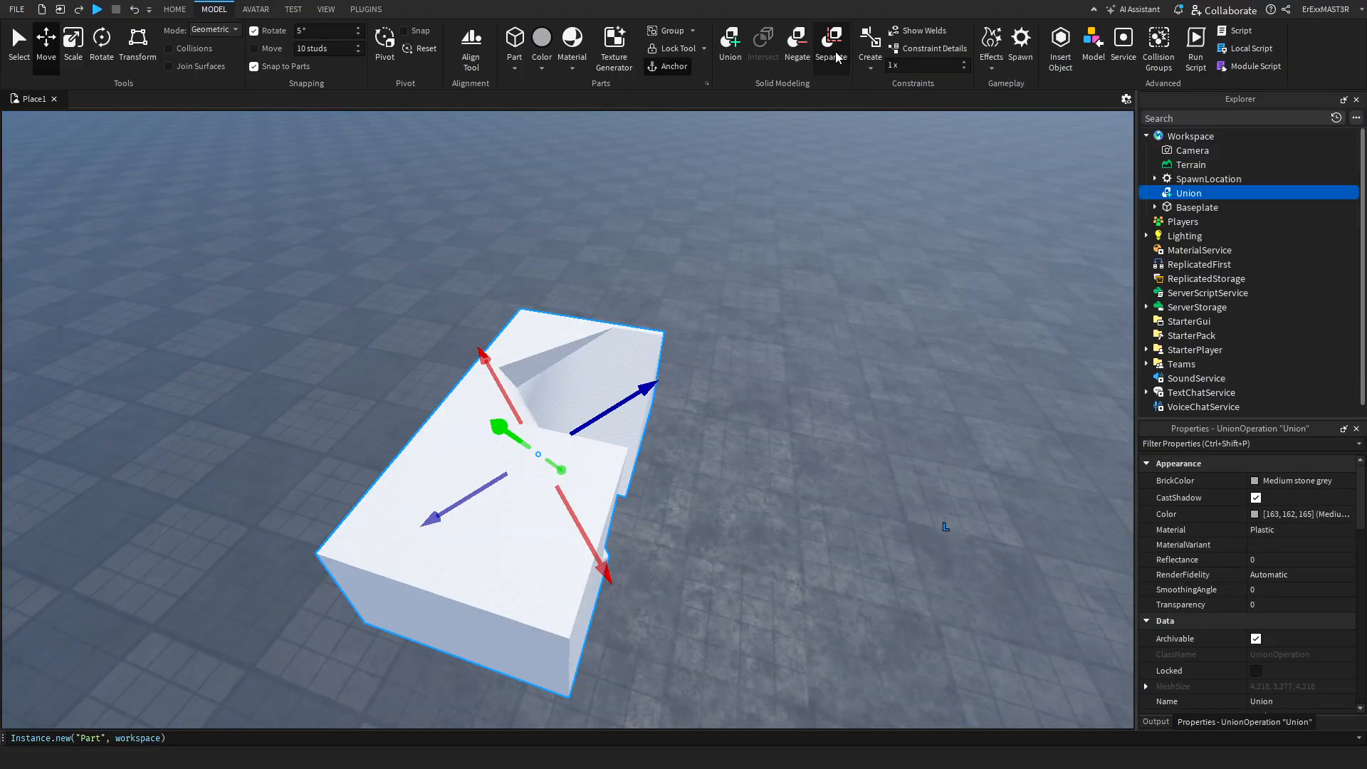
{"action": "left_click", "coordinate": [832, 40]}
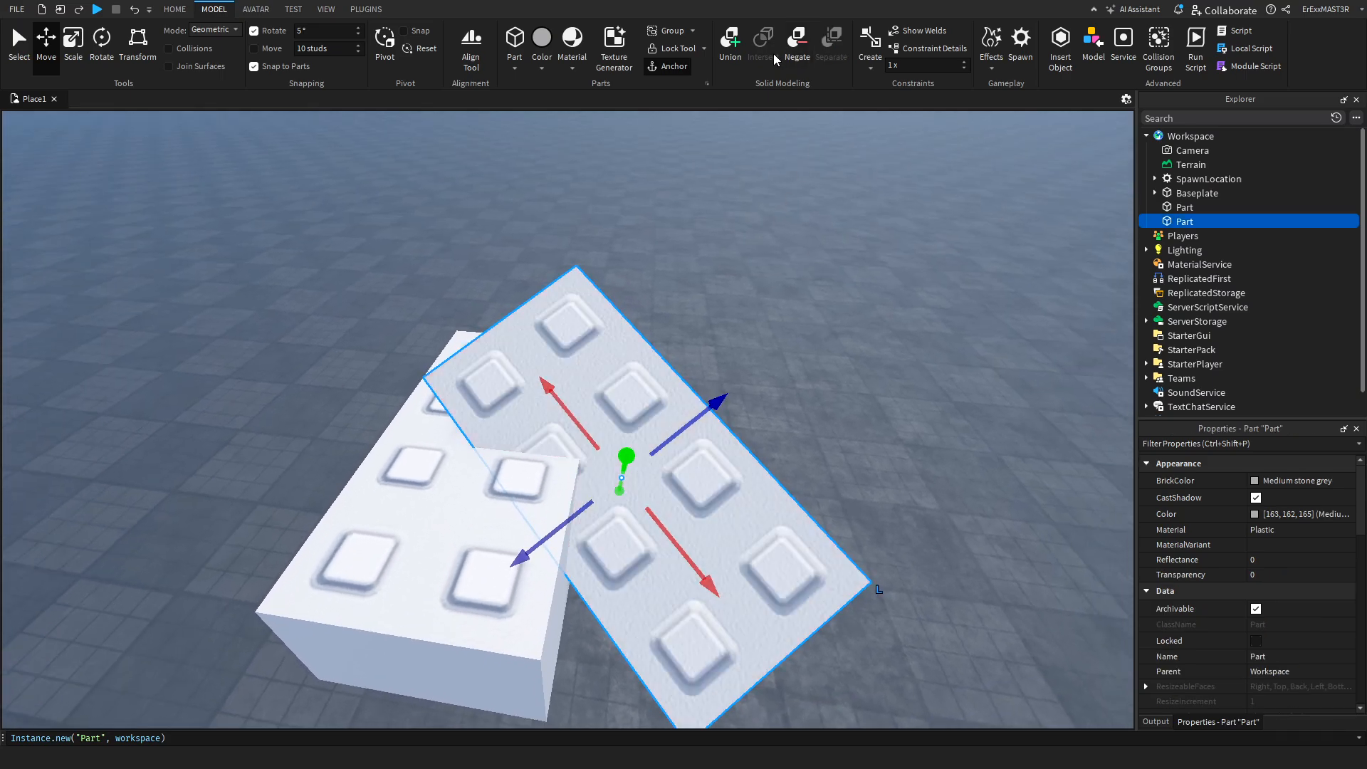
{"action": "mouse_move", "coordinate": [762, 40]}
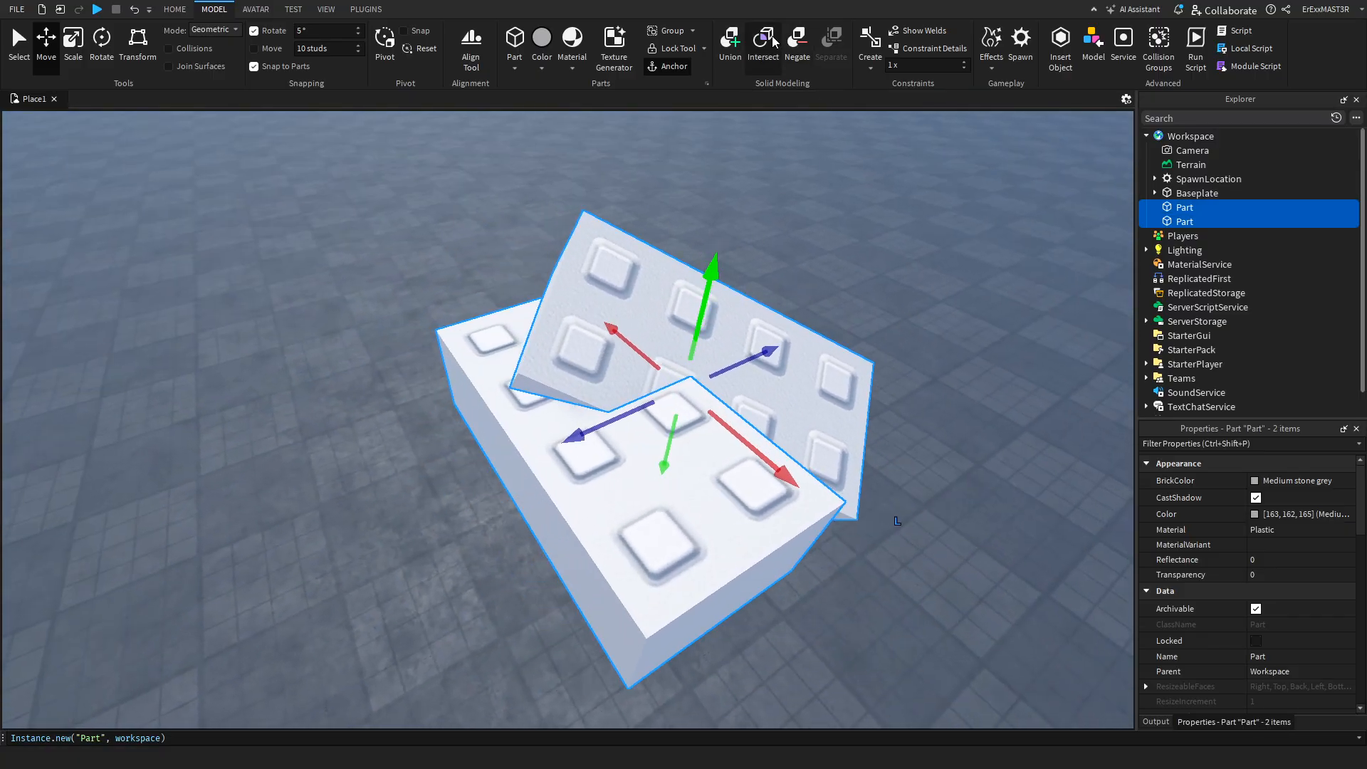
{"action": "left_click", "coordinate": [762, 40]}
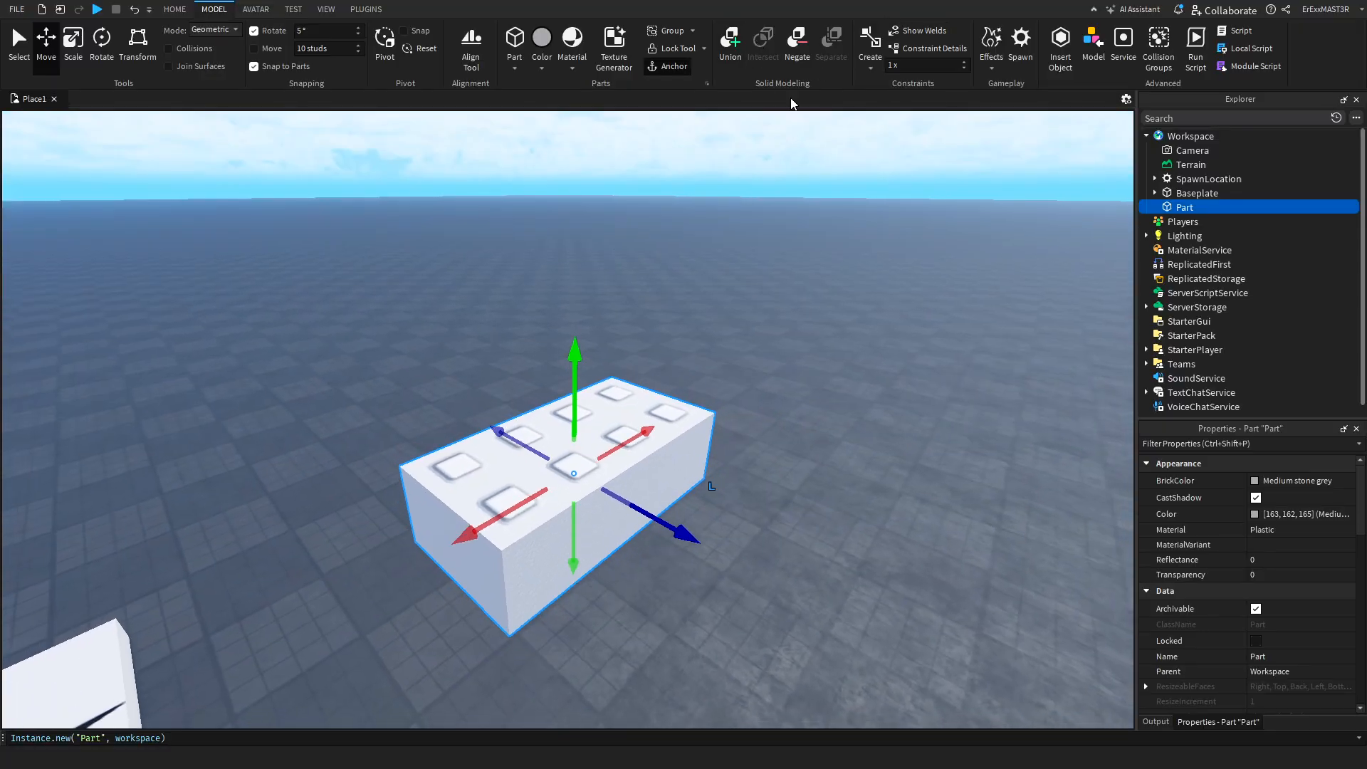
{"action": "mouse_move", "coordinate": [777, 119]}
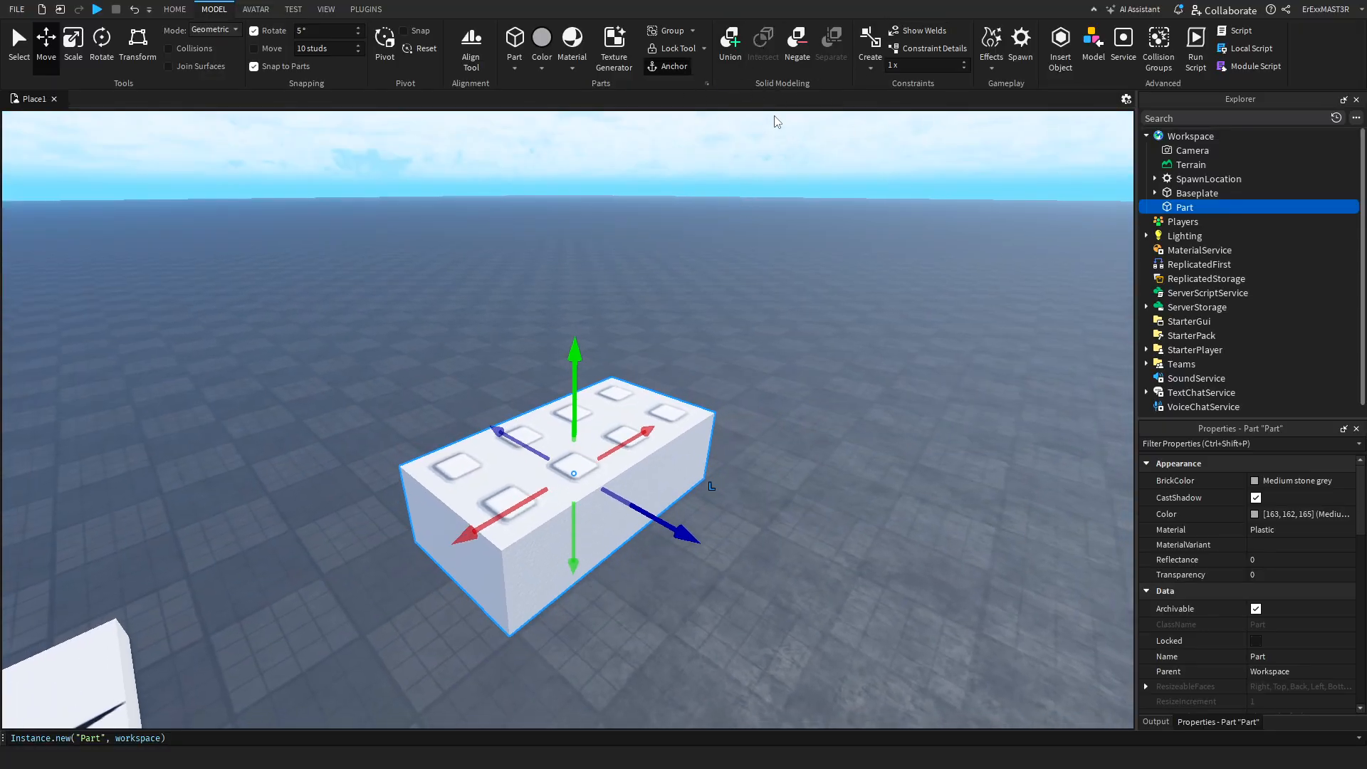
{"action": "mouse_move", "coordinate": [848, 97]}
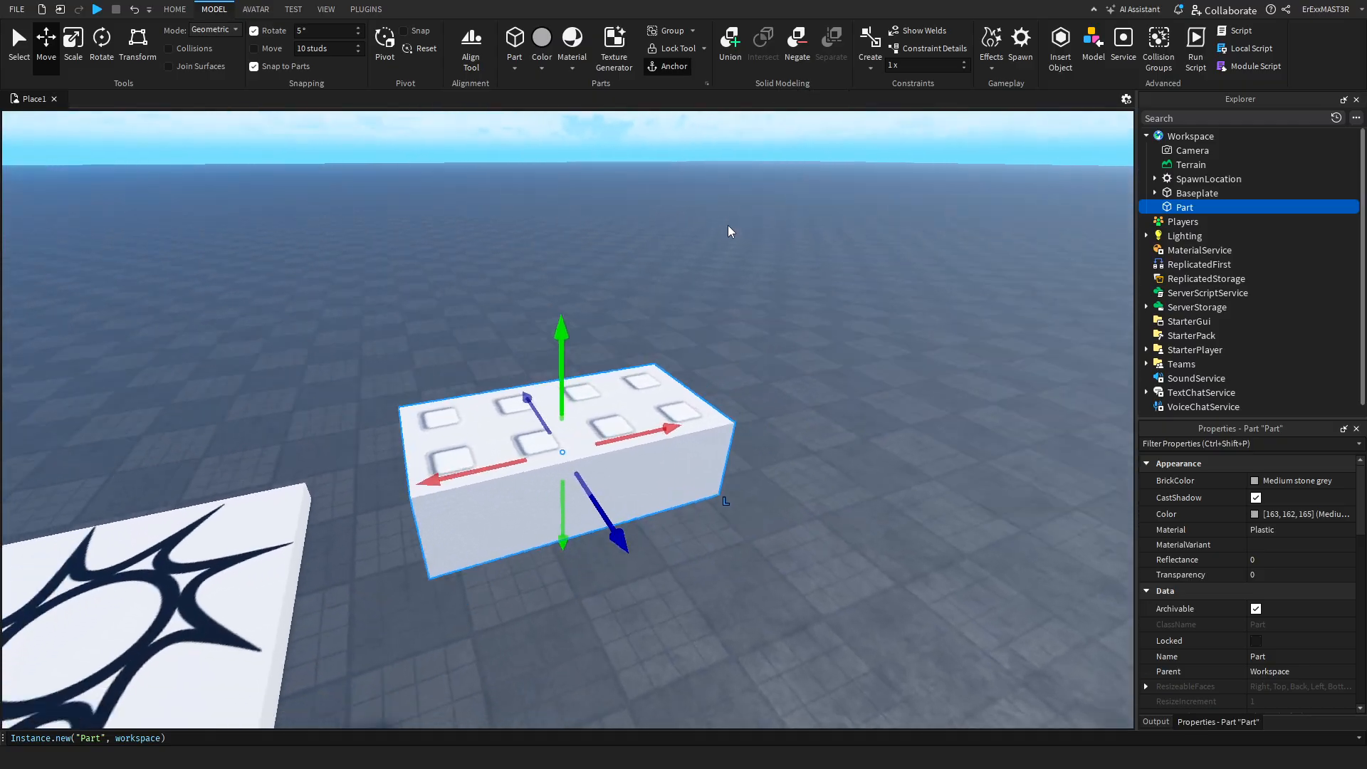
Generate a block-style R6 character rig with the Rig Builder and select it in the Animation Editor.
{"action": "left_click", "coordinate": [253, 8]}
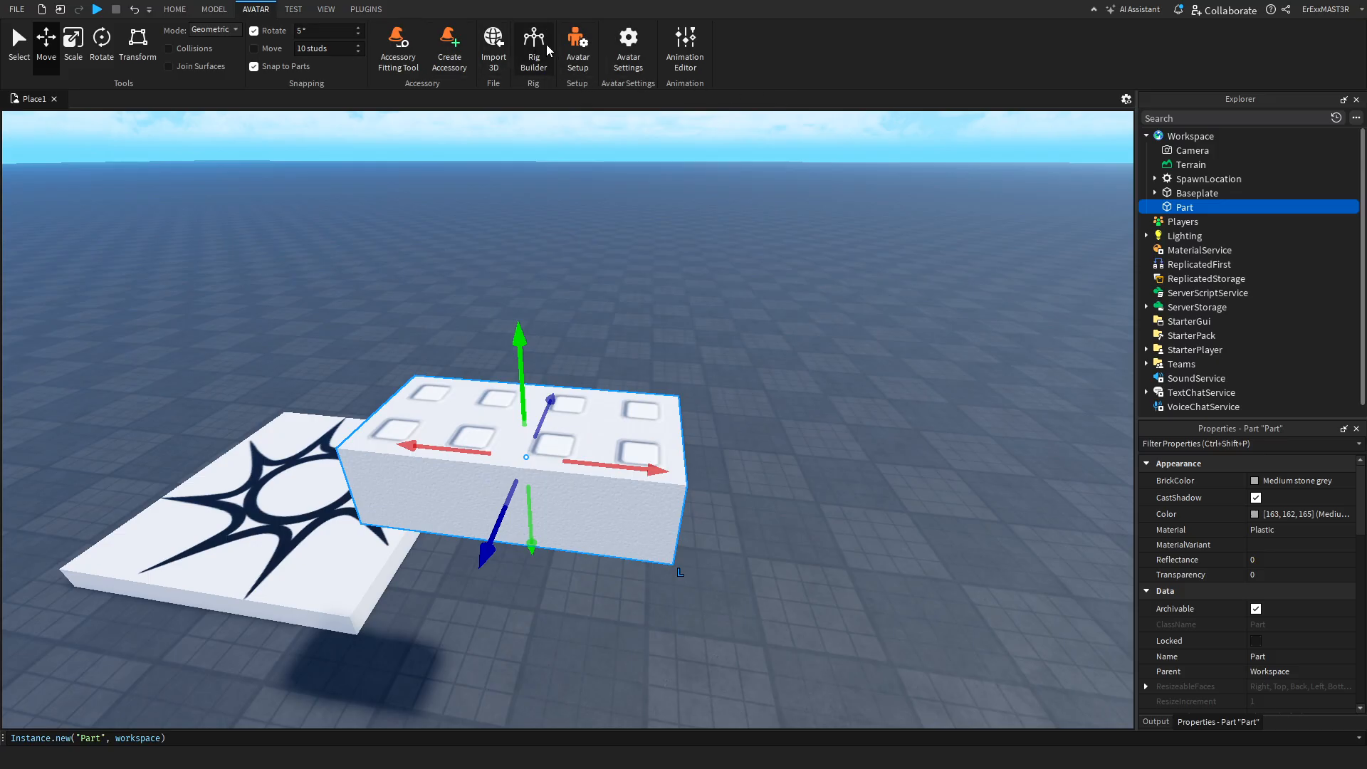
{"action": "left_click", "coordinate": [532, 43]}
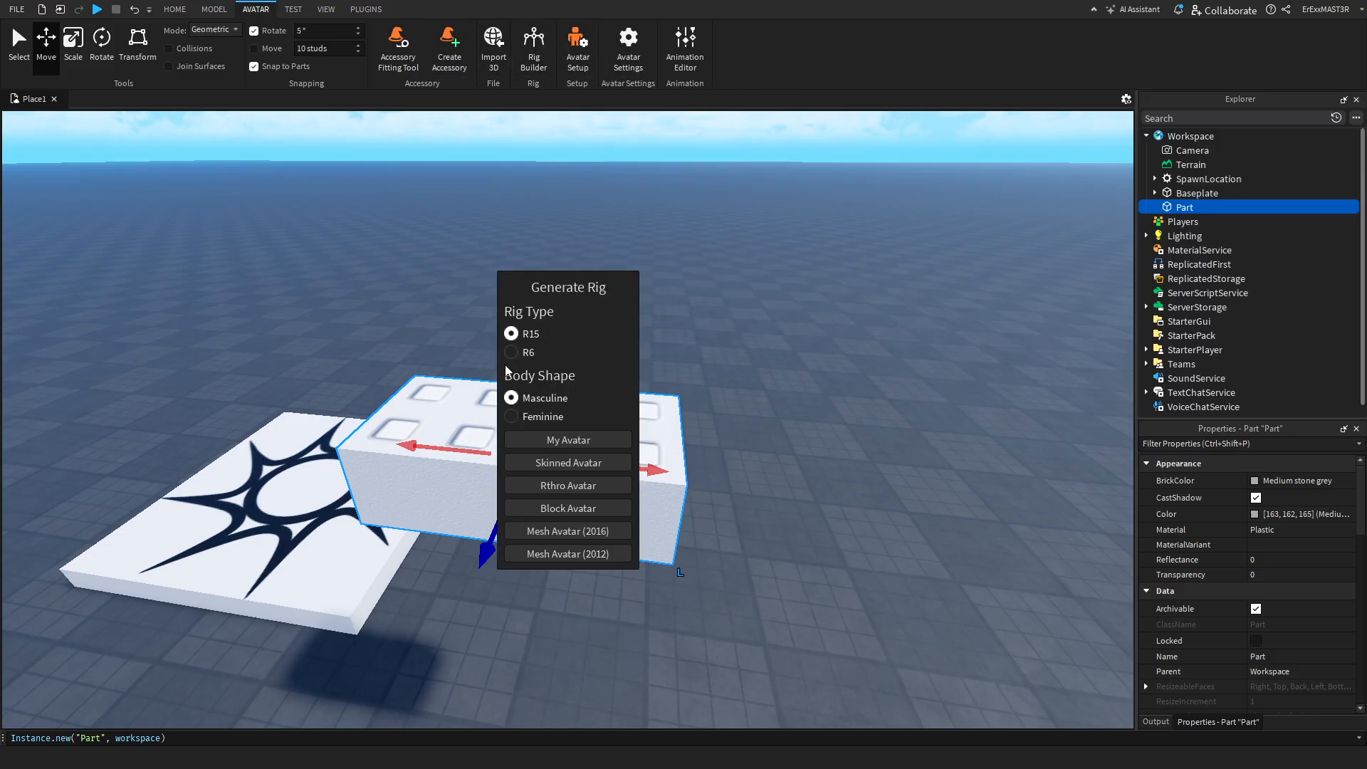
{"action": "left_click", "coordinate": [510, 353]}
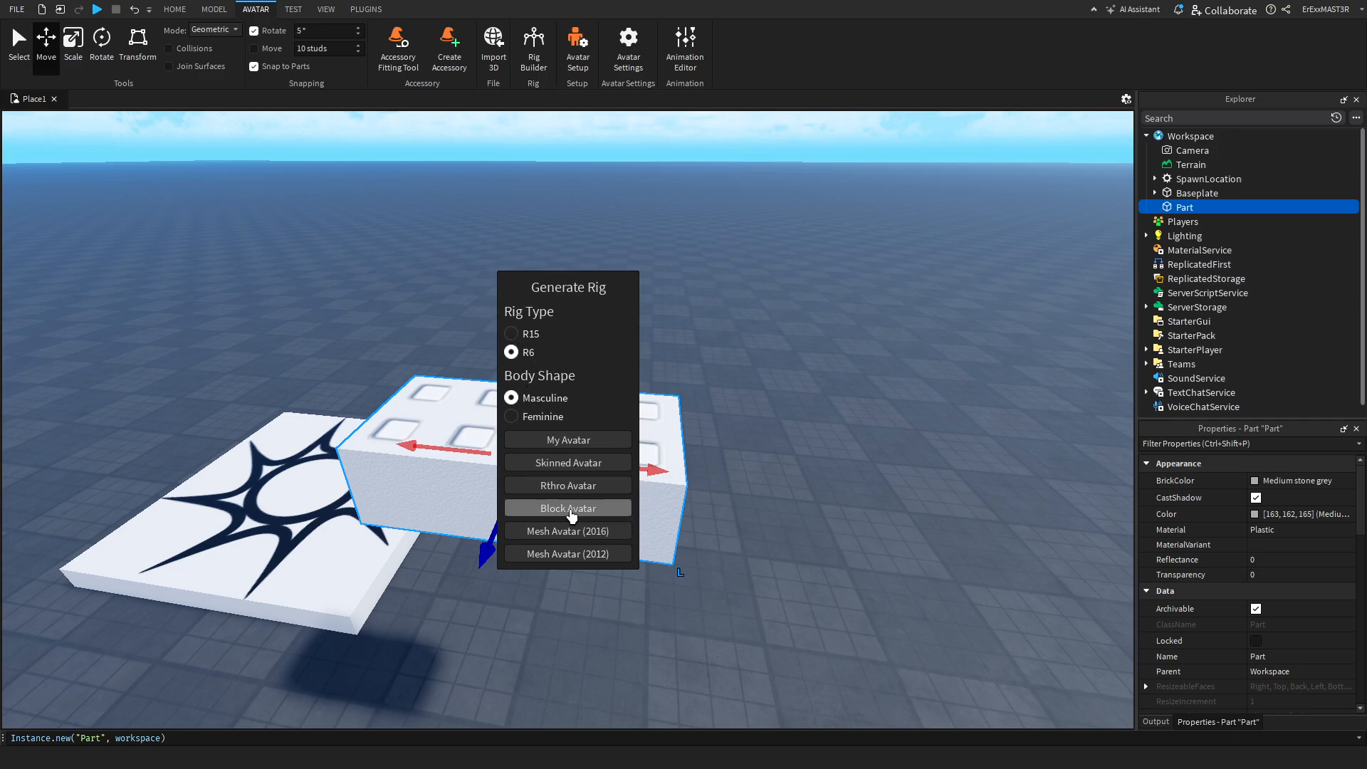
{"action": "left_click", "coordinate": [567, 507]}
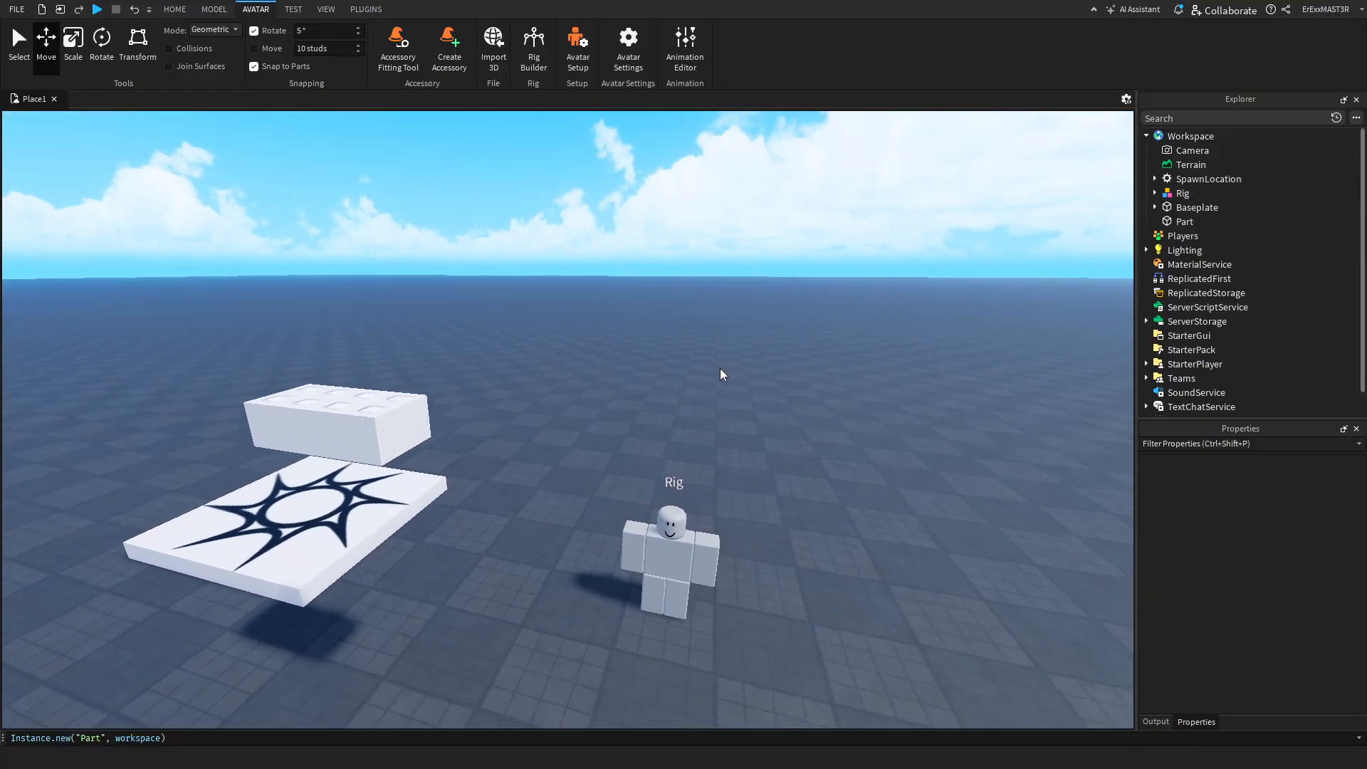
{"action": "left_click", "coordinate": [685, 43]}
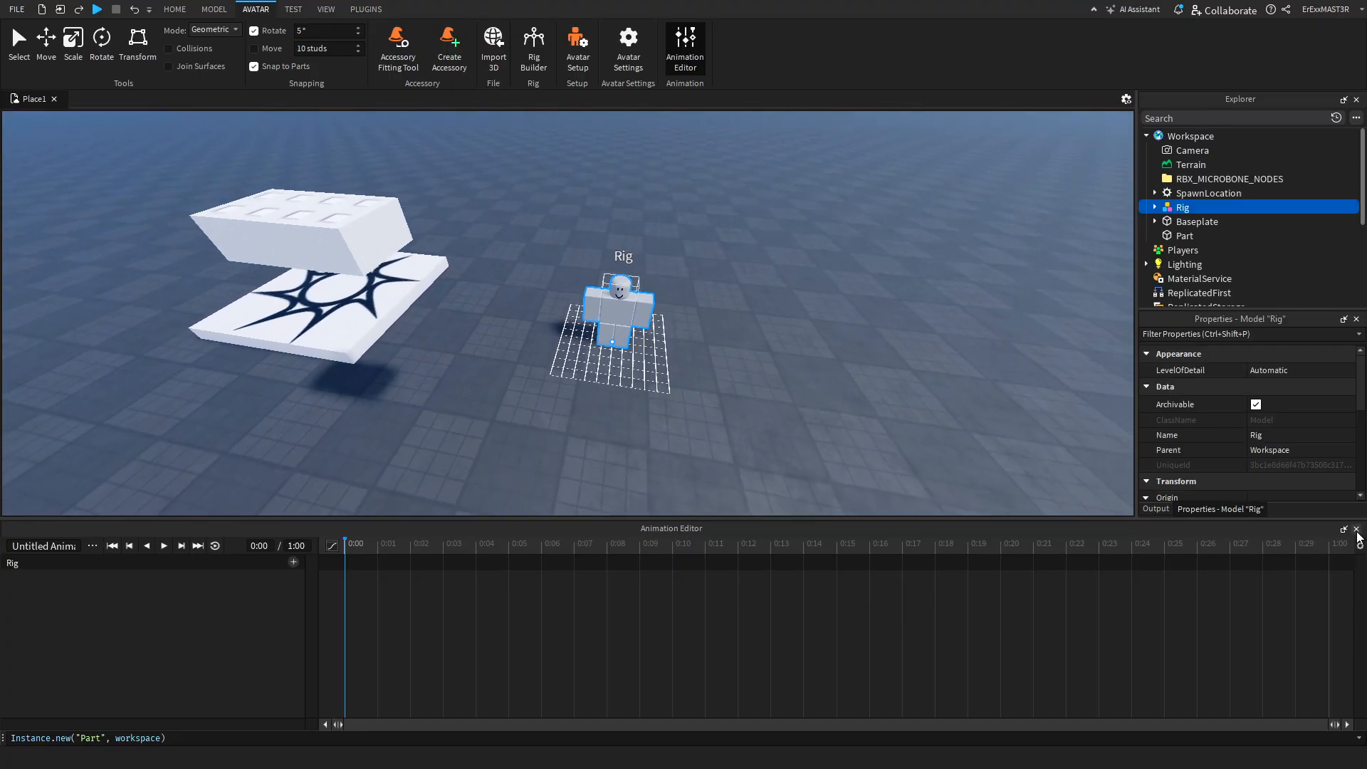
Close the Animation Editor panel for the rig.
{"action": "left_click", "coordinate": [294, 8]}
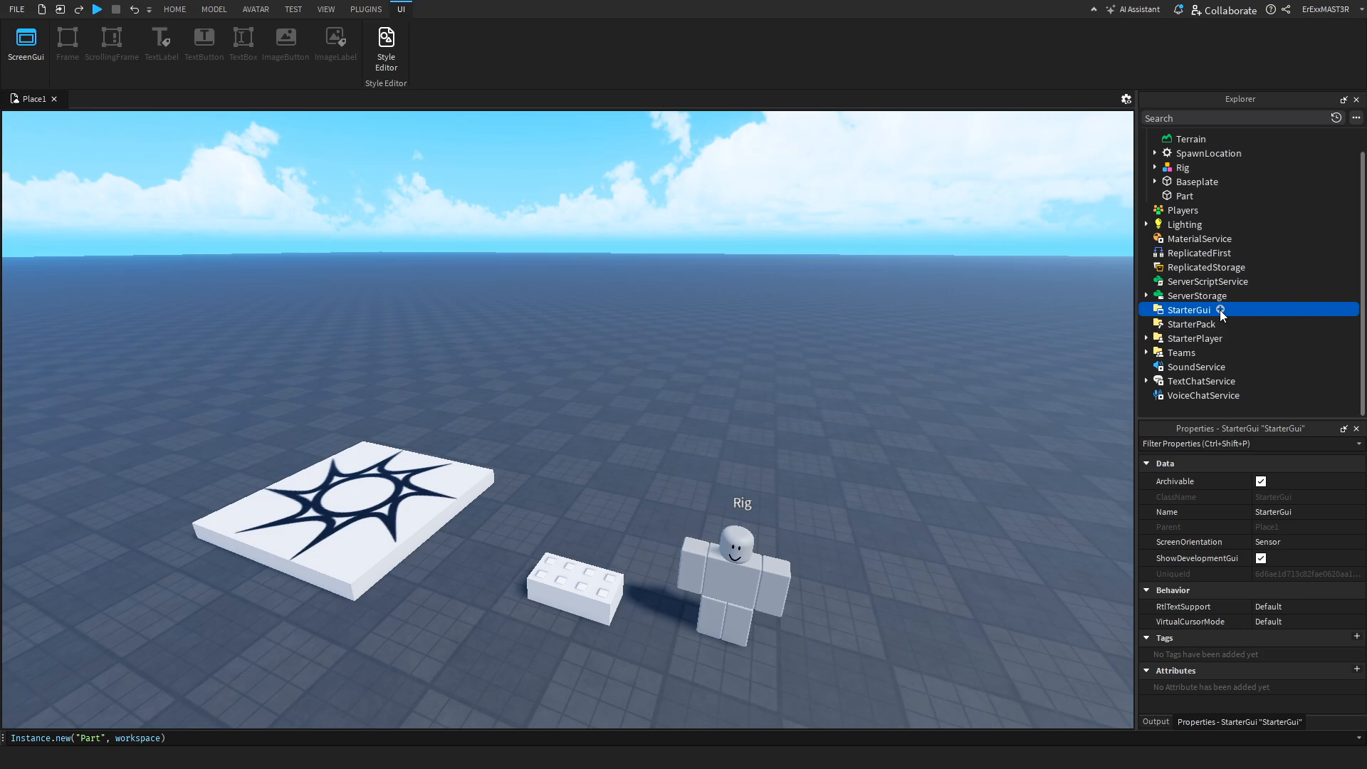
Insert a ScreenGui under StarterGui with a Frame whose BackgroundColor3 is green.
{"action": "left_click", "coordinate": [27, 40]}
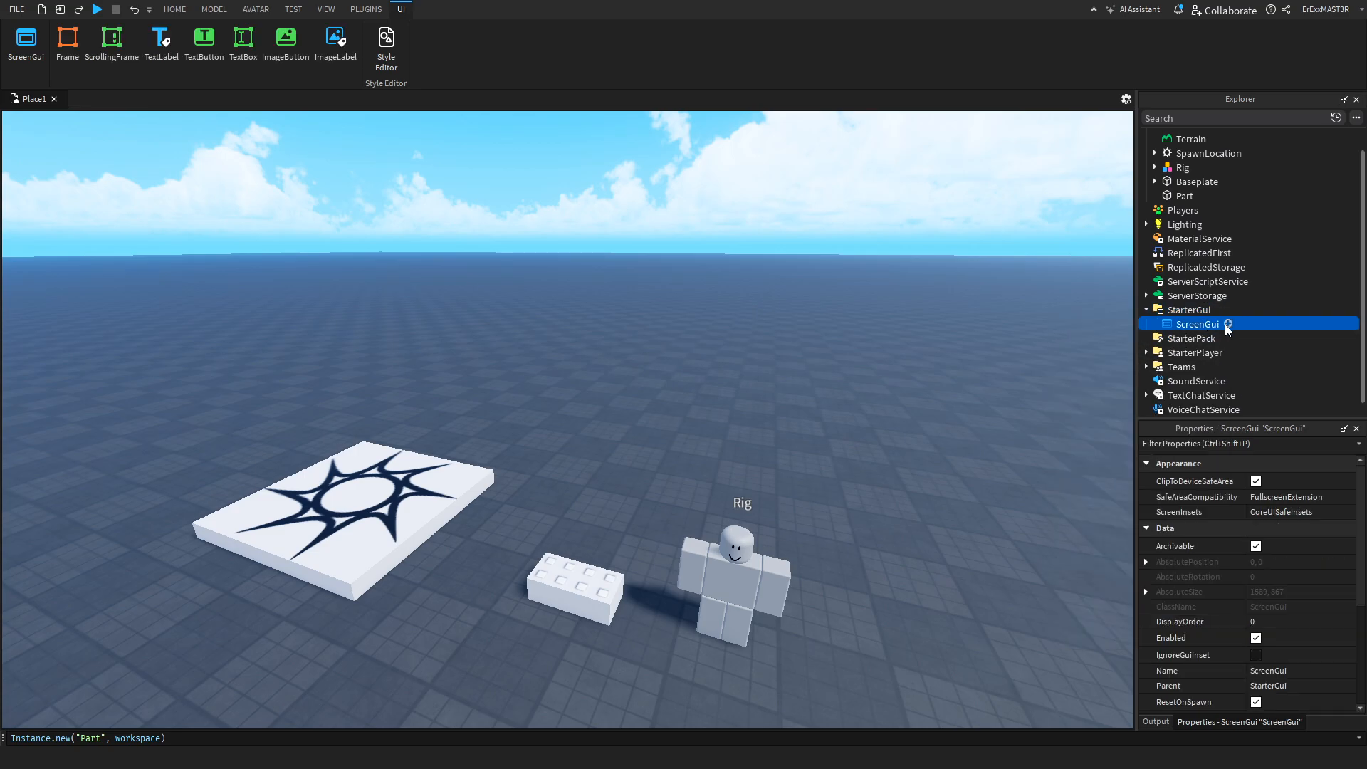
{"action": "left_click", "coordinate": [1225, 325]}
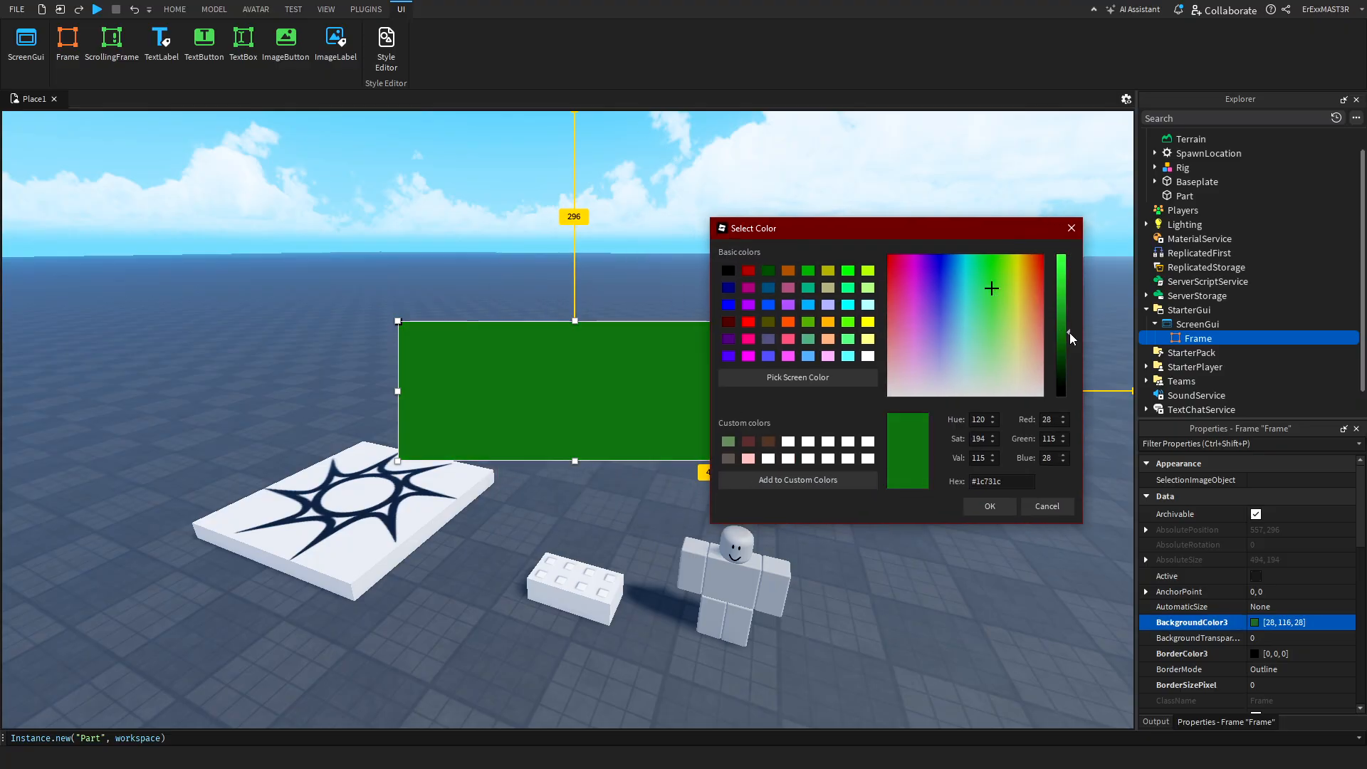
{"action": "left_click", "coordinate": [989, 507]}
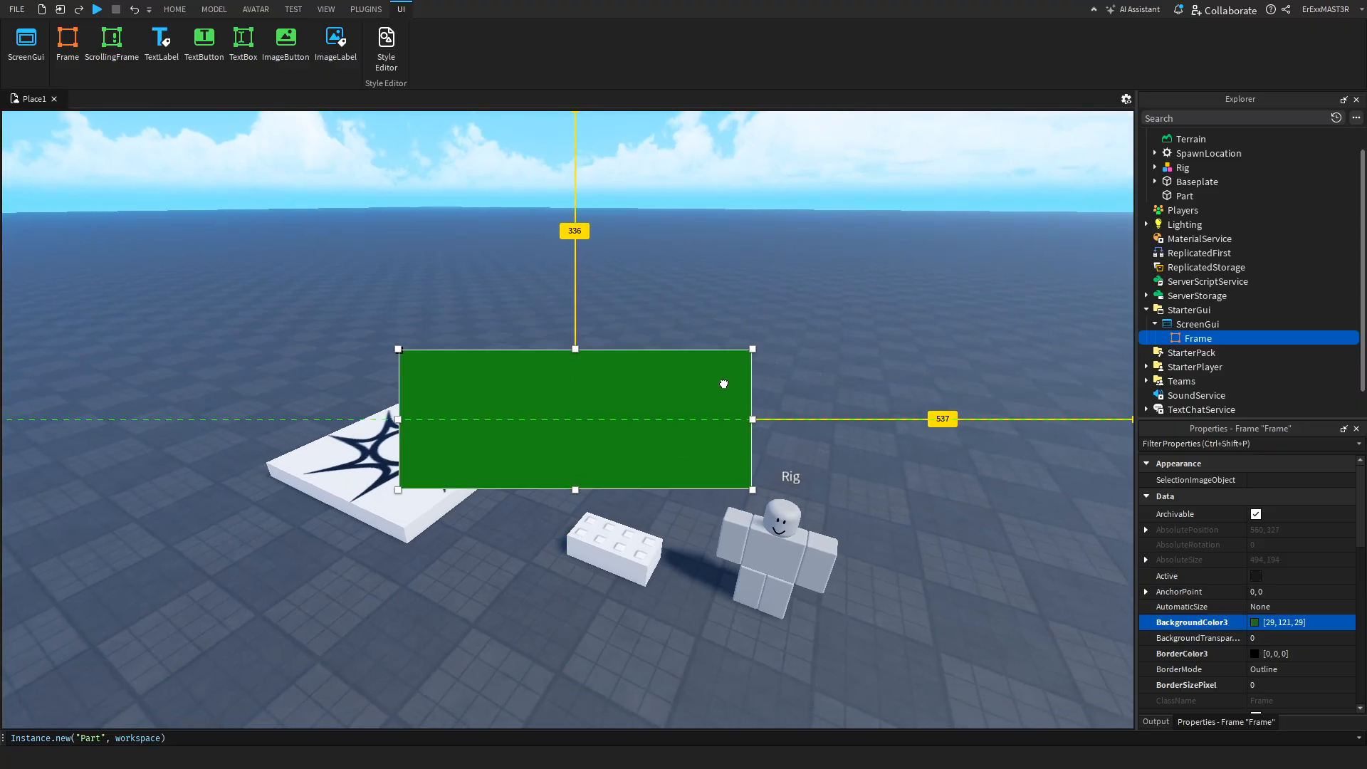
{"action": "left_click", "coordinate": [175, 8]}
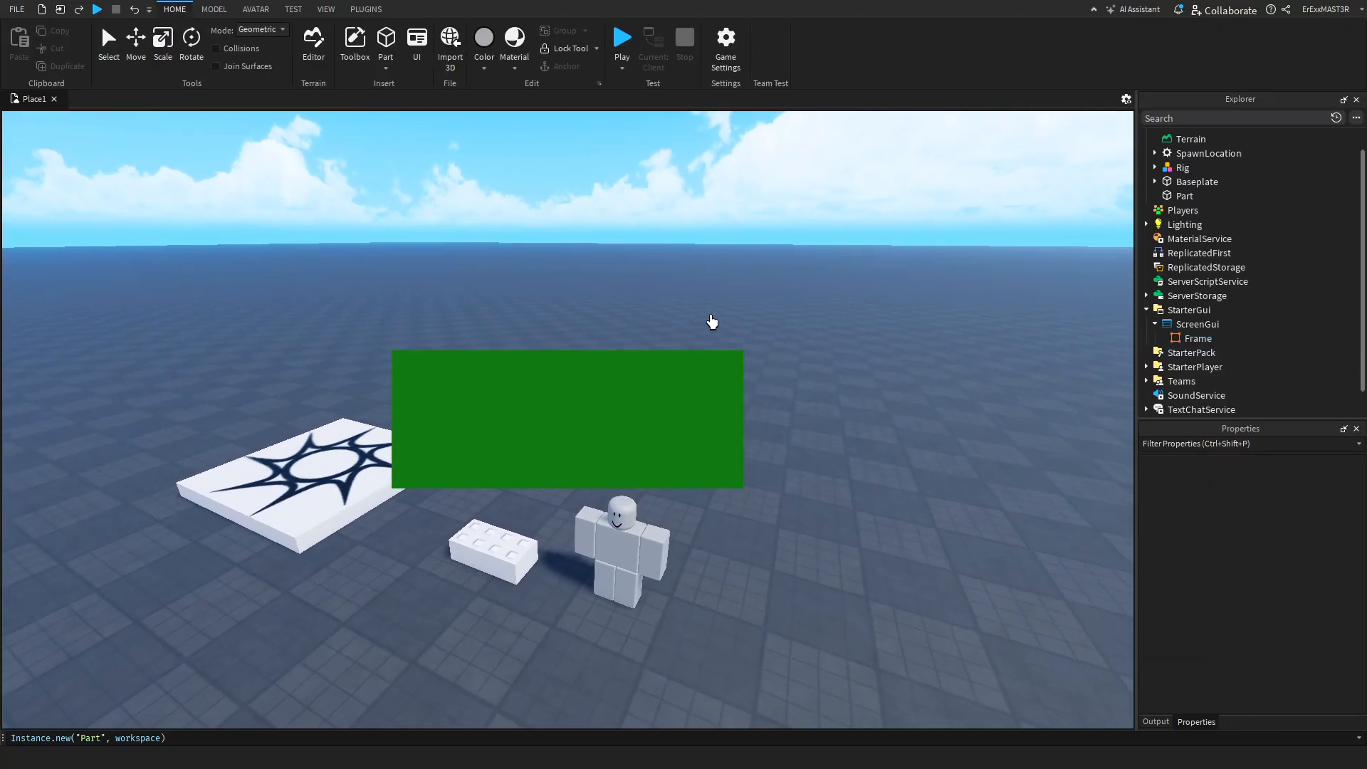
{"action": "left_click", "coordinate": [294, 8]}
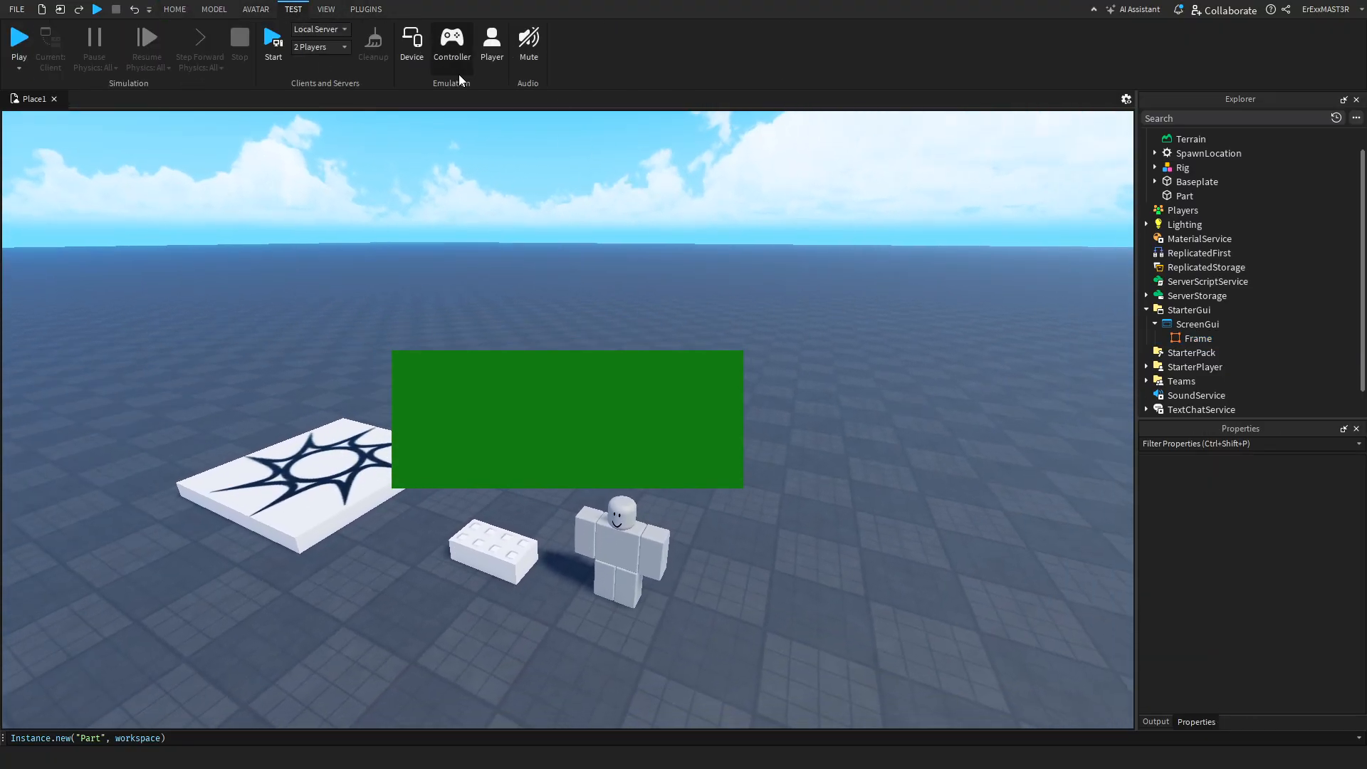
{"action": "mouse_move", "coordinate": [412, 58]}
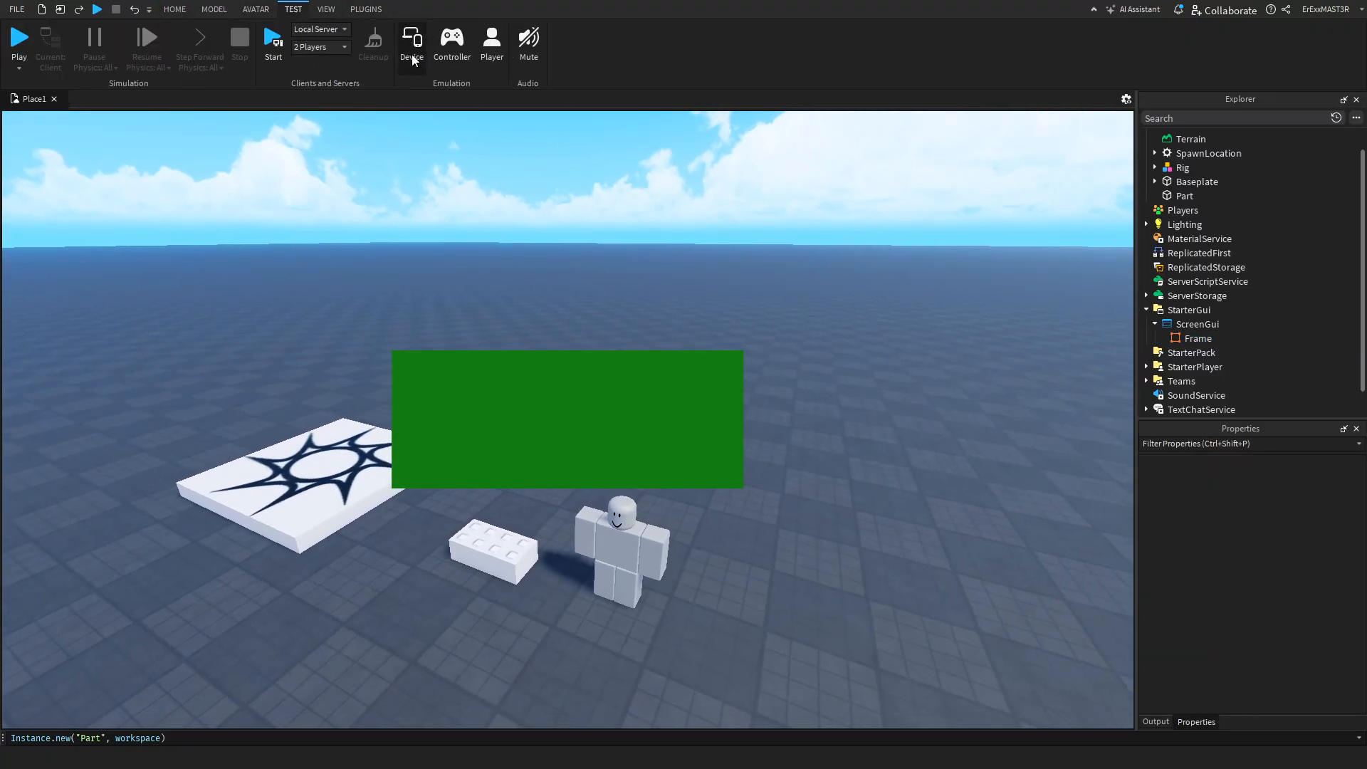
Preview the green Frame on an emulated iPod Touch 6th Generation screen, then show its 494×194 pixel size.
{"action": "left_click", "coordinate": [411, 41]}
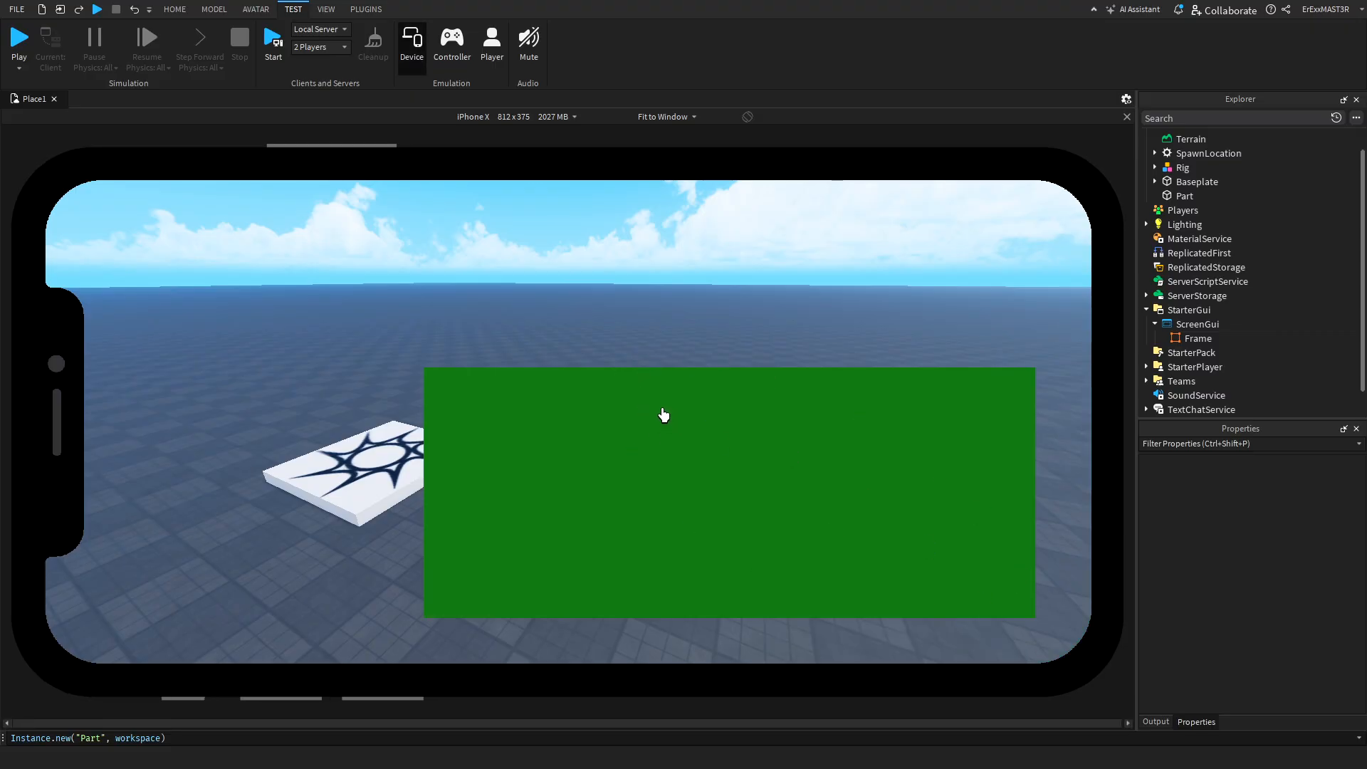
{"action": "mouse_move", "coordinate": [848, 499]}
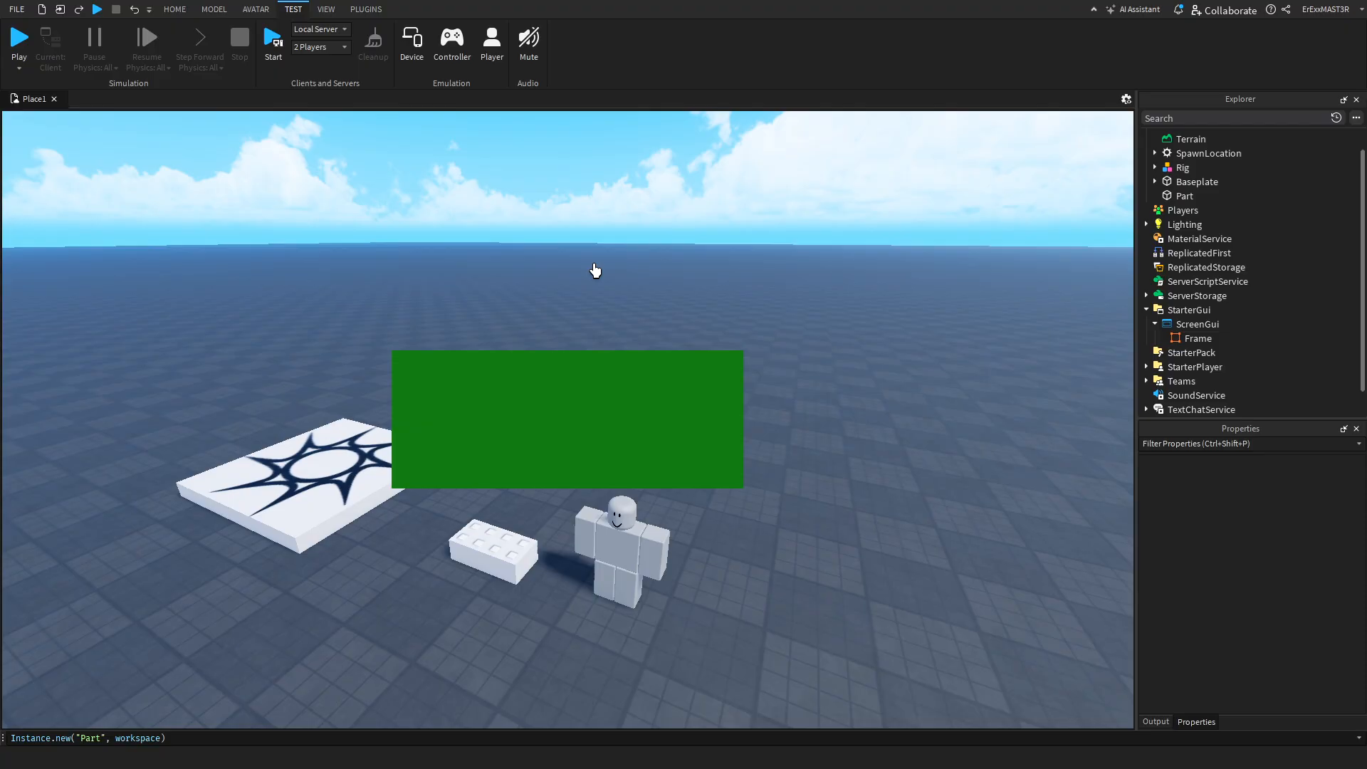
{"action": "left_click", "coordinate": [412, 42]}
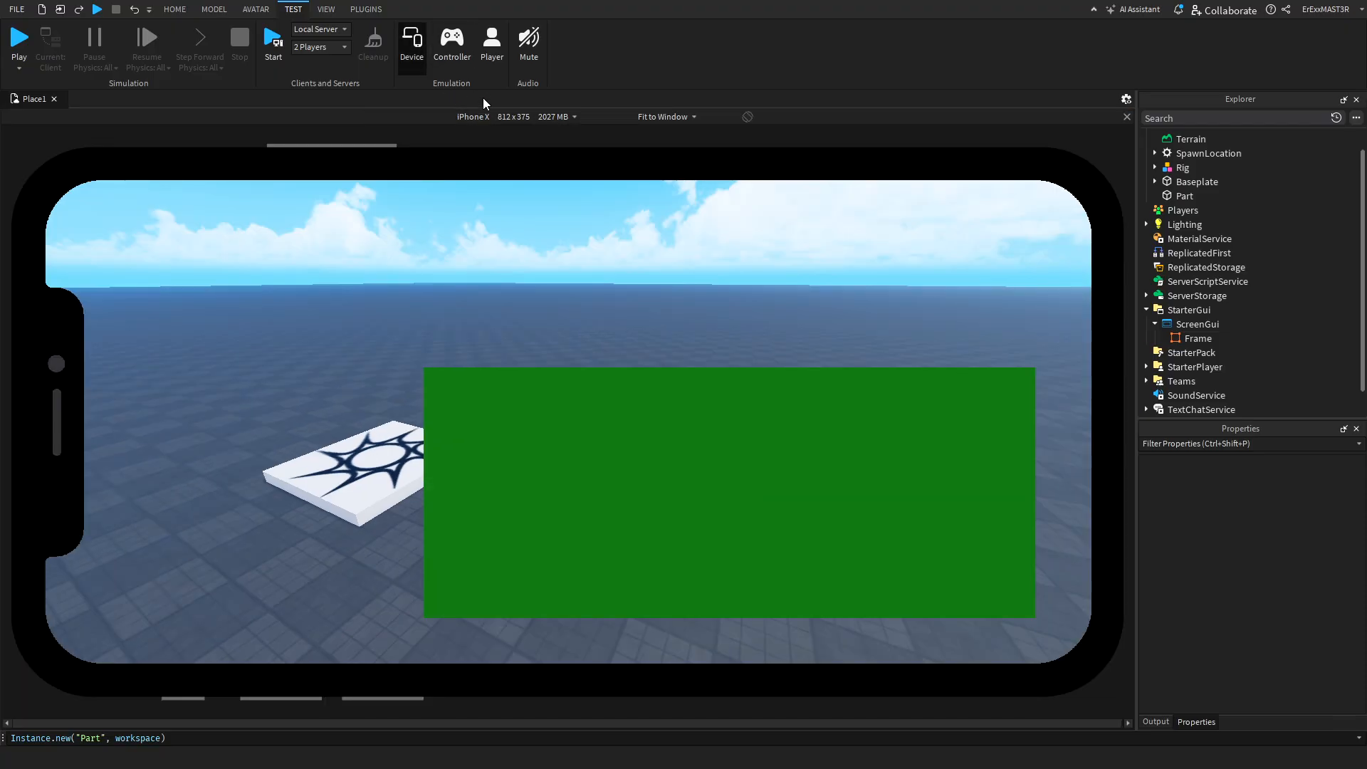
{"action": "left_click", "coordinate": [473, 116]}
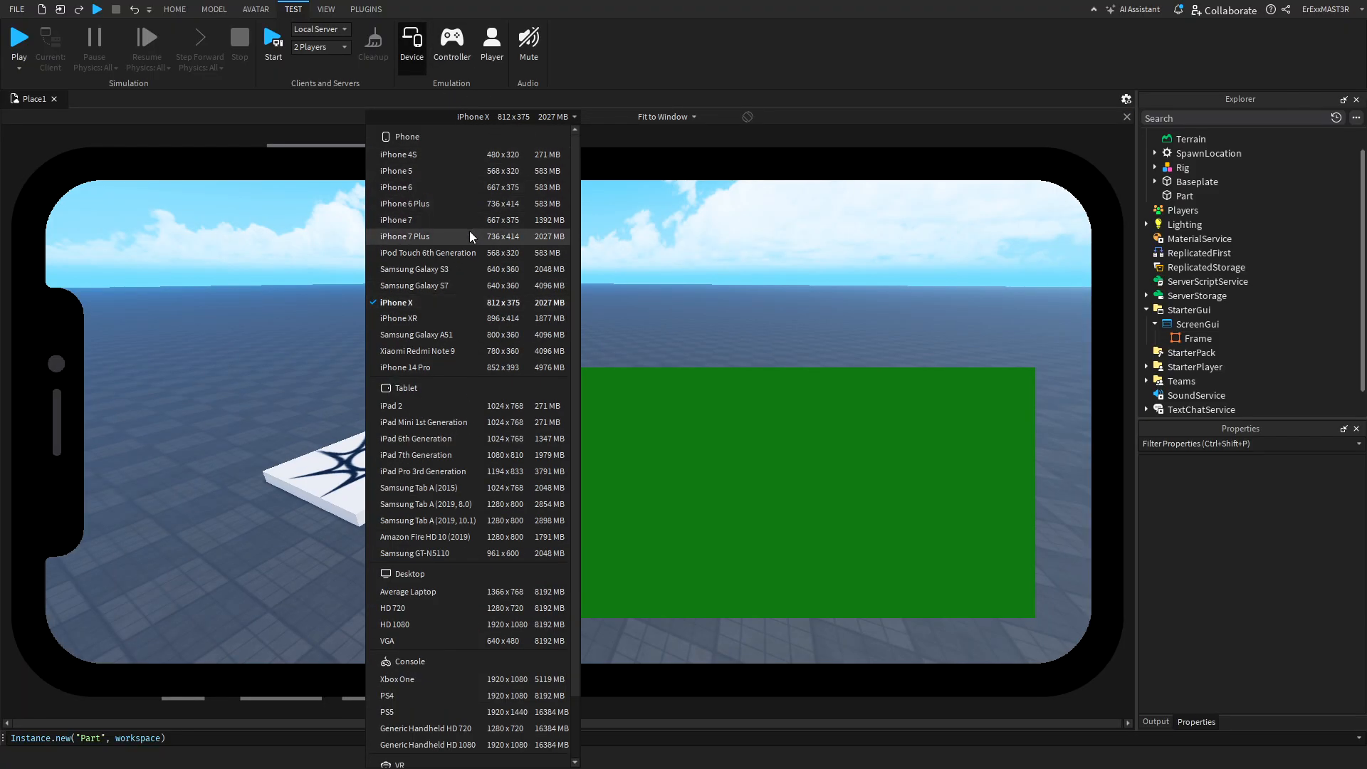
{"action": "left_click", "coordinate": [428, 254]}
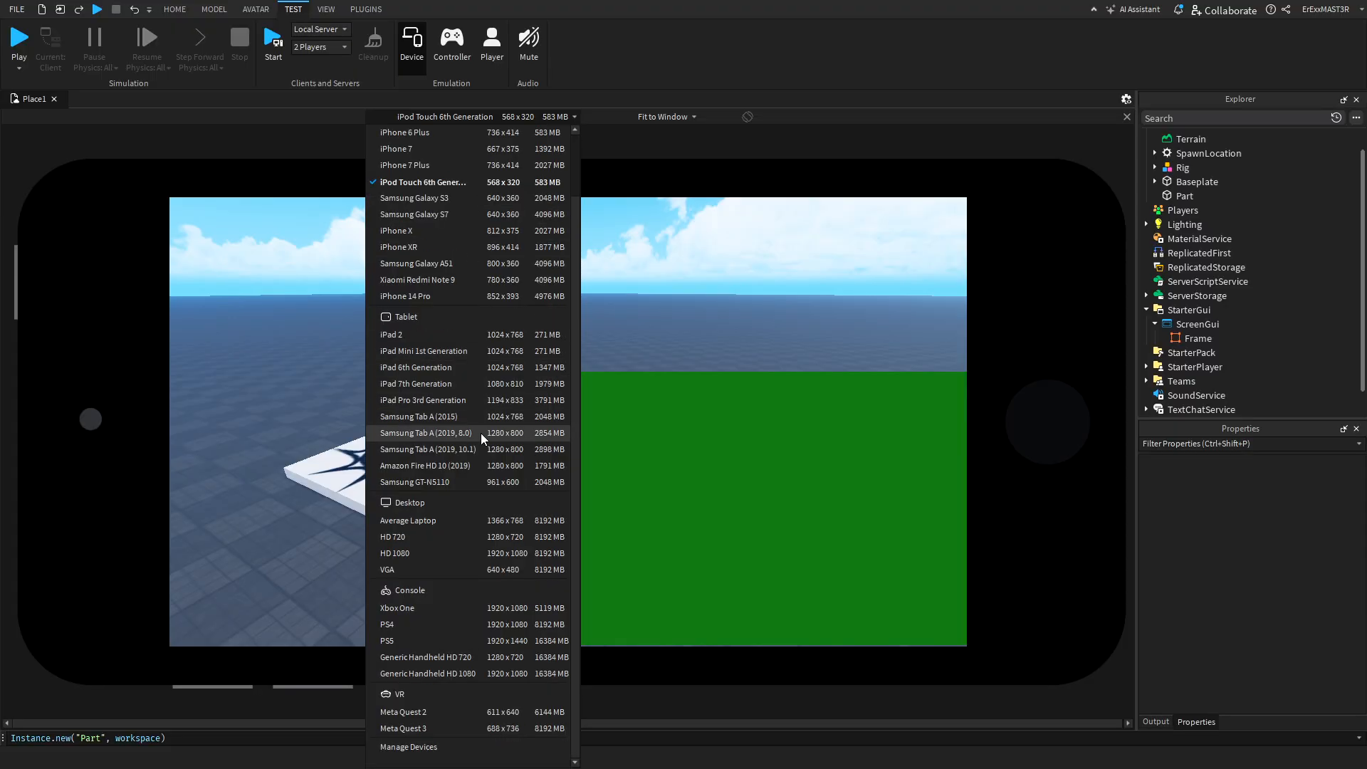
{"action": "left_click", "coordinate": [422, 183]}
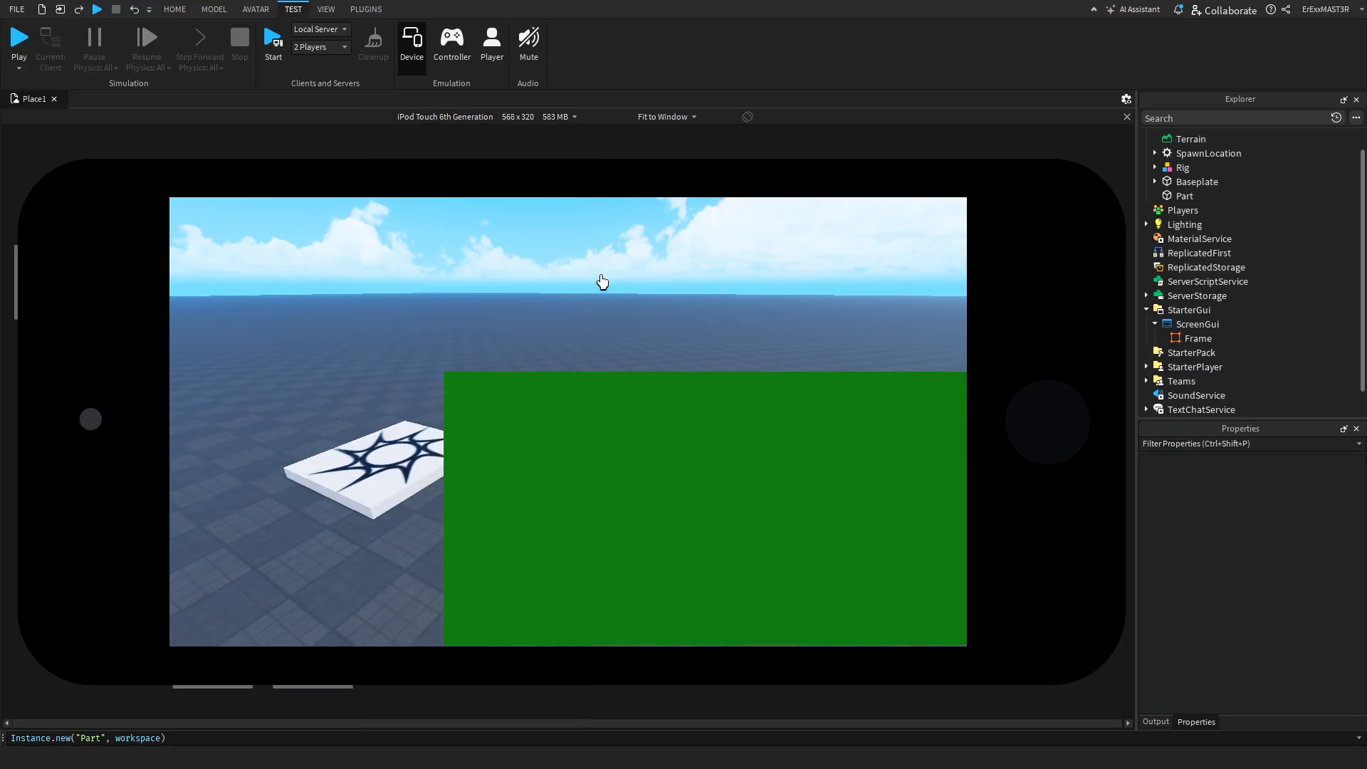
{"action": "mouse_move", "coordinate": [1042, 529]}
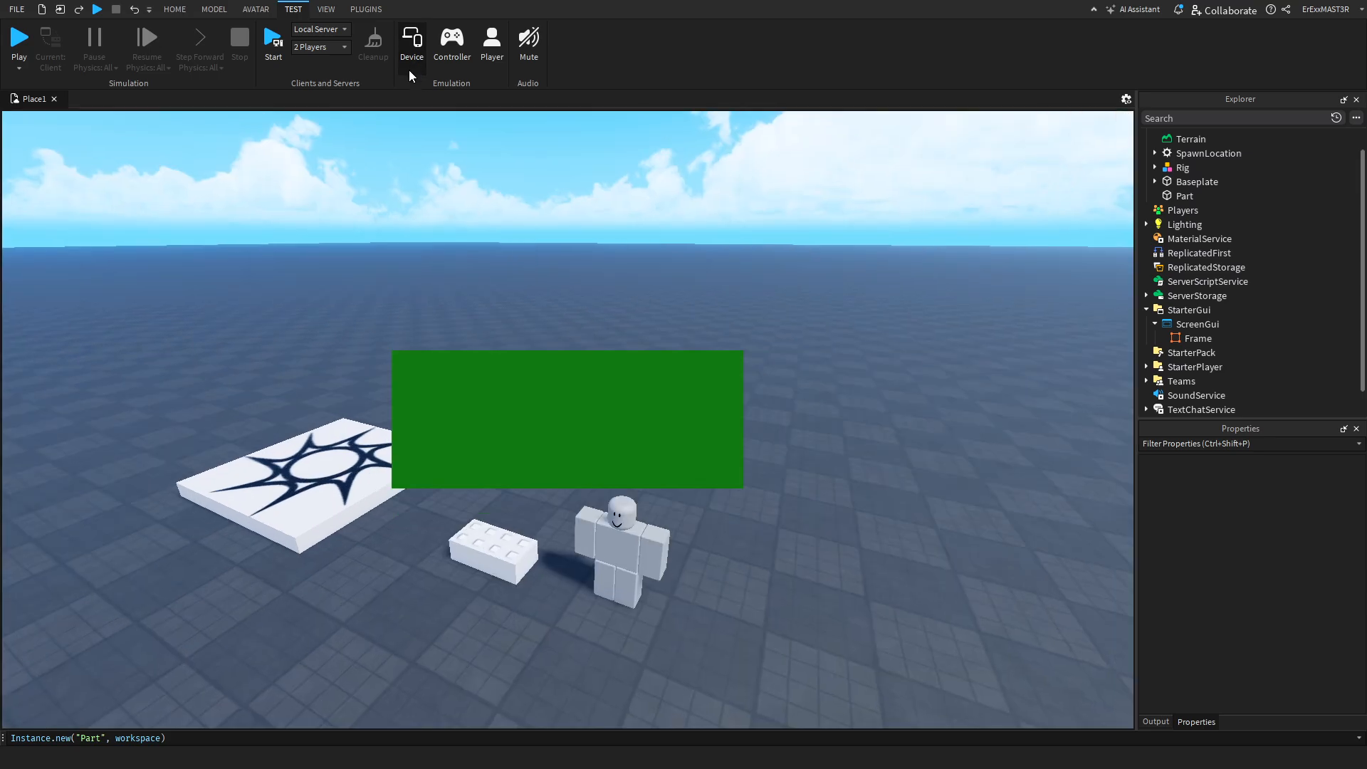
{"action": "right_click", "coordinate": [623, 372]}
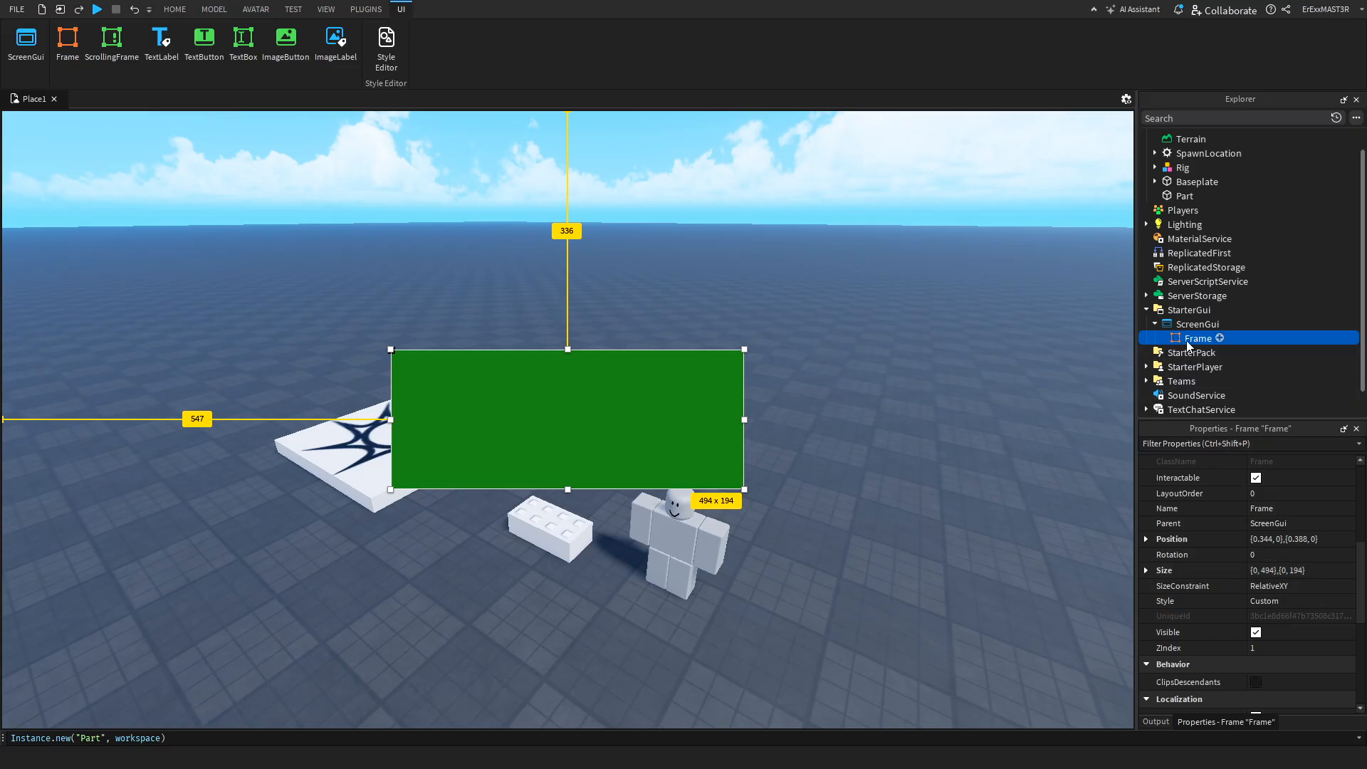
{"action": "scroll", "scroll_direction": "down", "scroll_amount": 3}
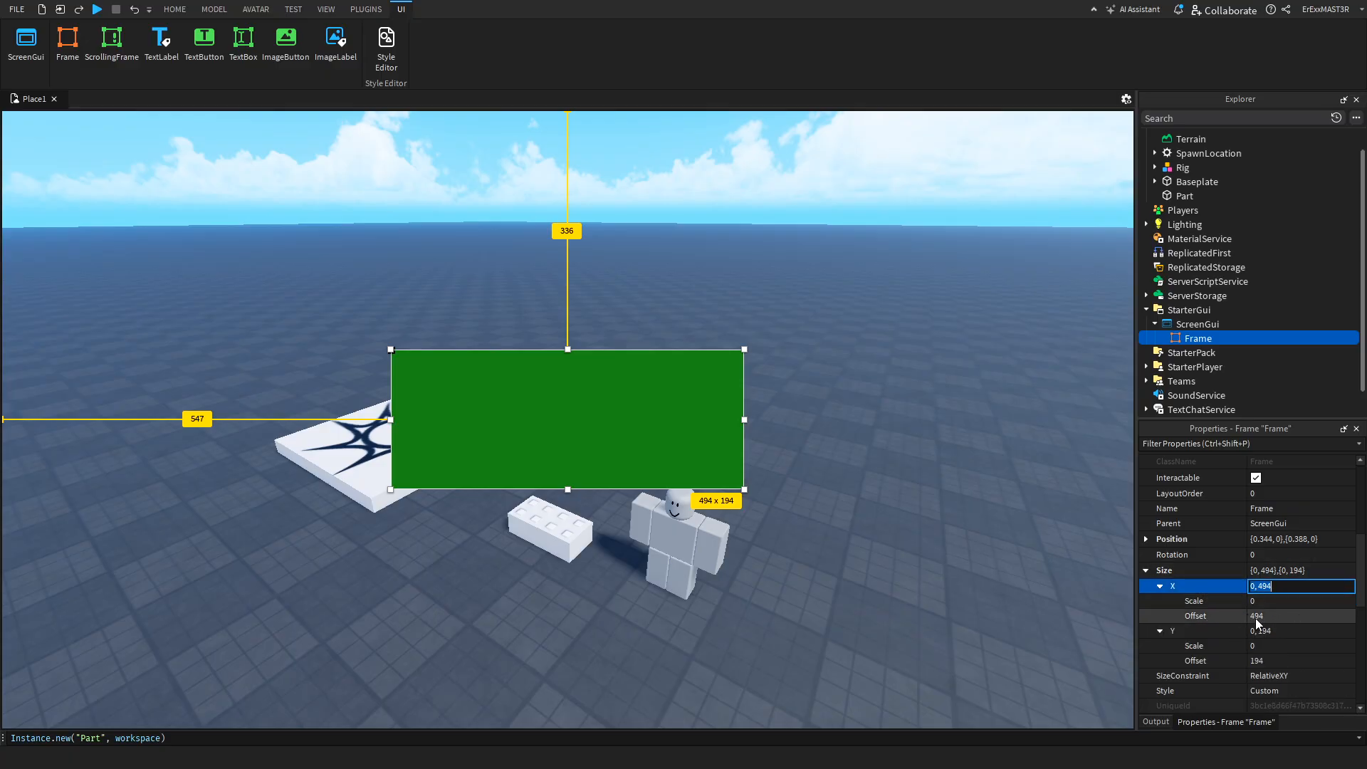
Set the Frame's Size to X Scale 0.3 and Y Scale 0.3 with zero pixel offsets.
{"action": "left_click", "coordinate": [1296, 615]}
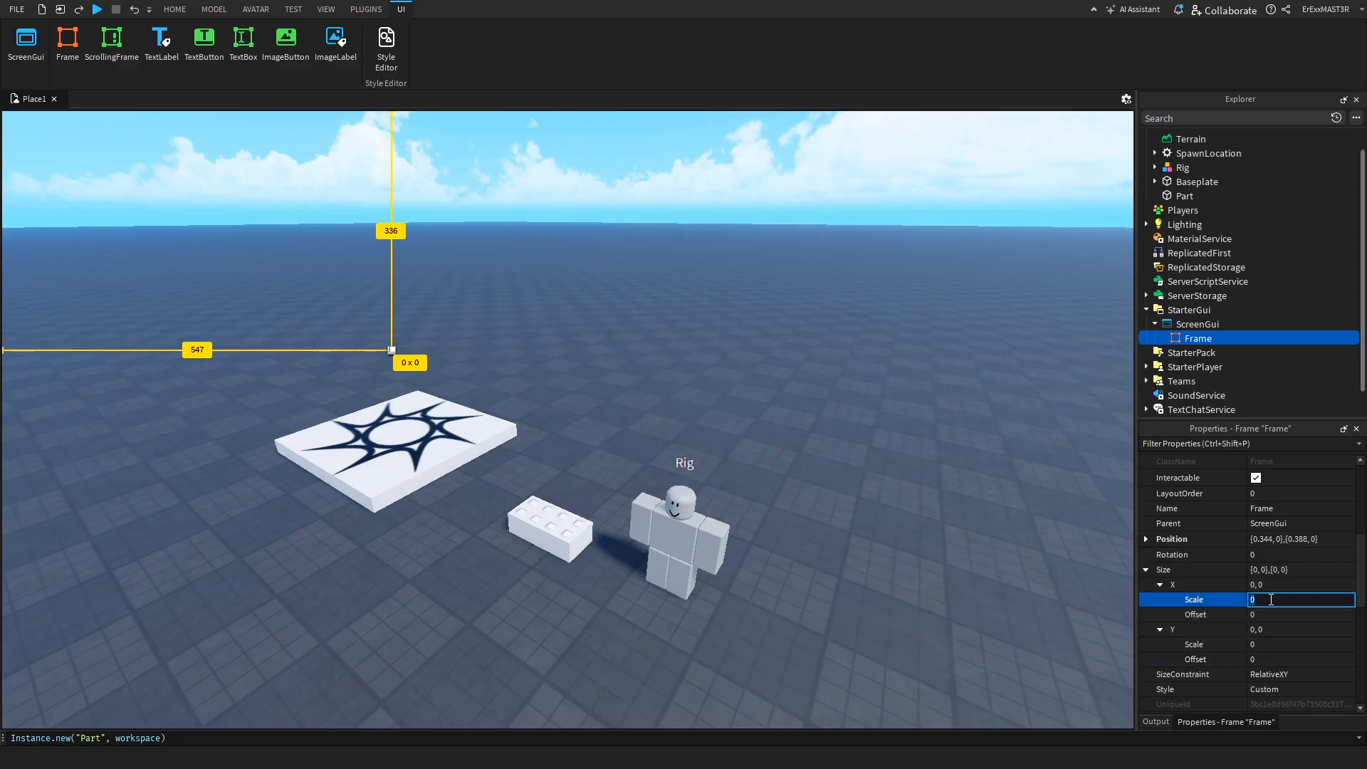
{"action": "type", "text": "0.3"}
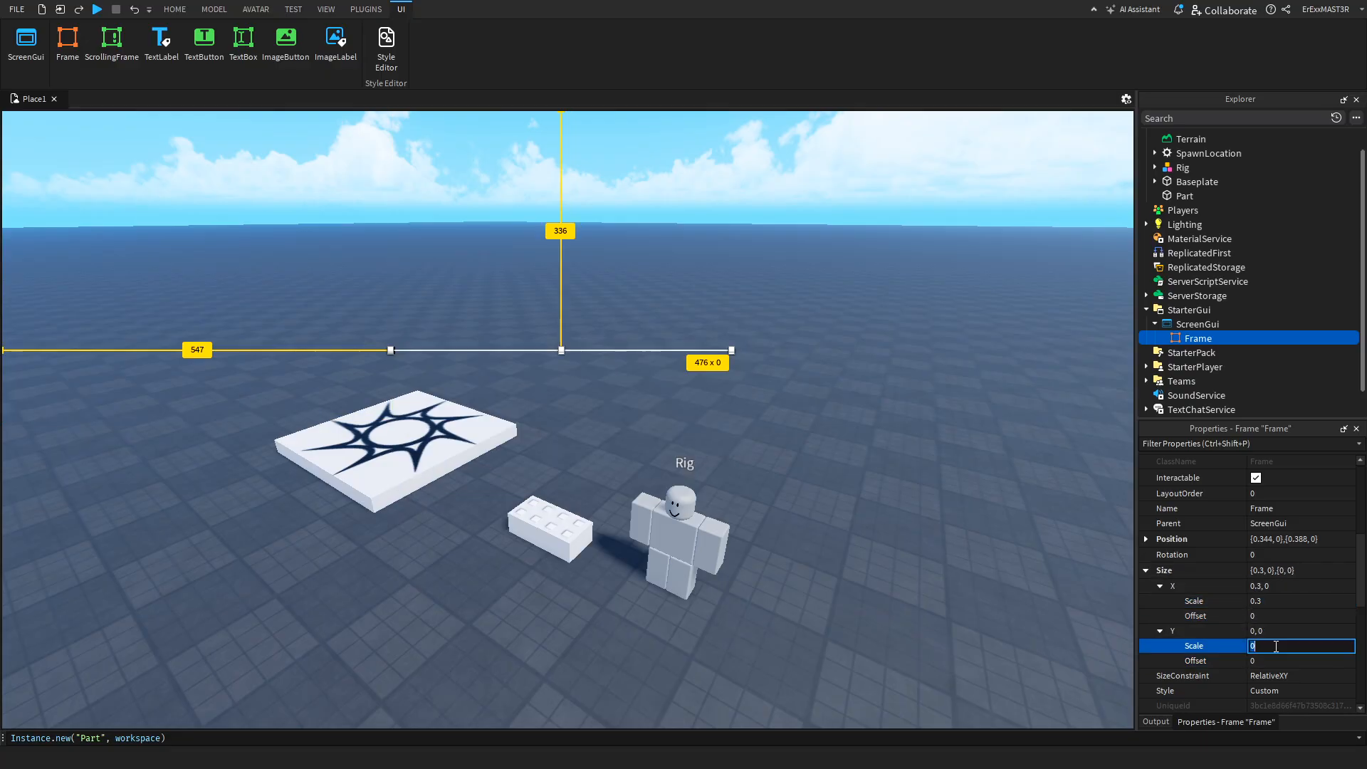
{"action": "type", "text": "0.3"}
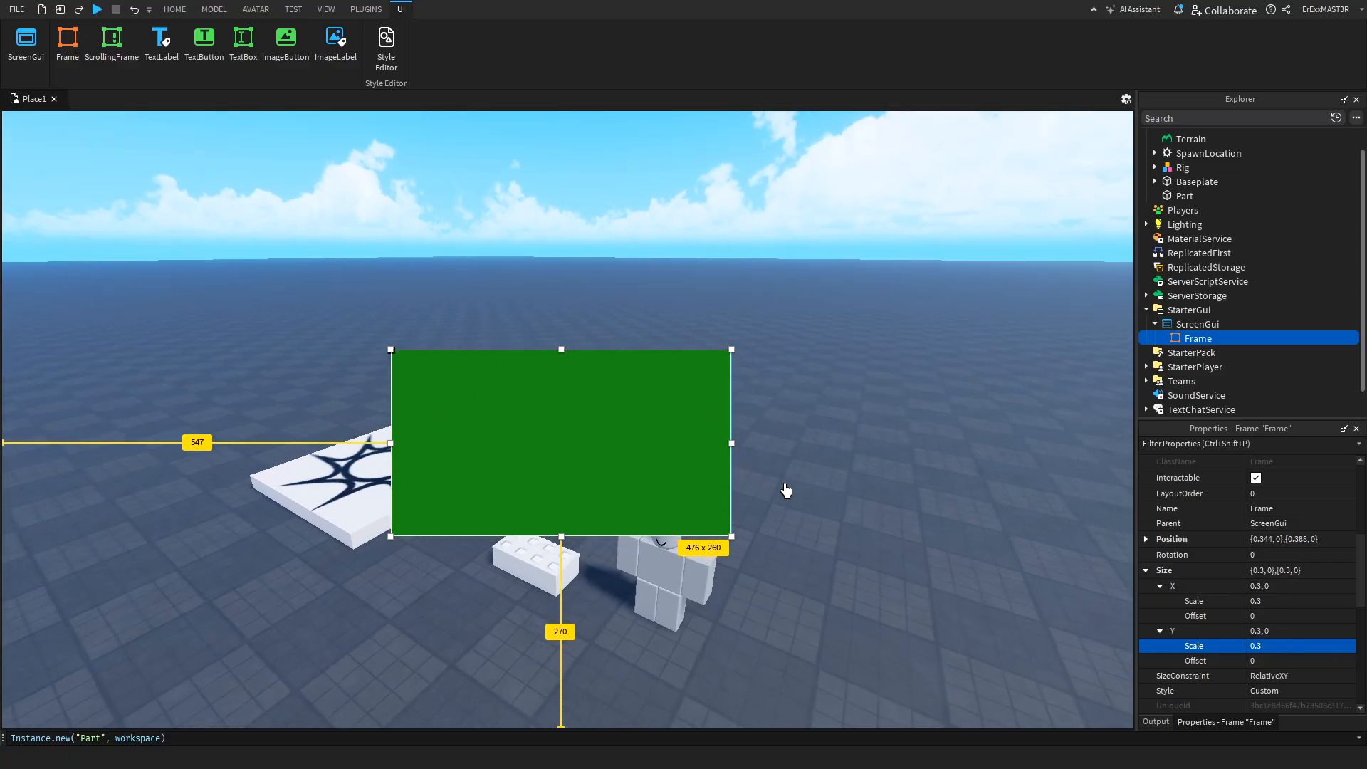
{"action": "left_click", "coordinate": [294, 9]}
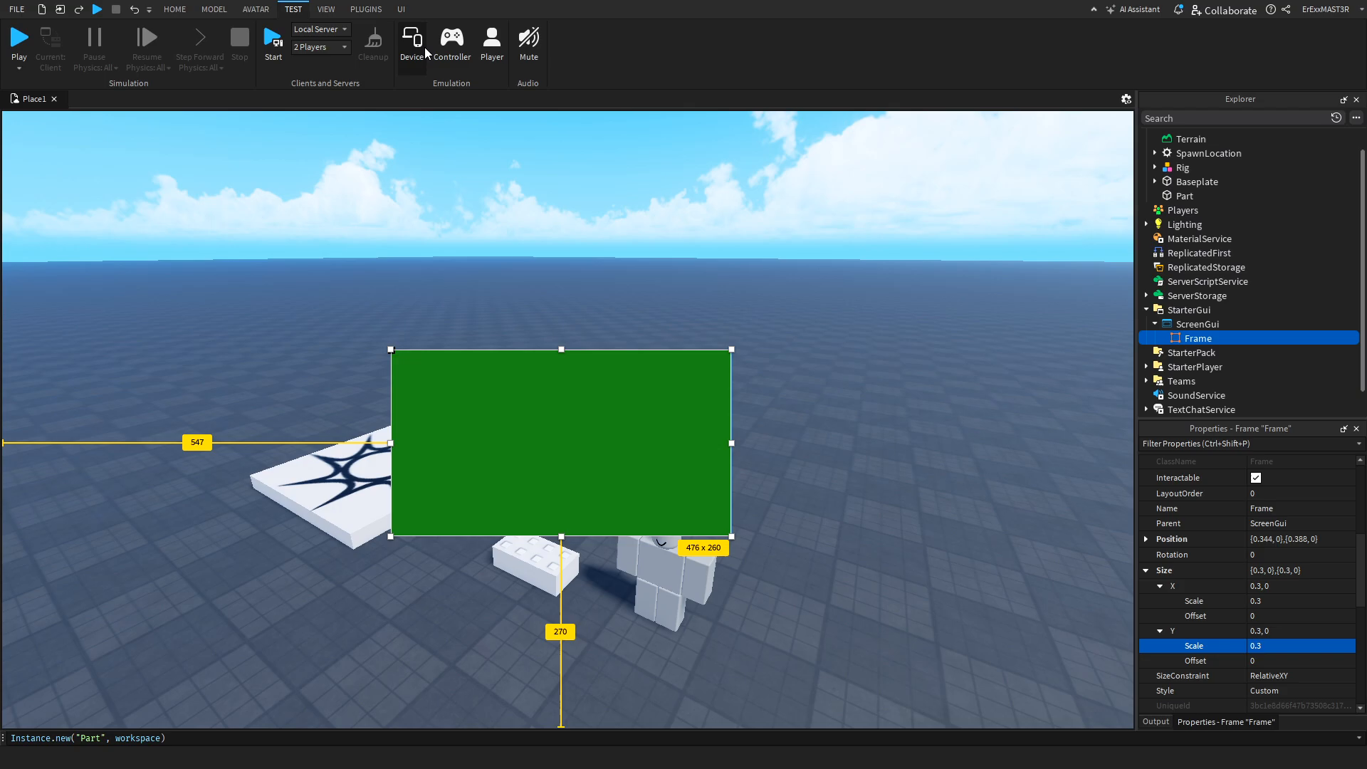
{"action": "left_click", "coordinate": [412, 42]}
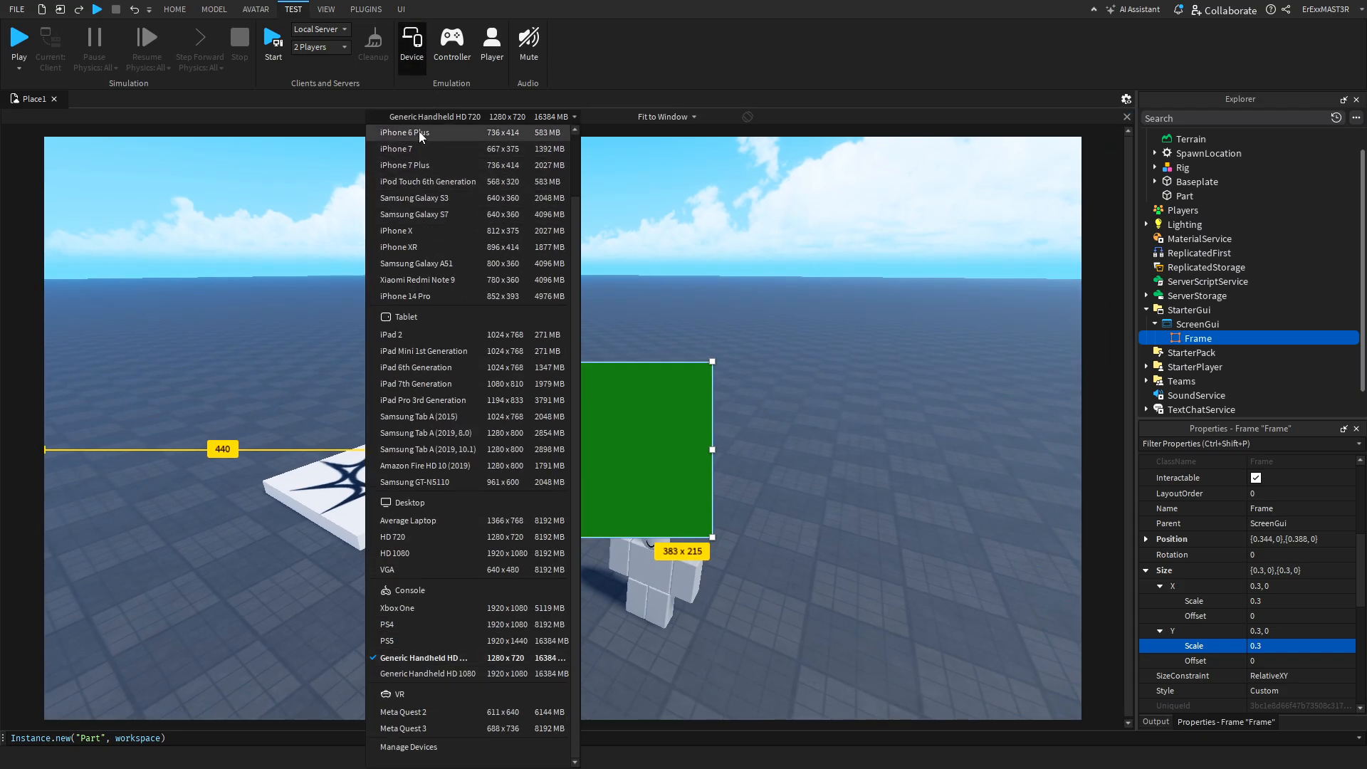
{"action": "left_click", "coordinate": [405, 132]}
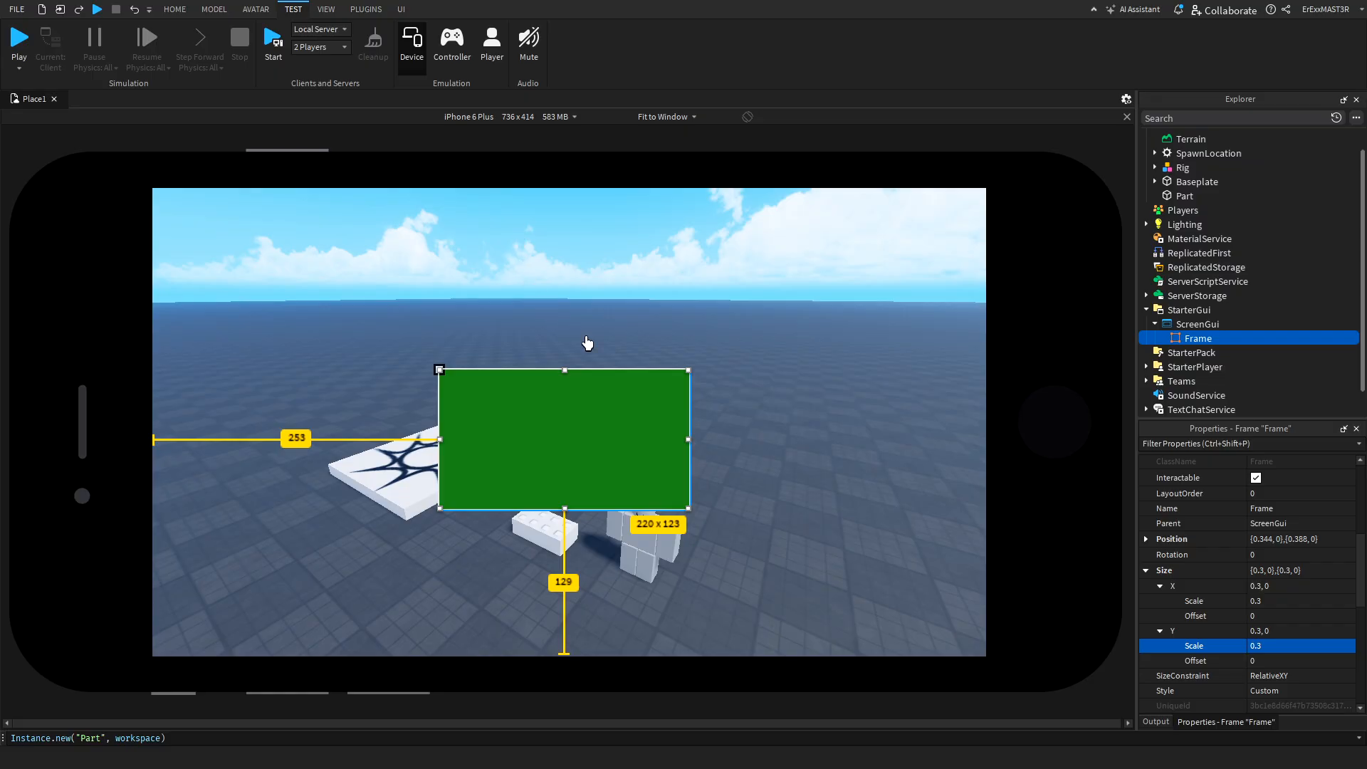
{"action": "mouse_move", "coordinate": [464, 146]}
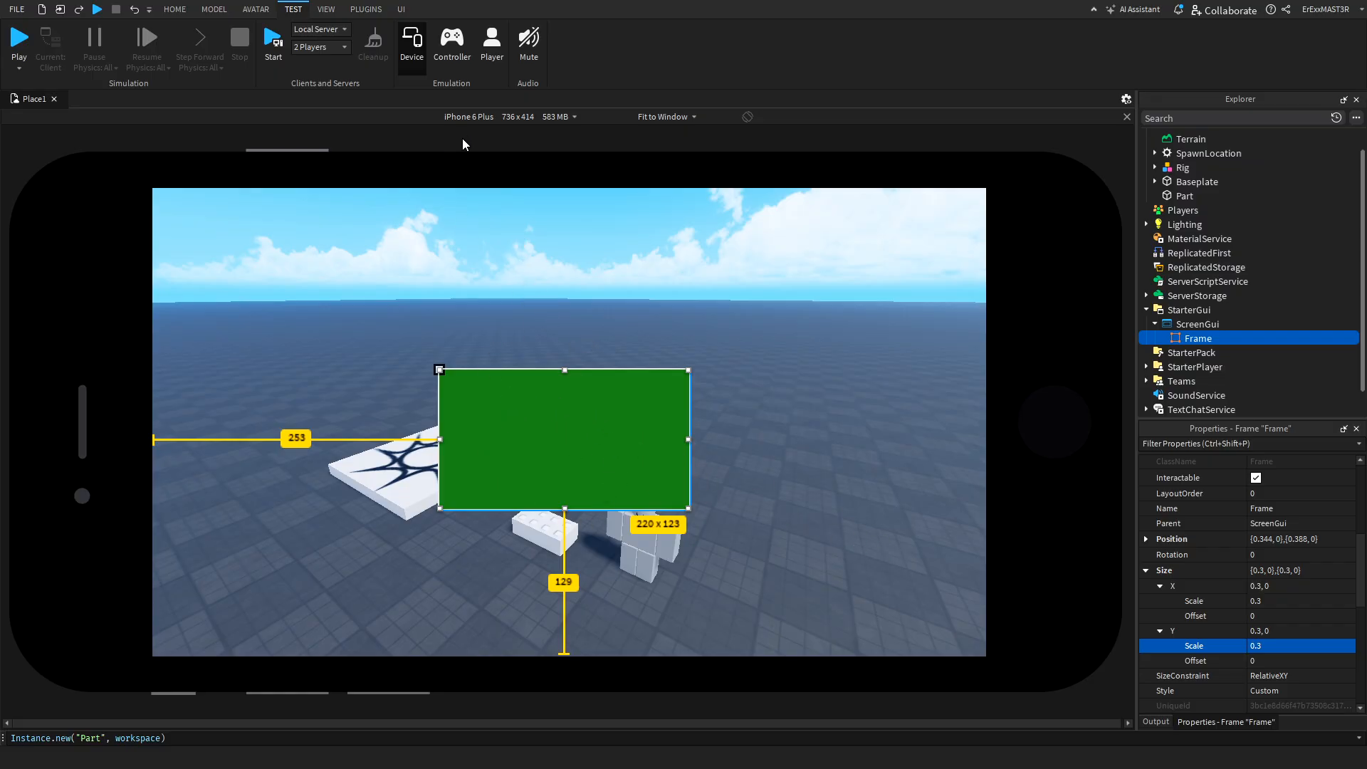
{"action": "left_click", "coordinate": [470, 117]}
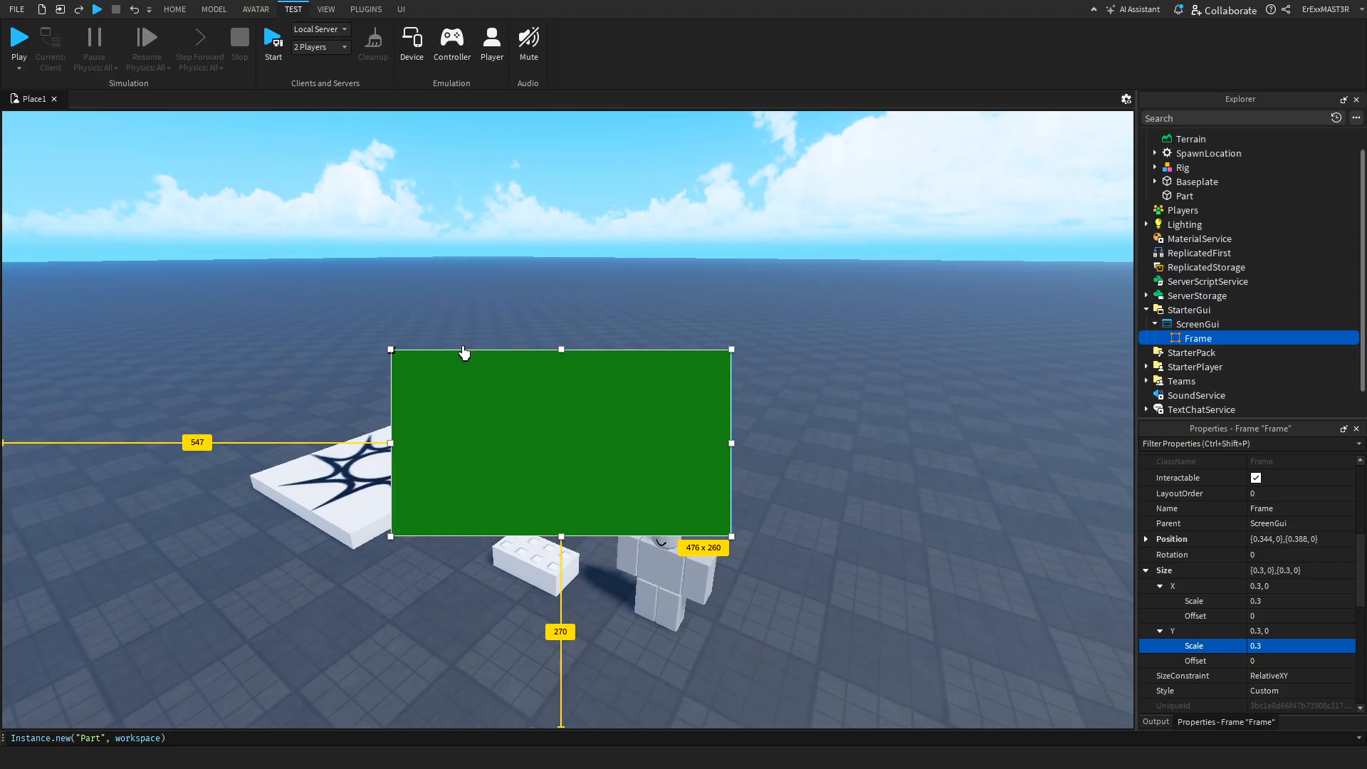
{"action": "mouse_move", "coordinate": [646, 319]}
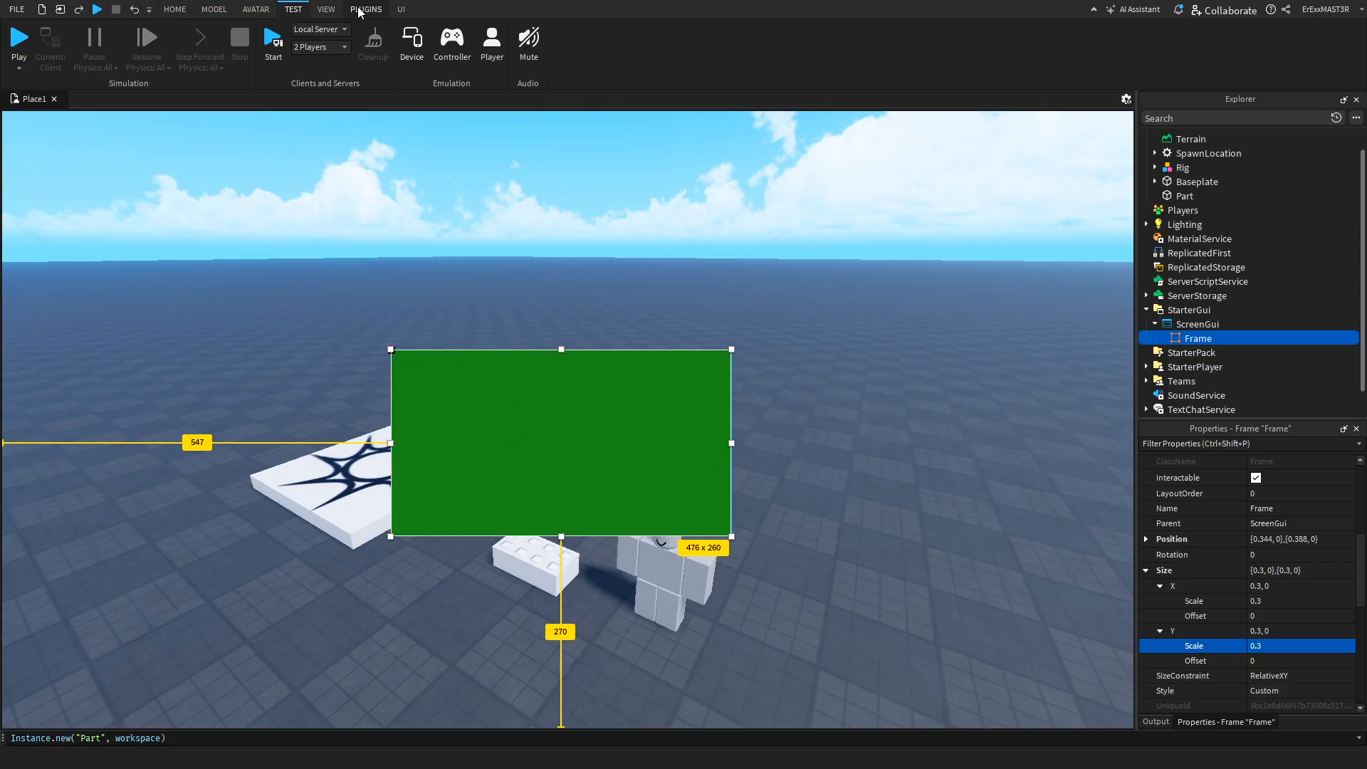
{"action": "left_click", "coordinate": [371, 9]}
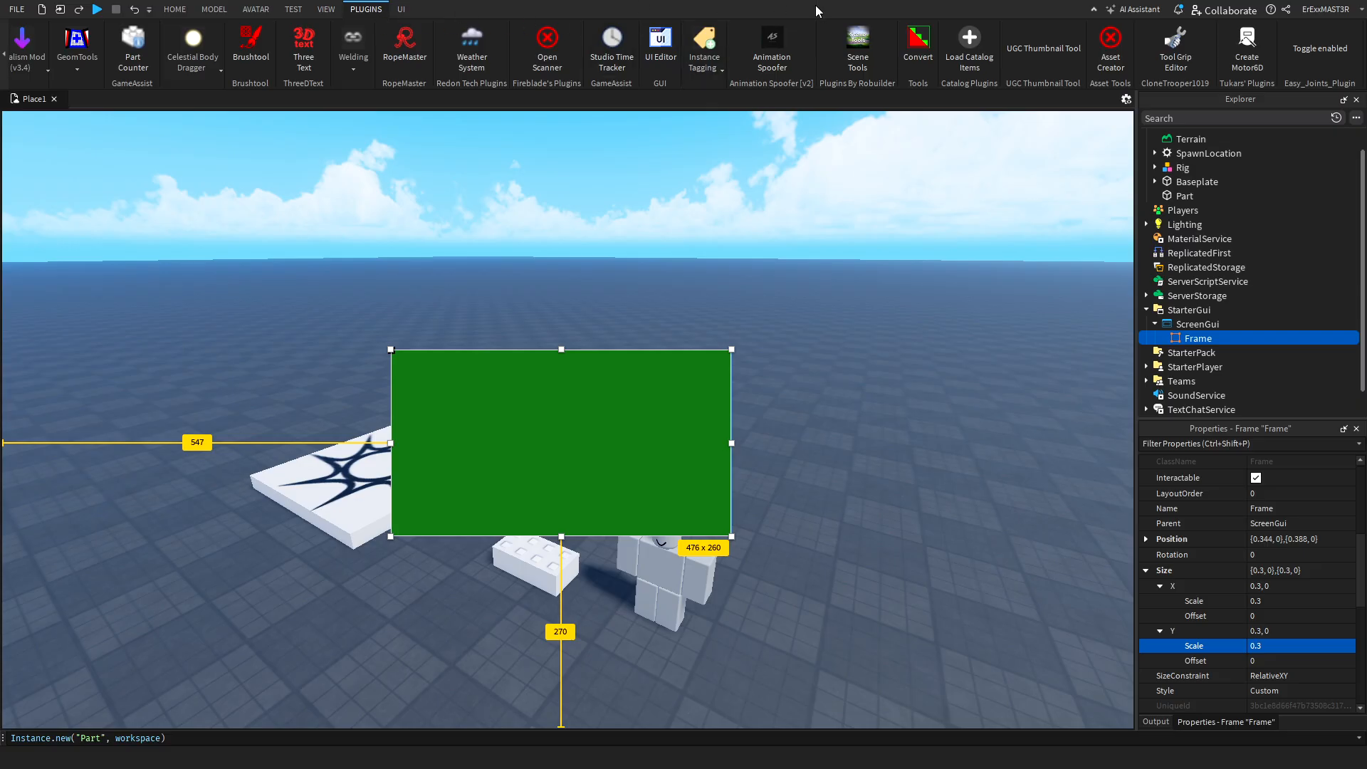
{"action": "mouse_move", "coordinate": [418, 48]}
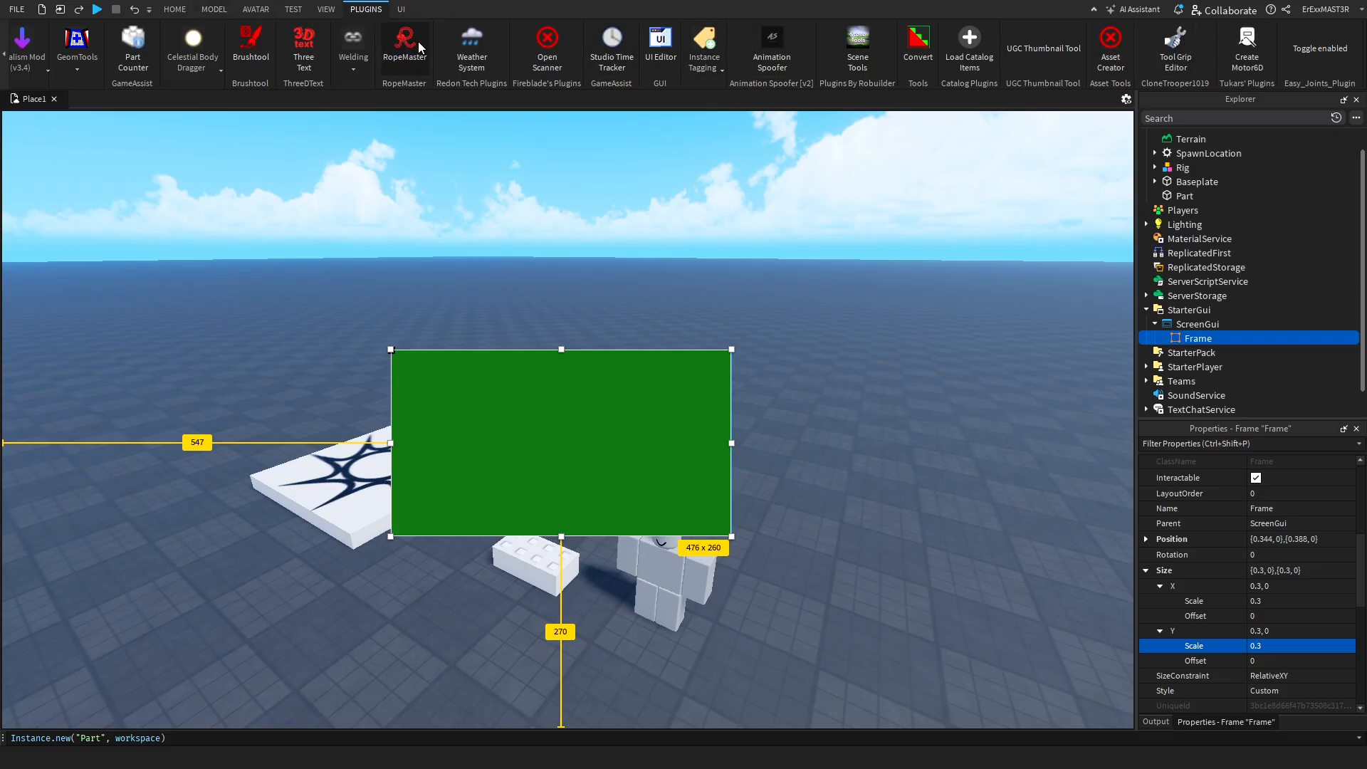
{"action": "mouse_move", "coordinate": [479, 94]}
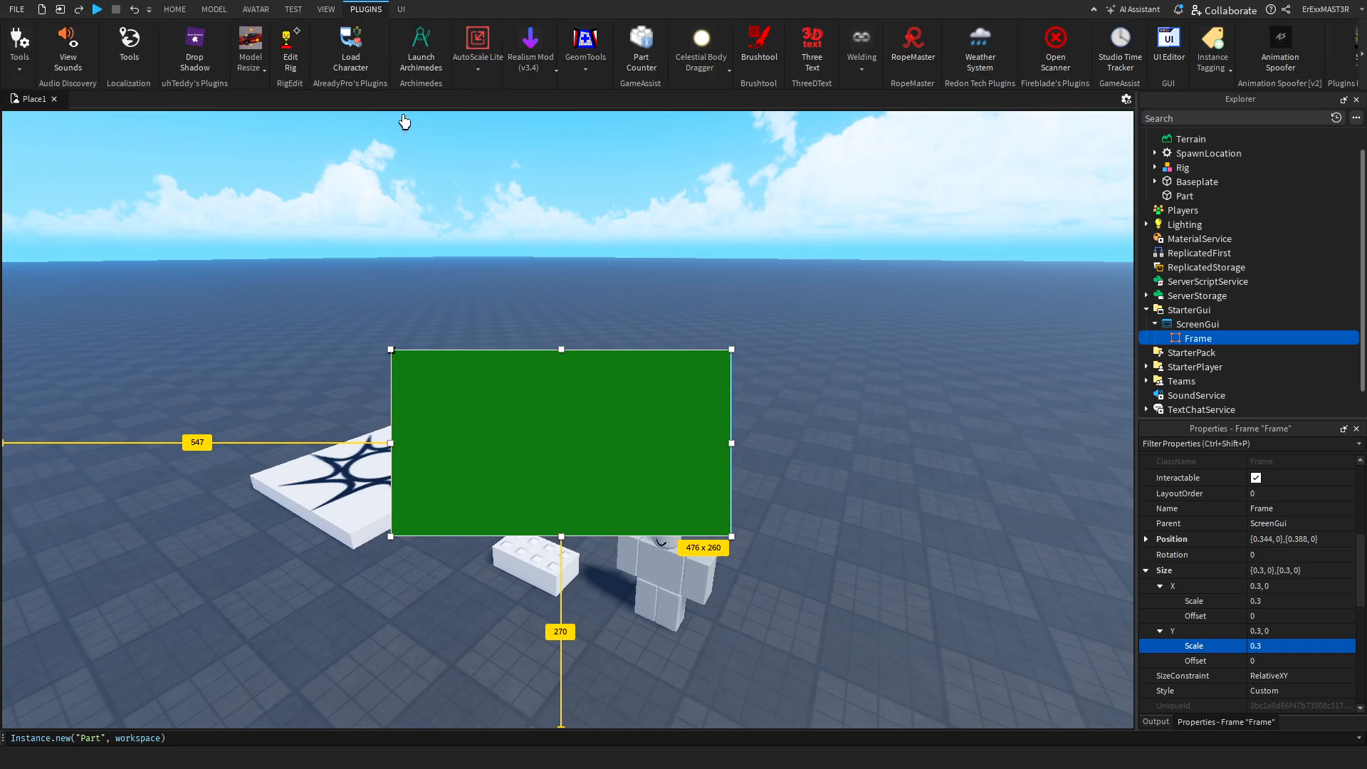
{"action": "mouse_move", "coordinate": [490, 70]}
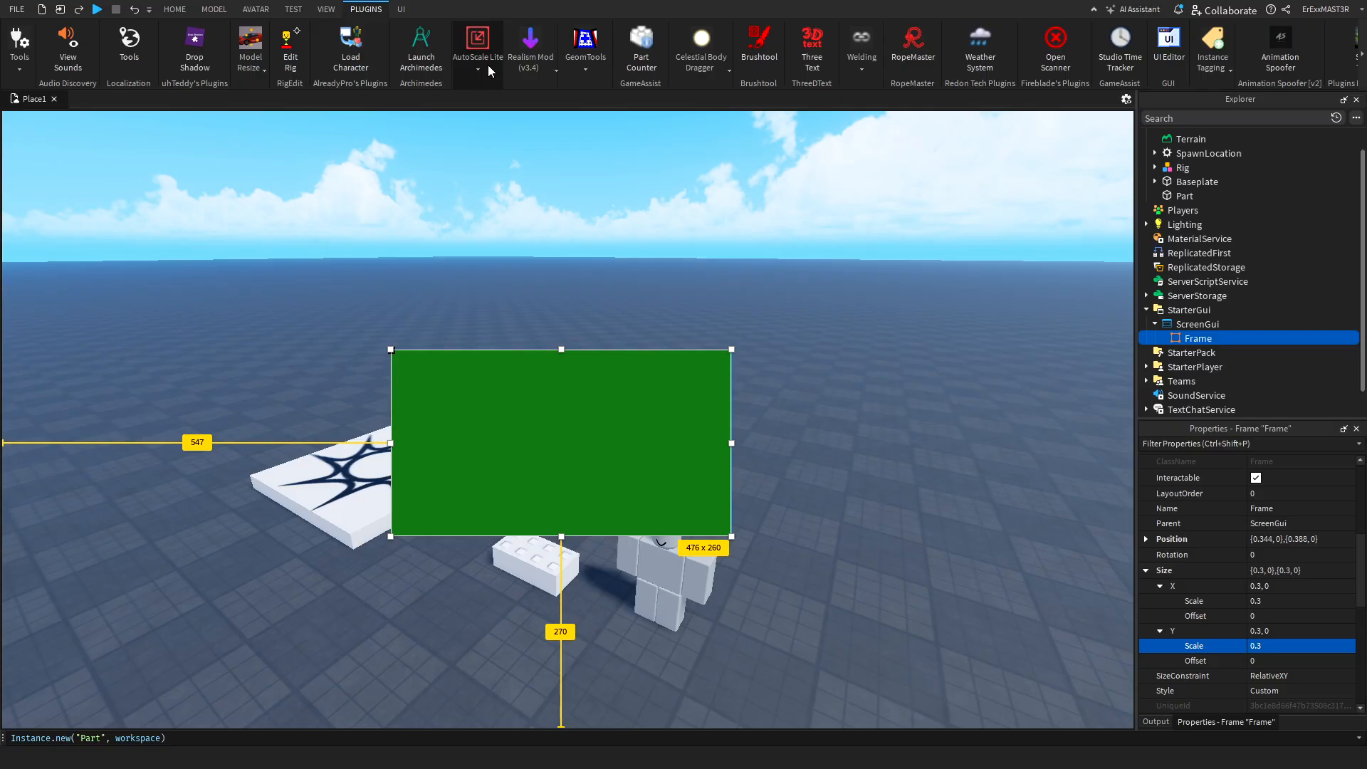
Launch AutoScale Lite's Unit Conversion tool from the Plugins tab.
{"action": "left_click", "coordinate": [479, 39]}
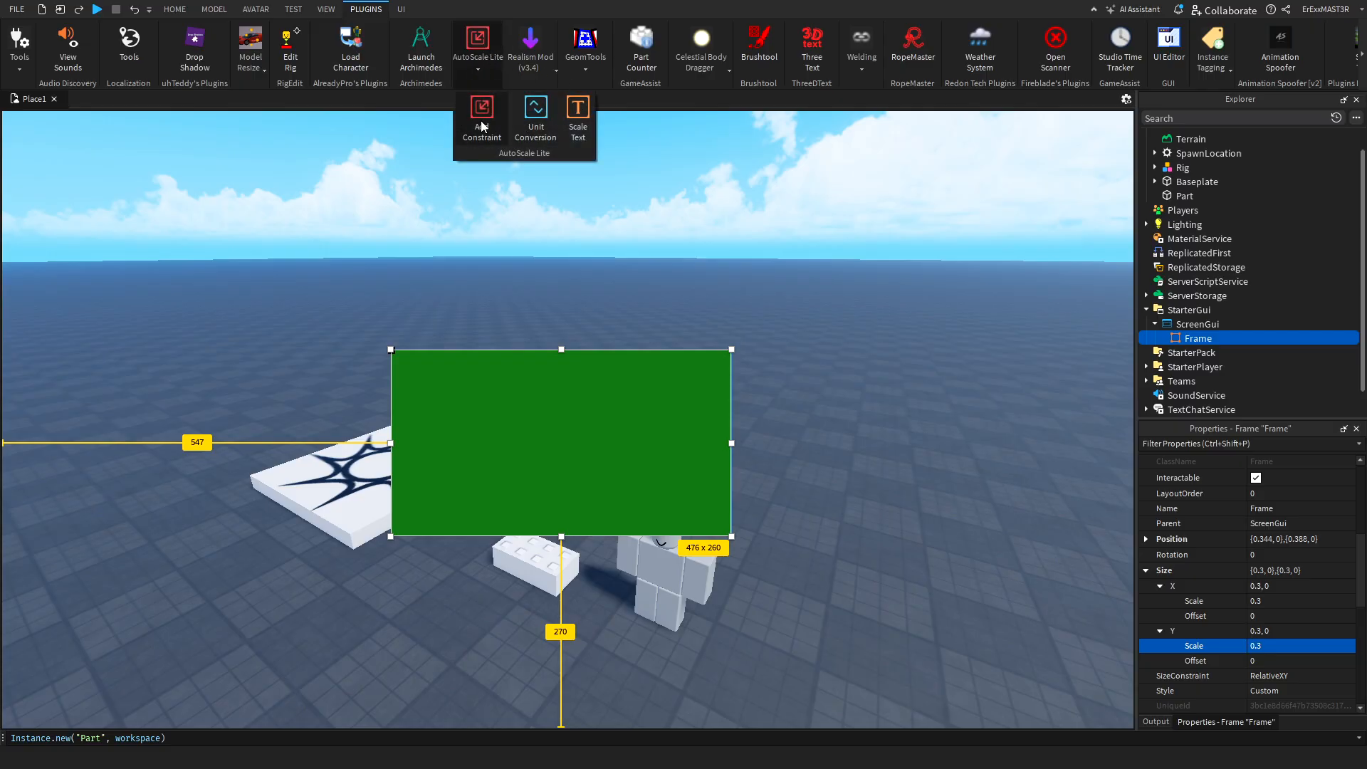
{"action": "left_click", "coordinate": [536, 117]}
{"action": "type", "text": "fr"}
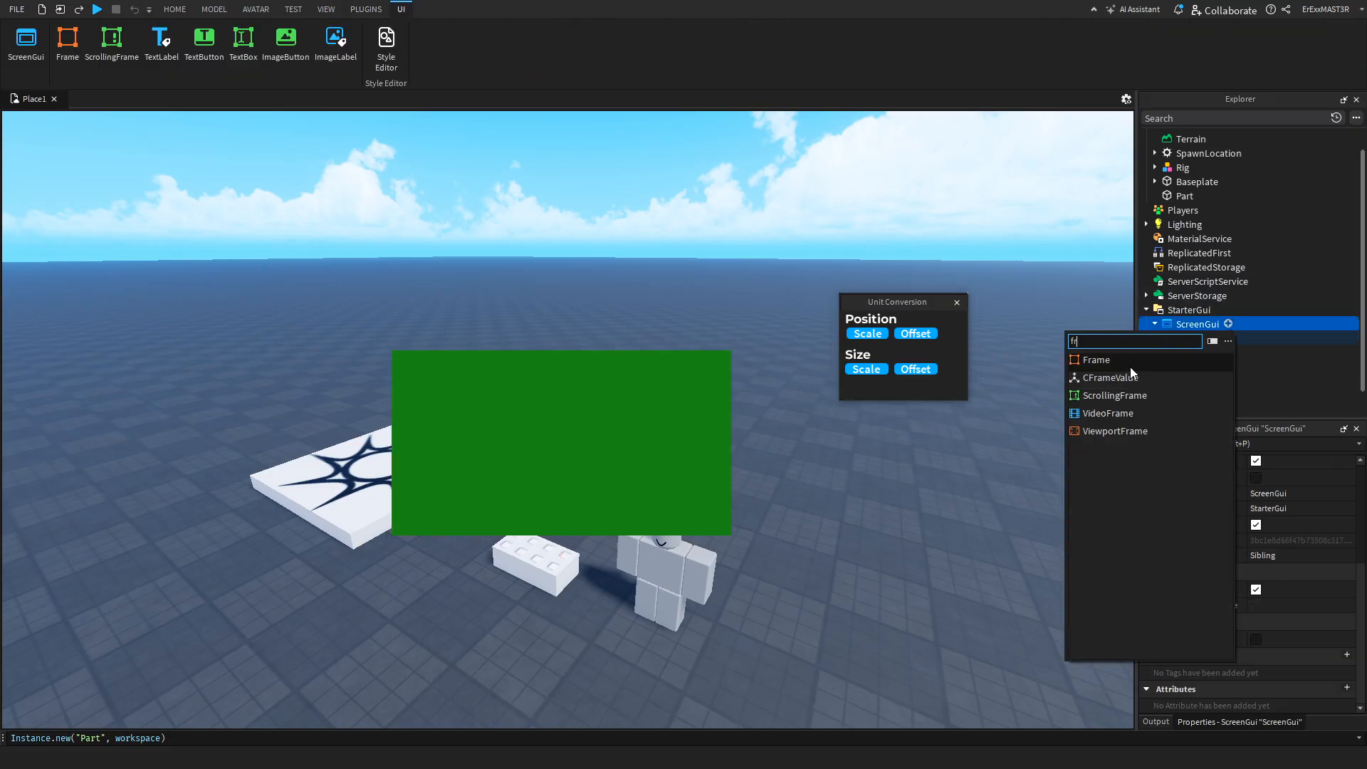
Insert a white Frame under ScreenGui and convert its Size to Scale with Unit Conversion.
{"action": "left_click", "coordinate": [1097, 359]}
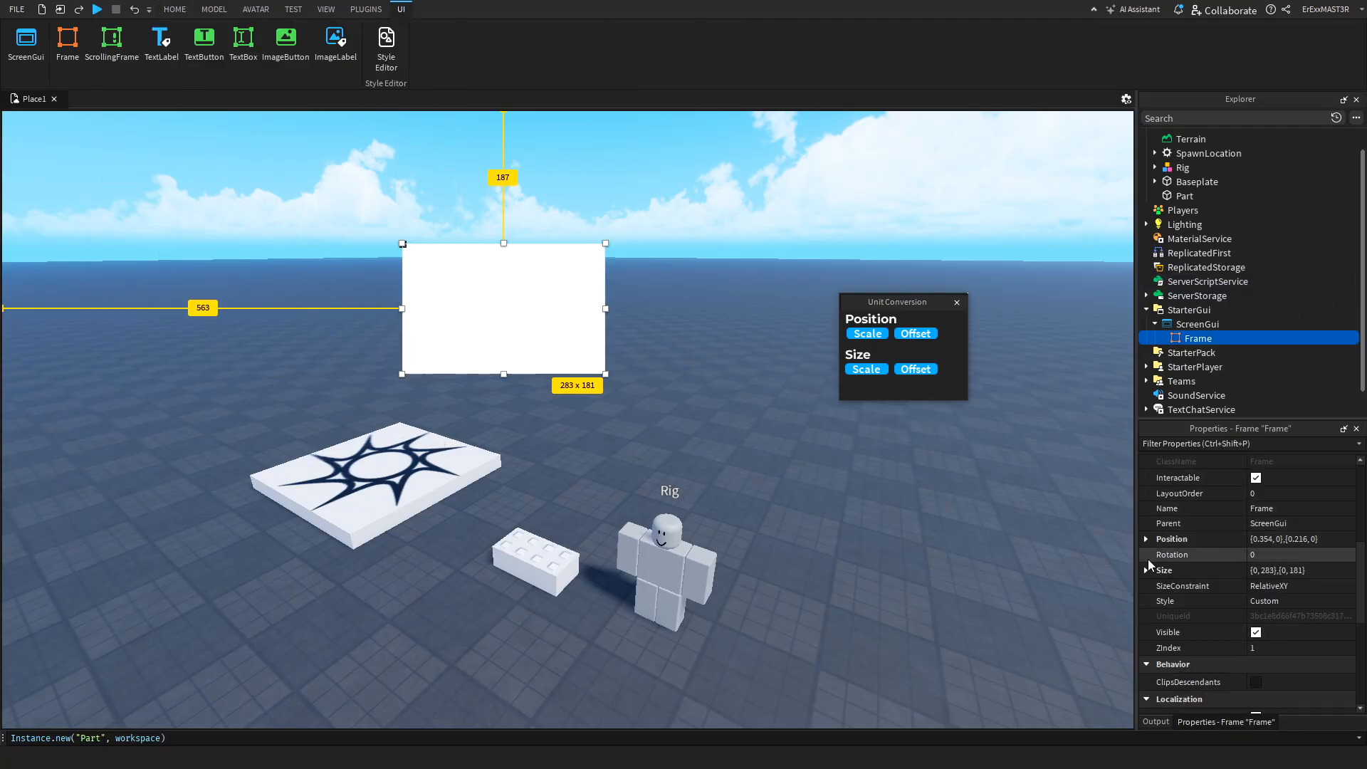
{"action": "left_click", "coordinate": [1145, 570]}
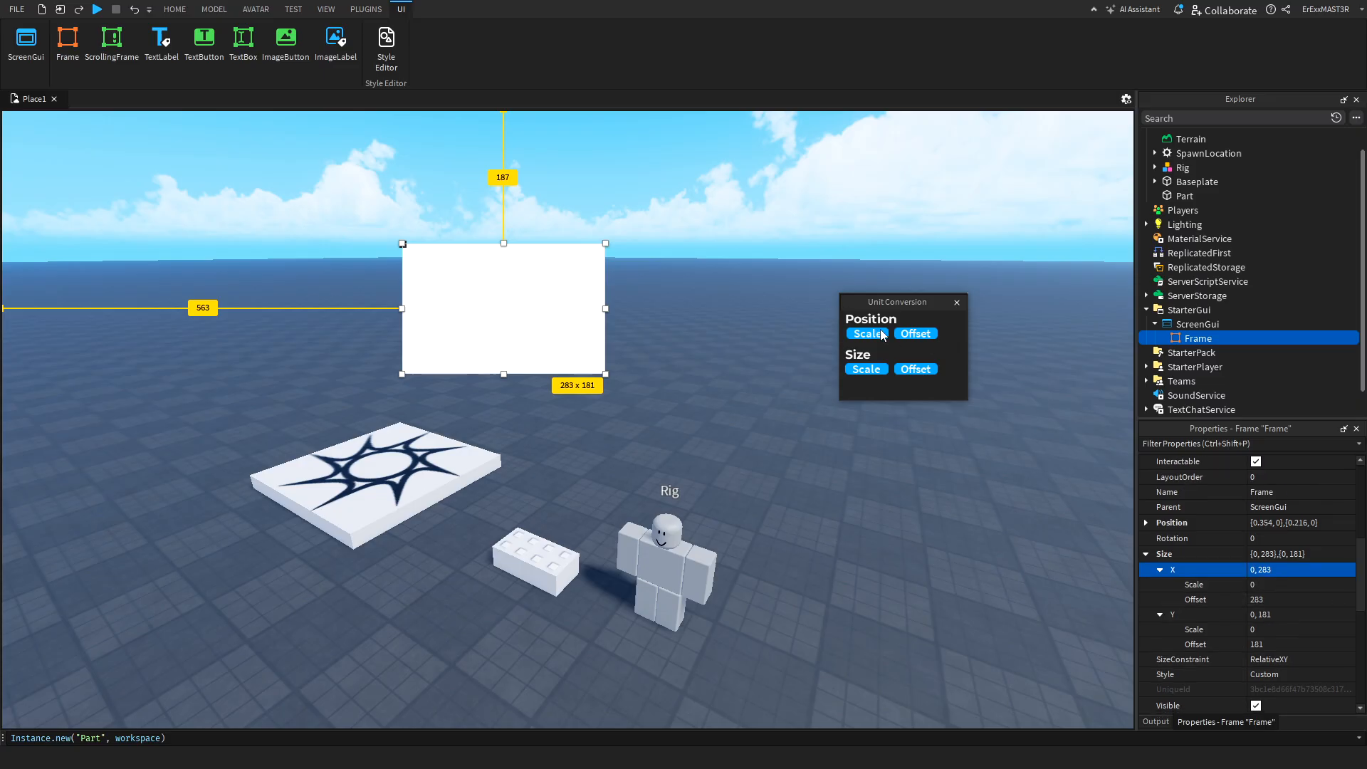
{"action": "left_click", "coordinate": [867, 333]}
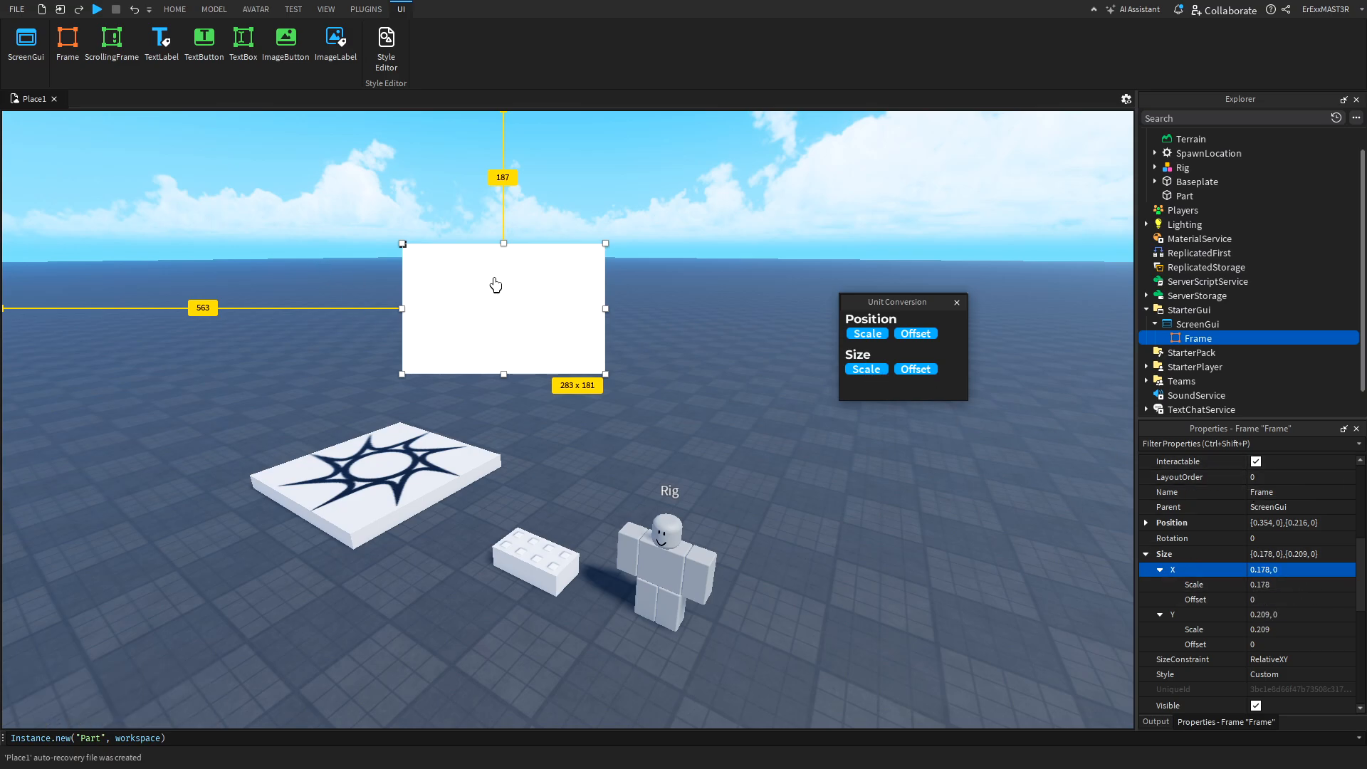
{"action": "left_click", "coordinate": [383, 8]}
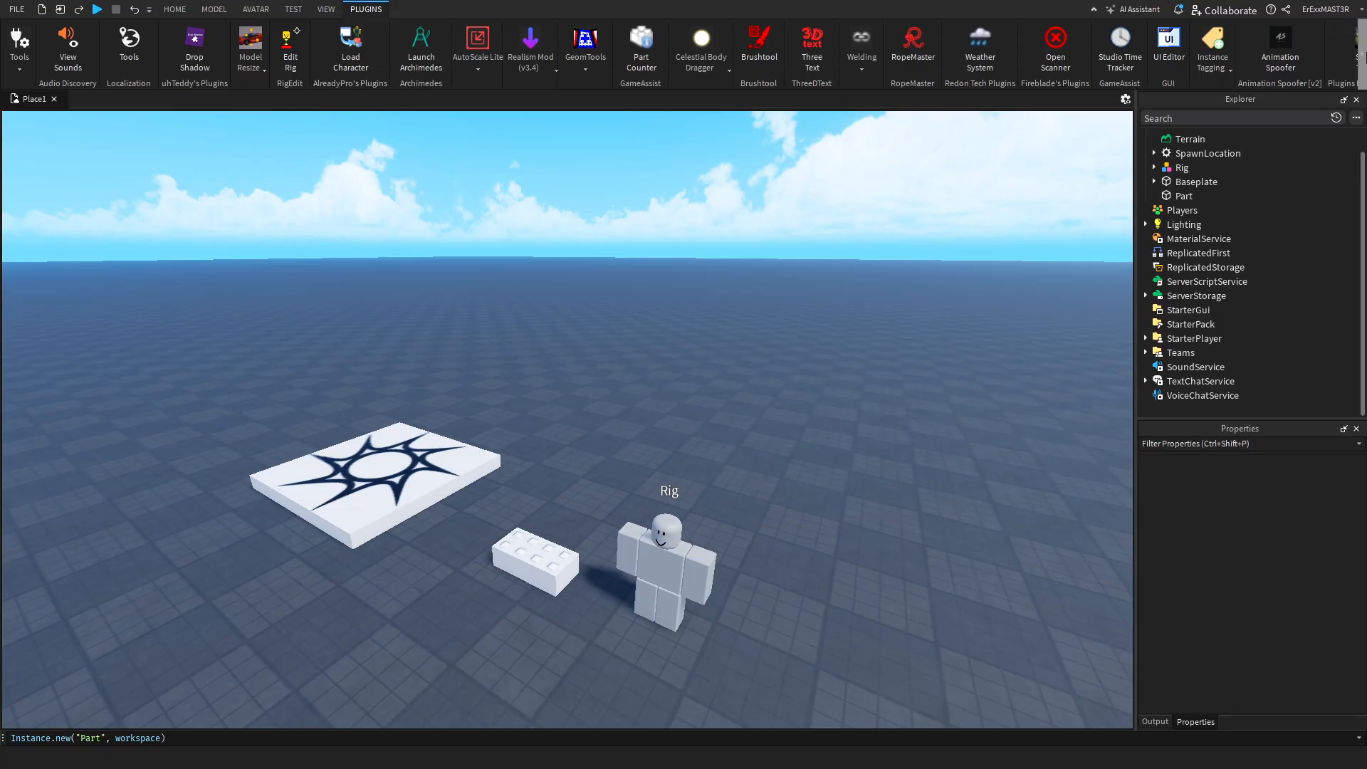
Return to the Home tab and shift the view around the baseplate and rig.
{"action": "left_click", "coordinate": [171, 9]}
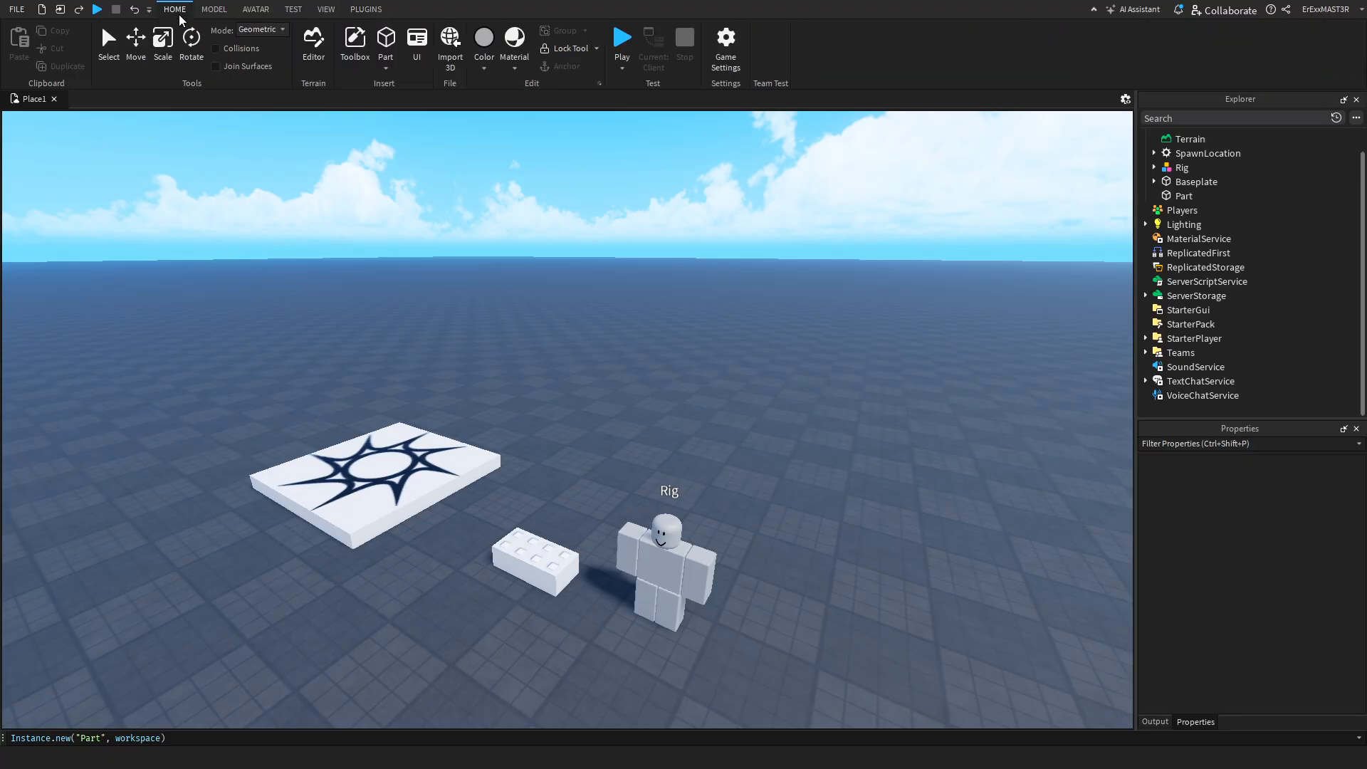
{"action": "mouse_move", "coordinate": [1103, 268]}
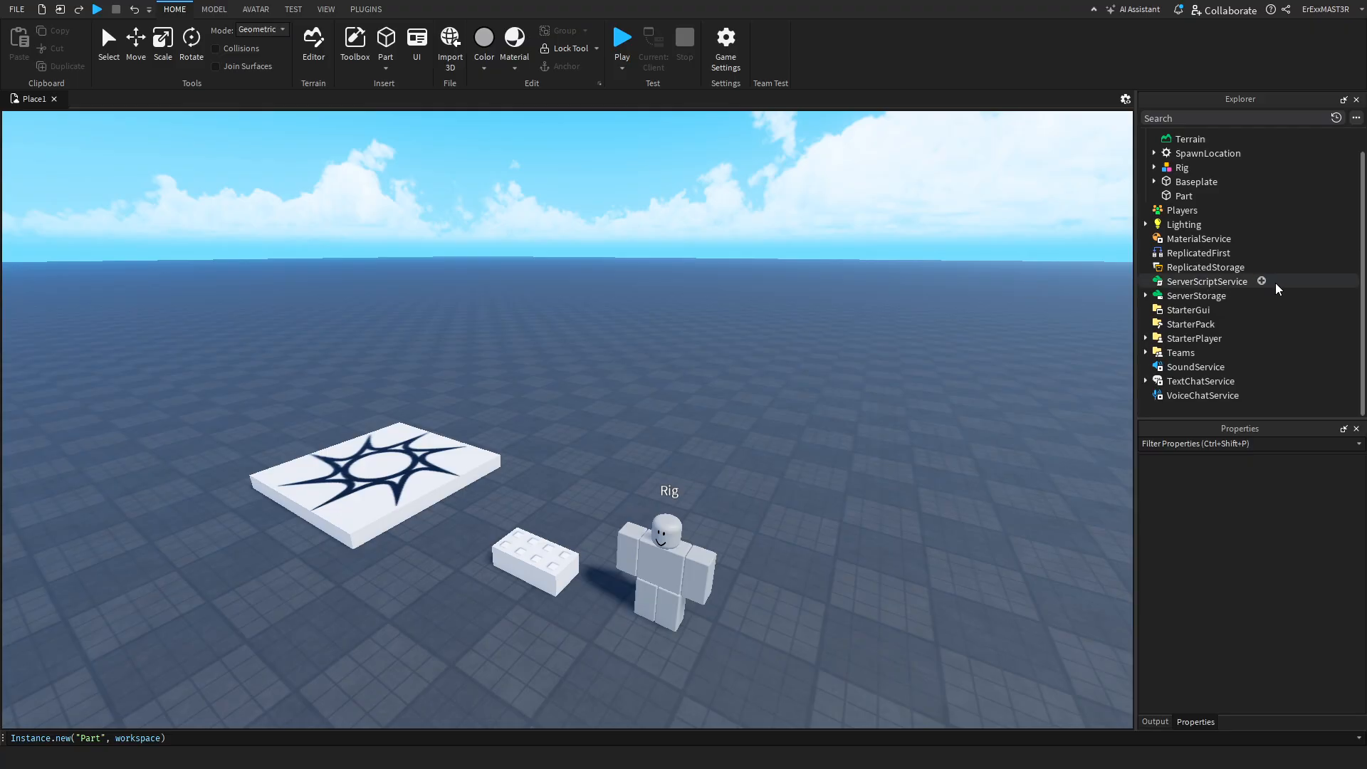
{"action": "mouse_move", "coordinate": [1266, 287]}
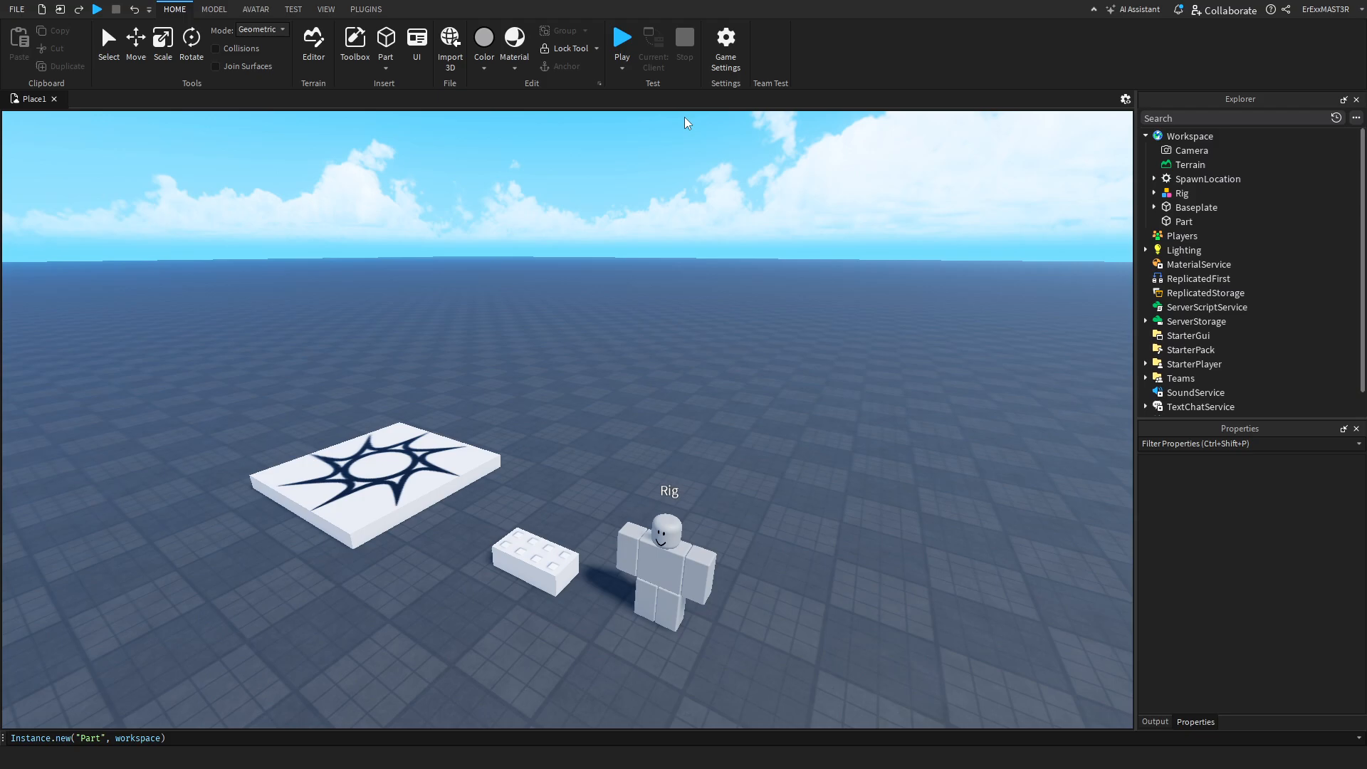
{"action": "mouse_move", "coordinate": [1185, 154]}
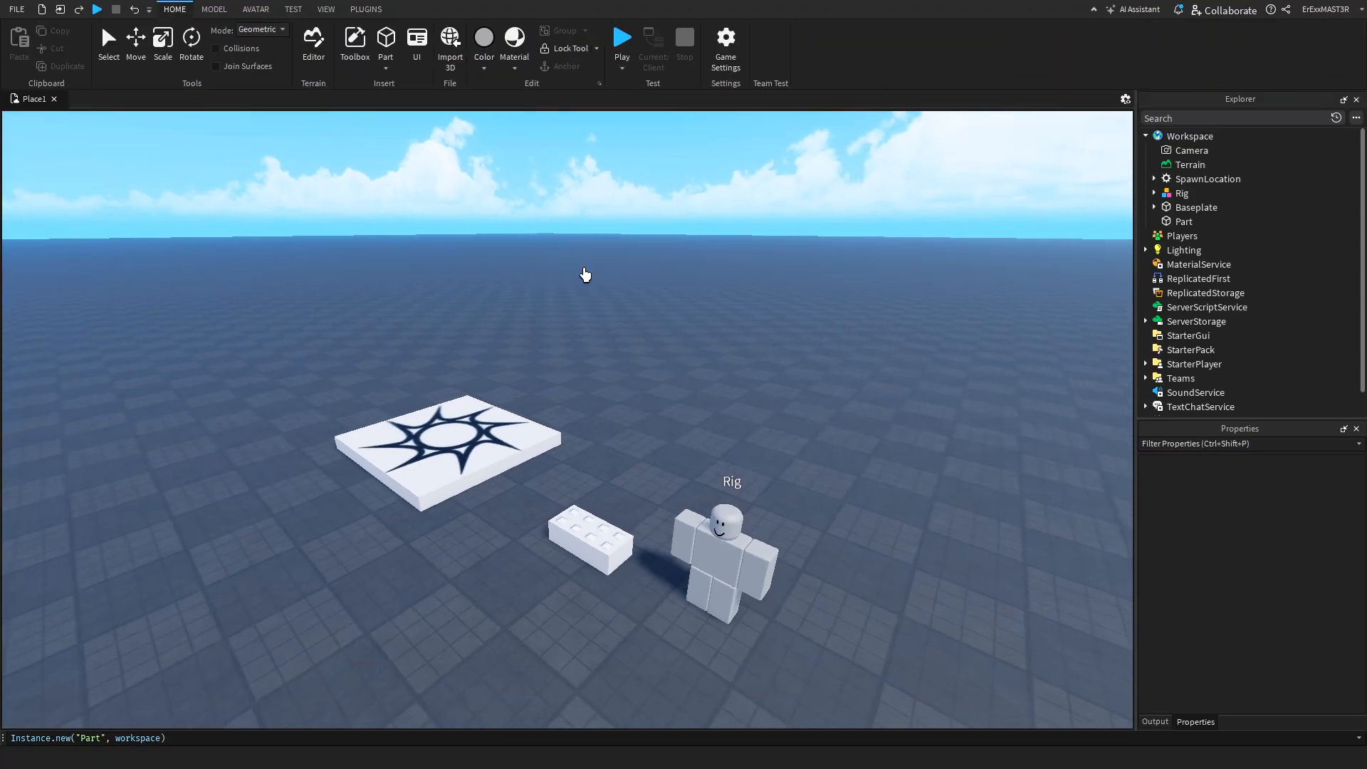
{"action": "left_click_drag", "start_coordinate": [585, 273], "coordinate": [661, 382]}
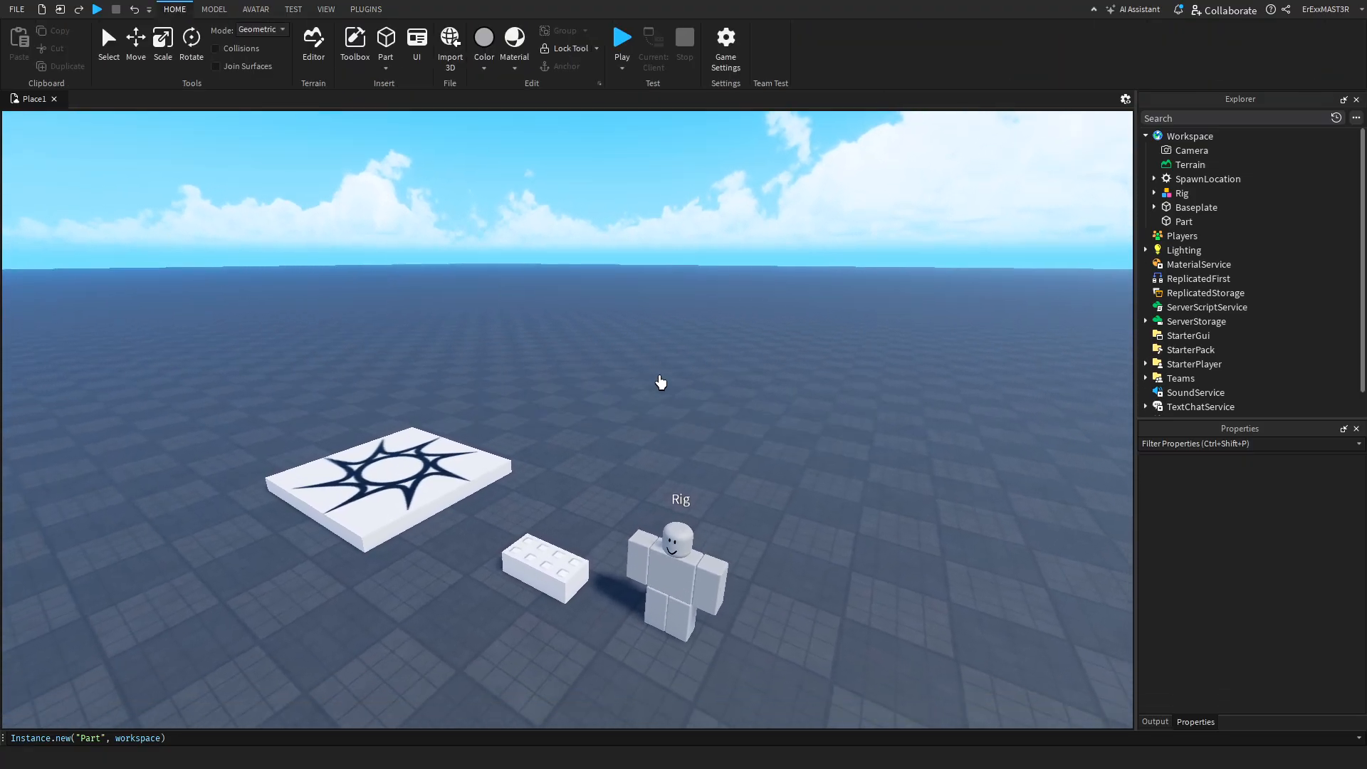